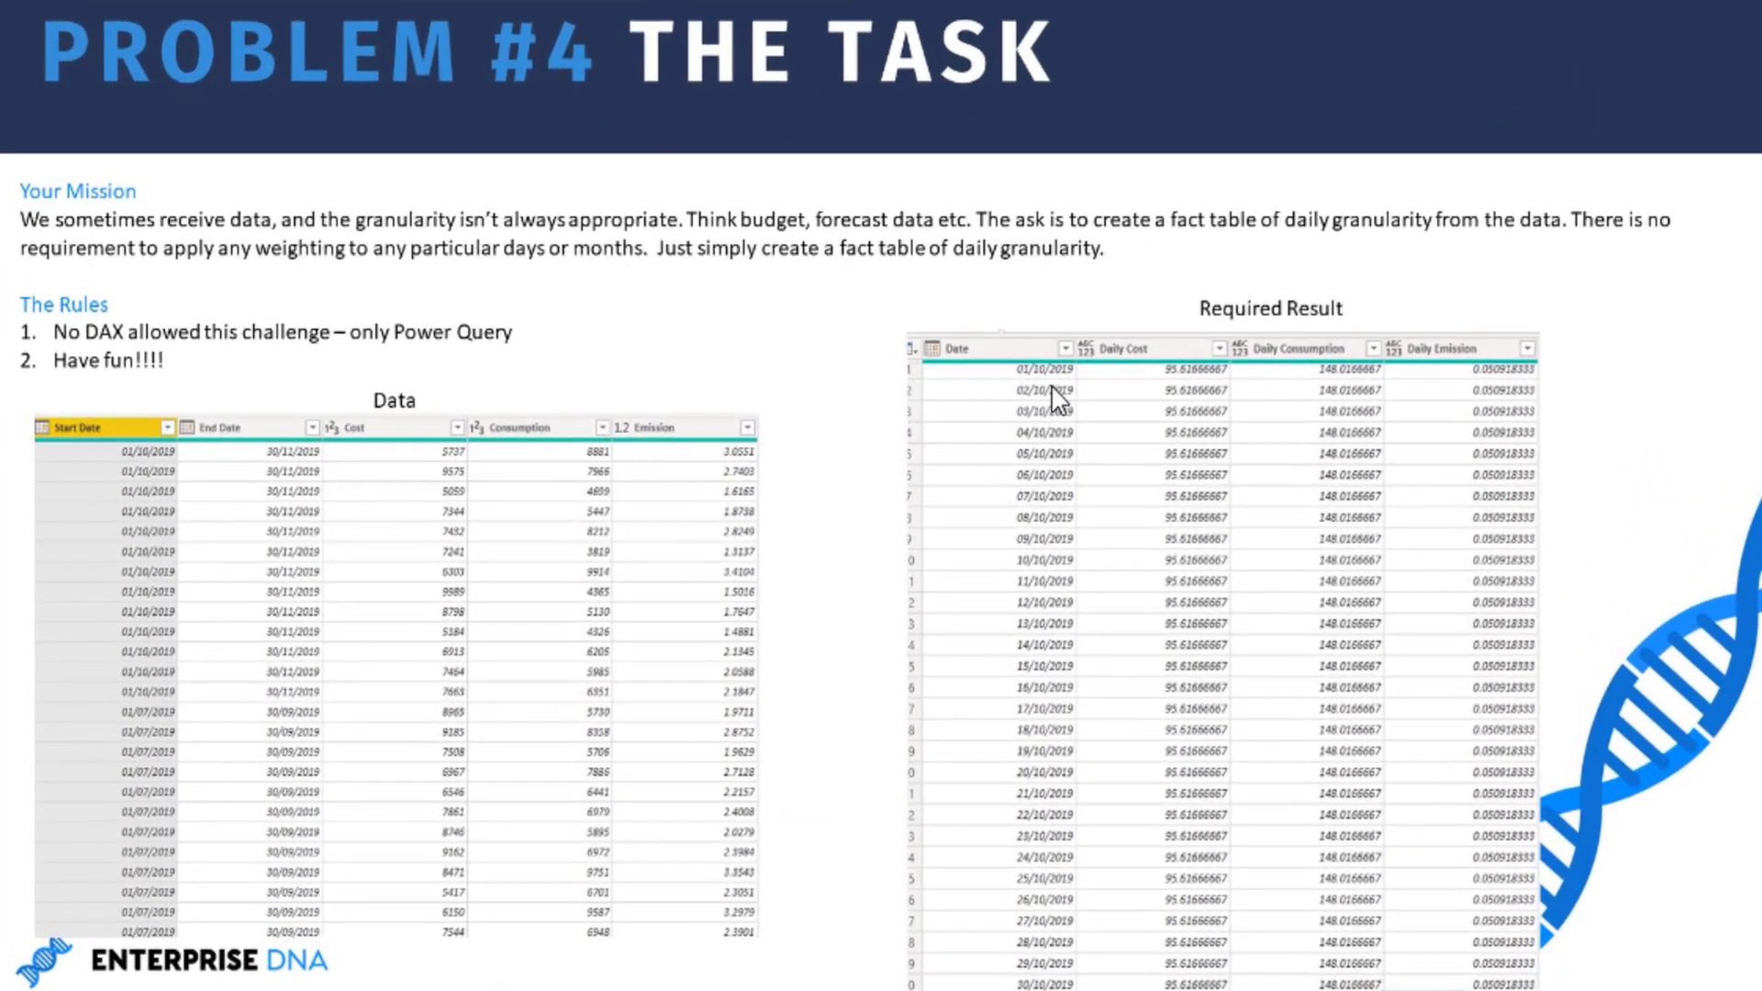
mouse_move(1003, 662)
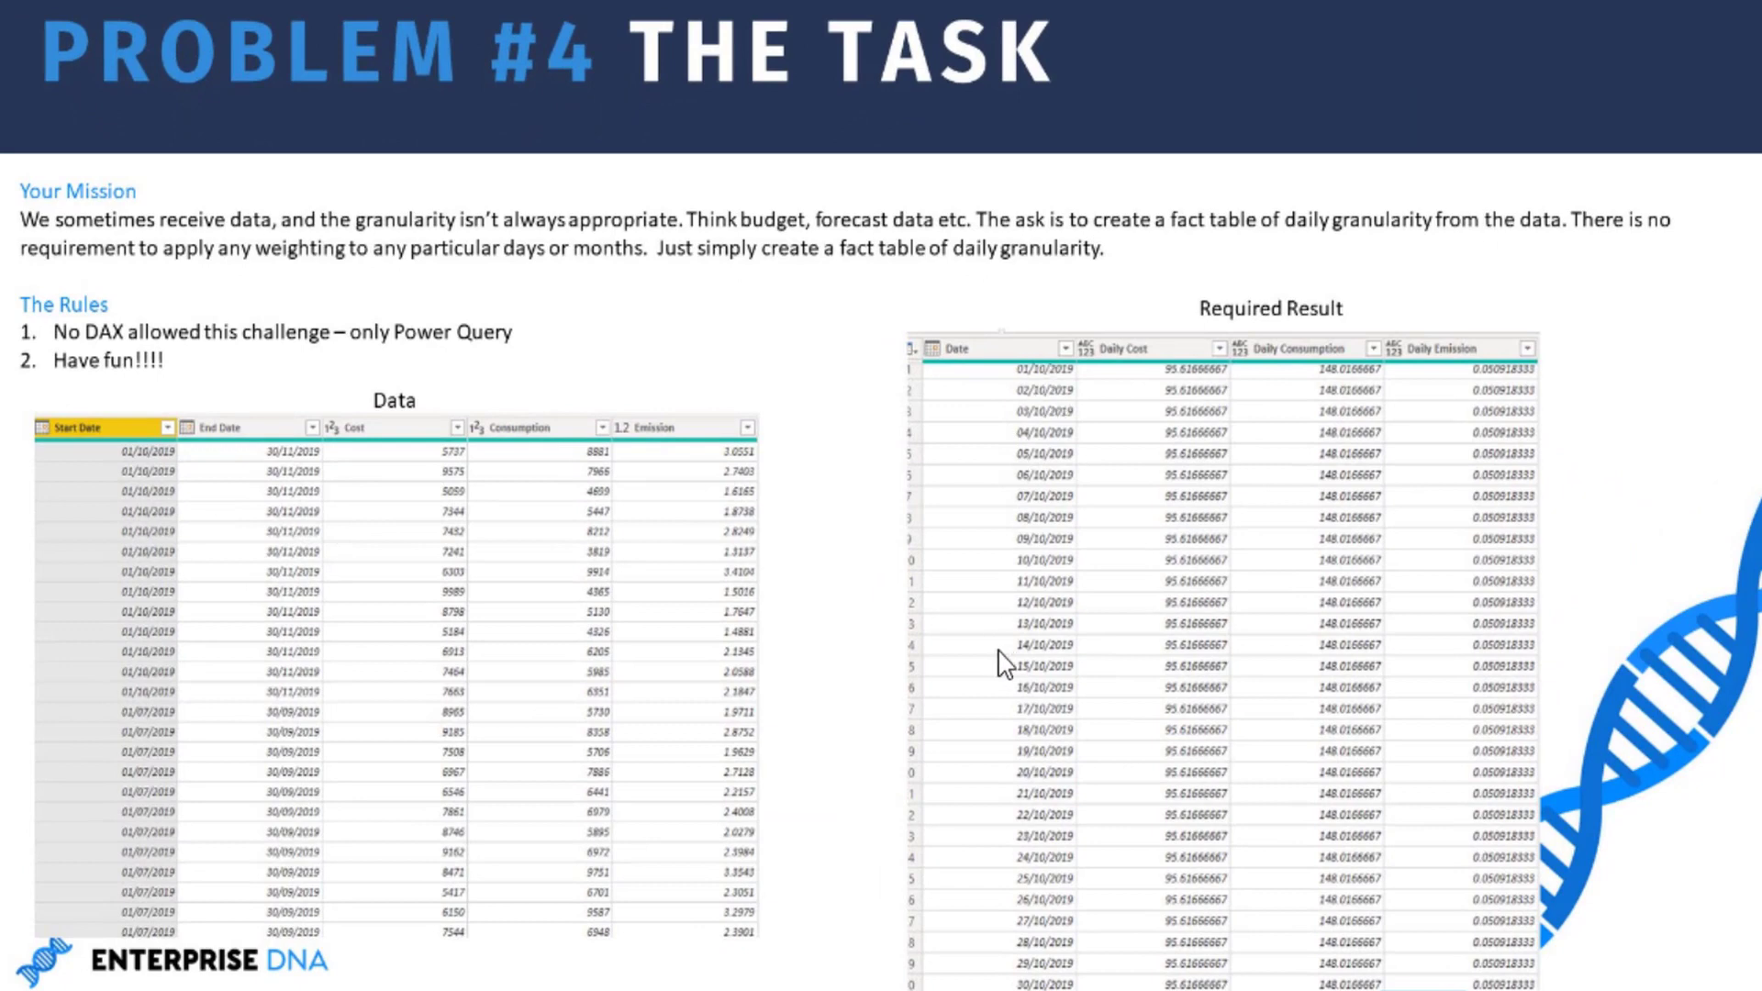
mouse_move(676, 400)
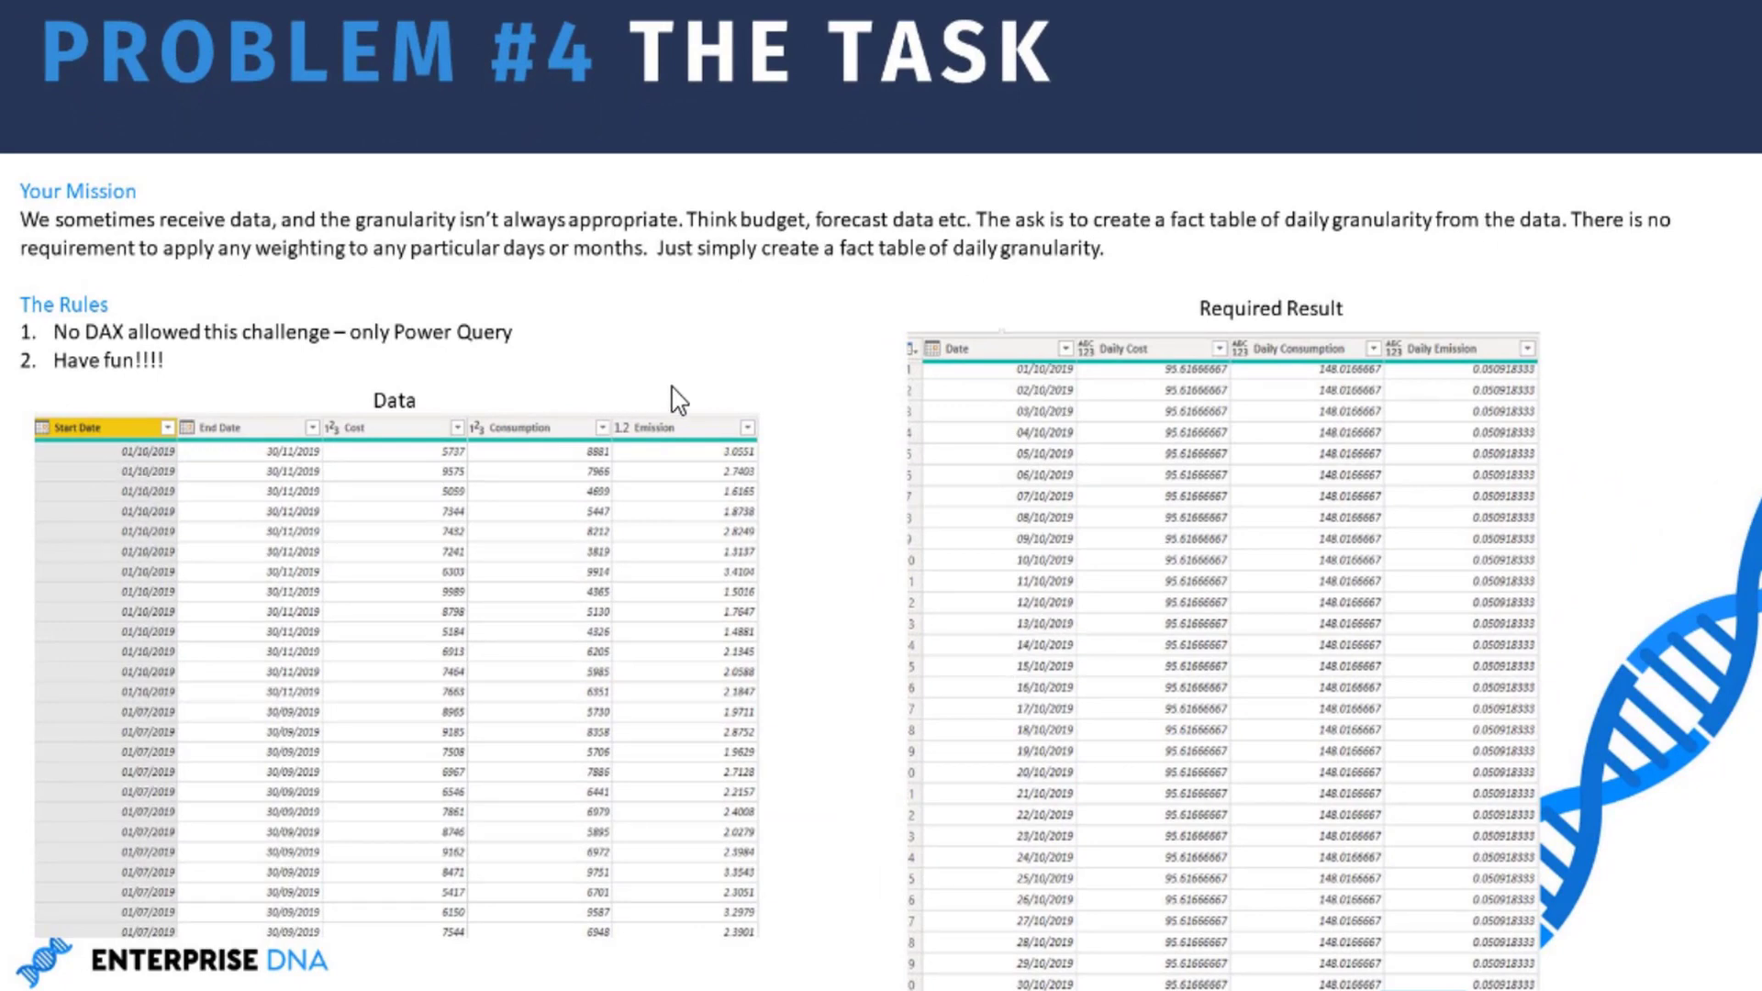
mouse_move(828, 436)
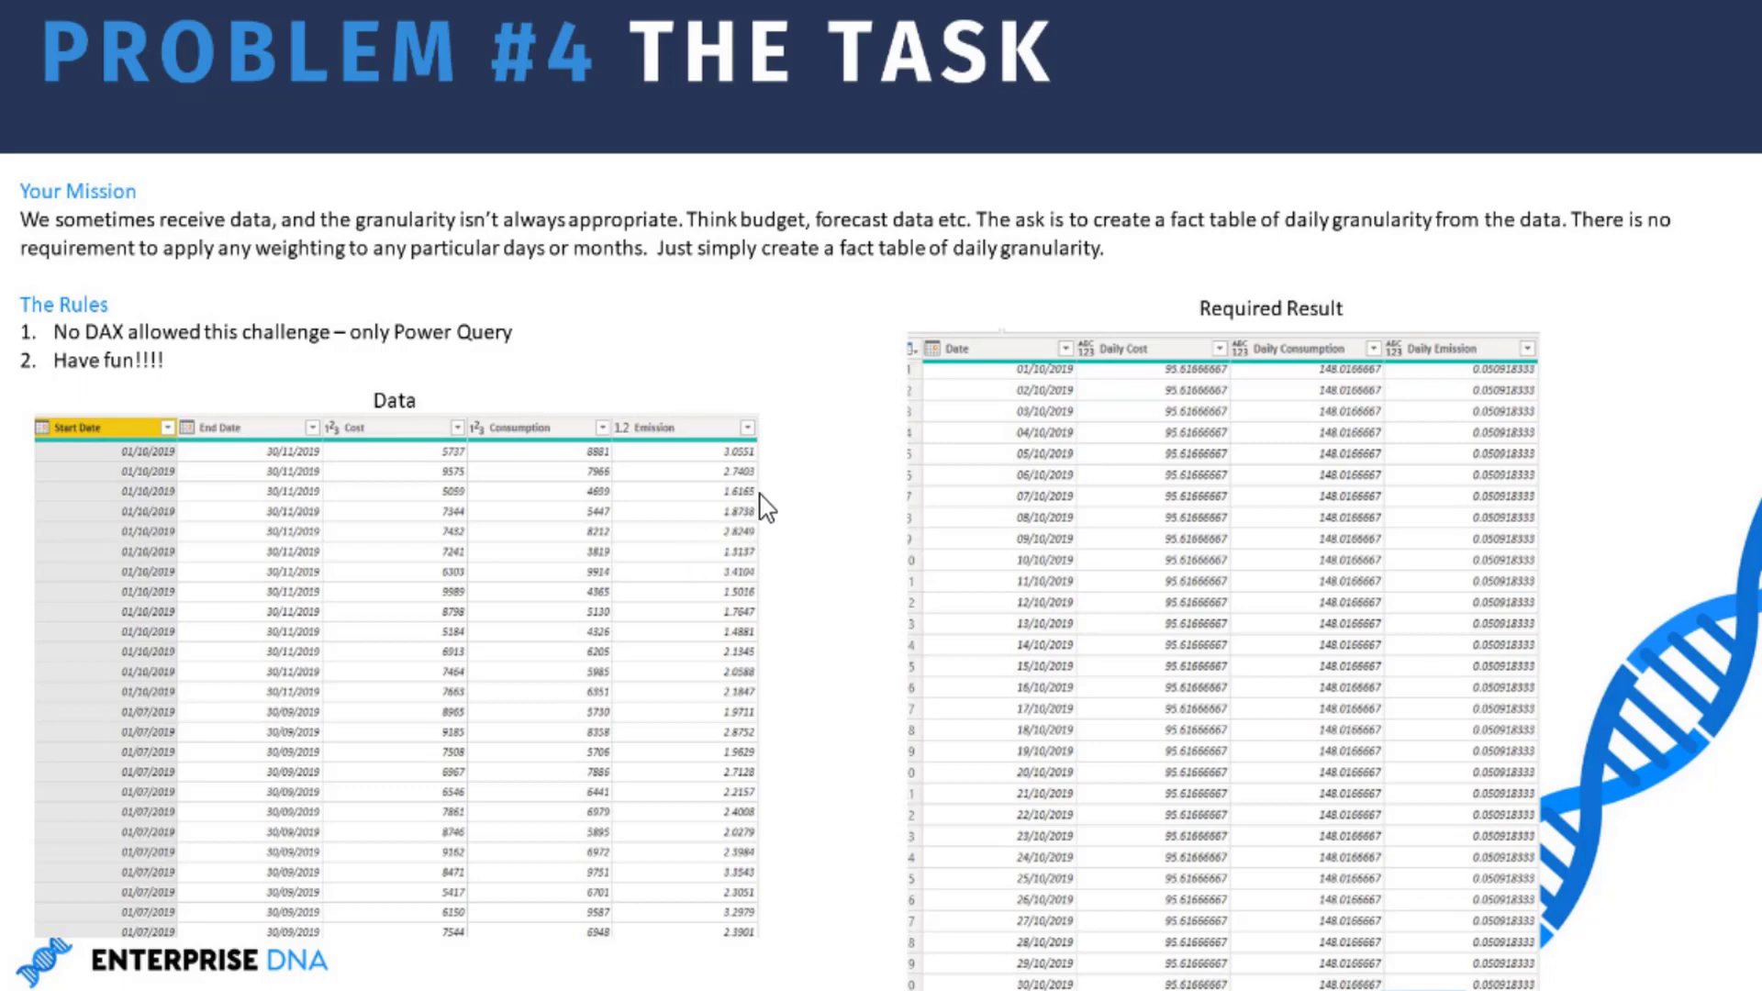
mouse_move(764, 481)
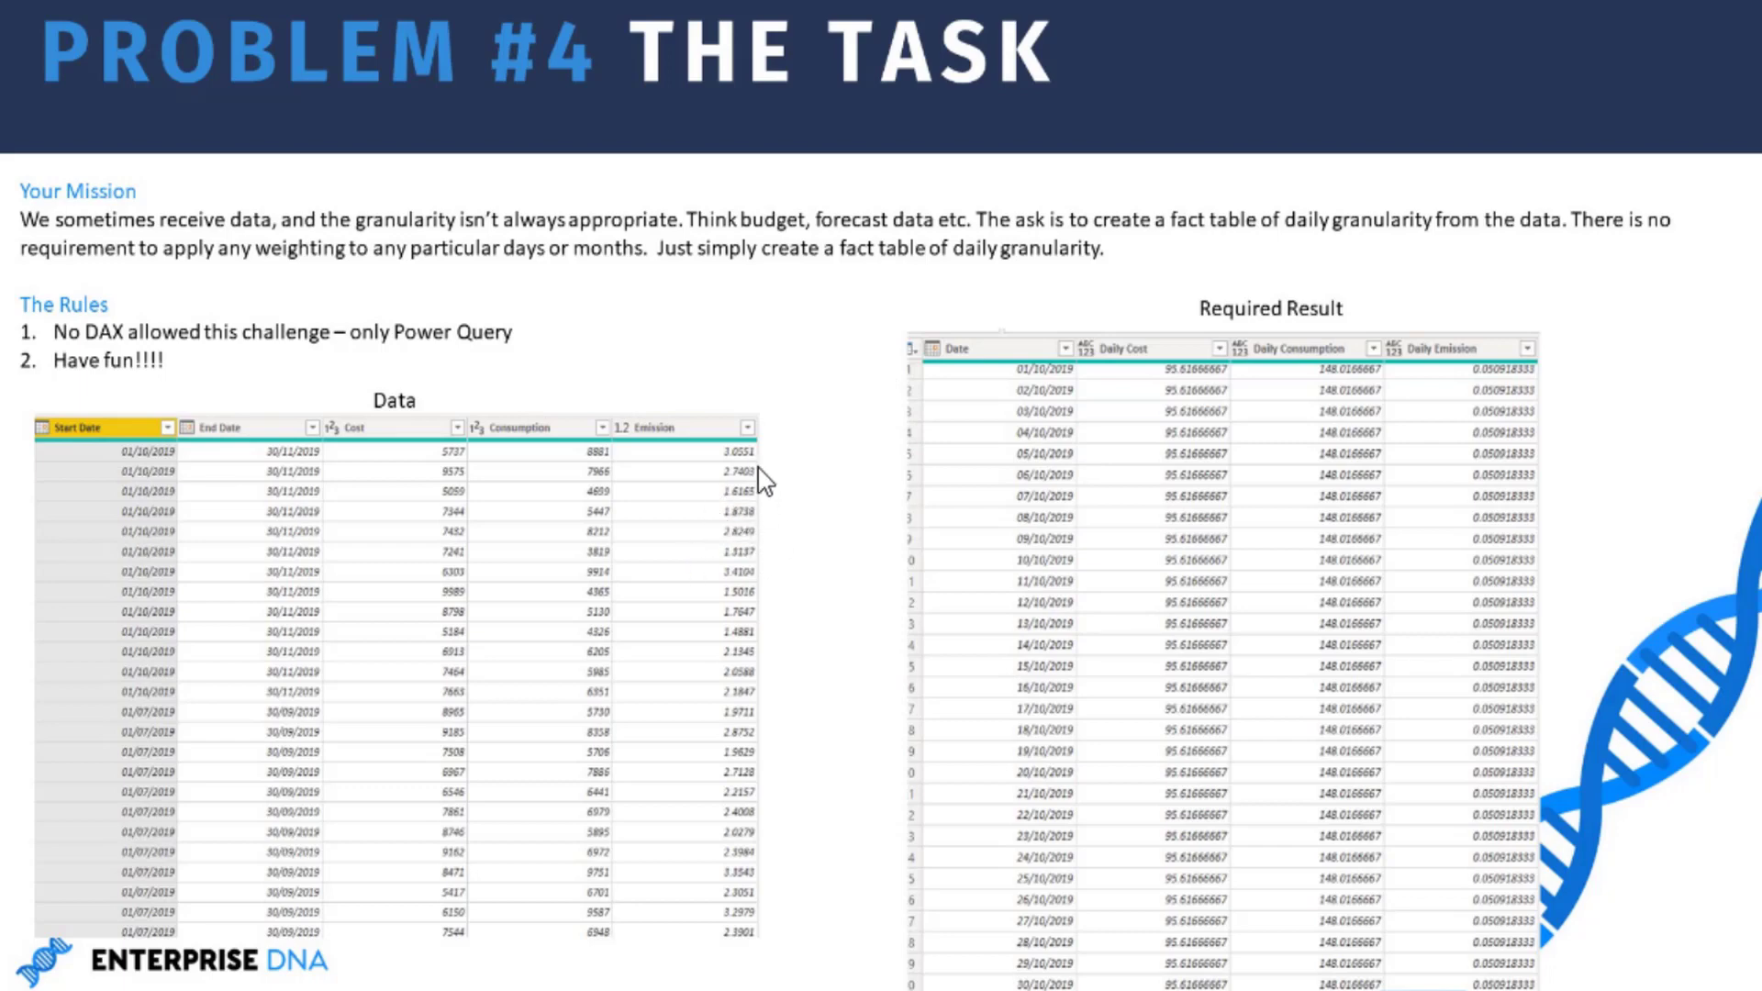
mouse_move(922, 522)
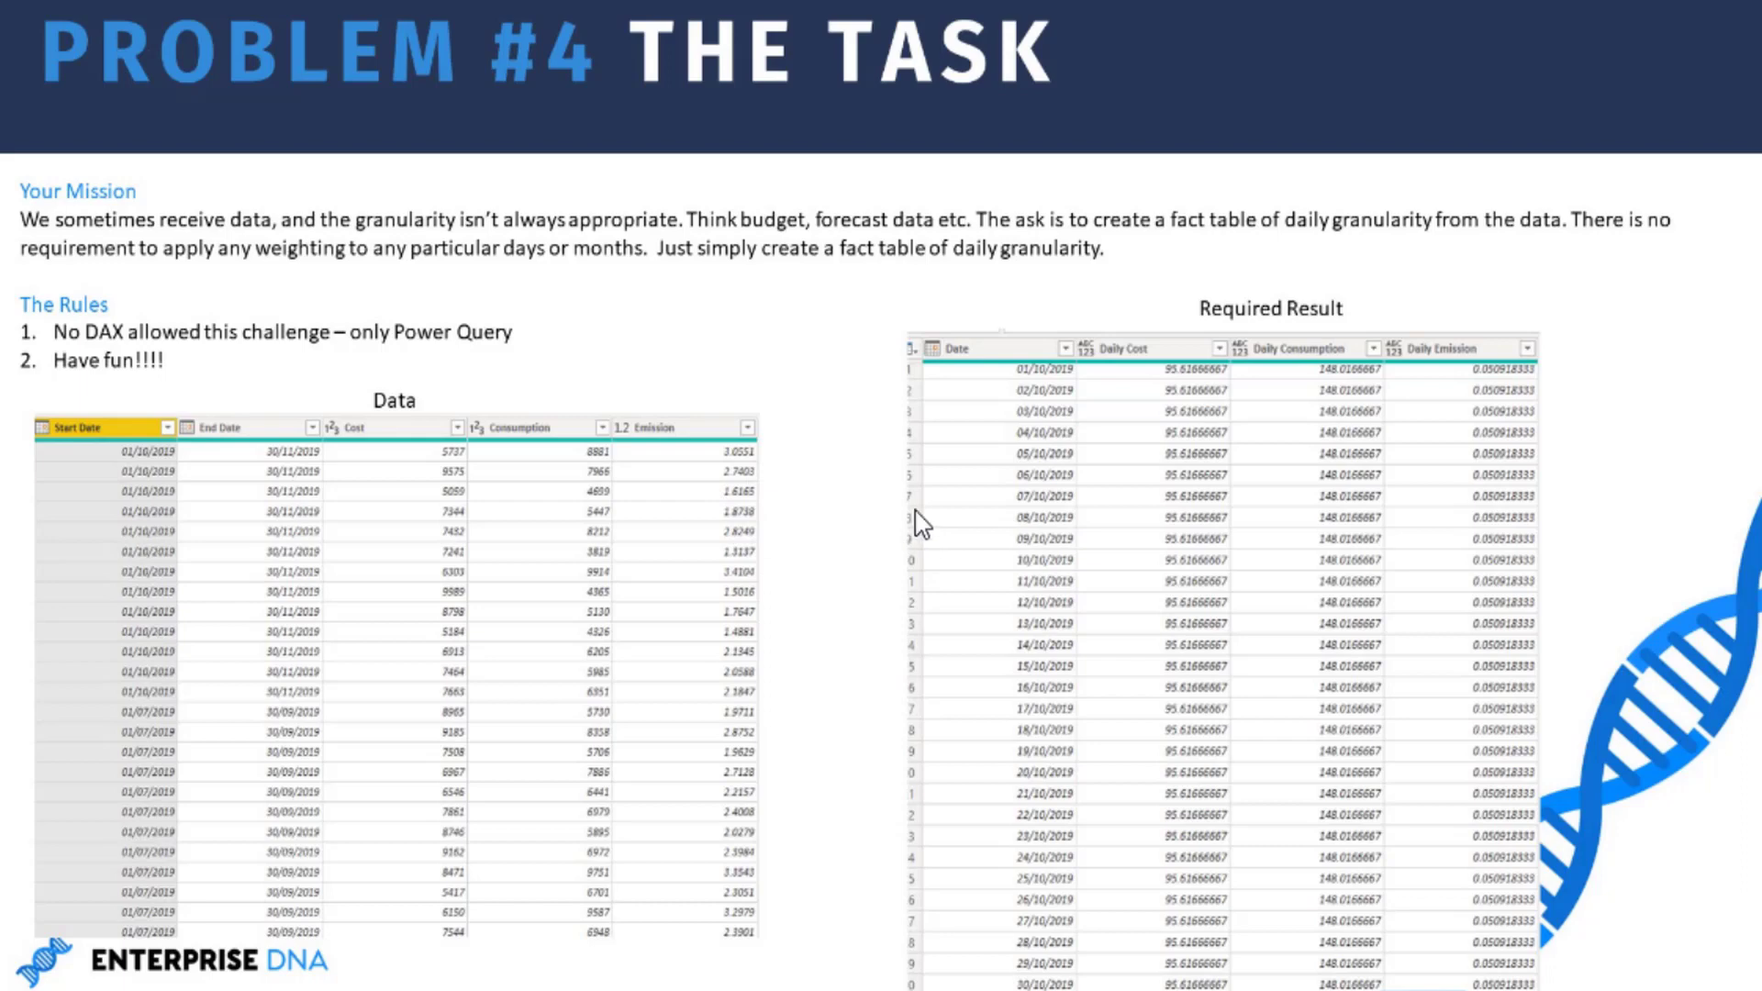
mouse_move(892, 499)
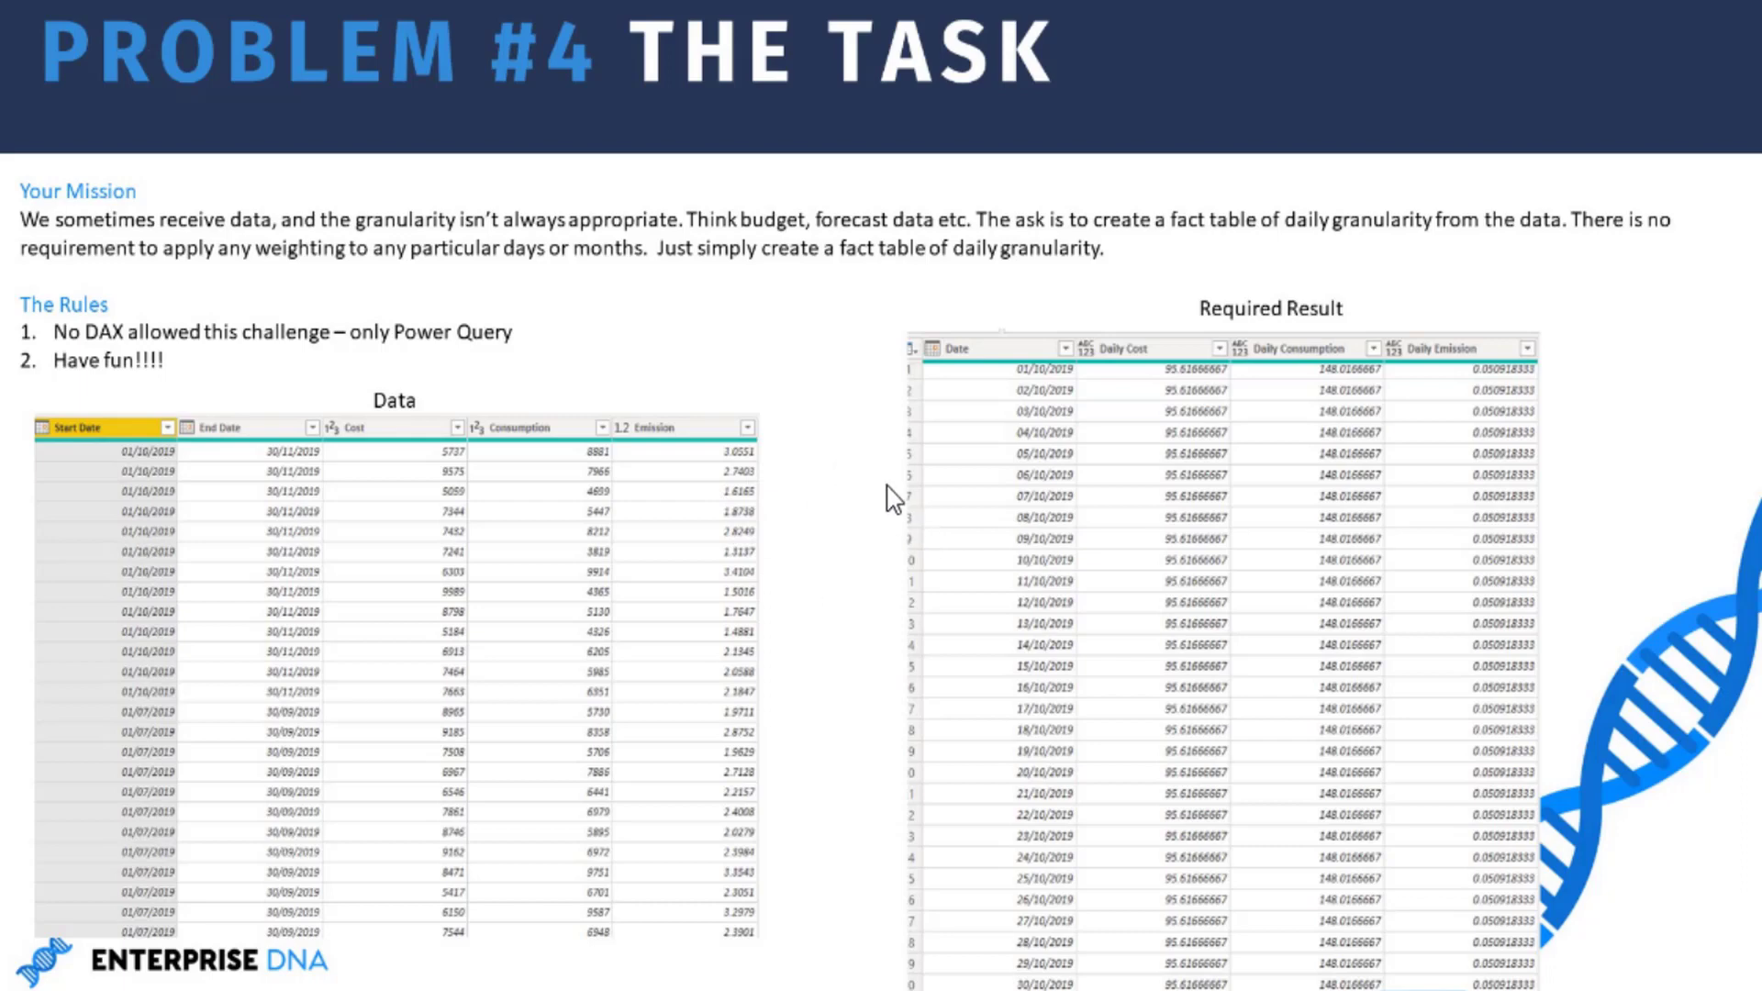
mouse_move(794, 461)
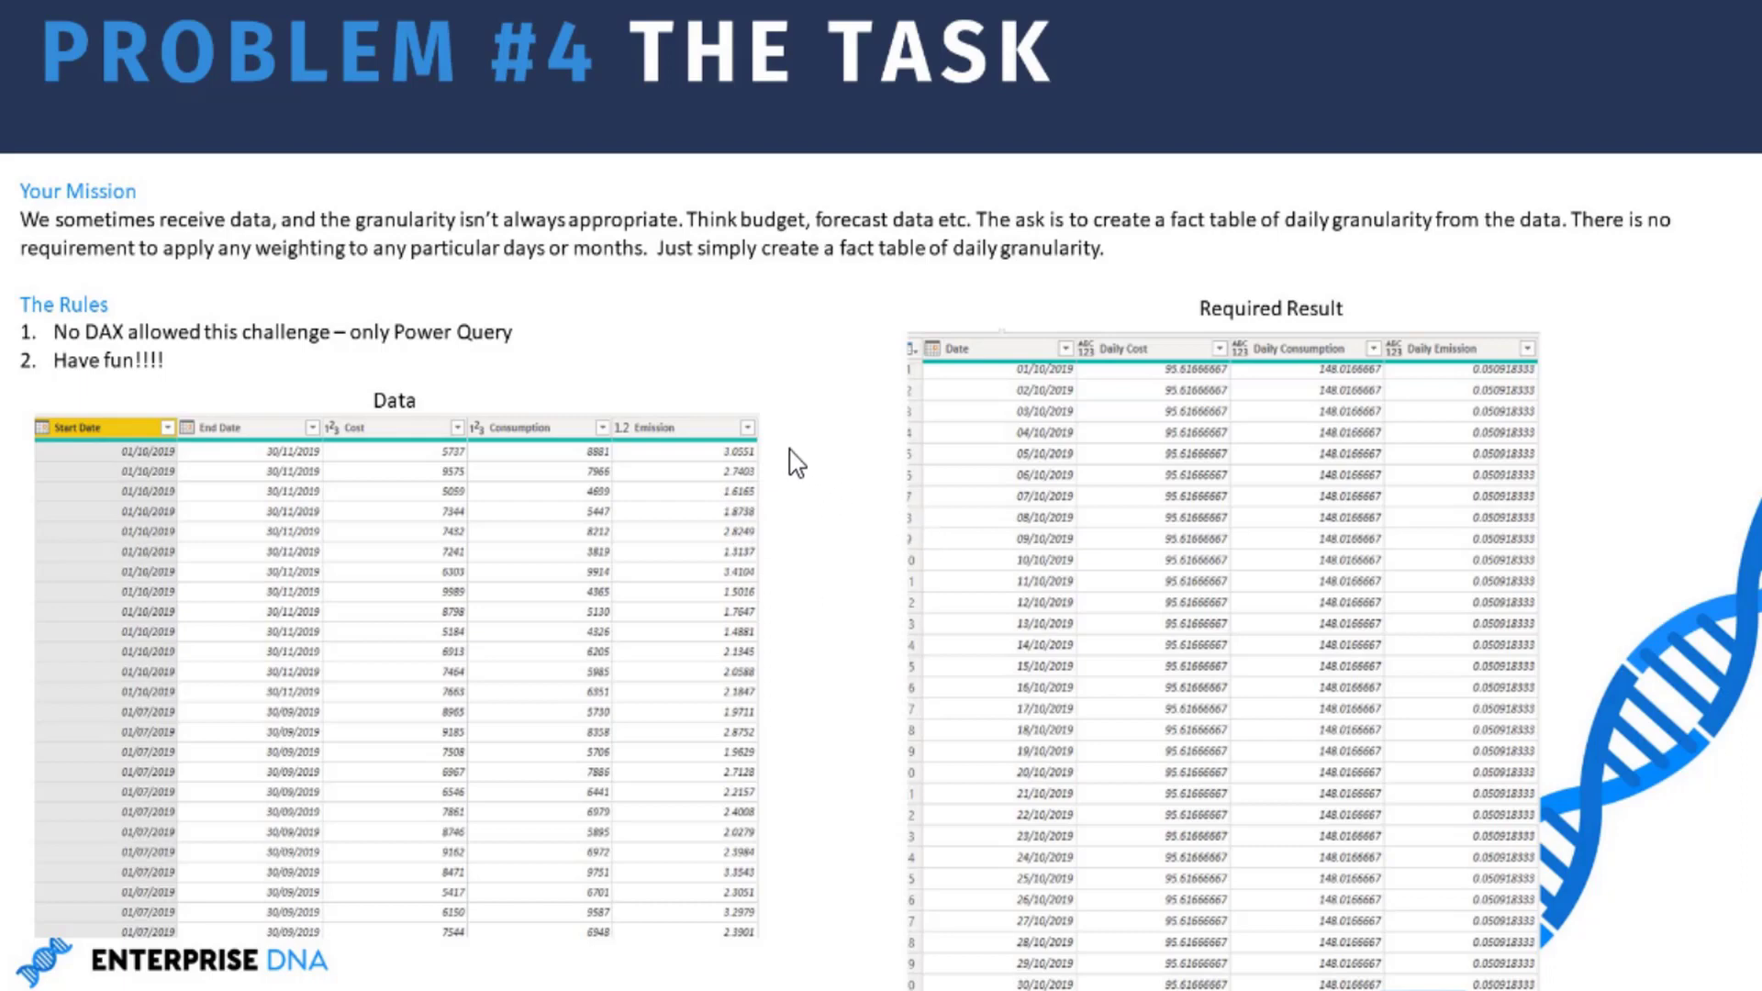
mouse_move(836, 537)
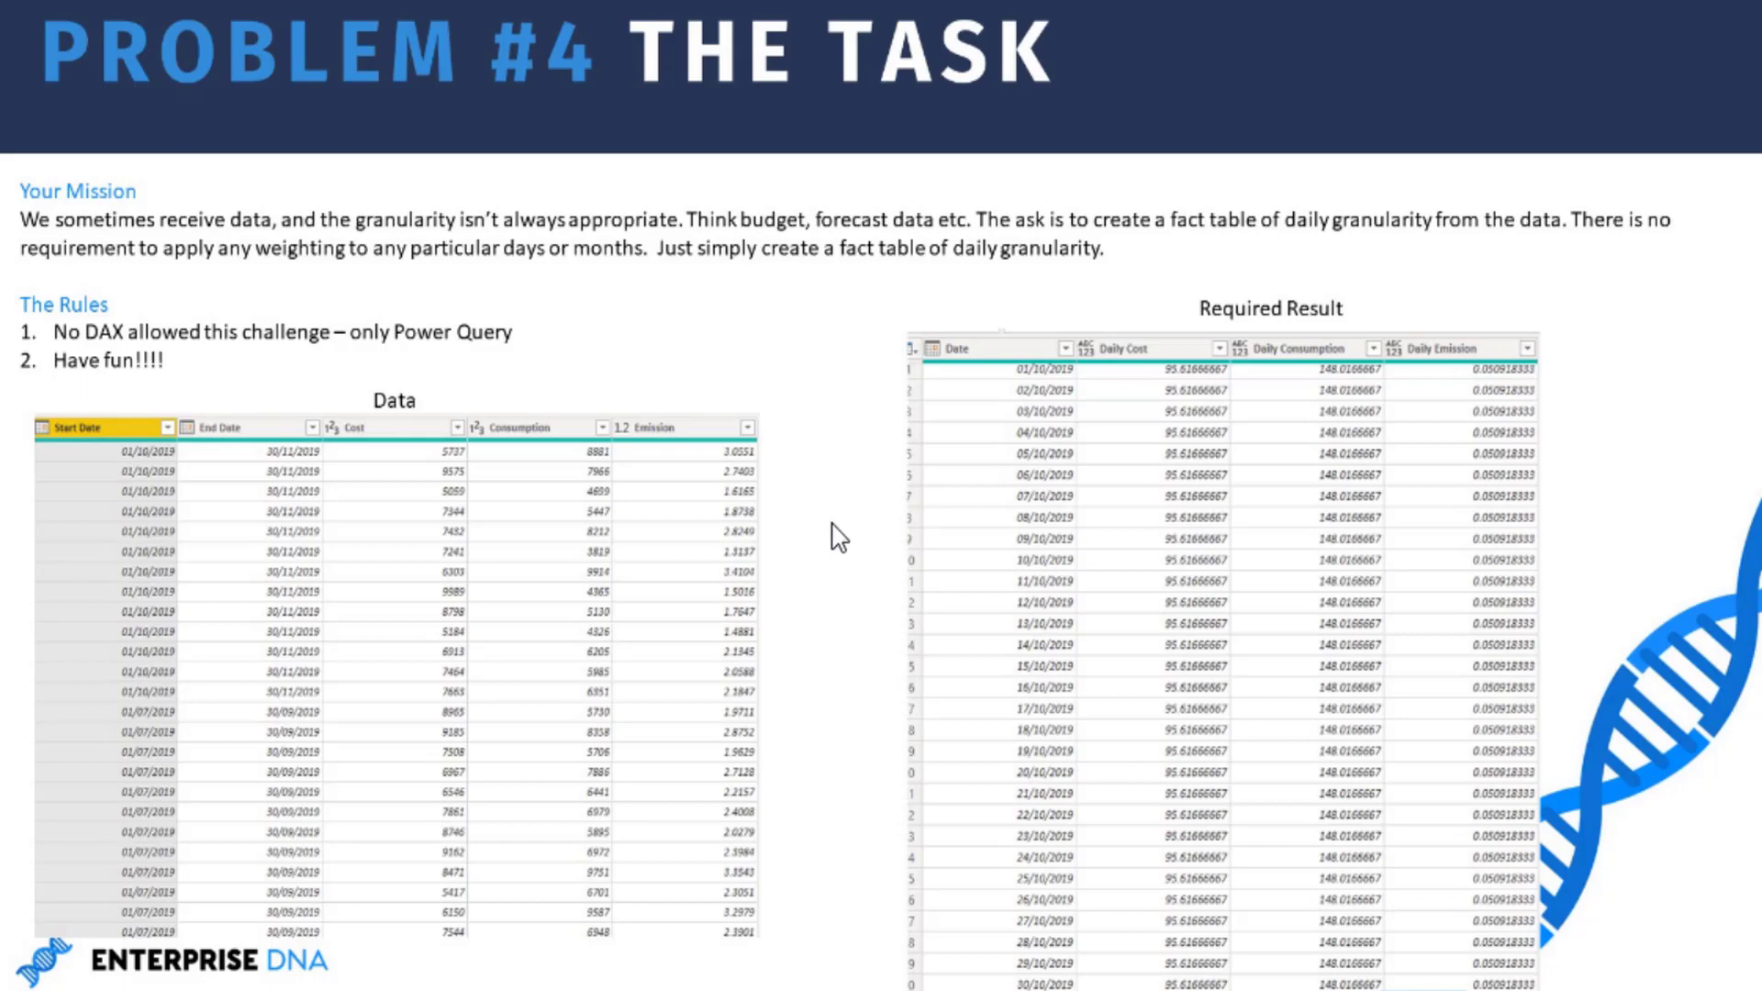
mouse_move(861, 486)
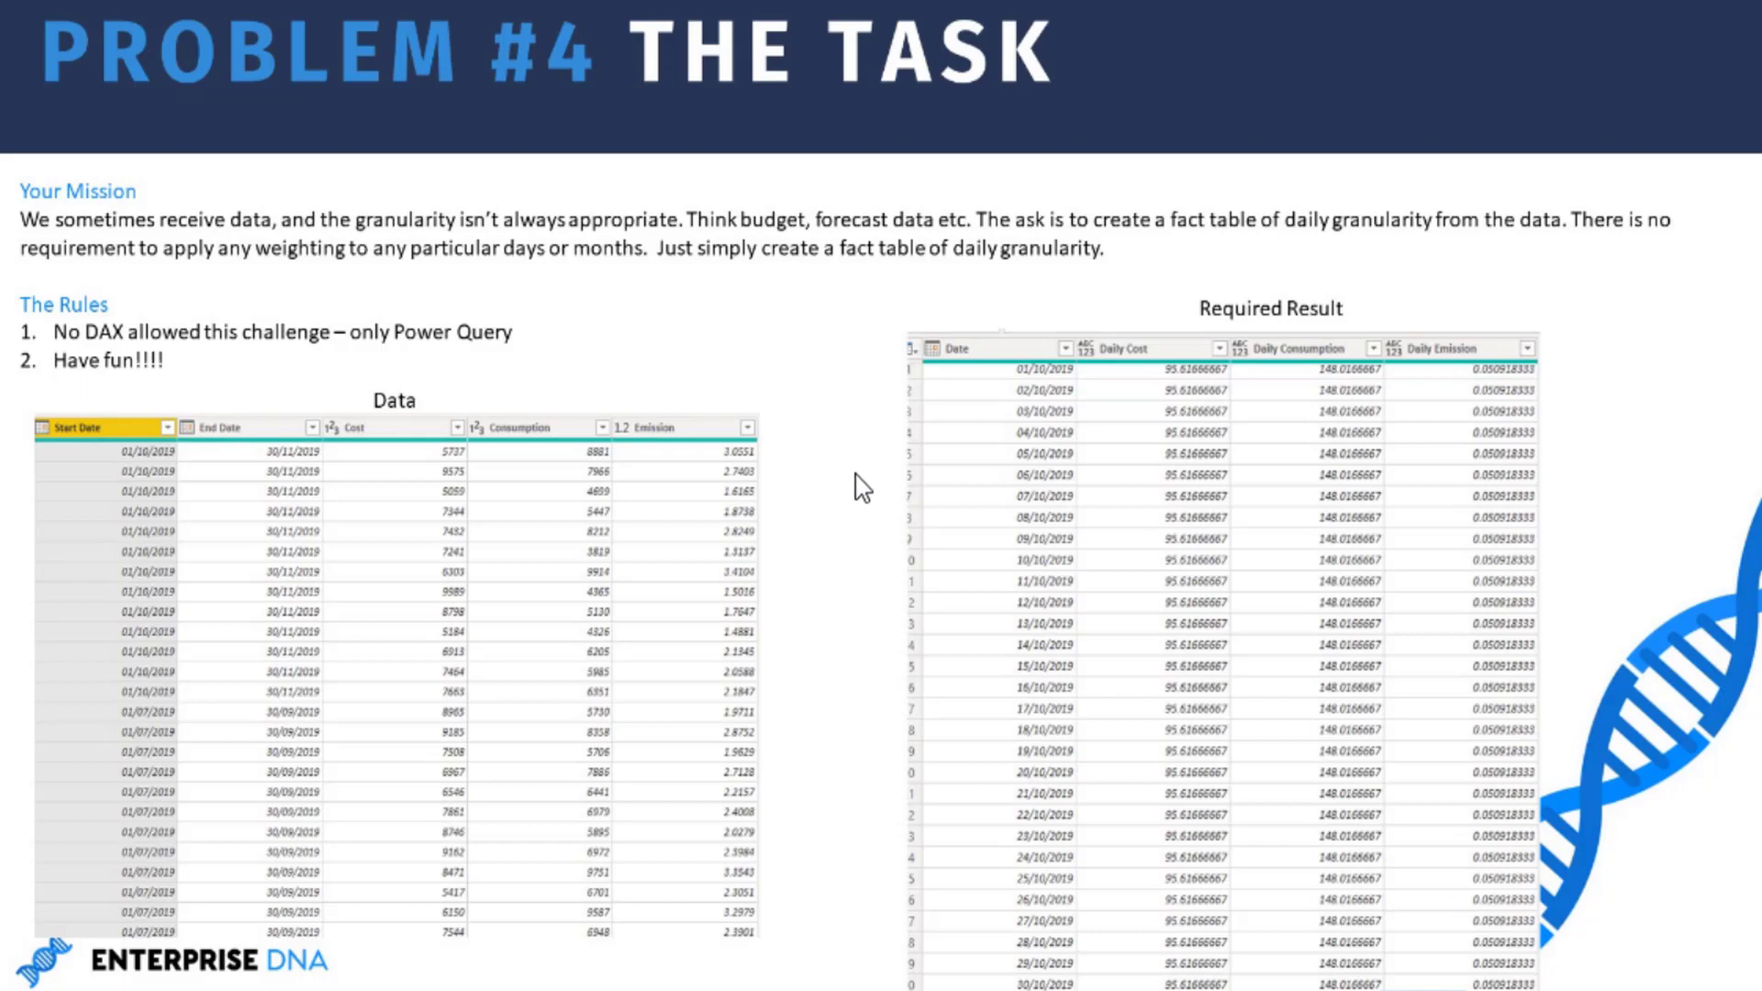
mouse_move(865, 486)
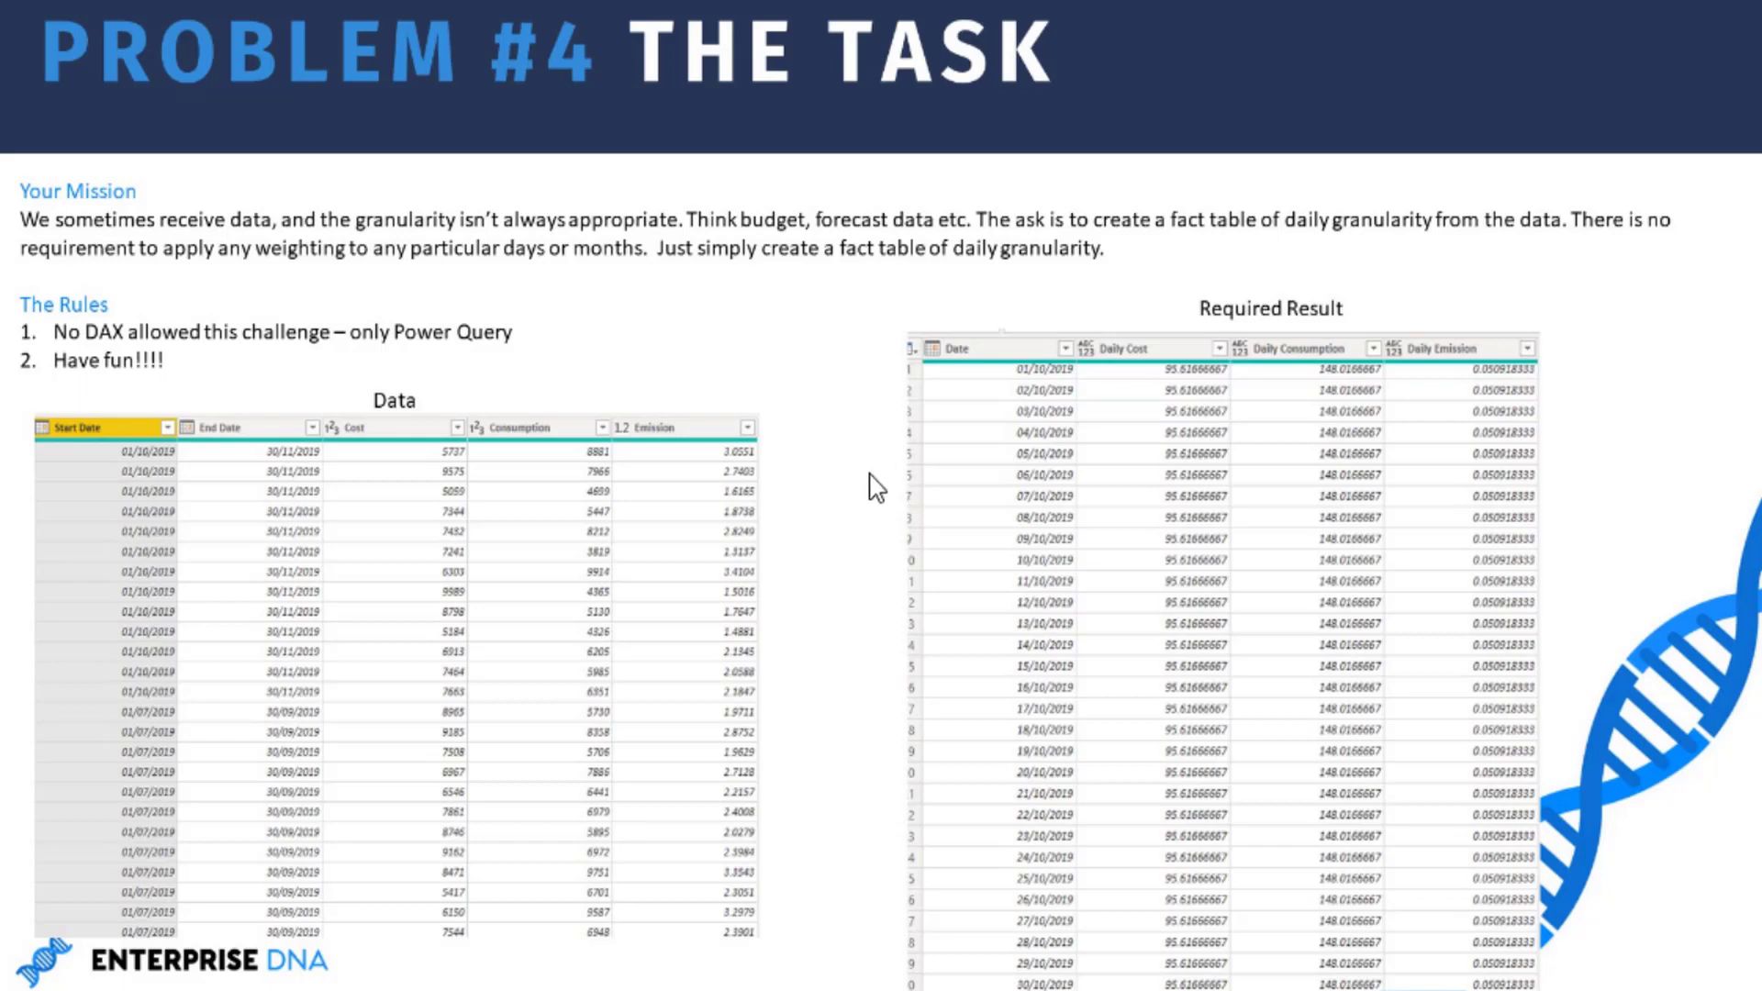
mouse_move(806, 484)
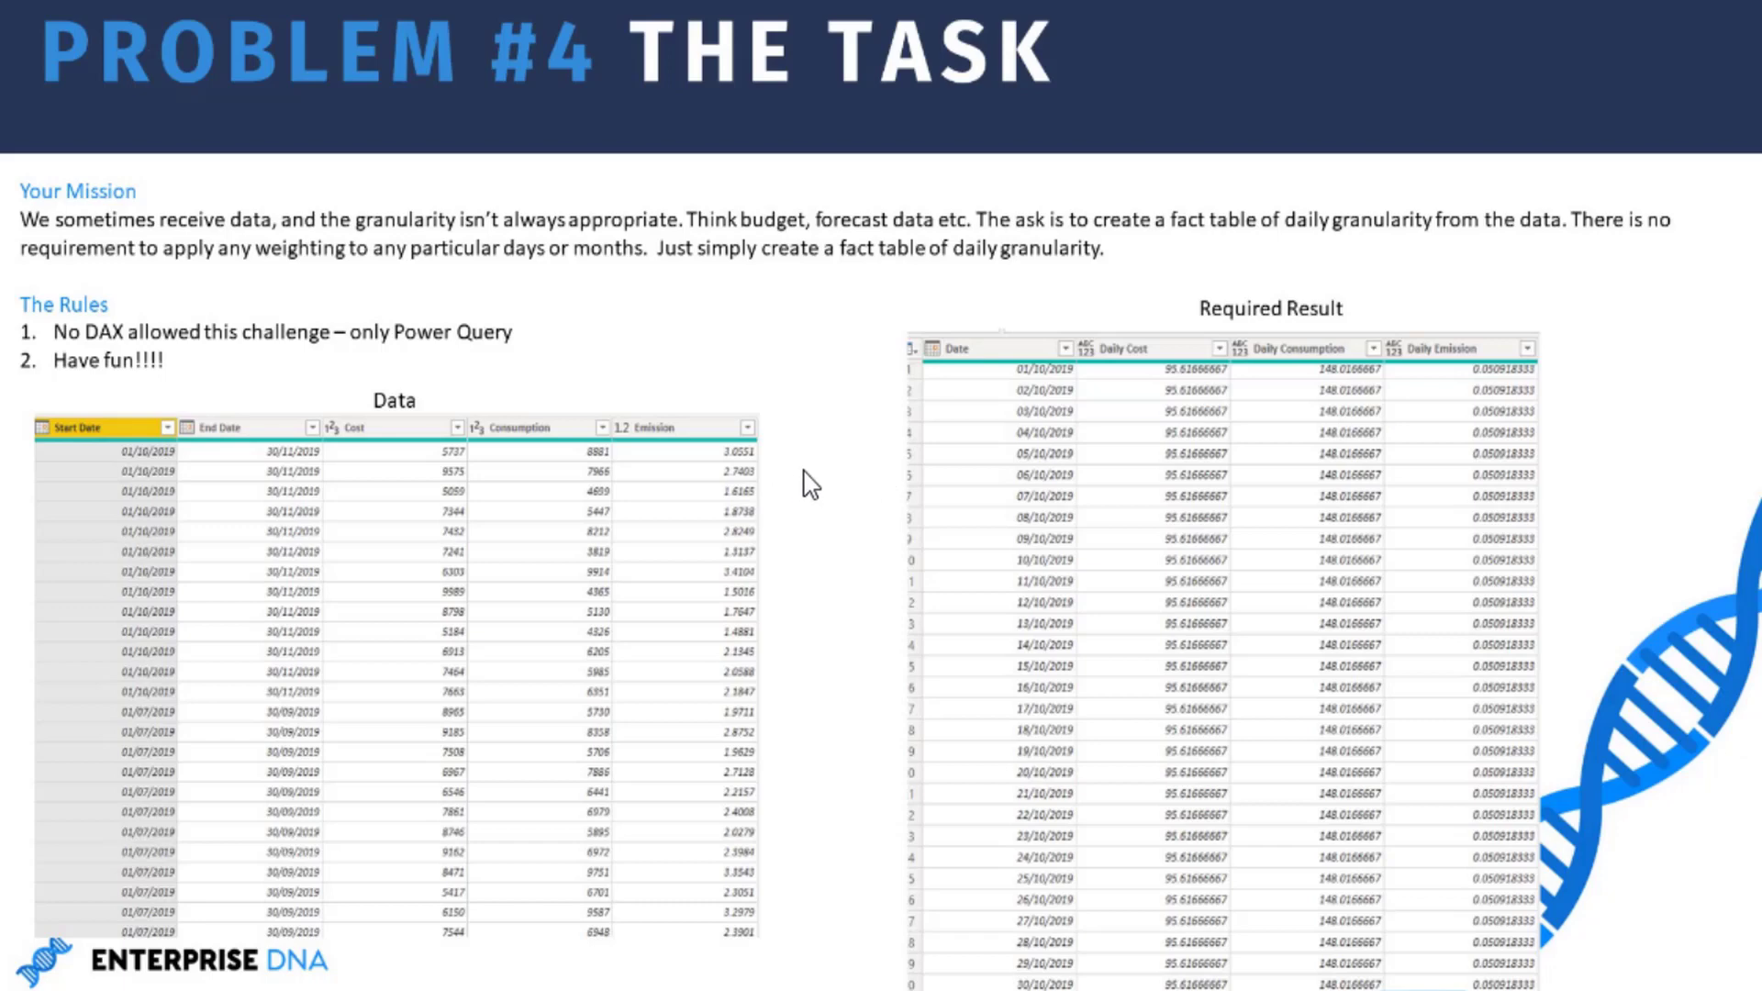
mouse_move(893, 370)
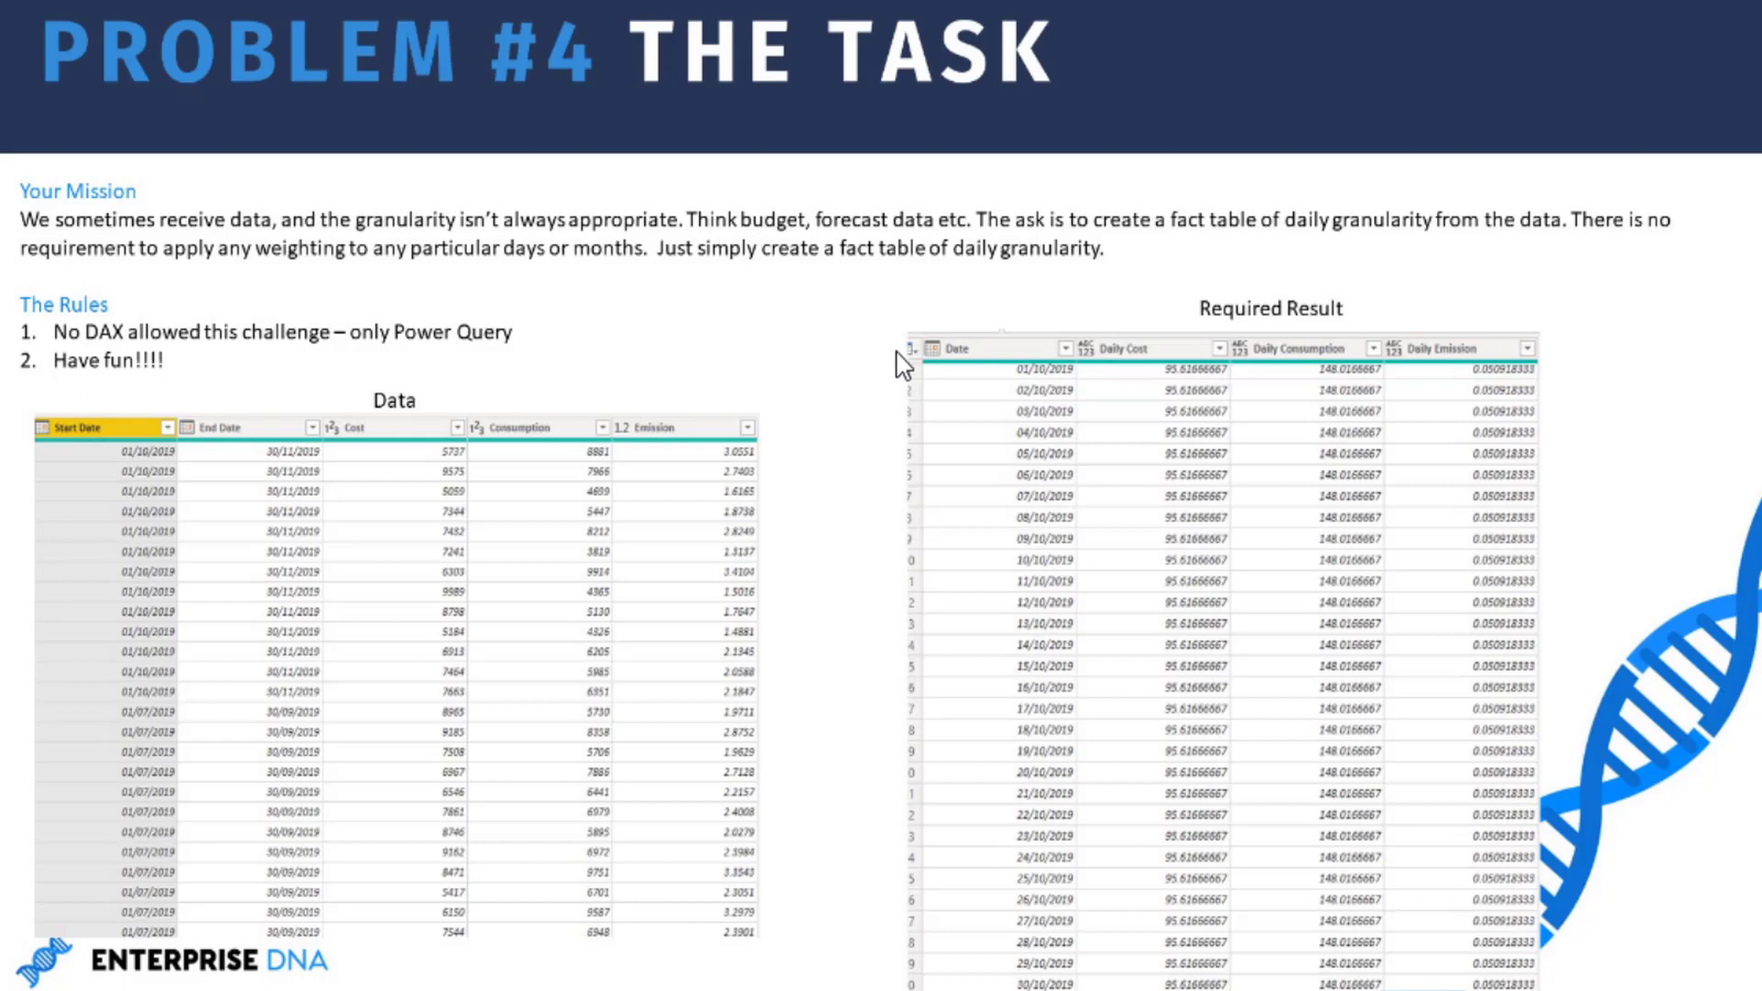
mouse_move(821, 365)
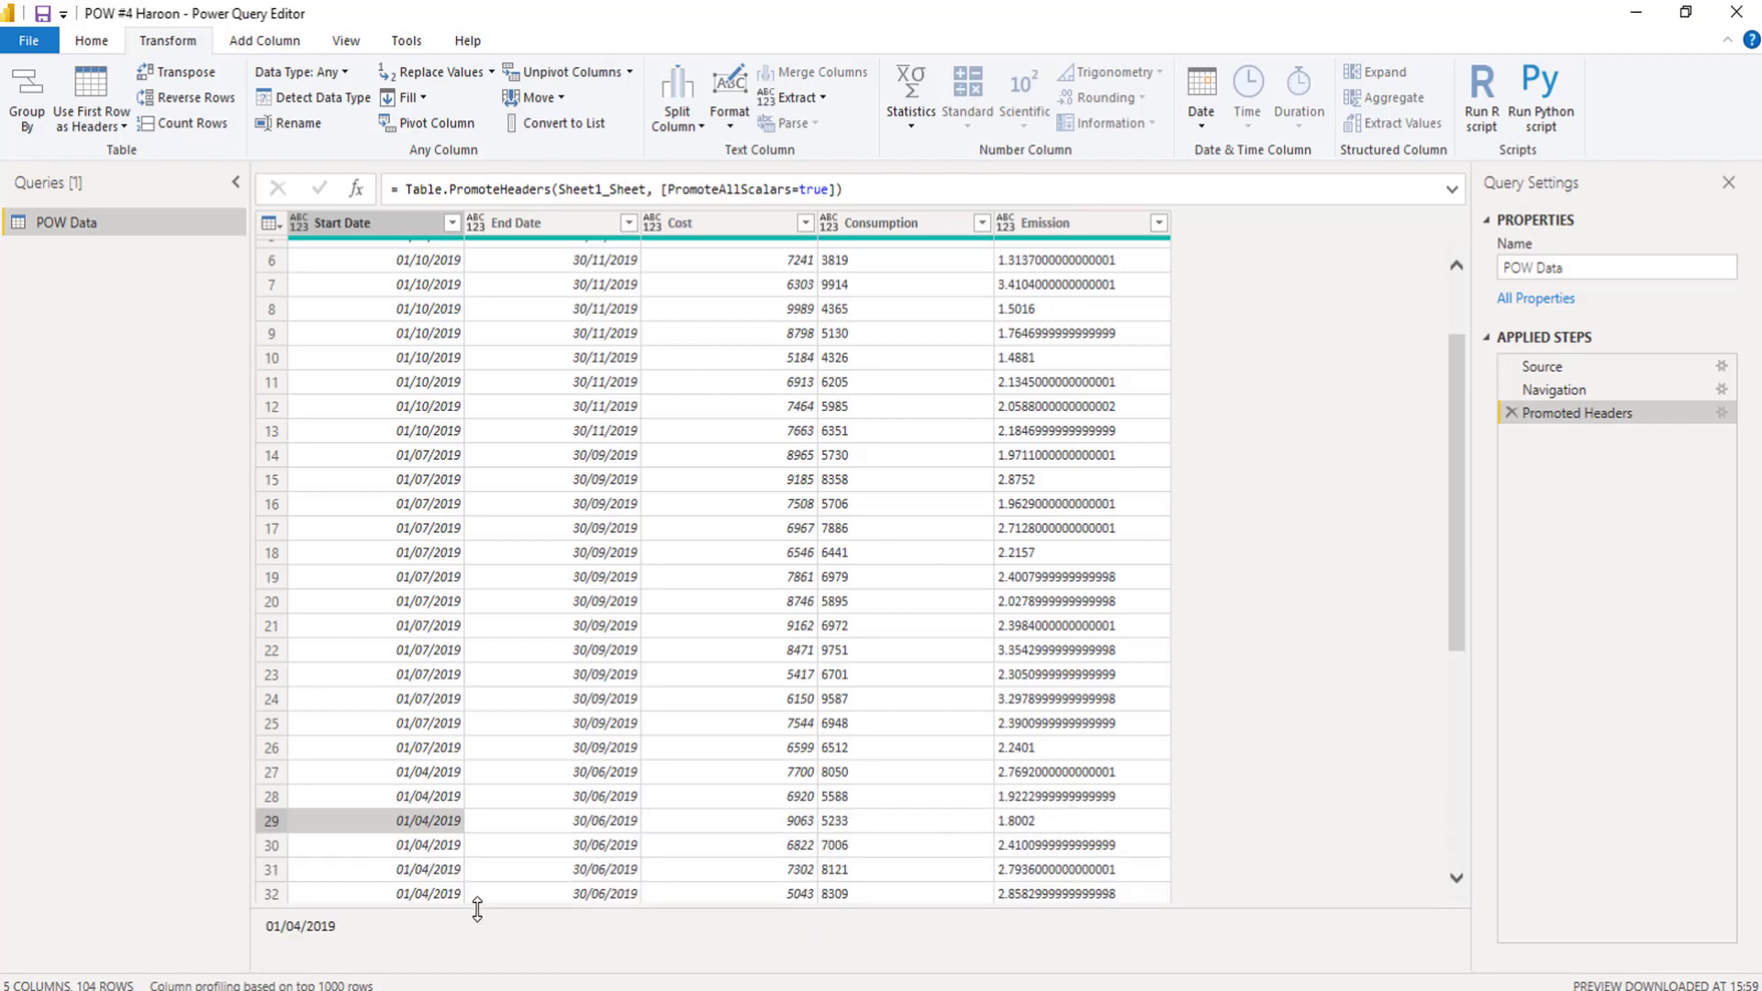
Step: Set Start Date and End Date to Date, and Cost, Consumption, Emission to Decimal Number
scroll("up", 3)
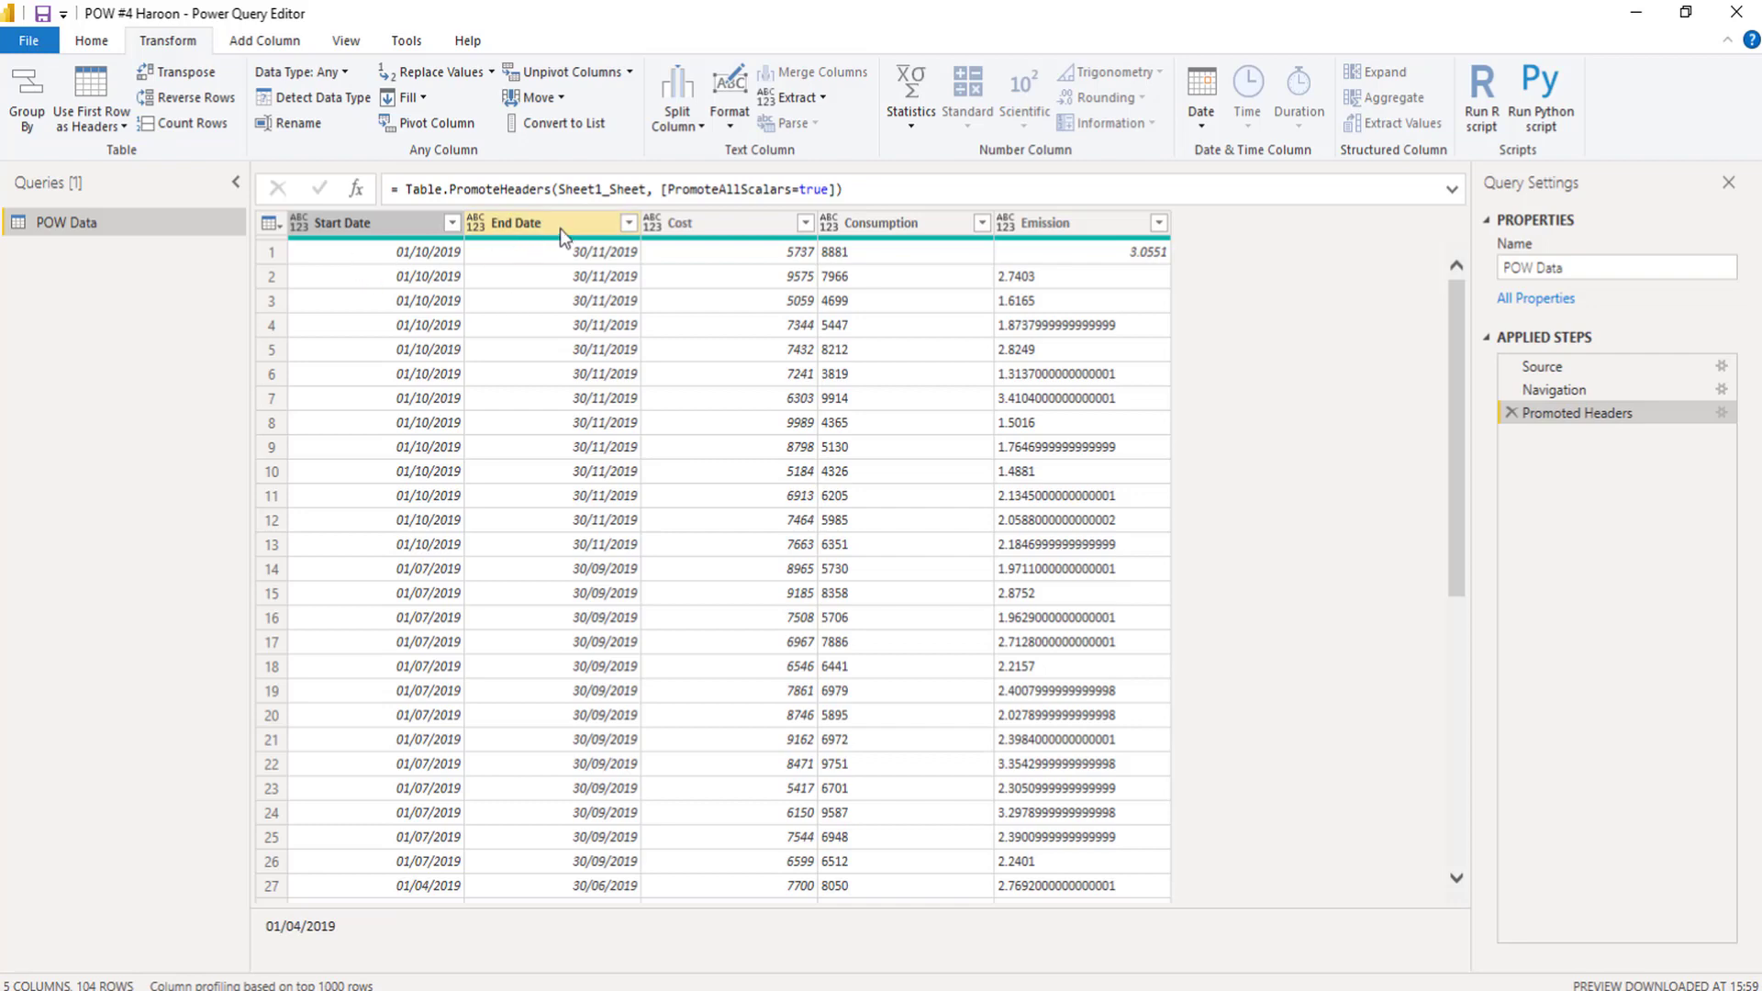
mouse_move(570, 236)
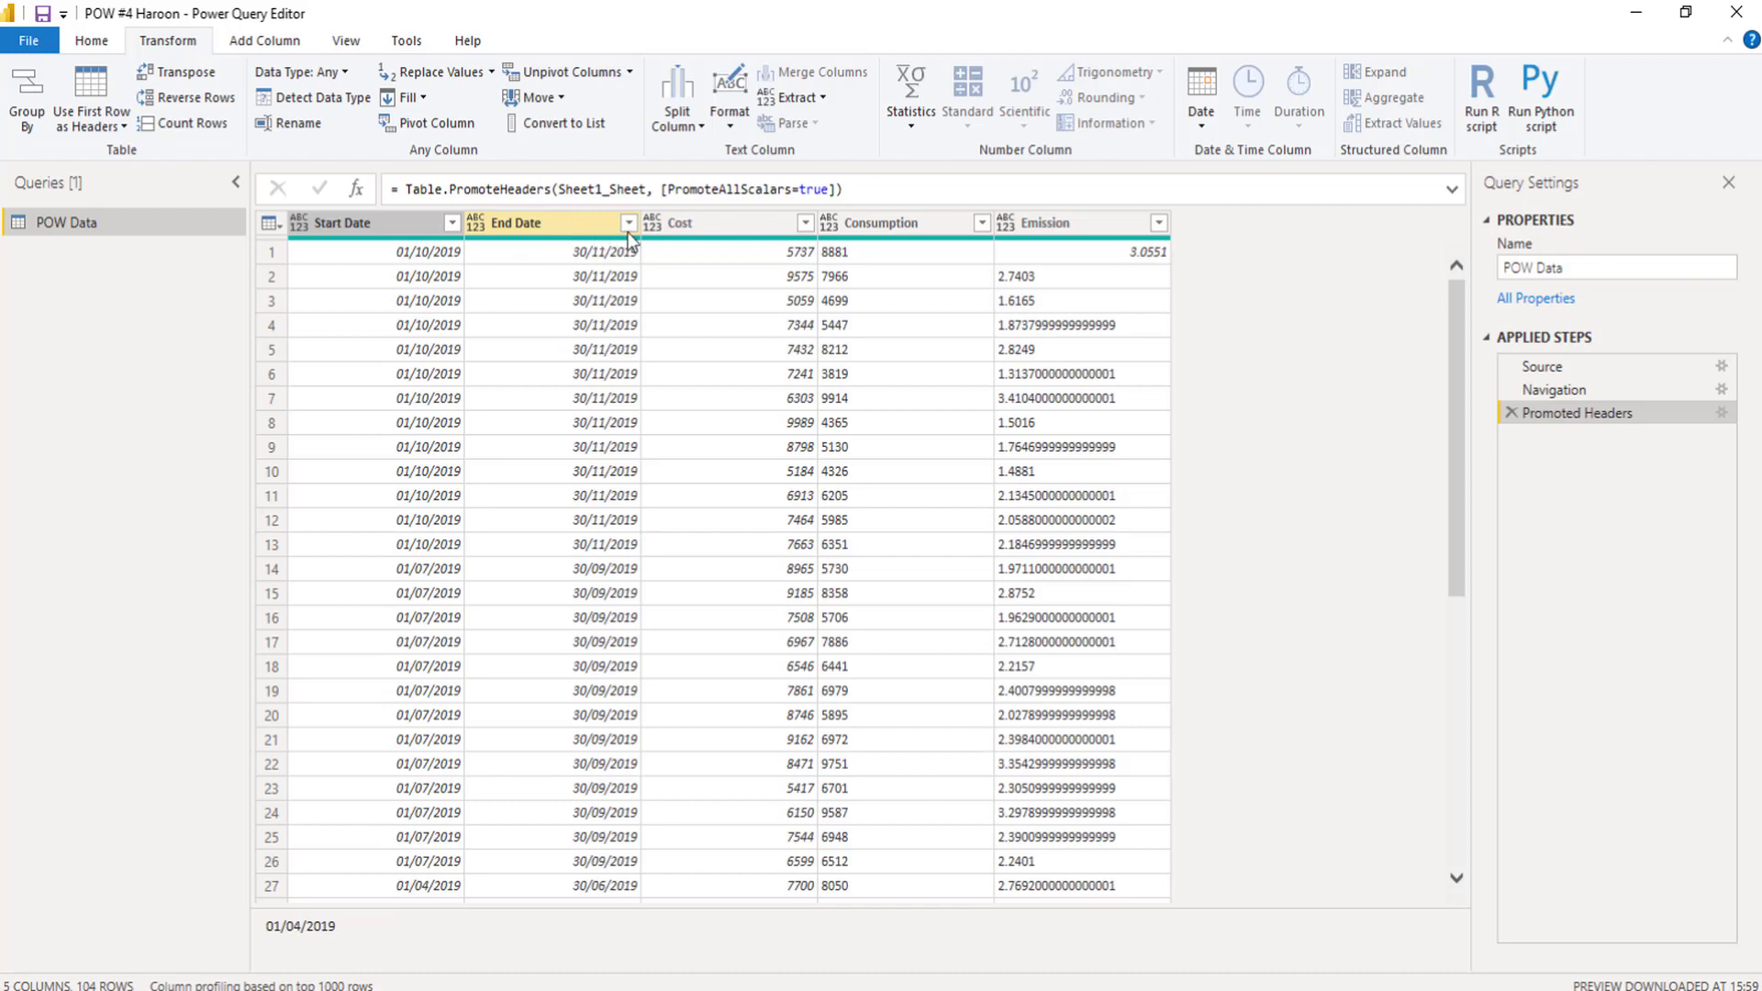
mouse_move(741, 237)
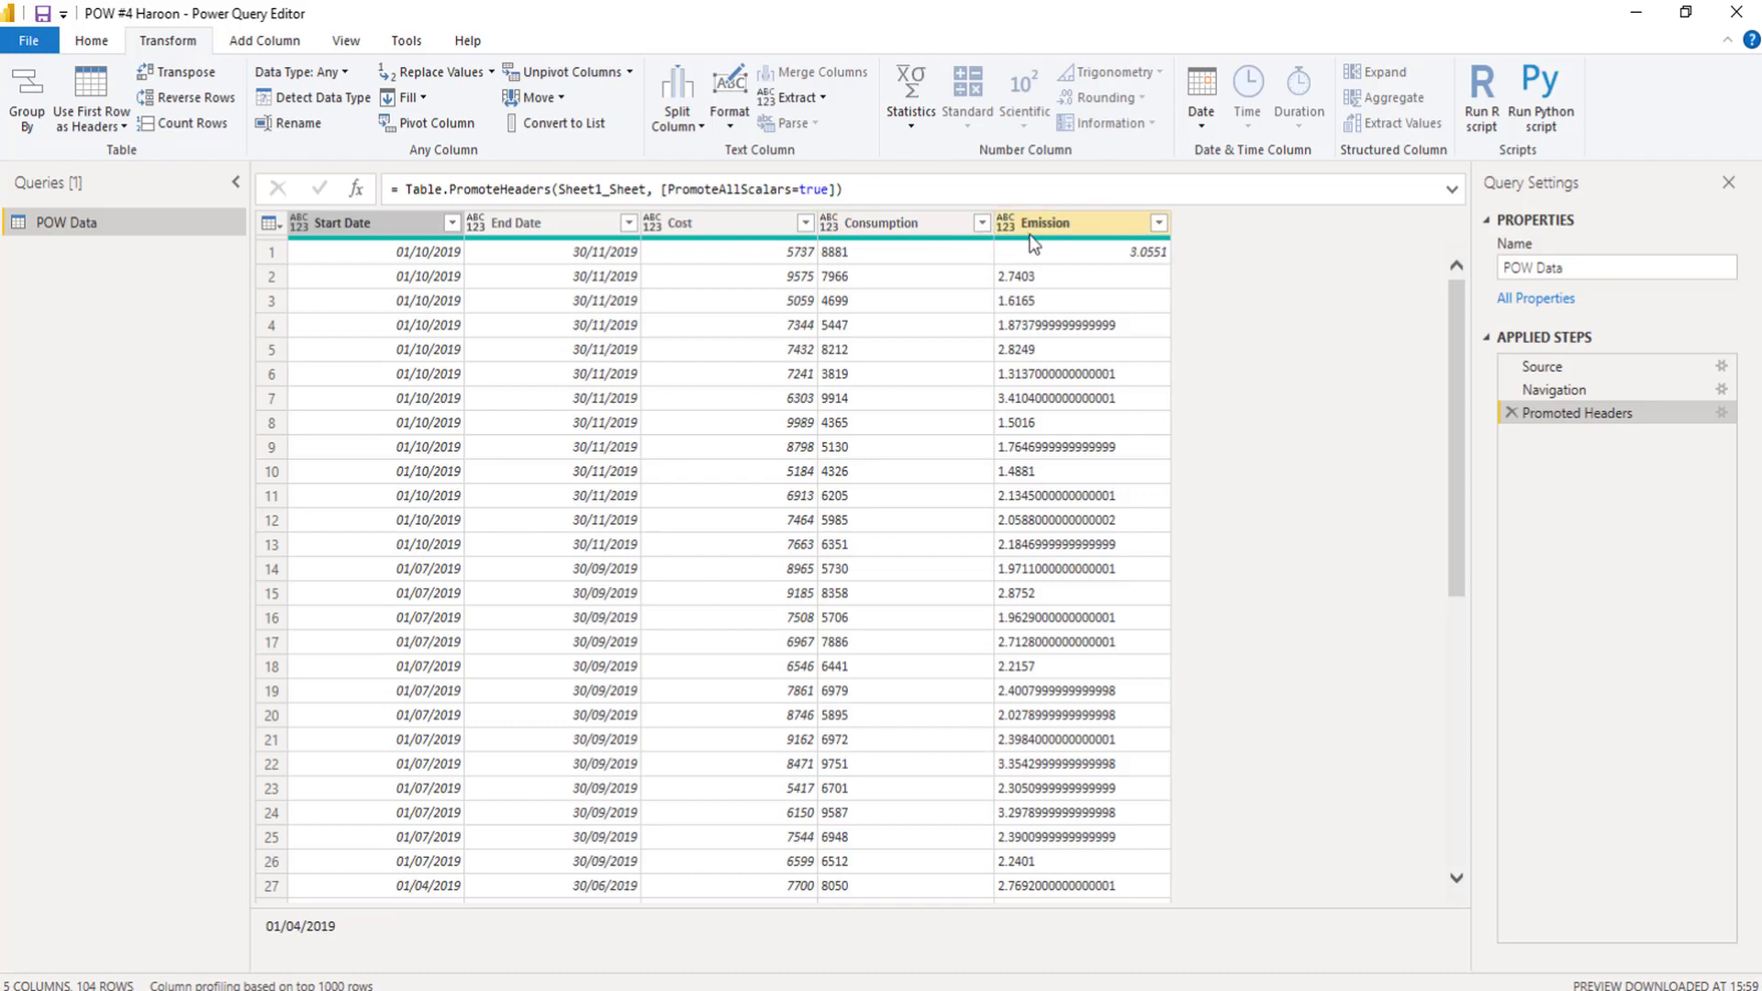
mouse_move(802, 235)
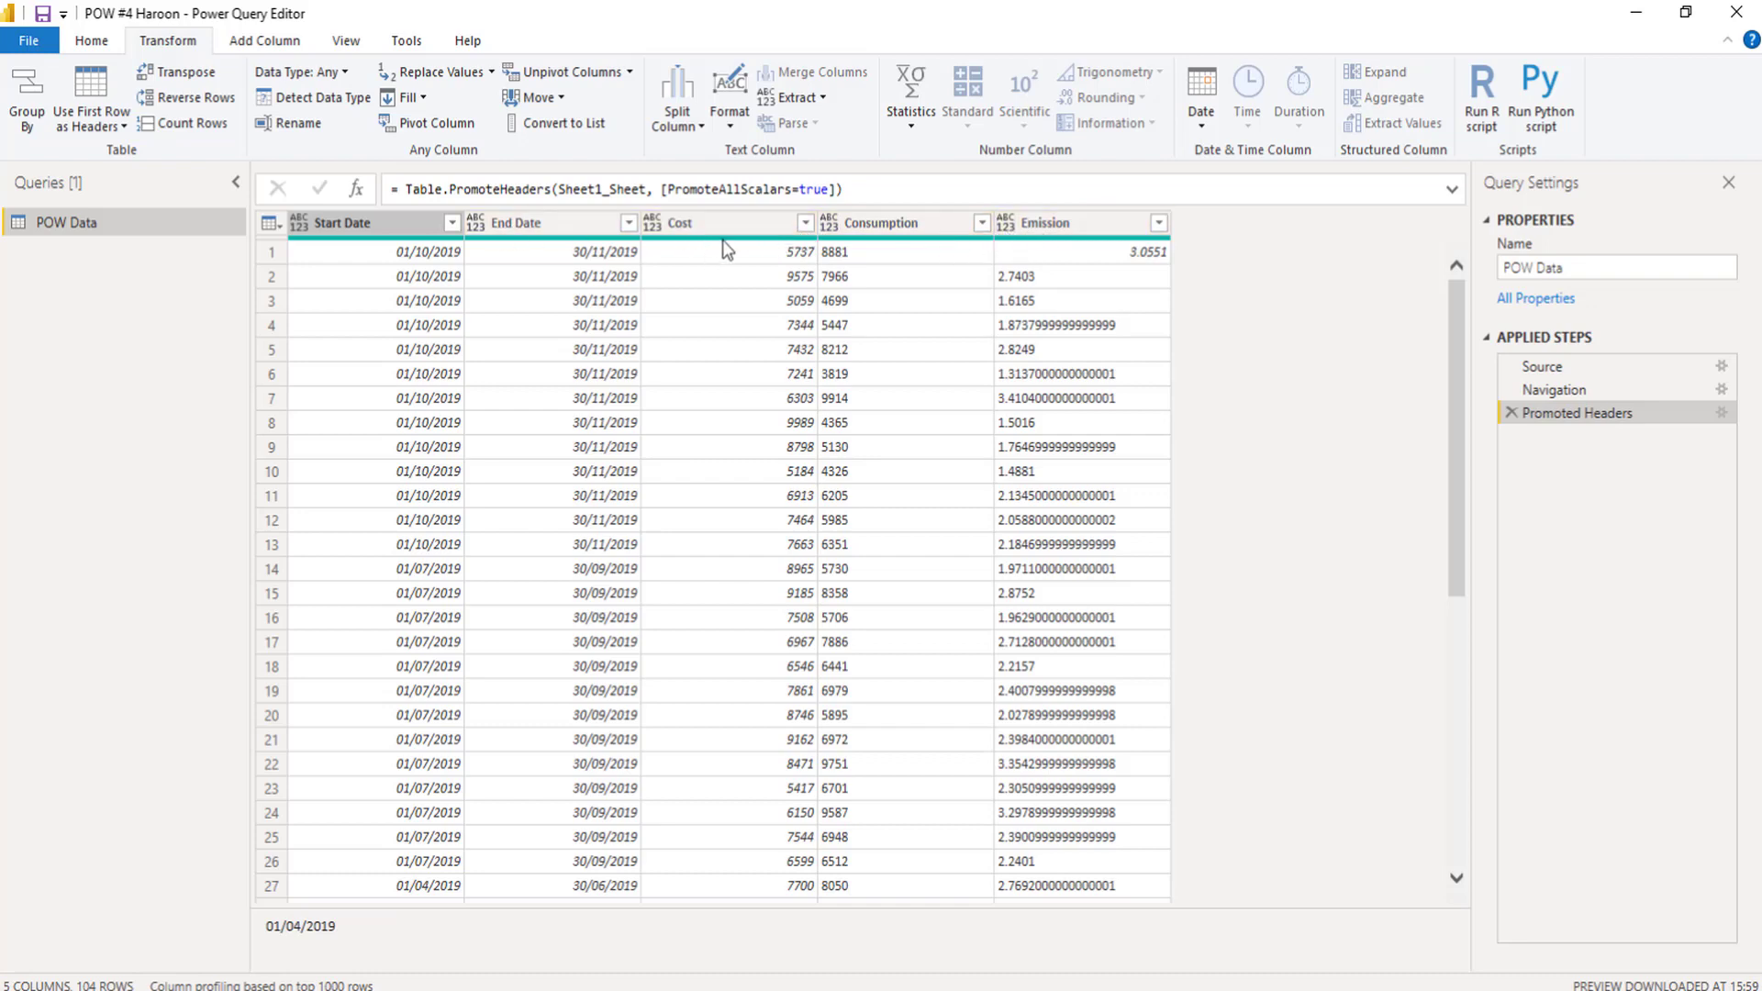
mouse_move(1345, 270)
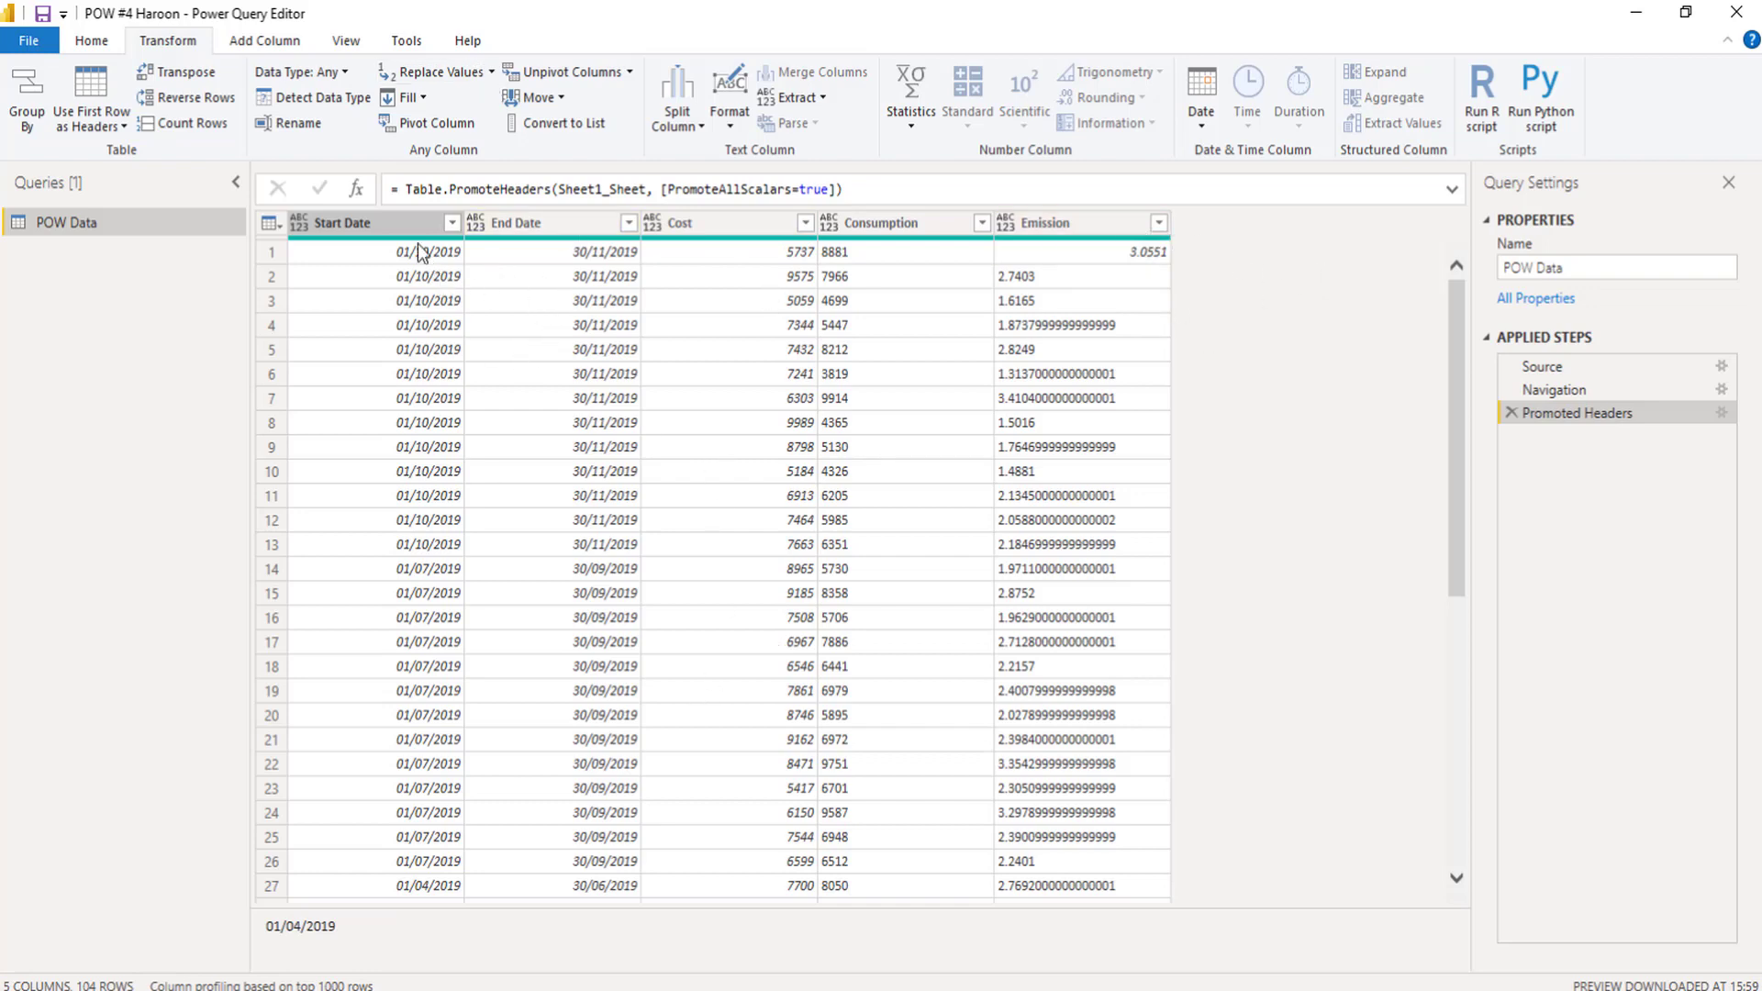
left_click(551, 222)
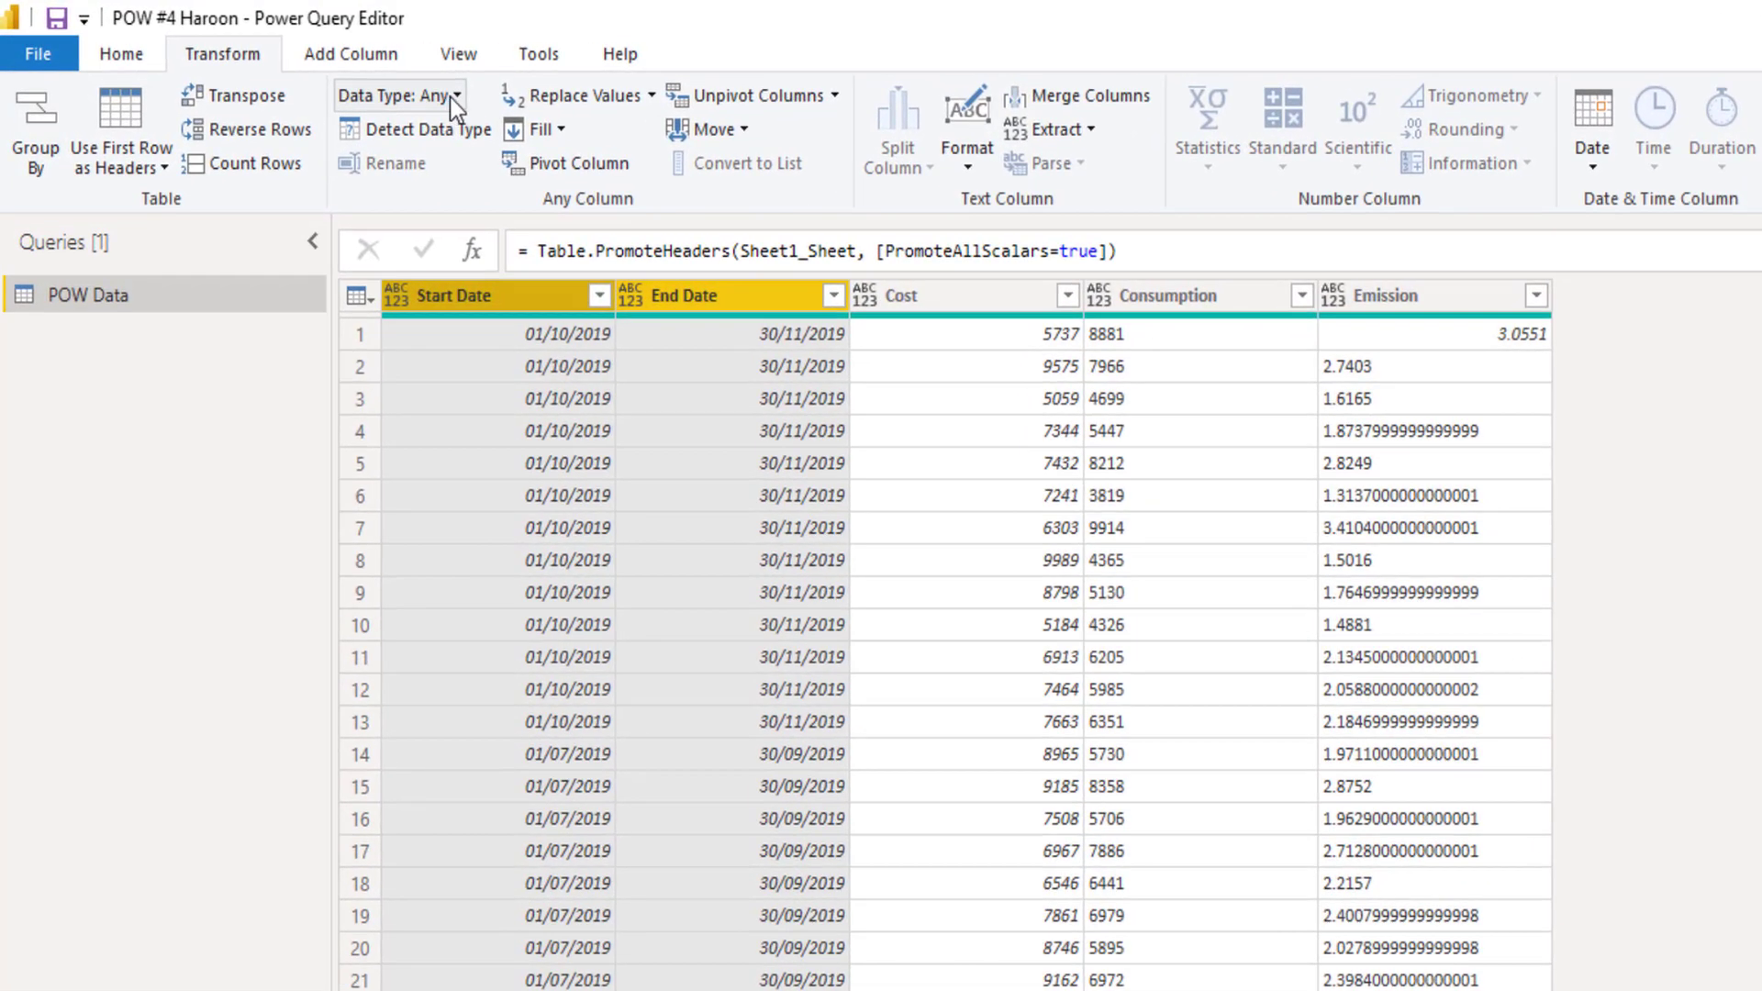
left_click(395, 94)
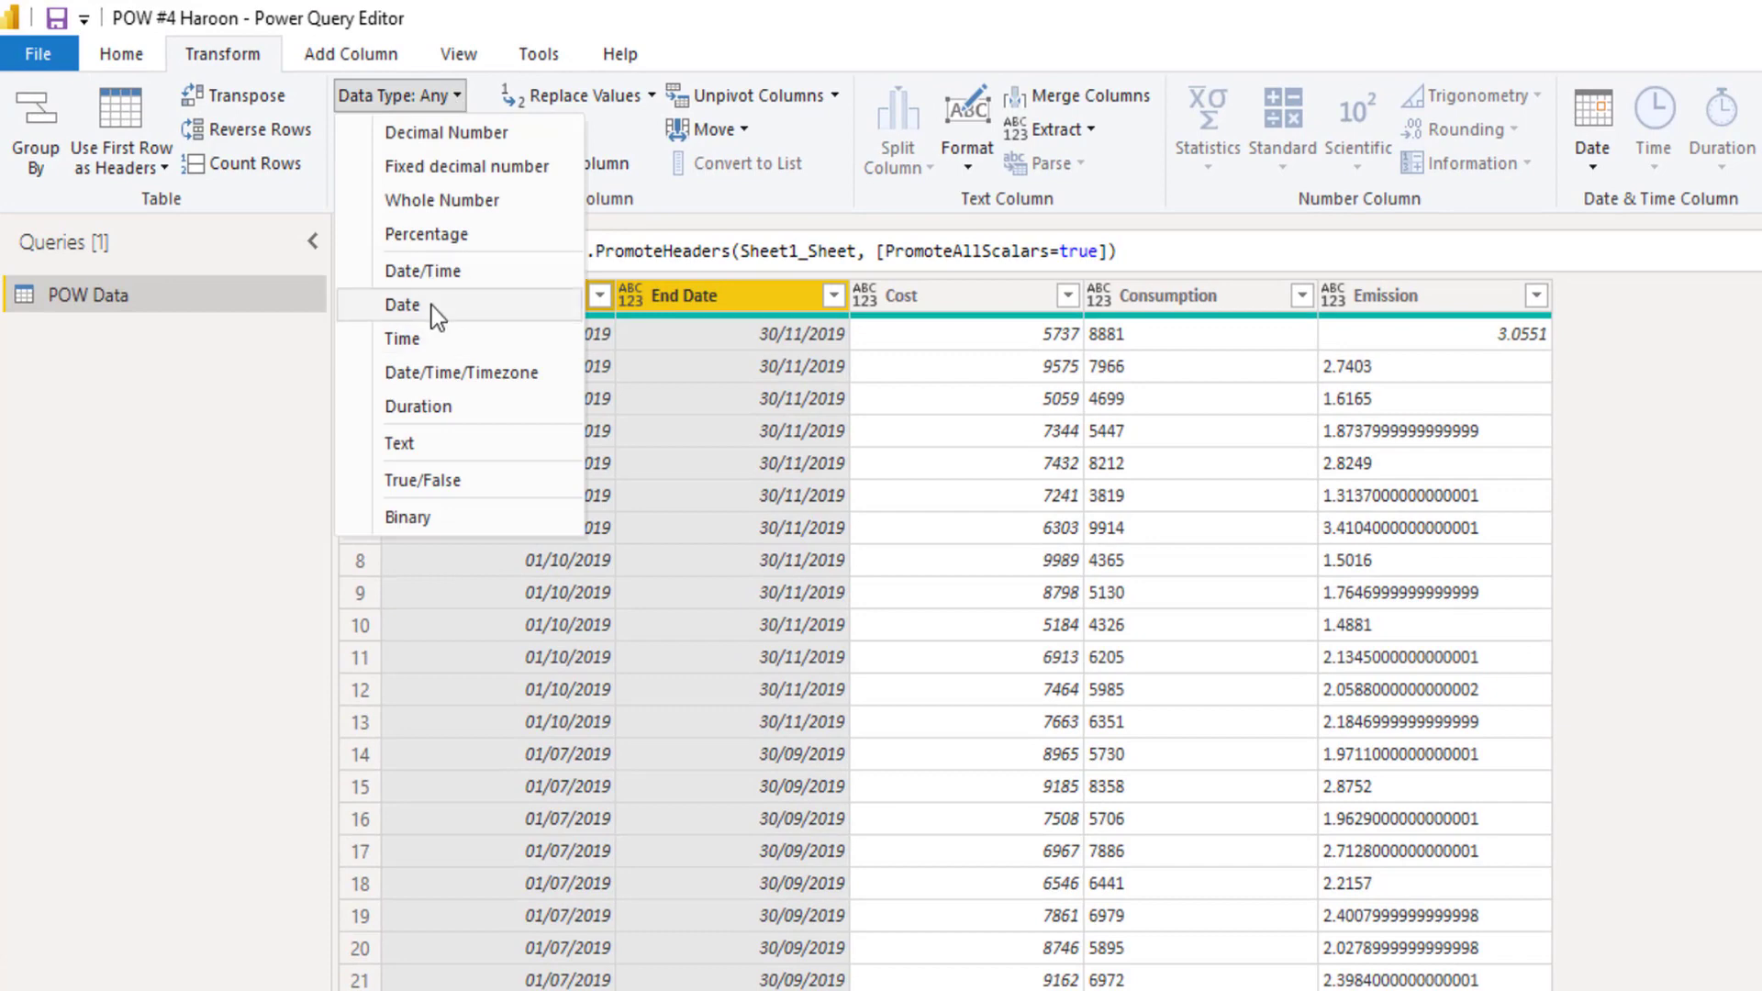
left_click(402, 305)
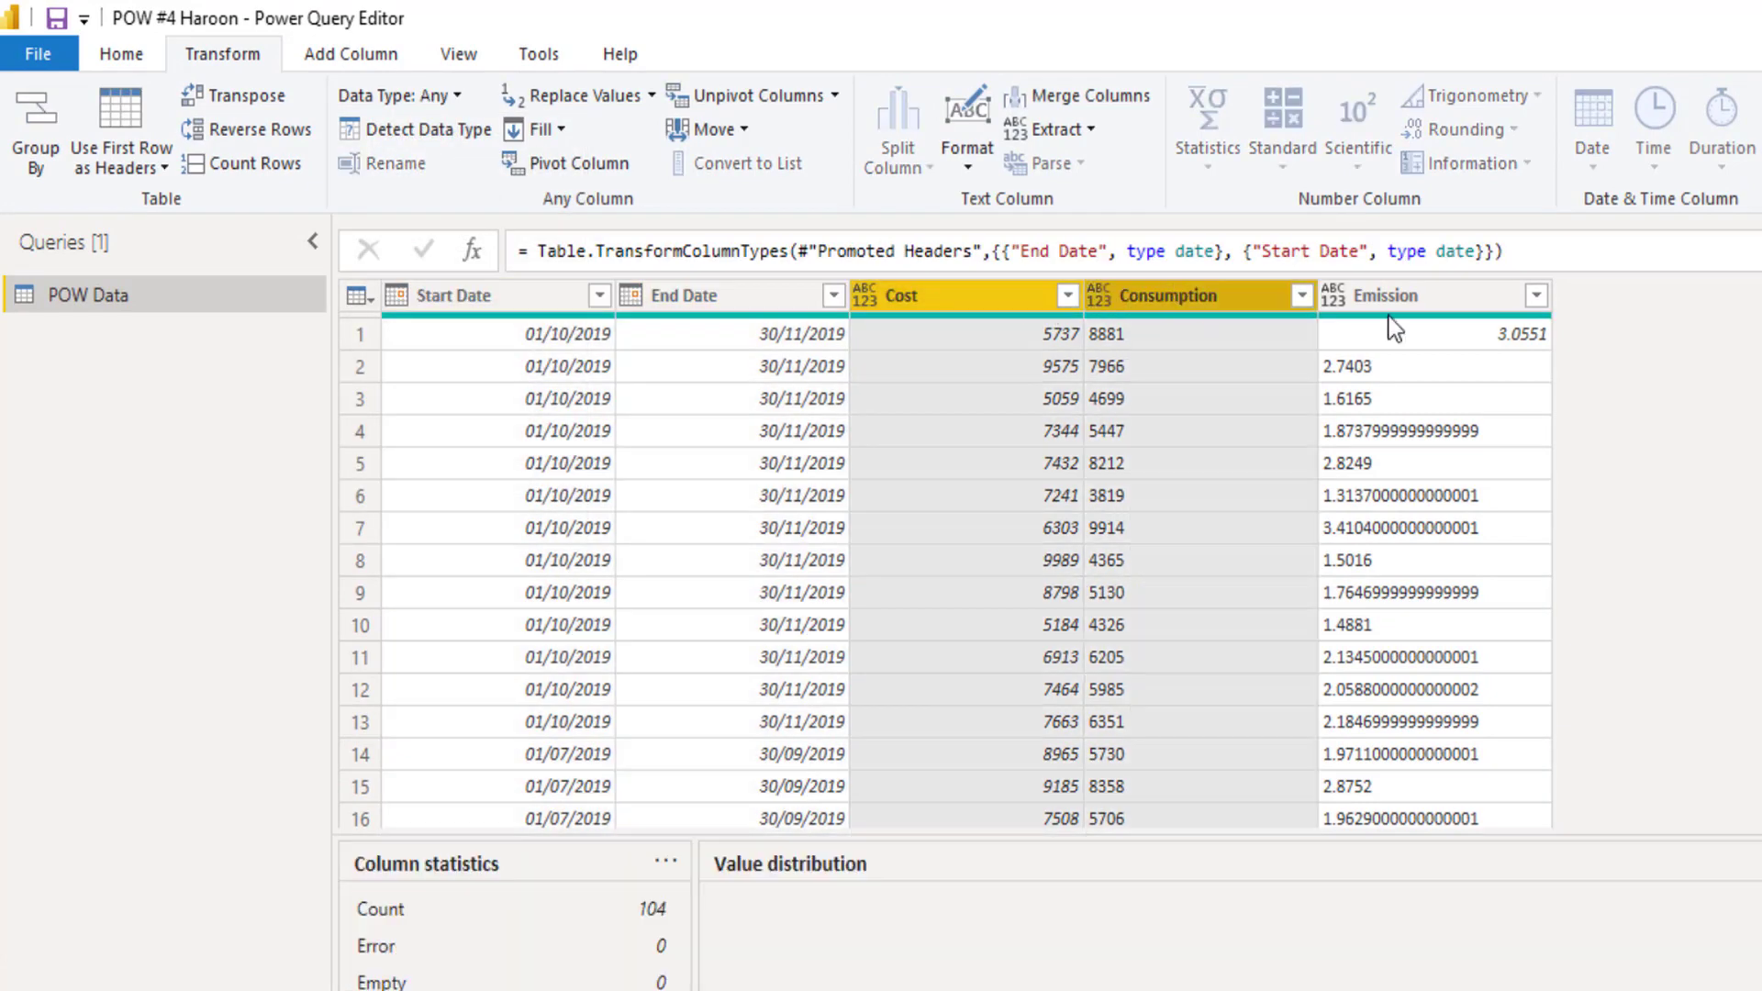
left_click(399, 94)
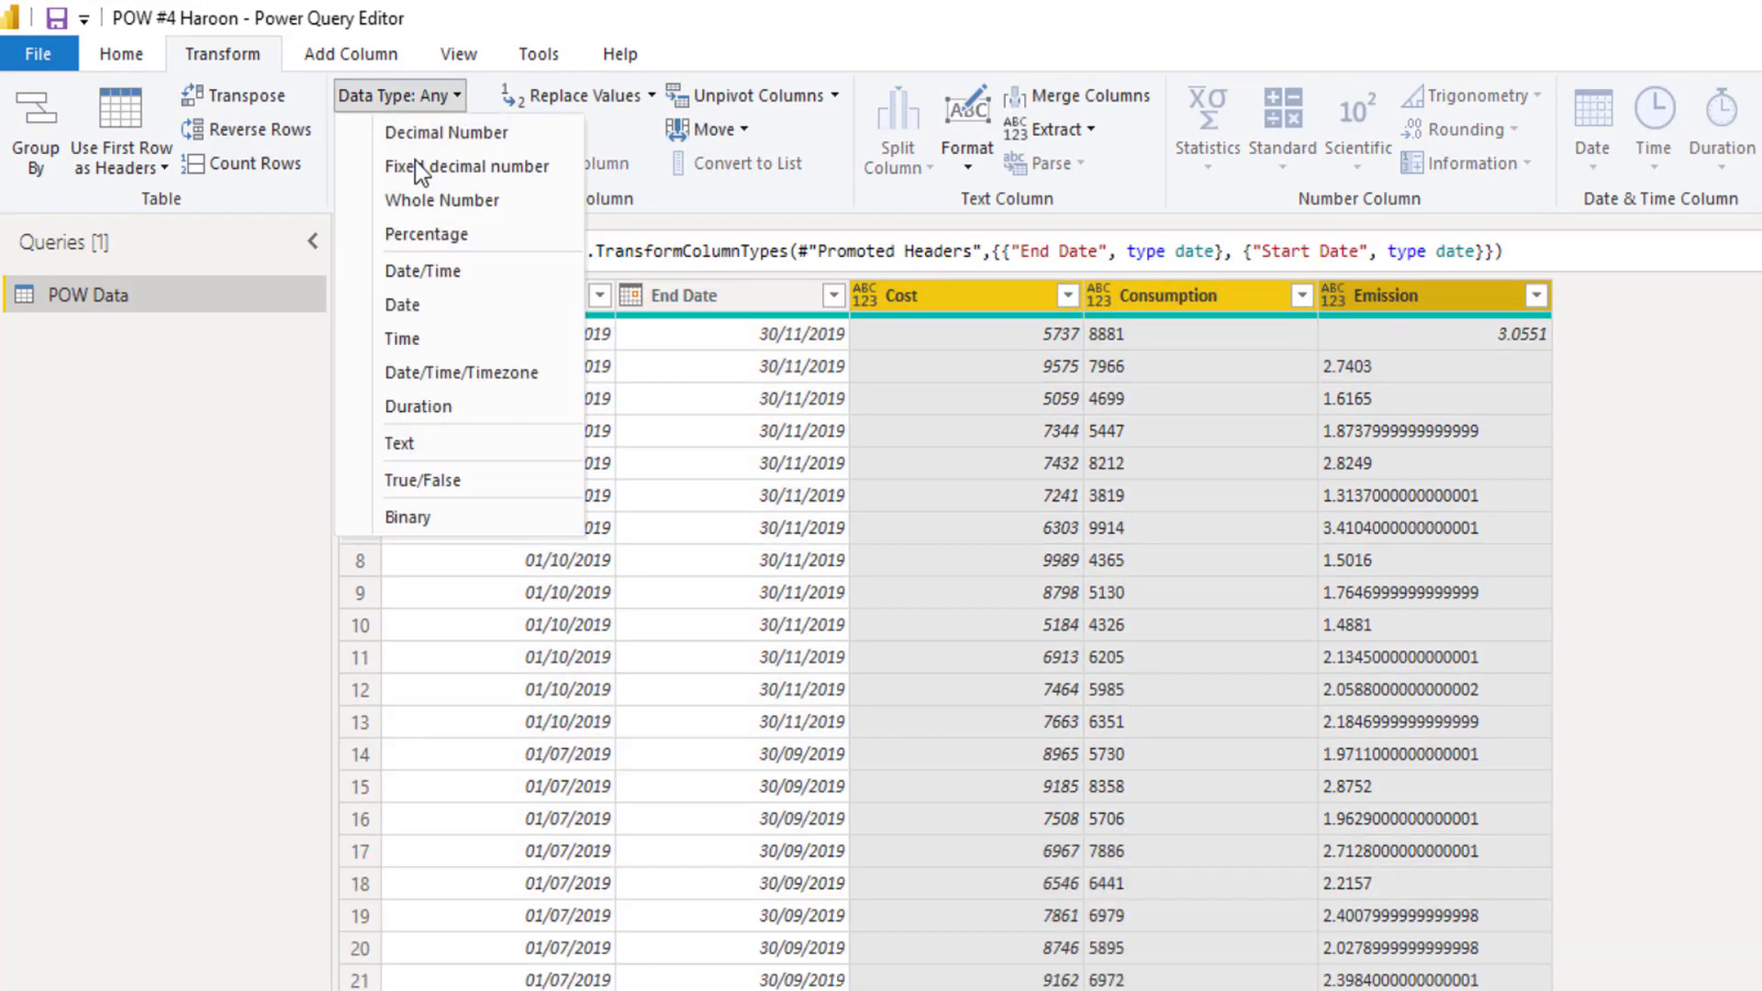
mouse_move(447, 132)
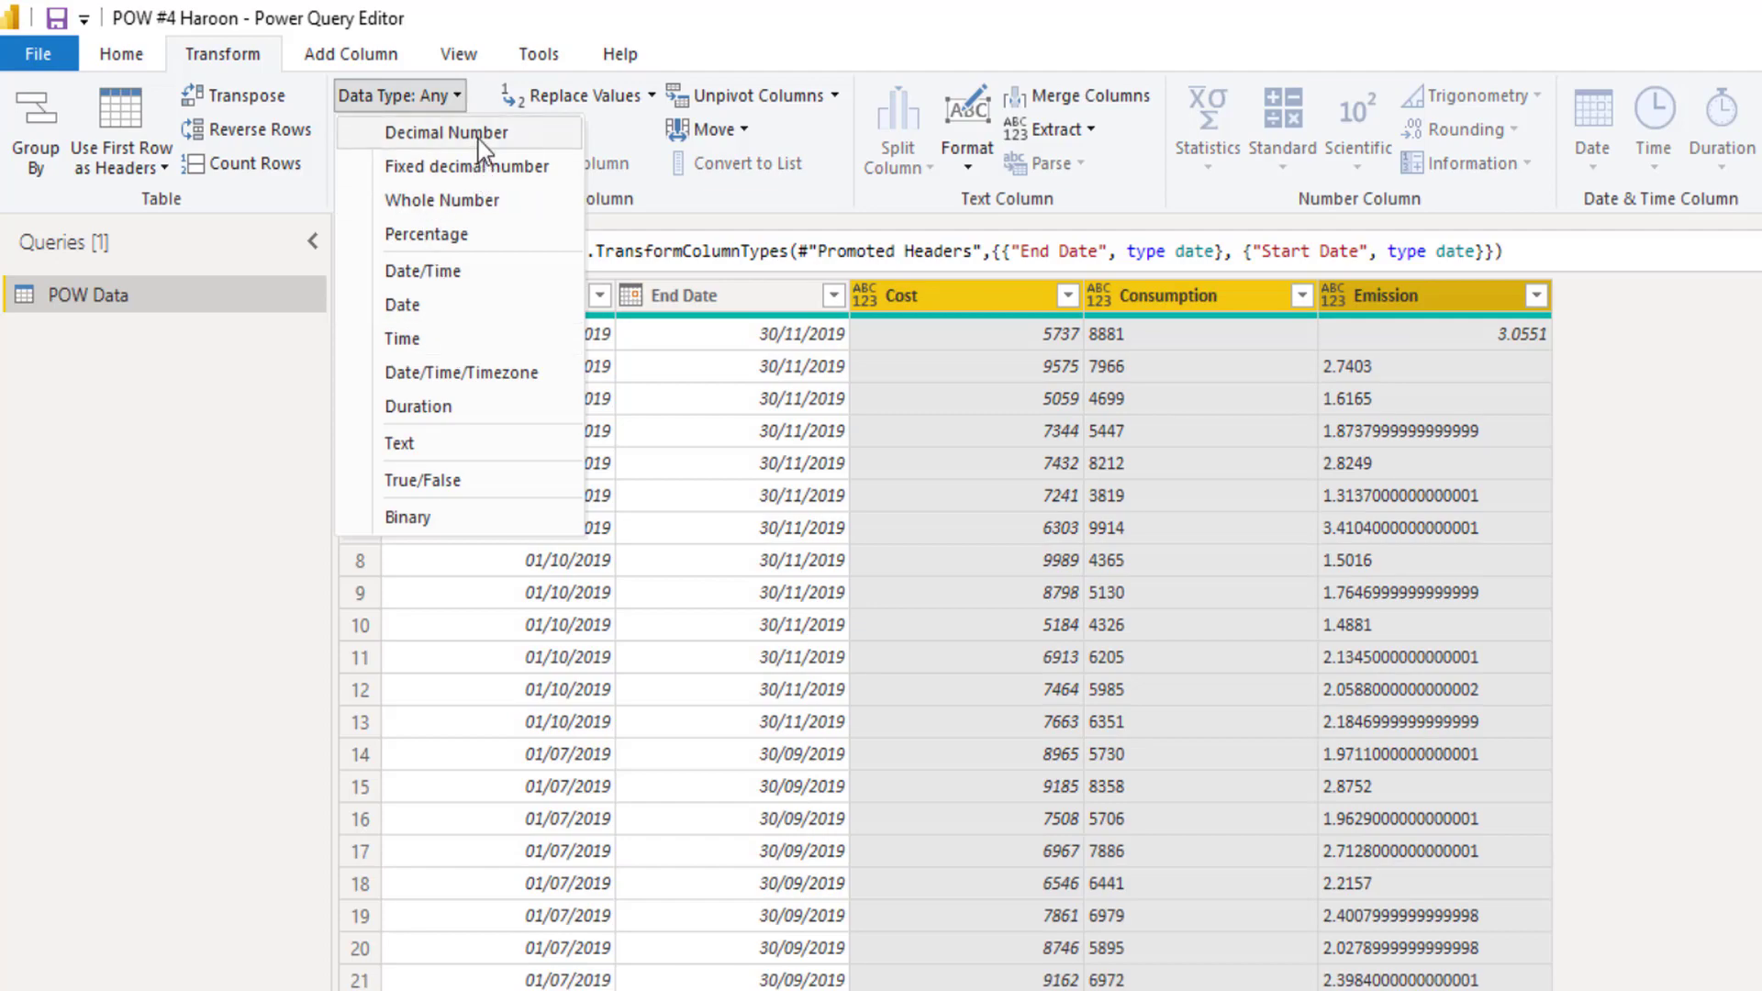
left_click(446, 131)
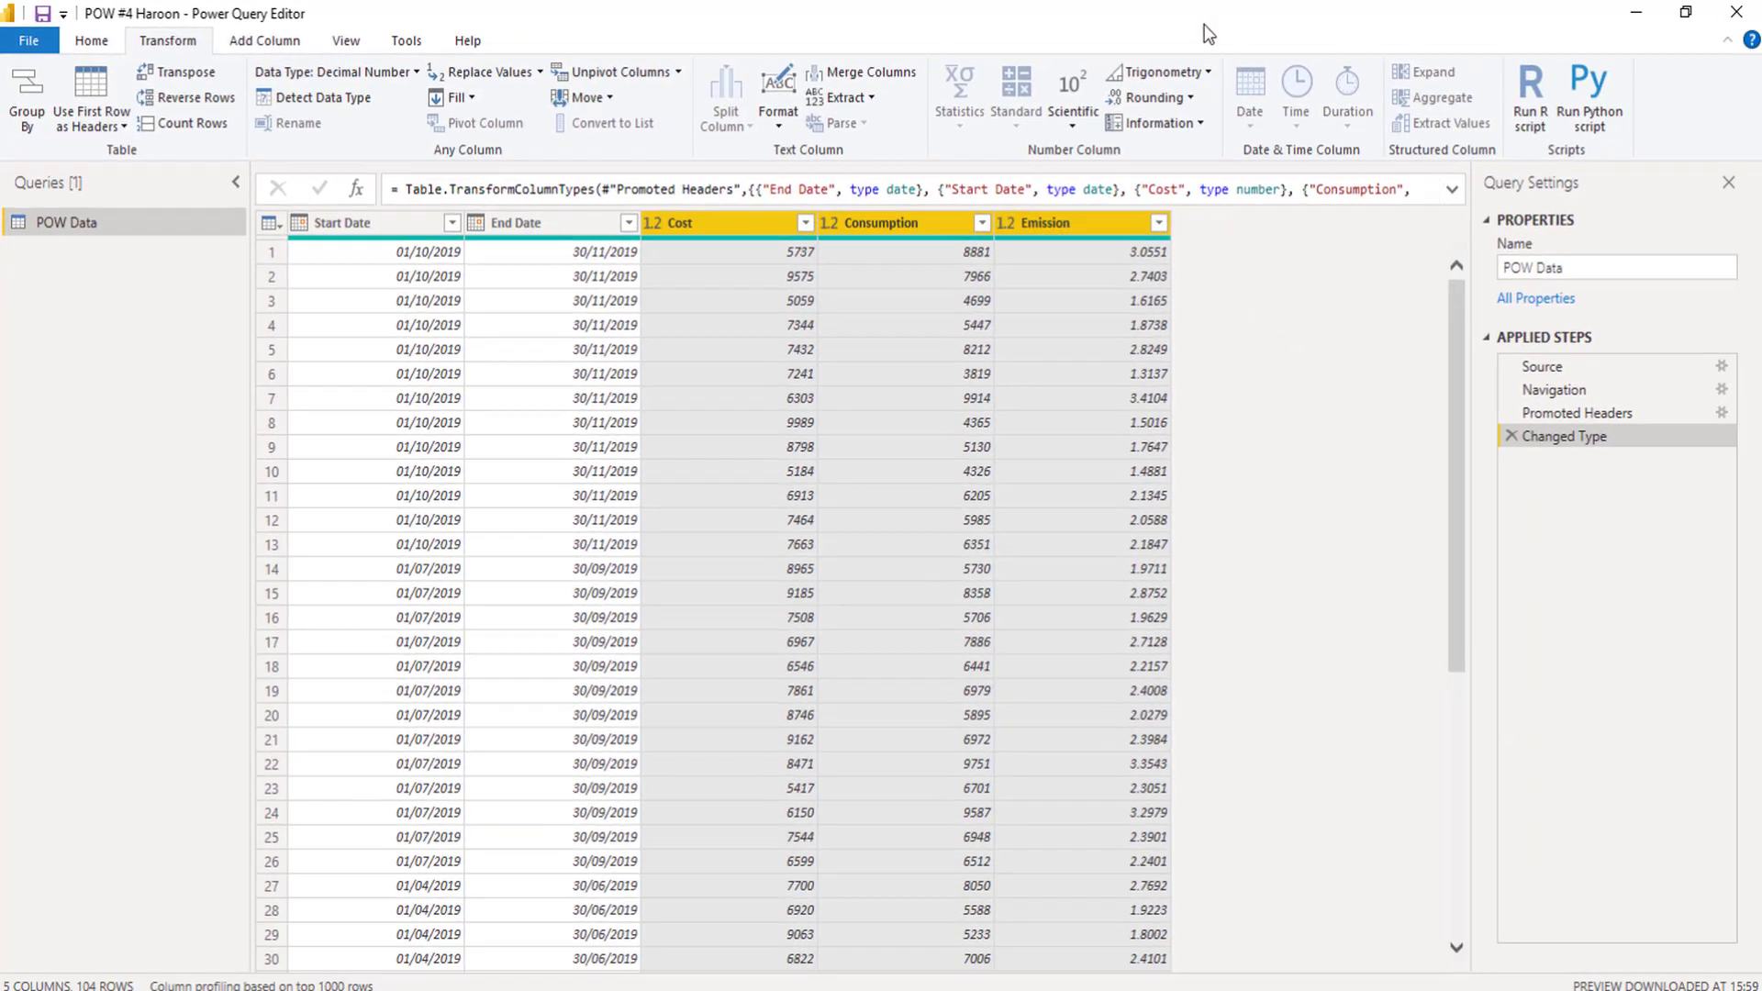
mouse_move(464, 267)
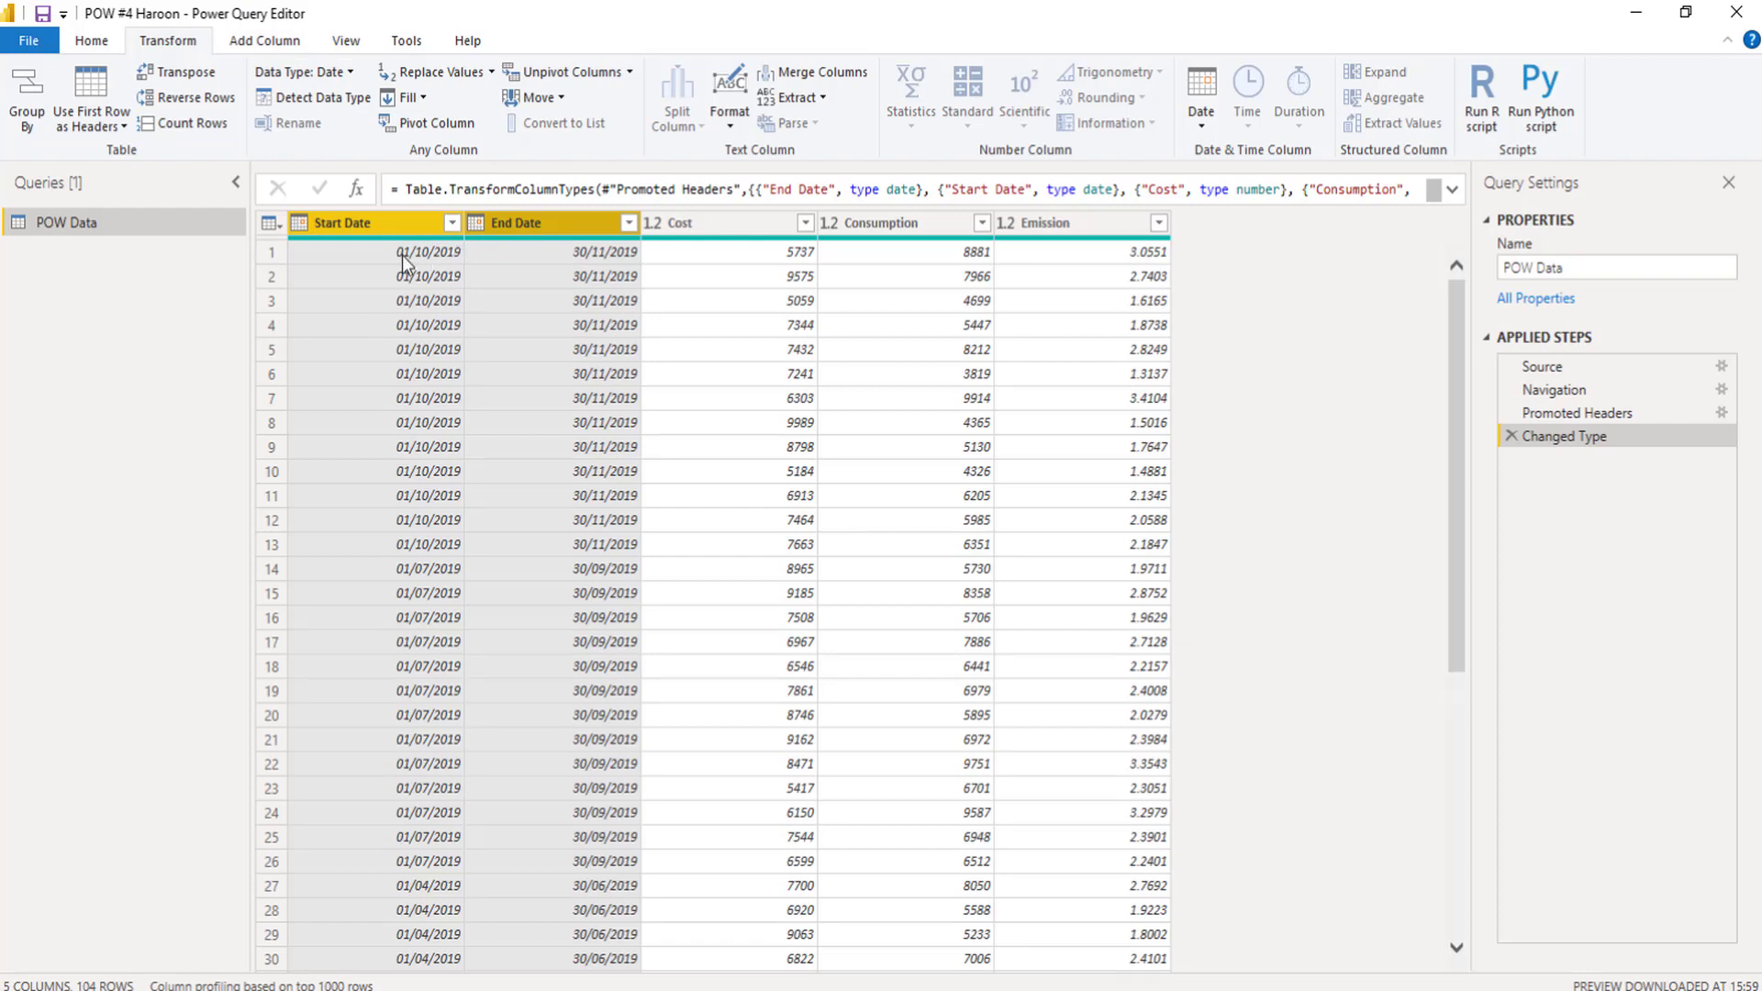
mouse_move(650, 242)
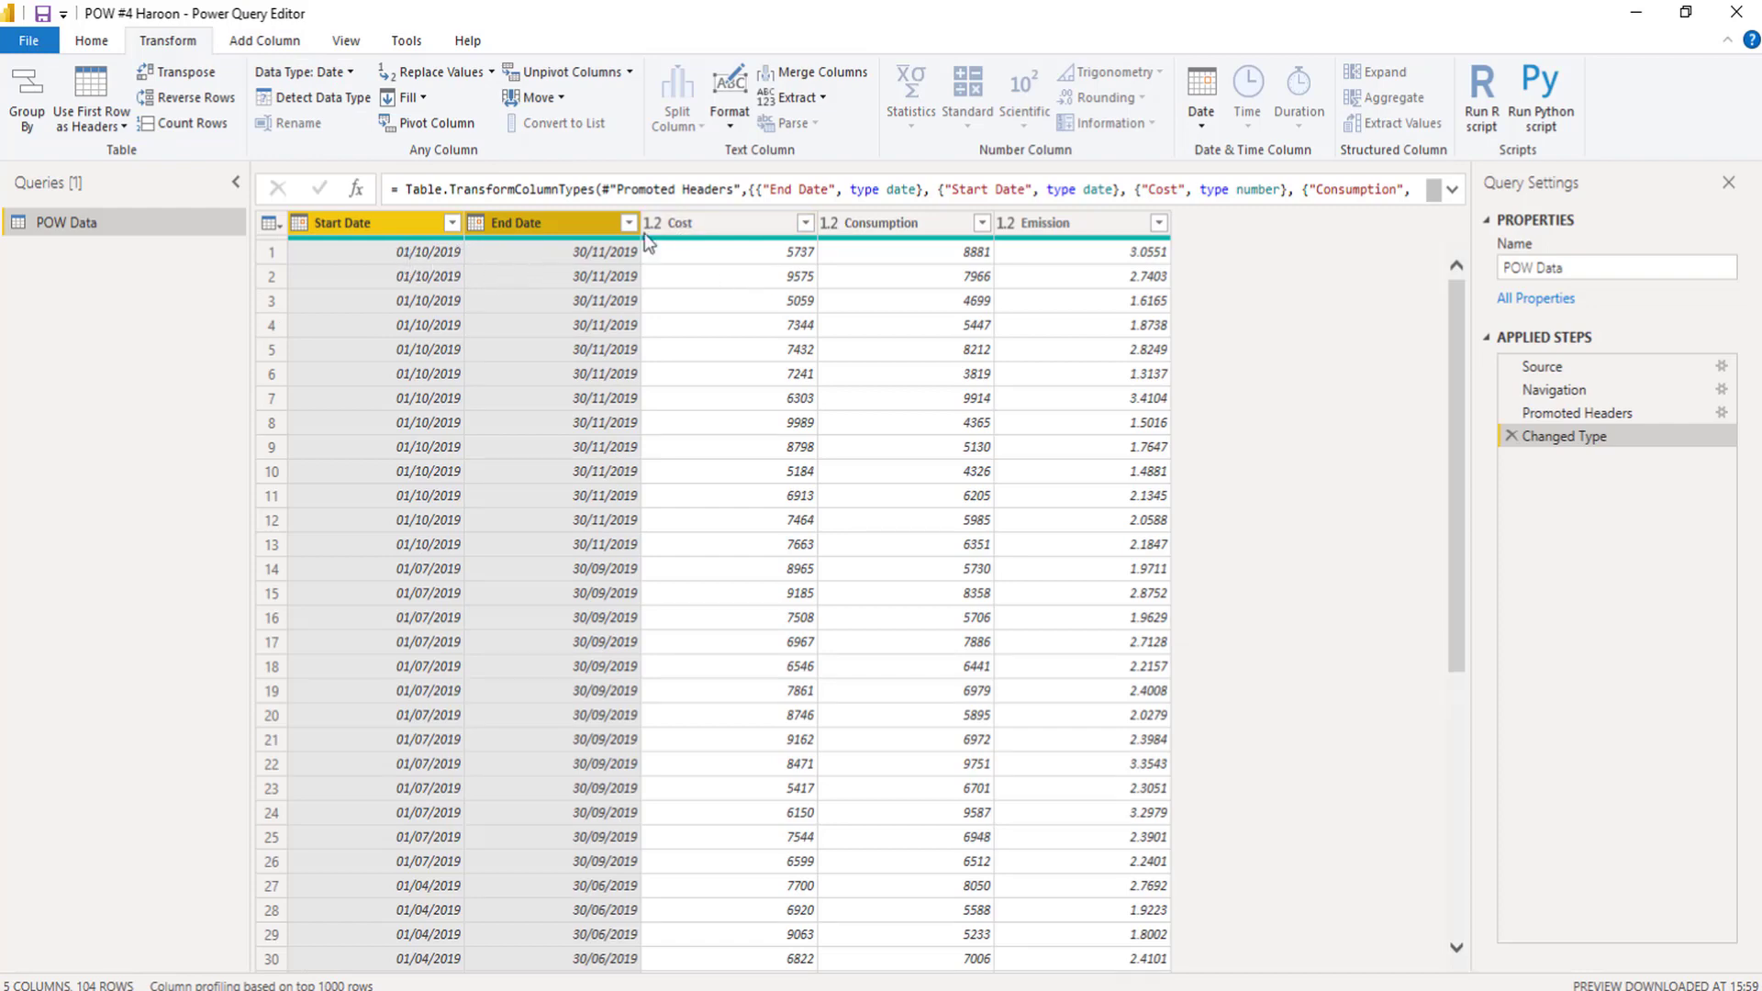
mouse_move(1053, 330)
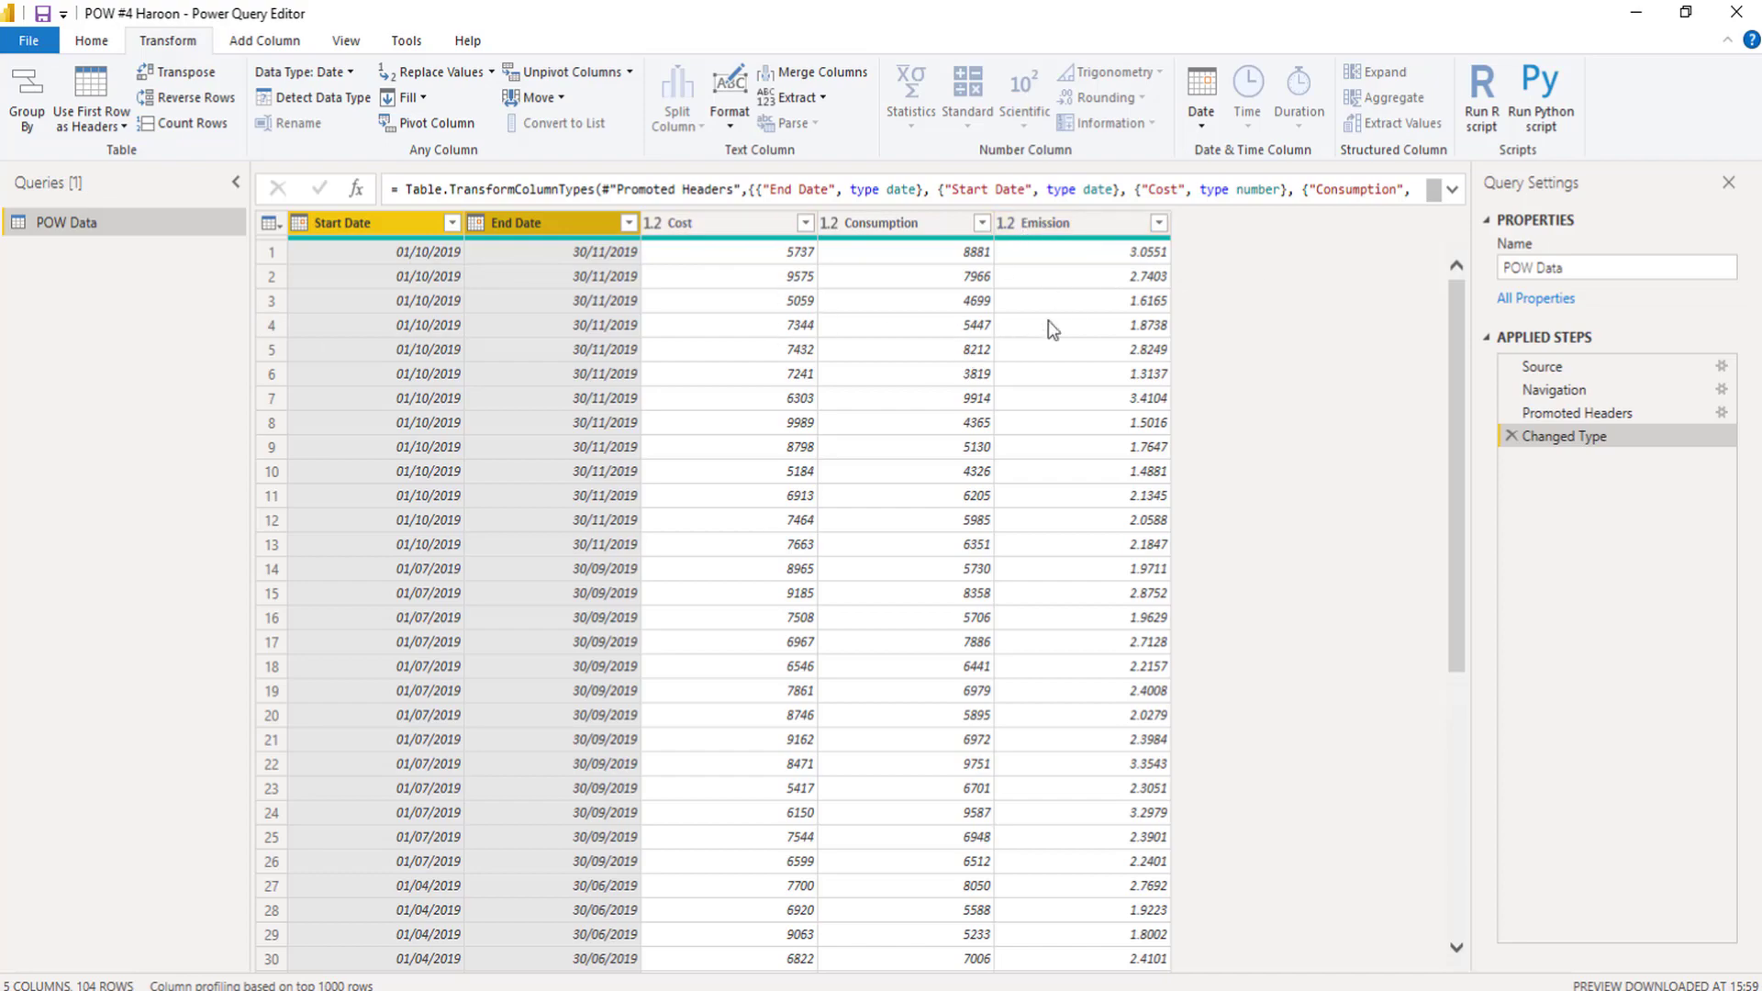
mouse_move(1010, 276)
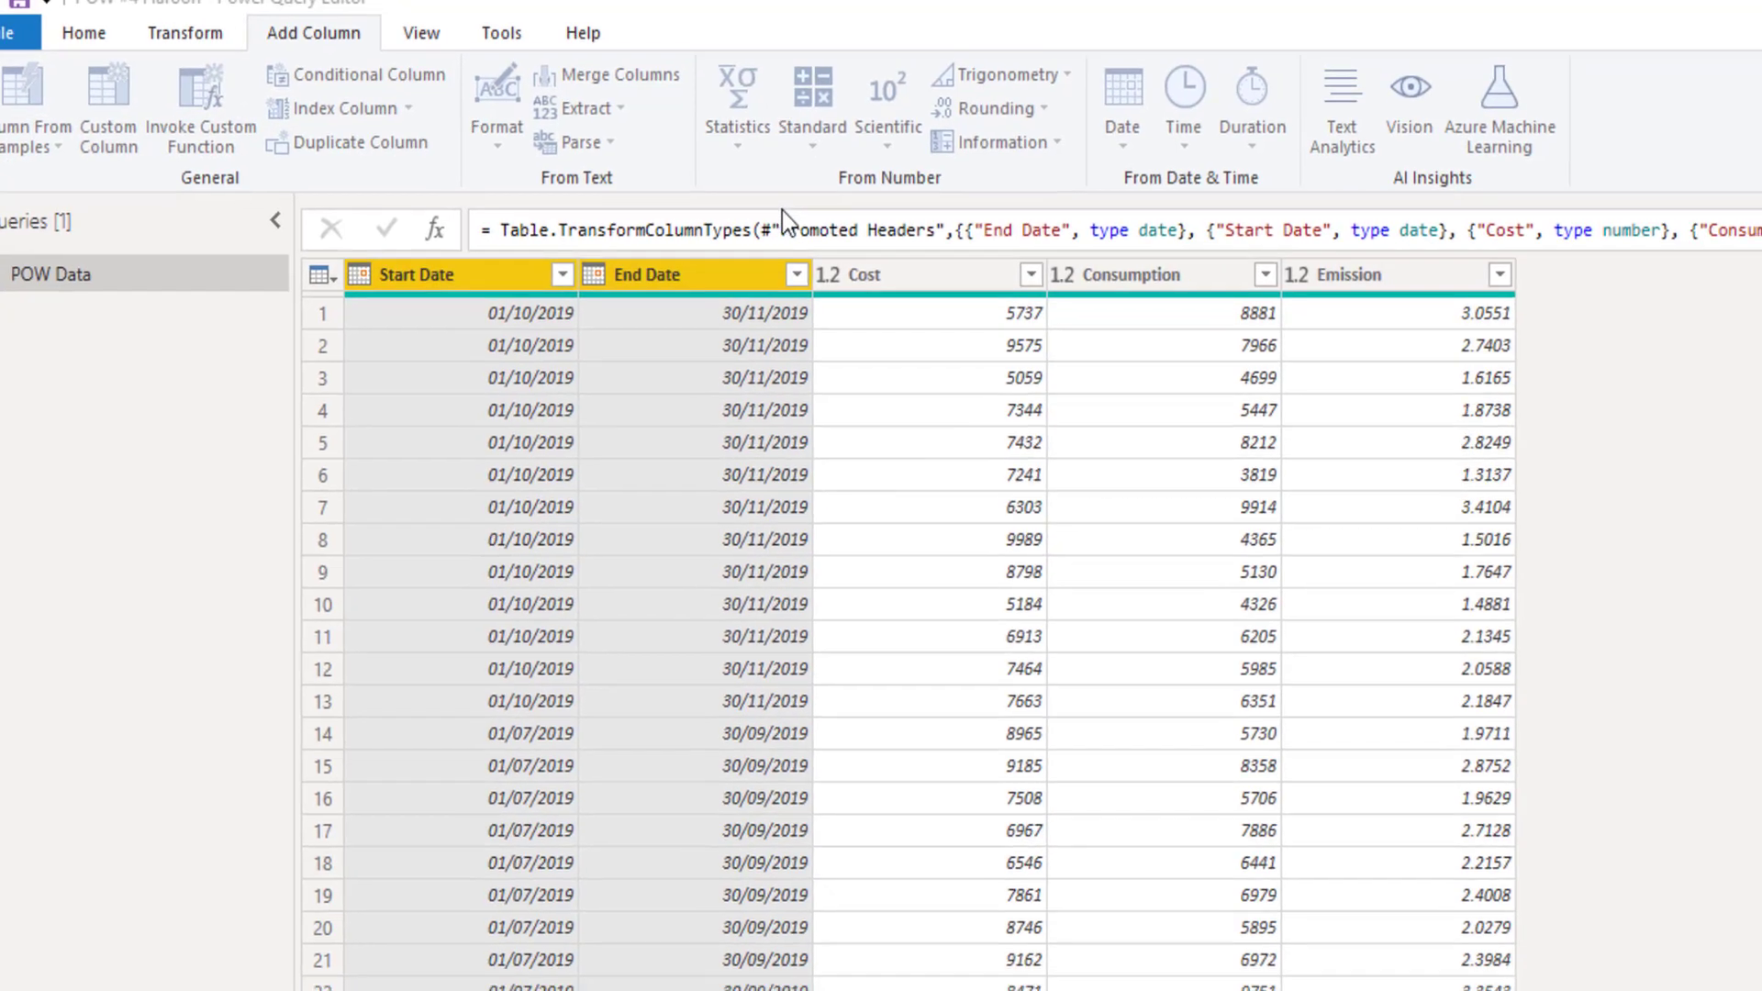
Step: Create a custom column named Duration with the formula [End Date]-[Start Date]
left_click(109, 106)
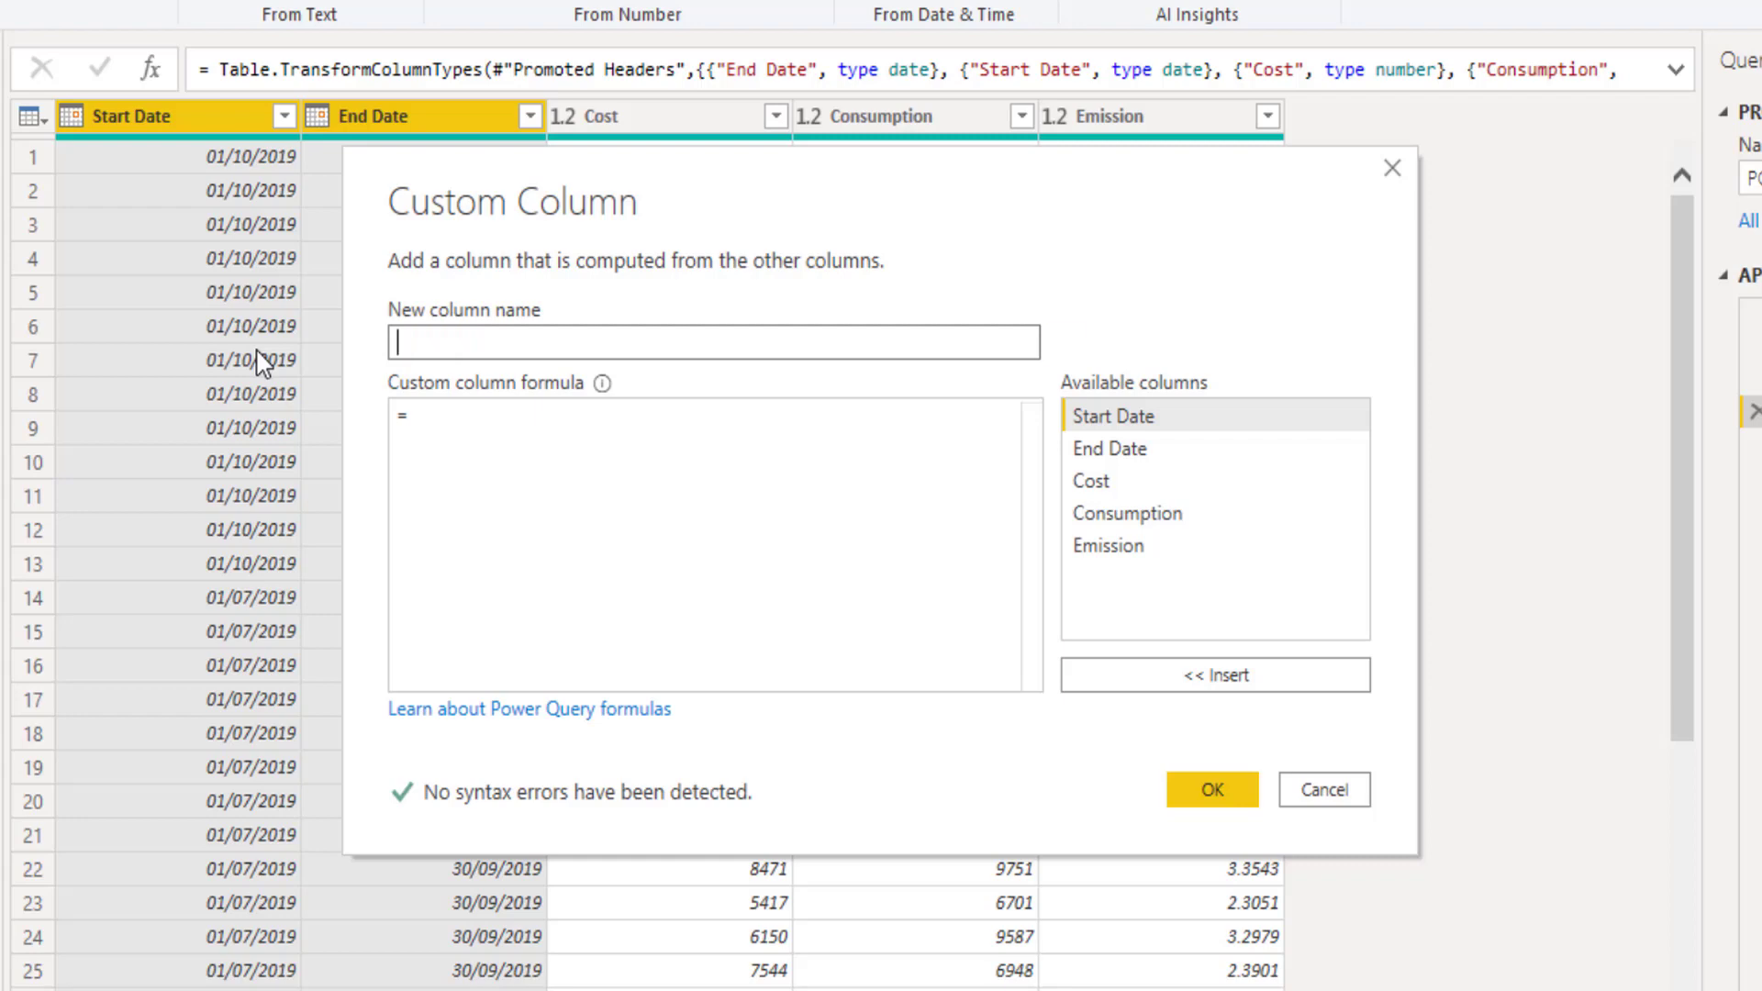
type("Duration")
left_click(715, 545)
type(" [End Date]-[Start Date]")
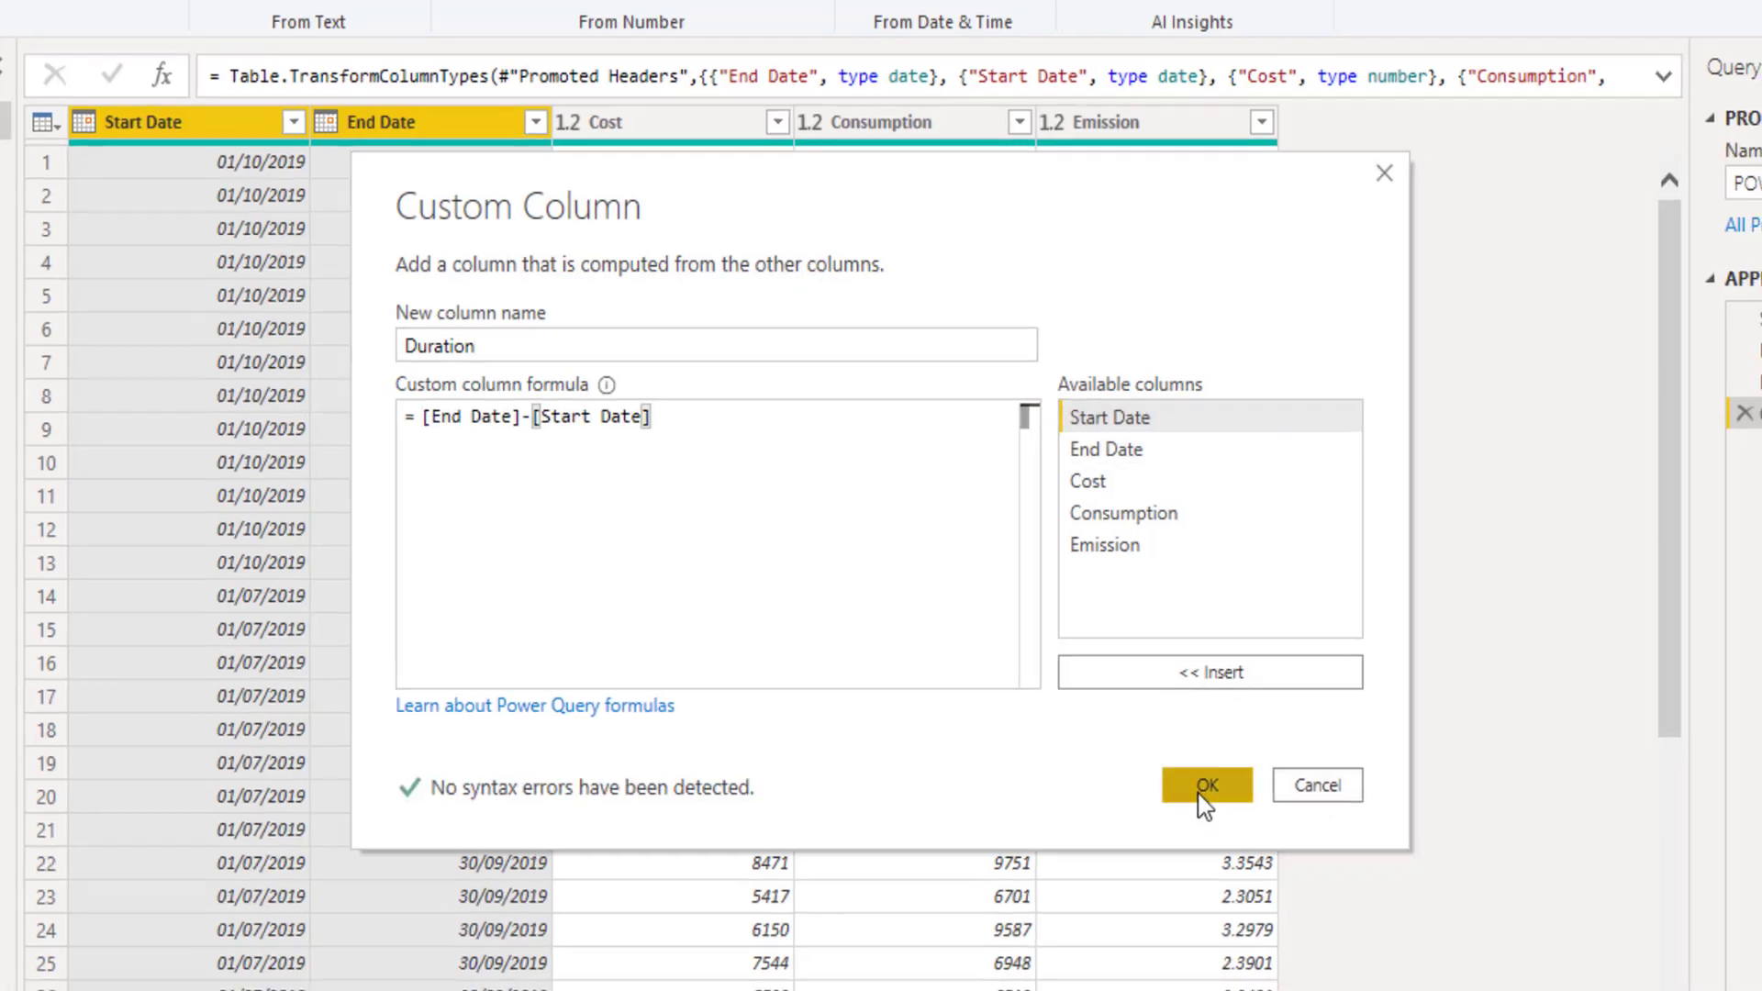
left_click(1206, 785)
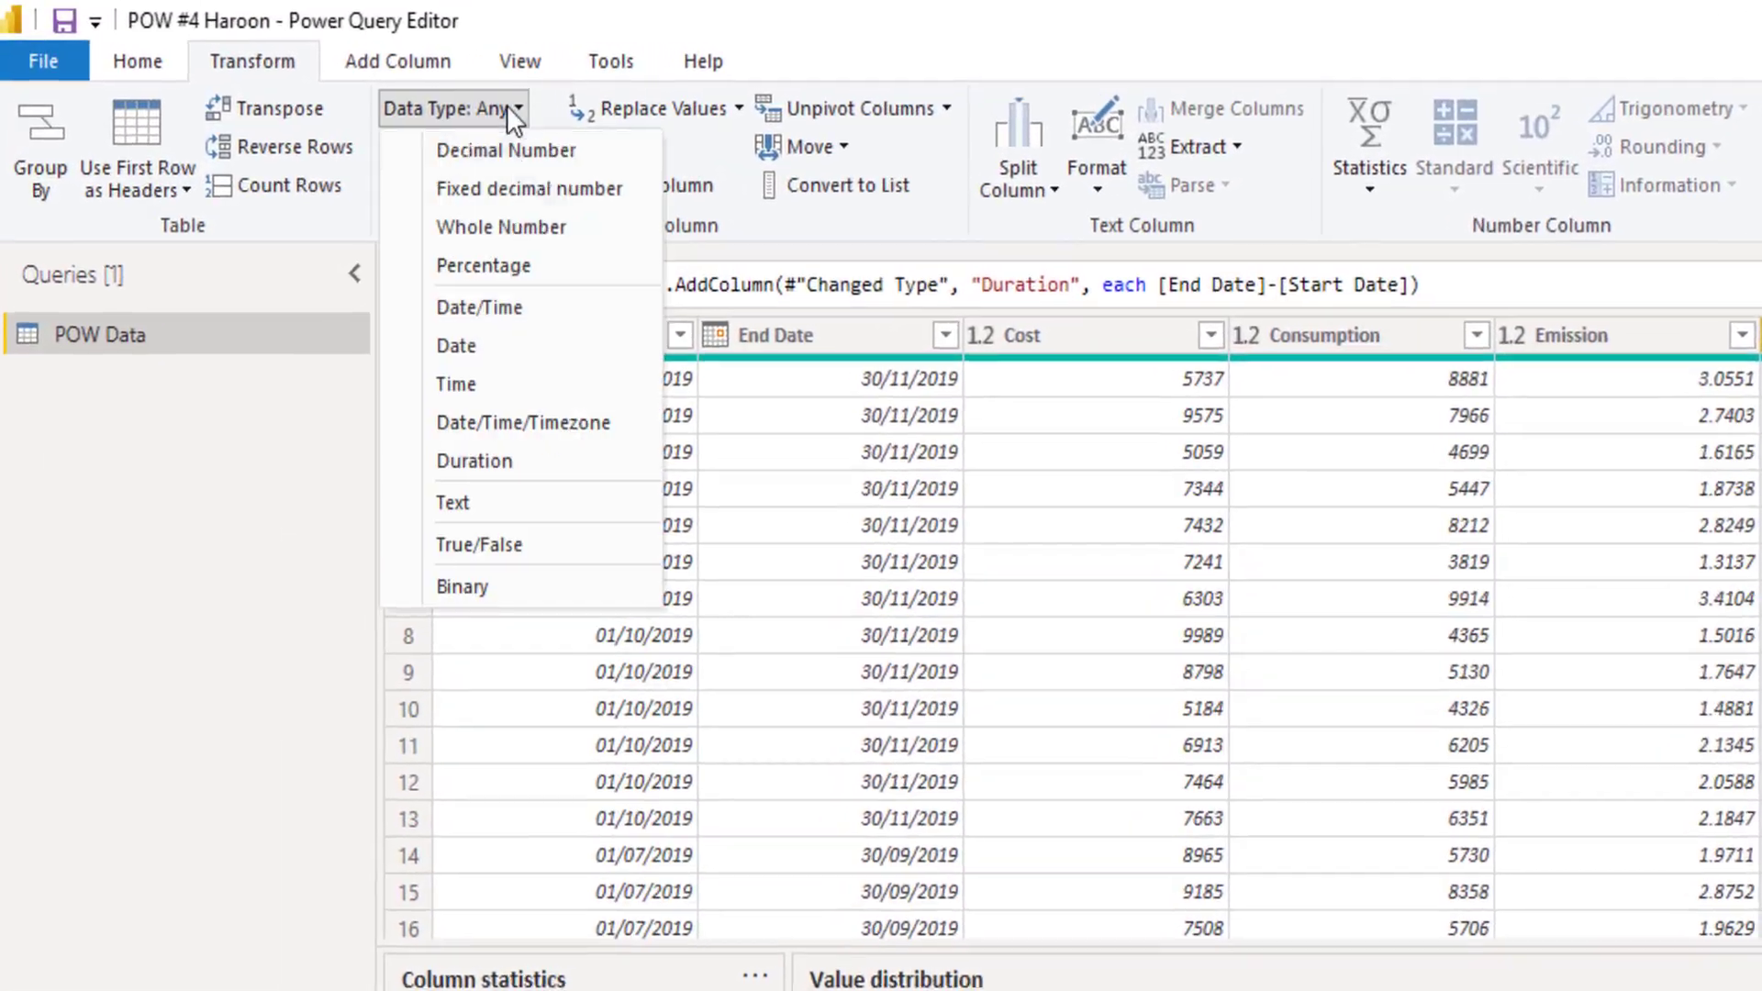
mouse_move(482, 265)
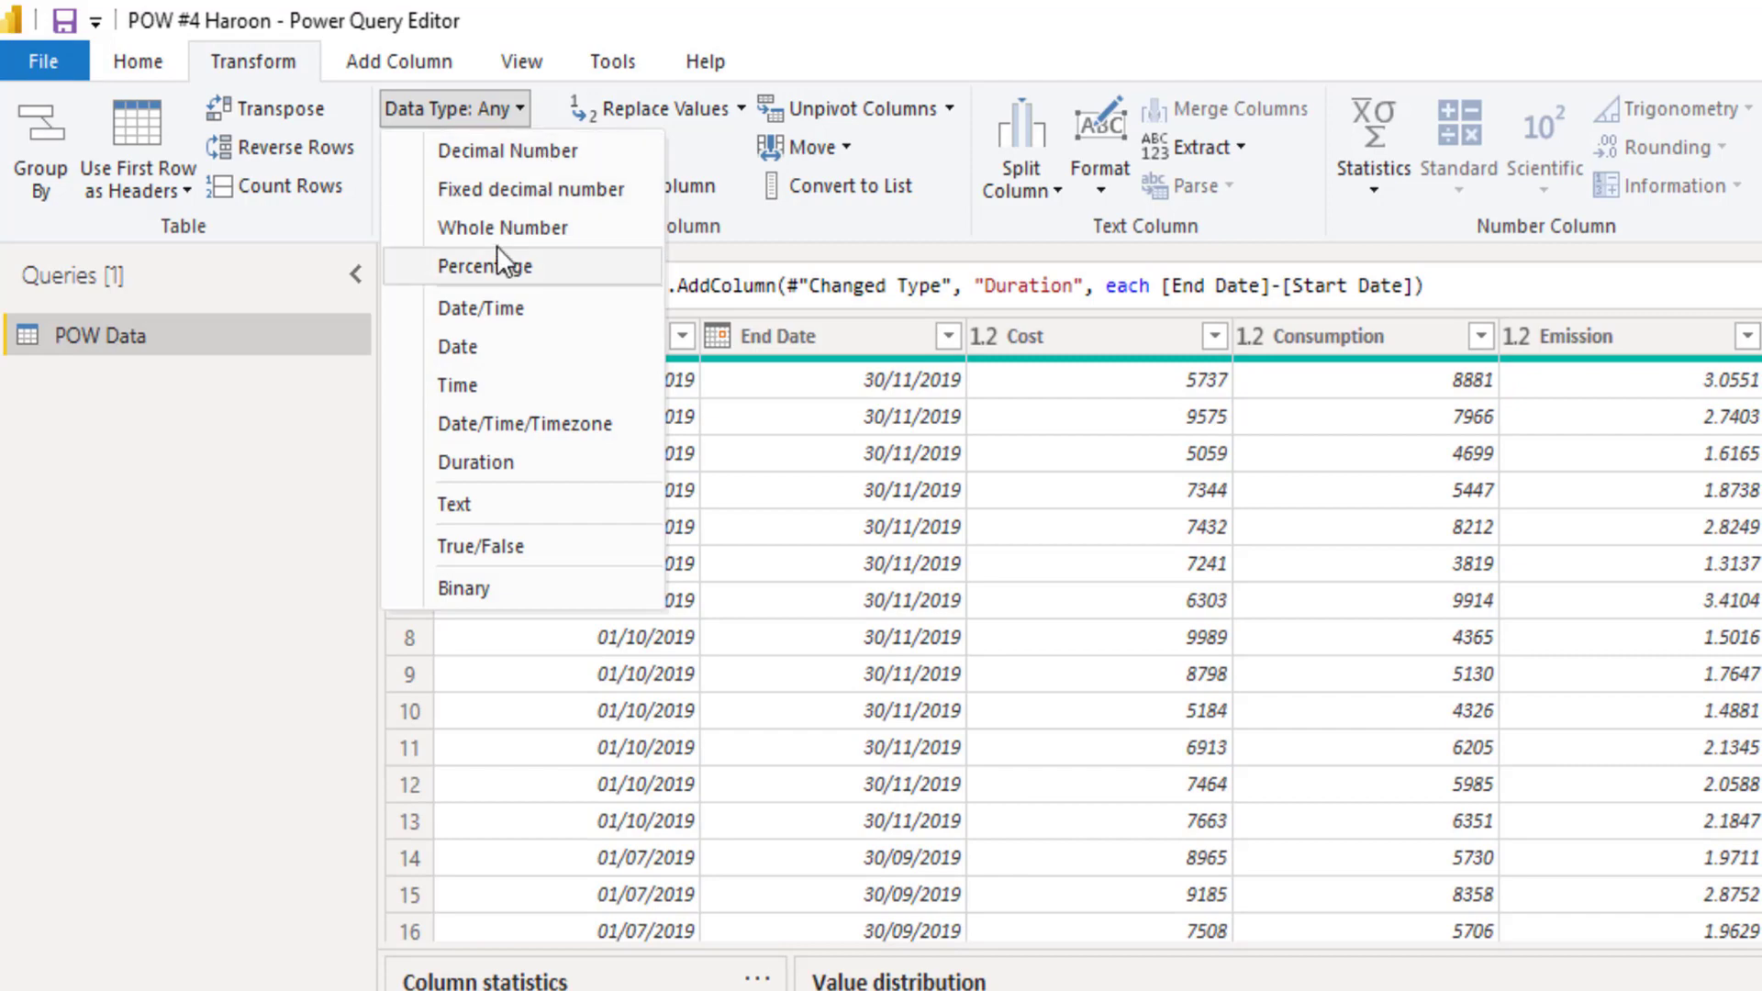
Step: Change the Duration column's data type to Whole Number, showing day counts like 60 and 91
left_click(502, 226)
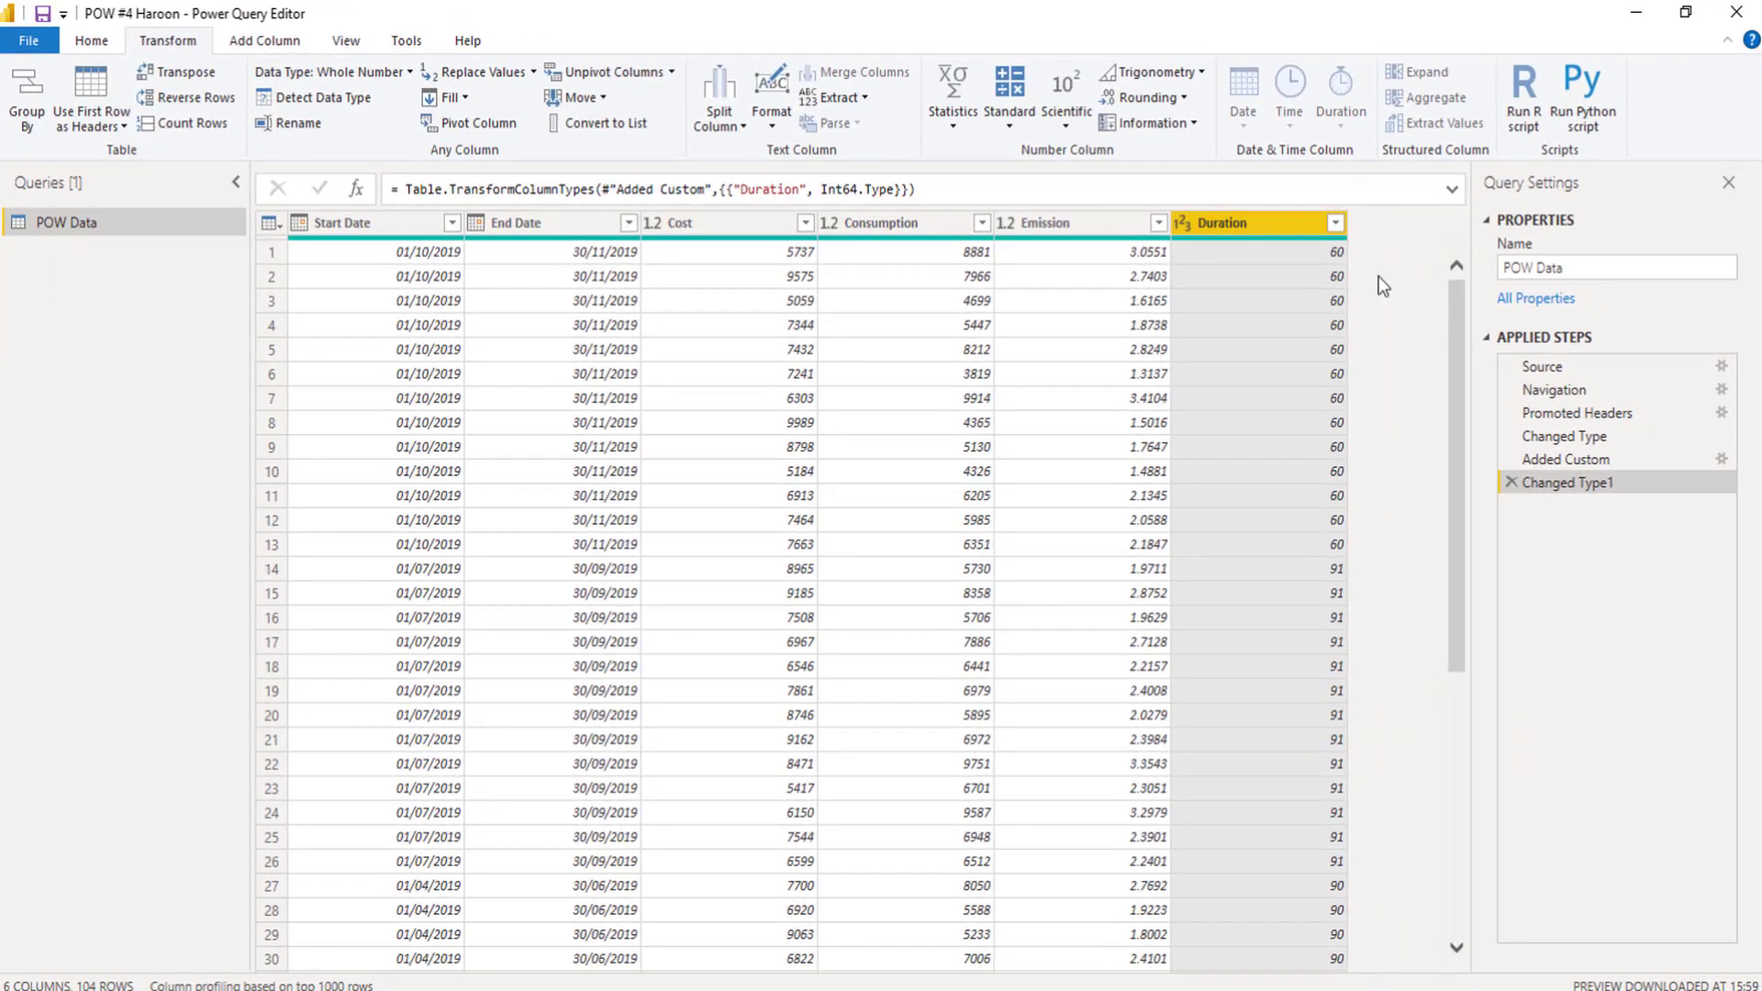
mouse_move(549, 523)
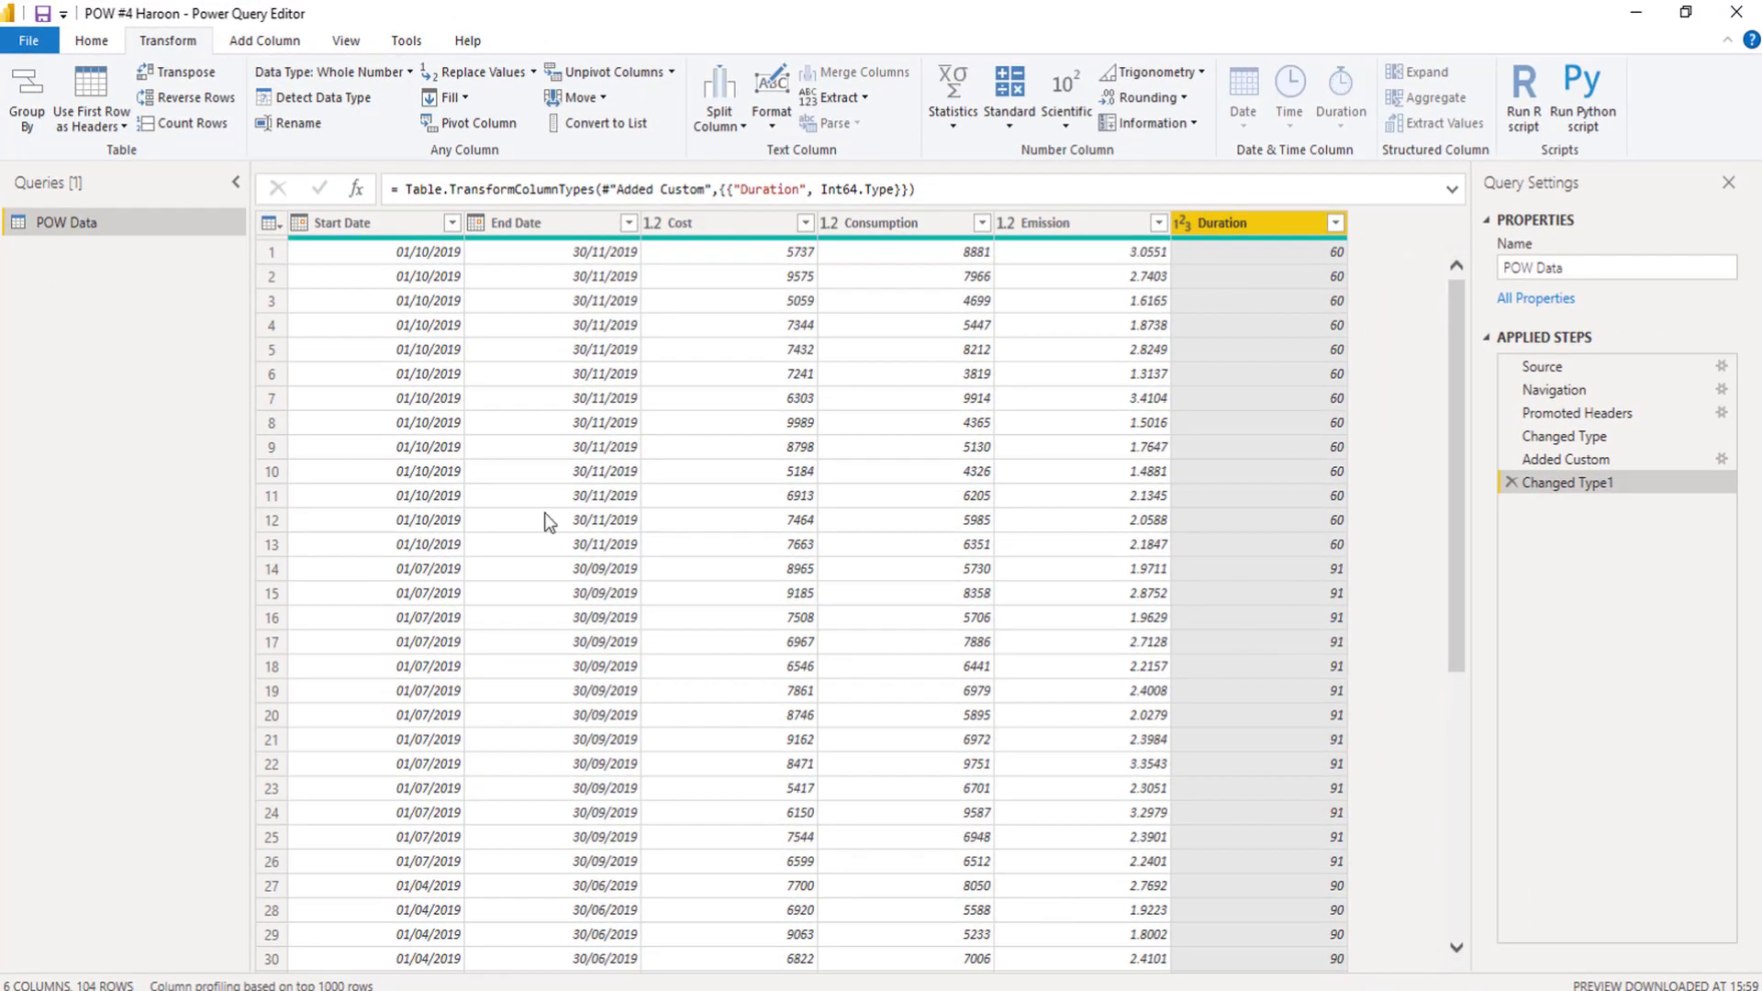
mouse_move(1391, 277)
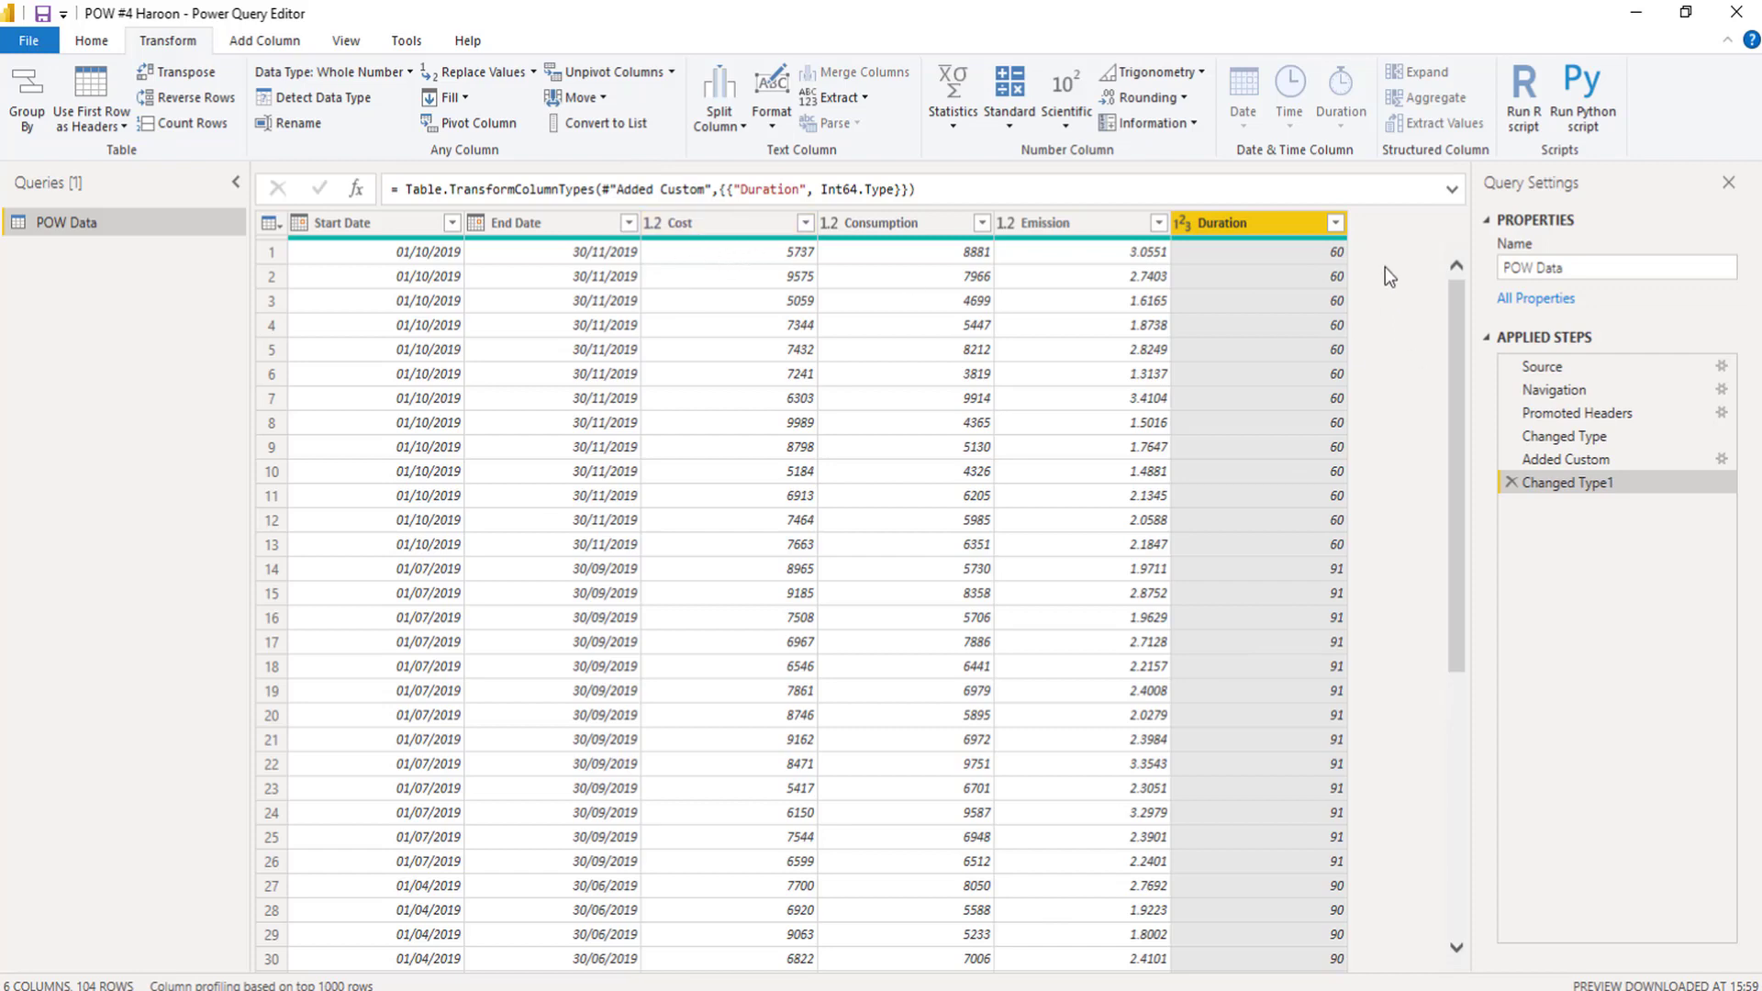
mouse_move(522, 248)
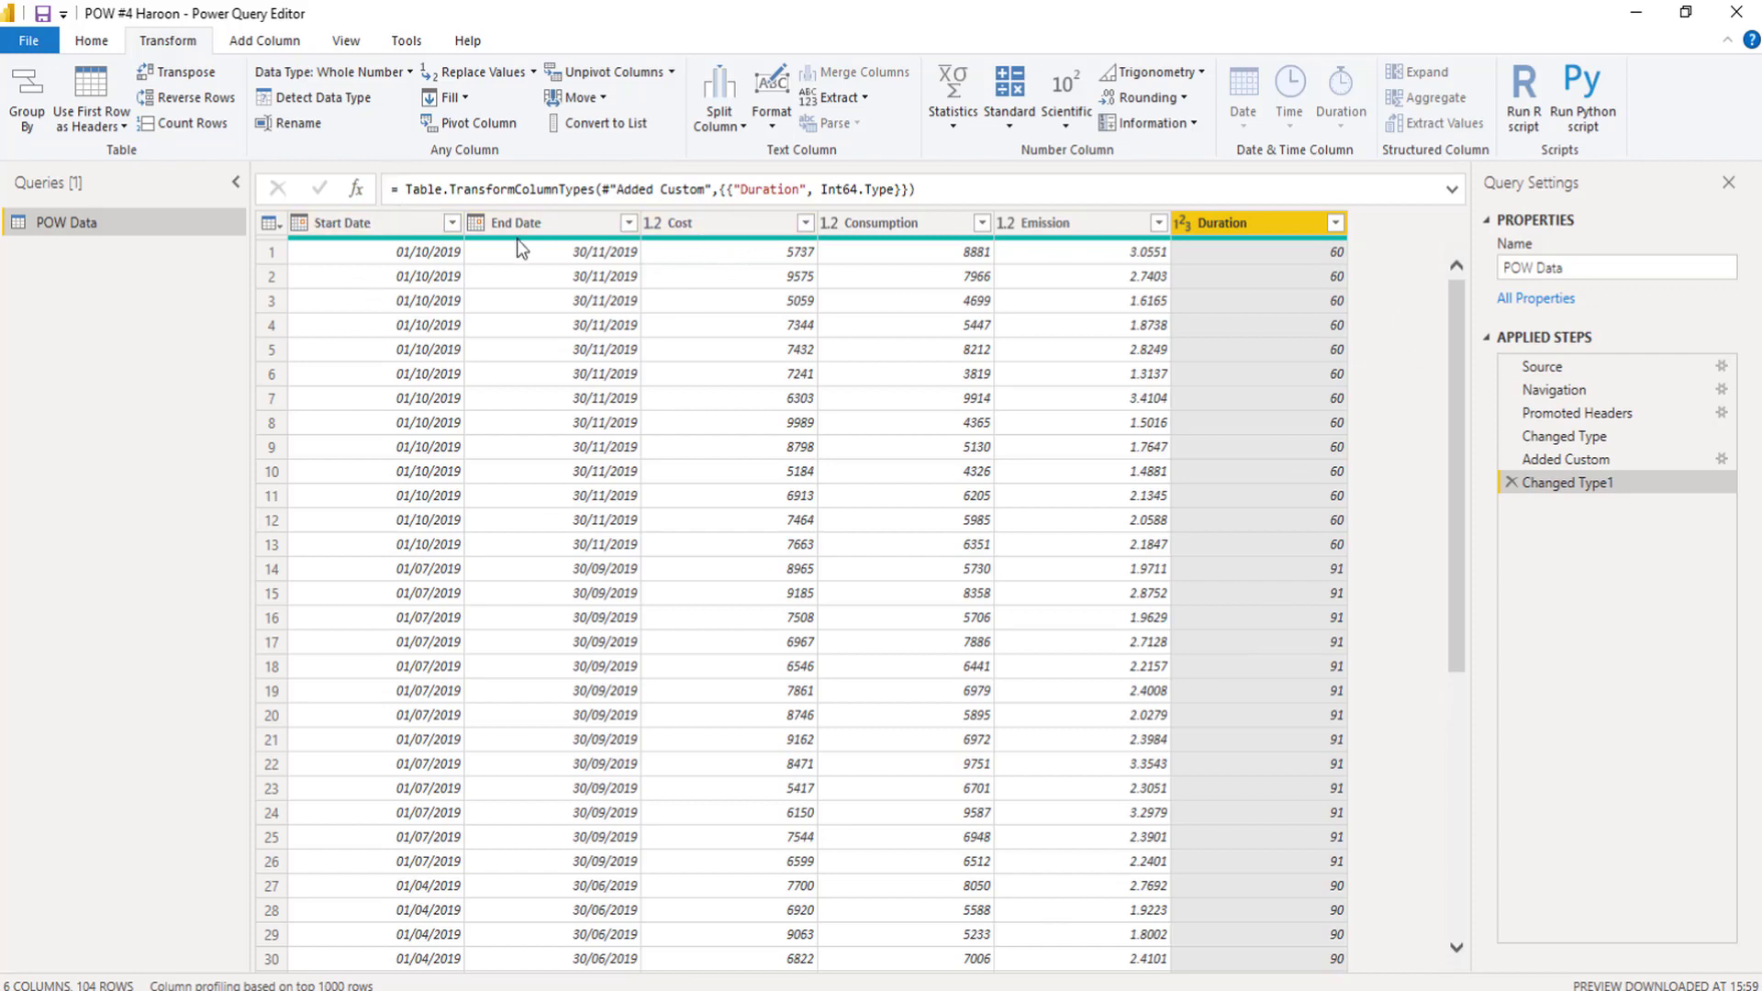
left_click(345, 221)
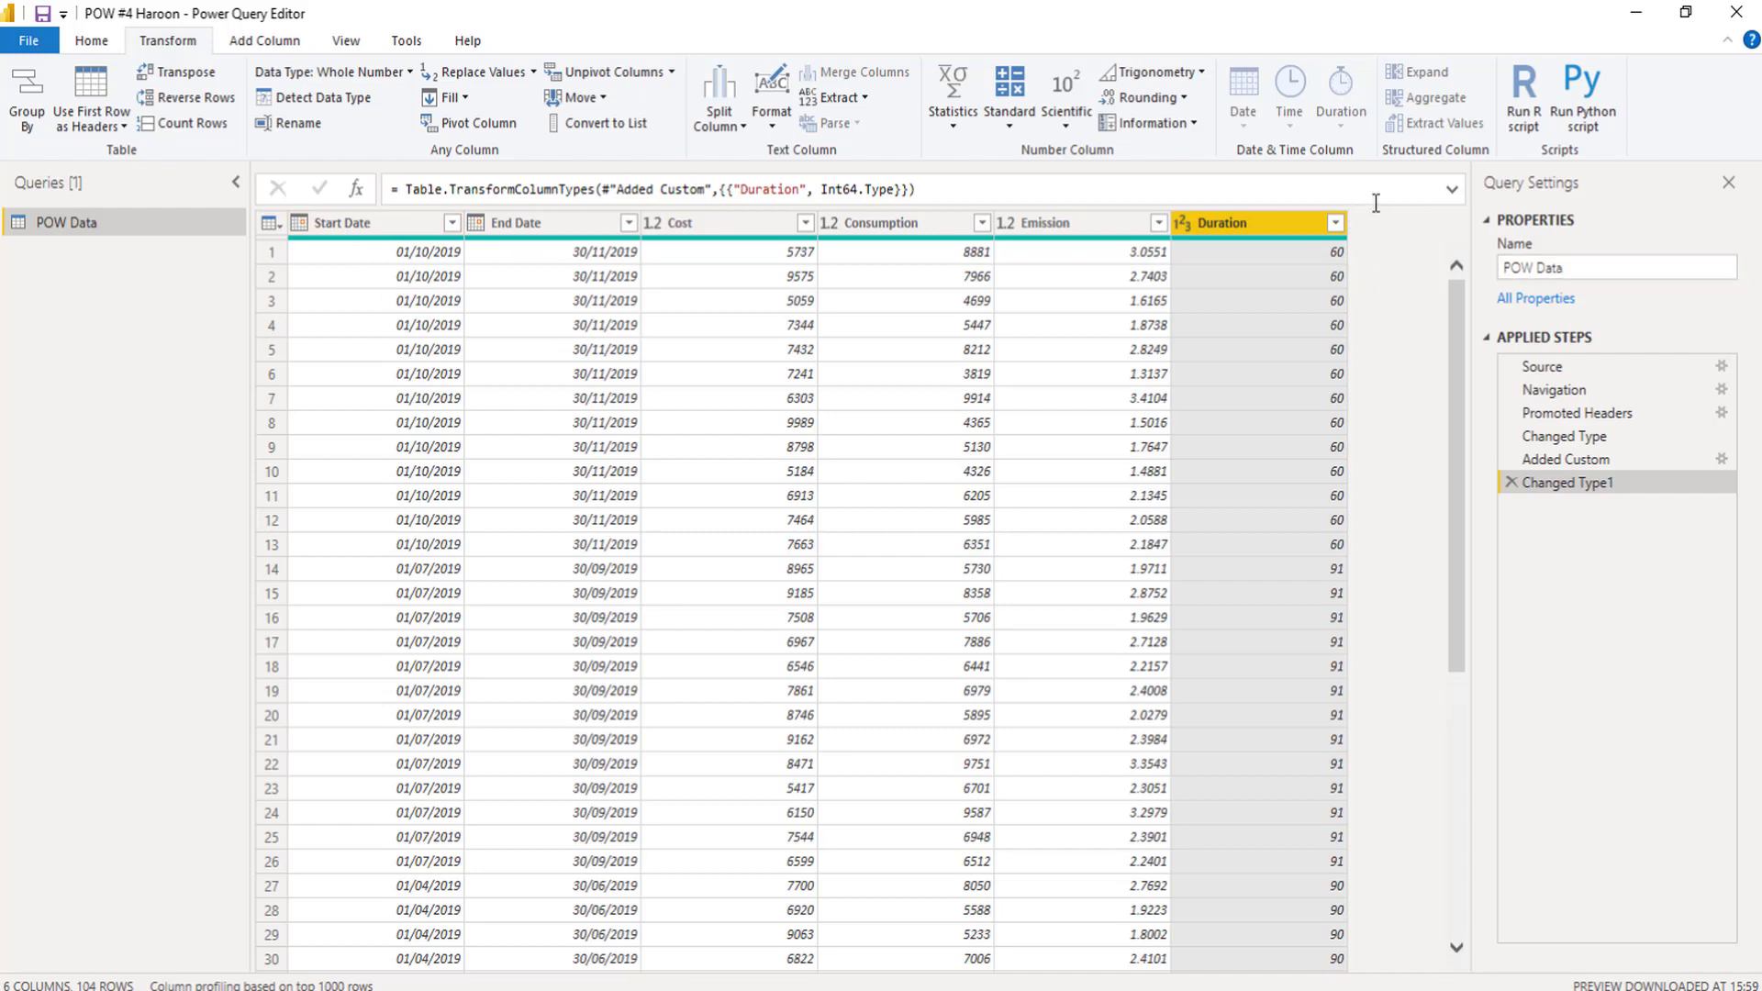
mouse_move(1385, 220)
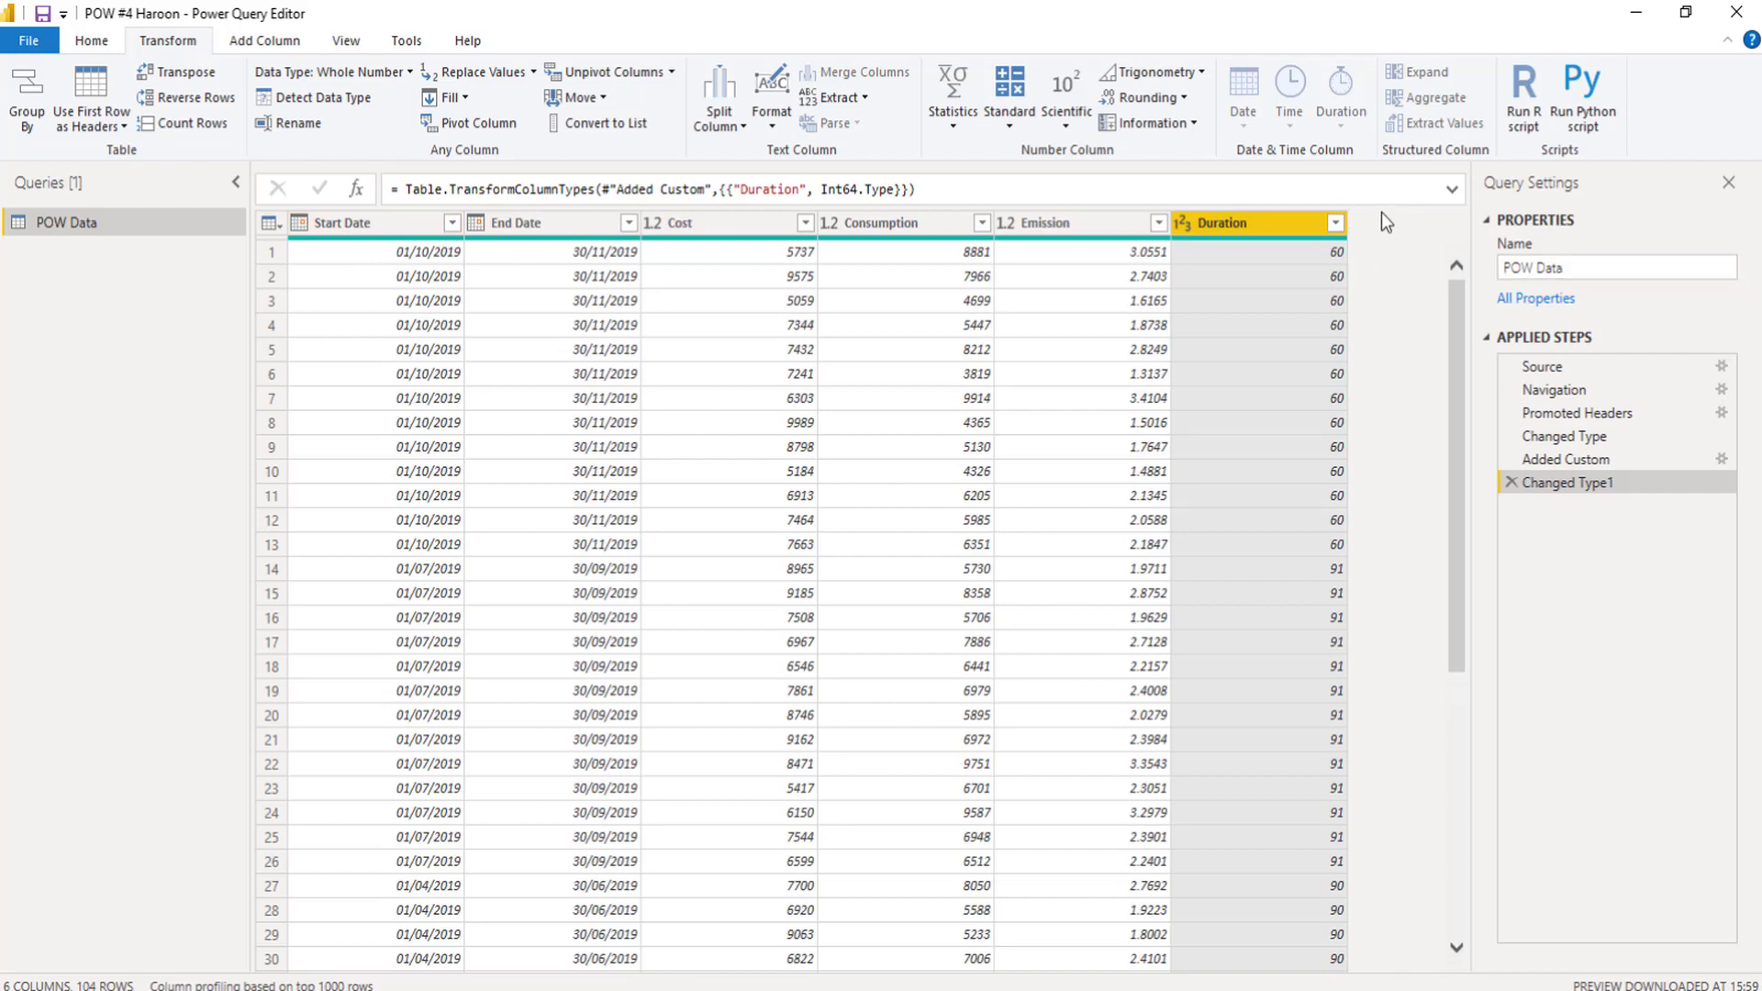
mouse_move(430, 252)
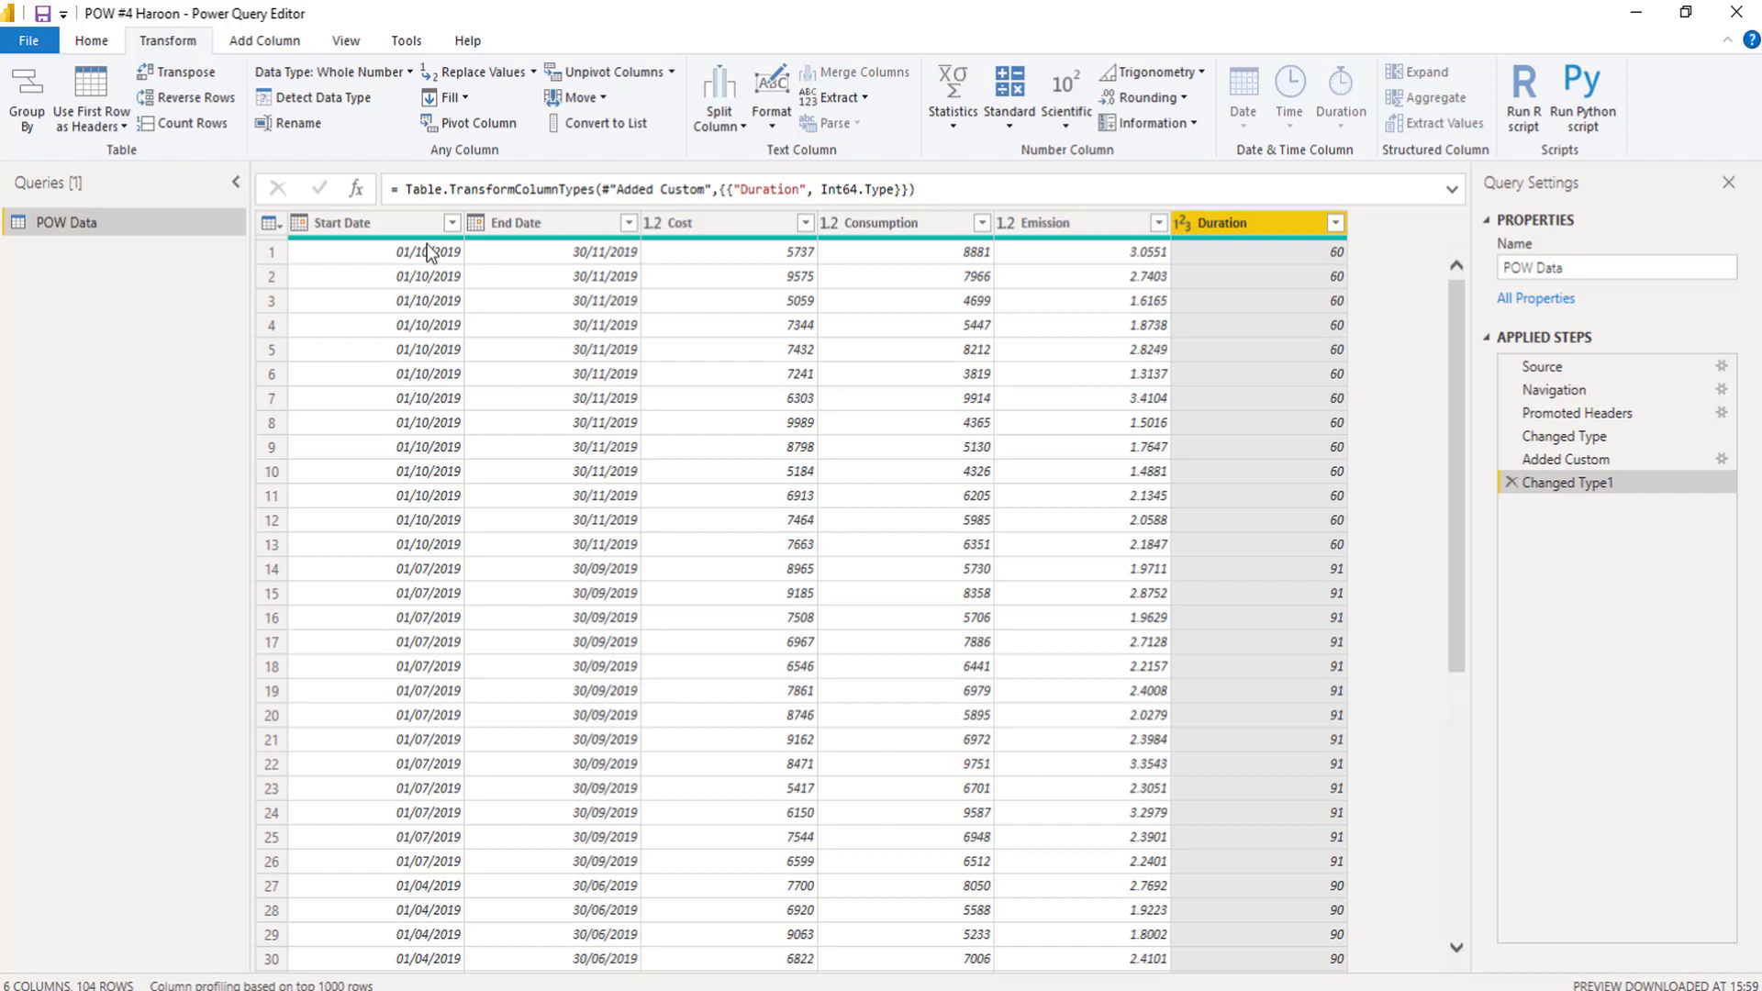
mouse_move(393, 272)
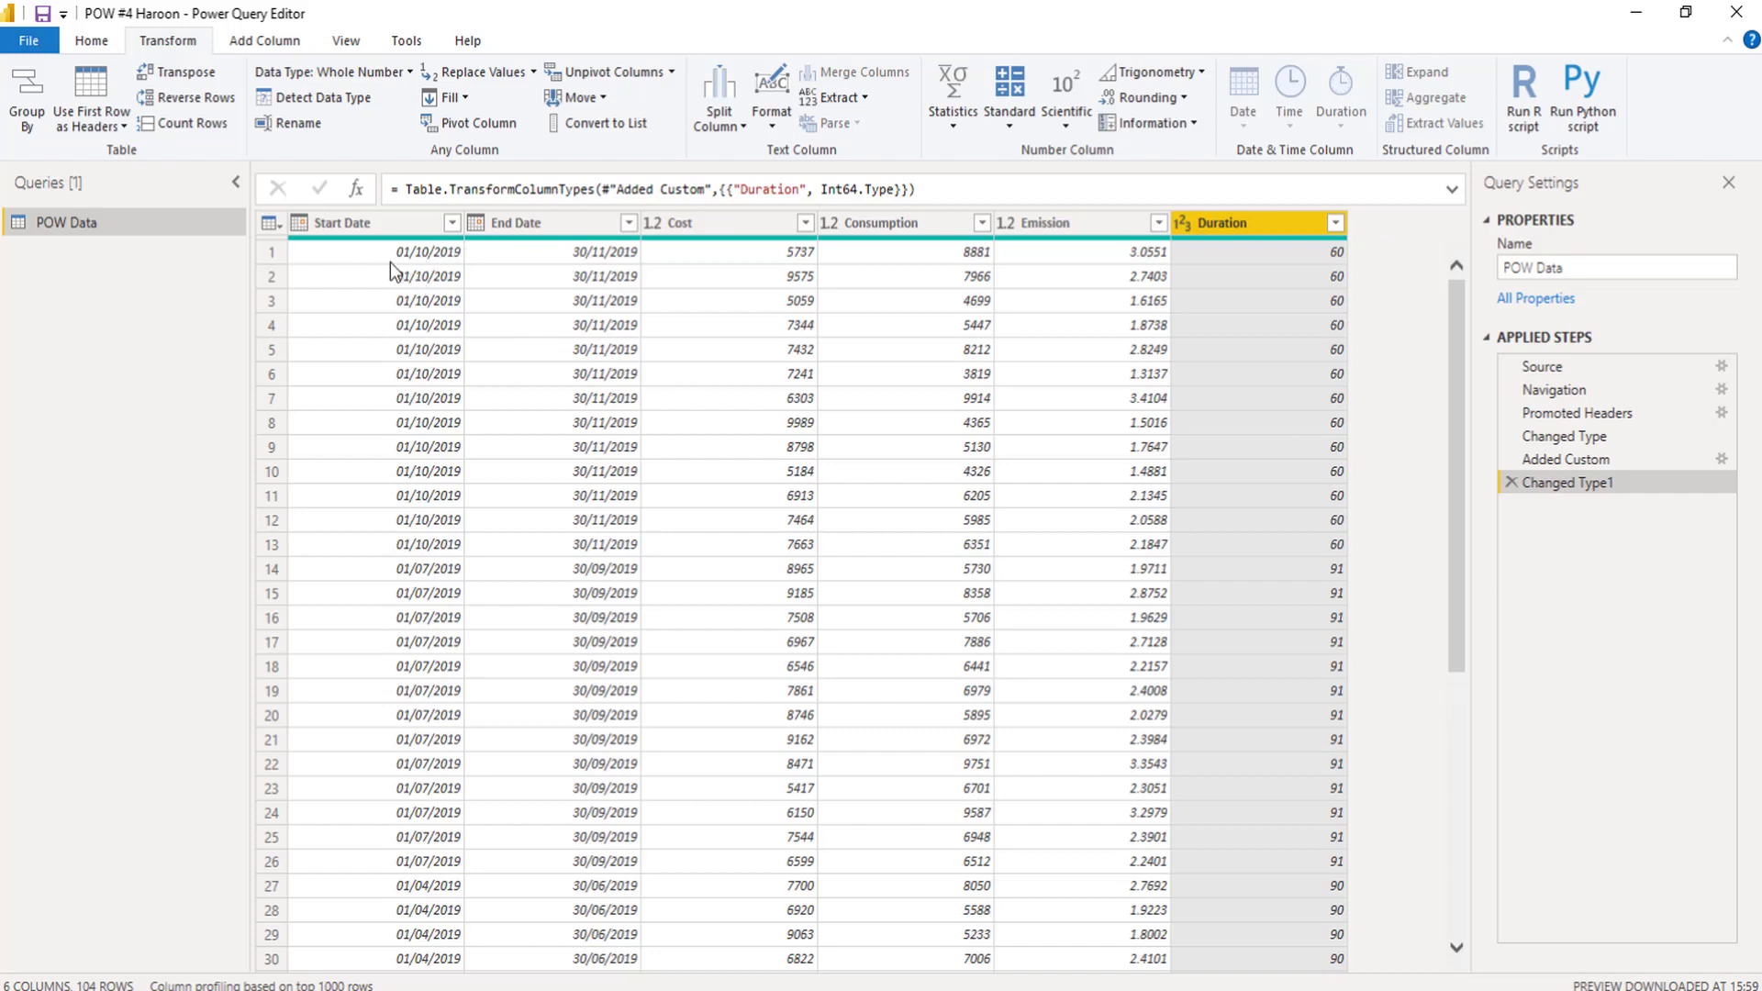
Step: Select the Start Date and End Date column headers together
left_click(342, 221)
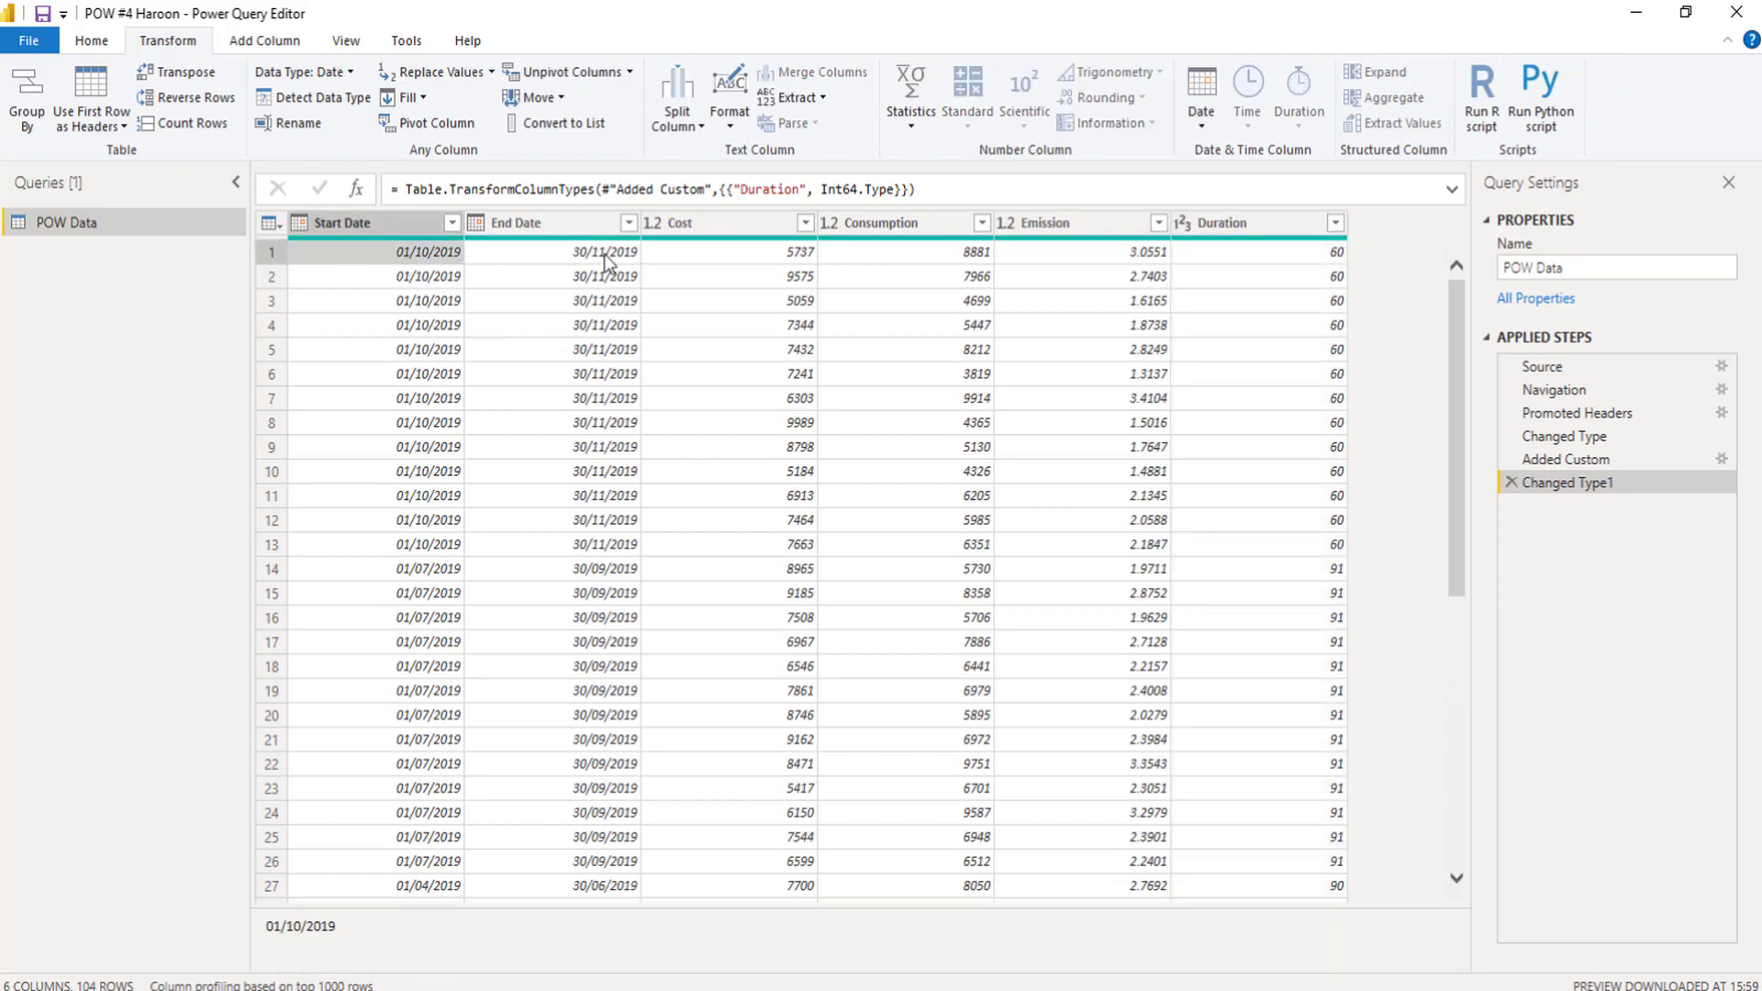
left_click(551, 251)
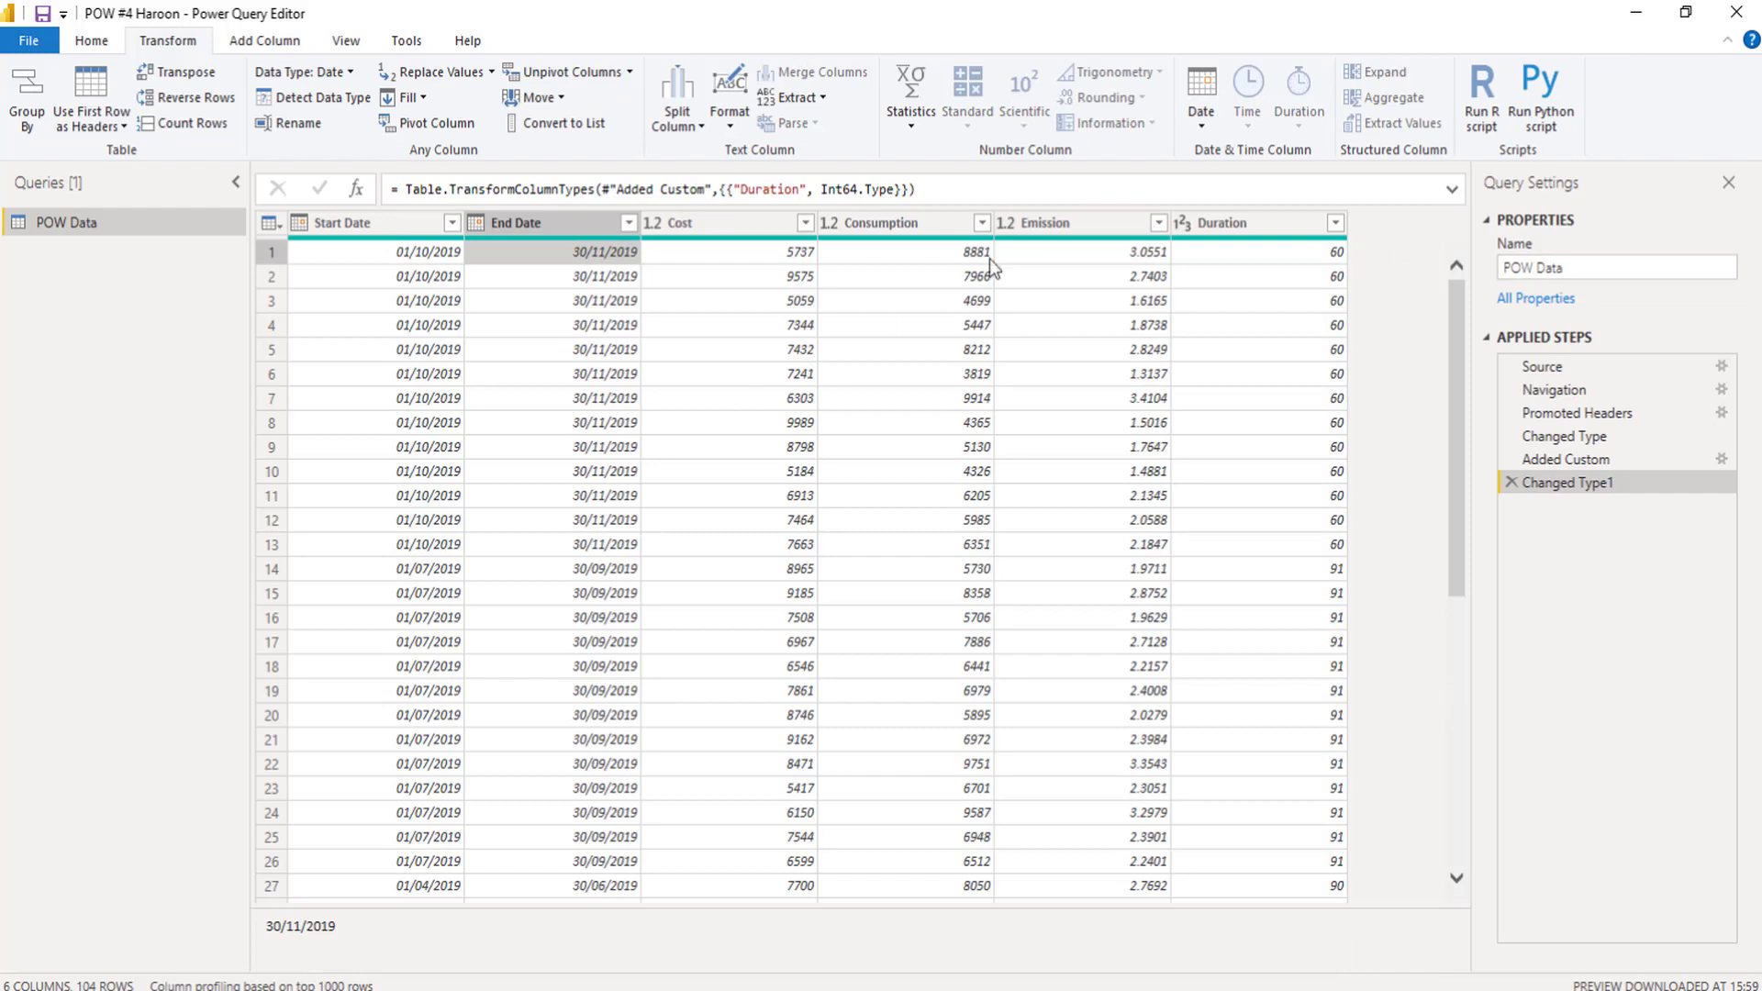
mouse_move(1306, 861)
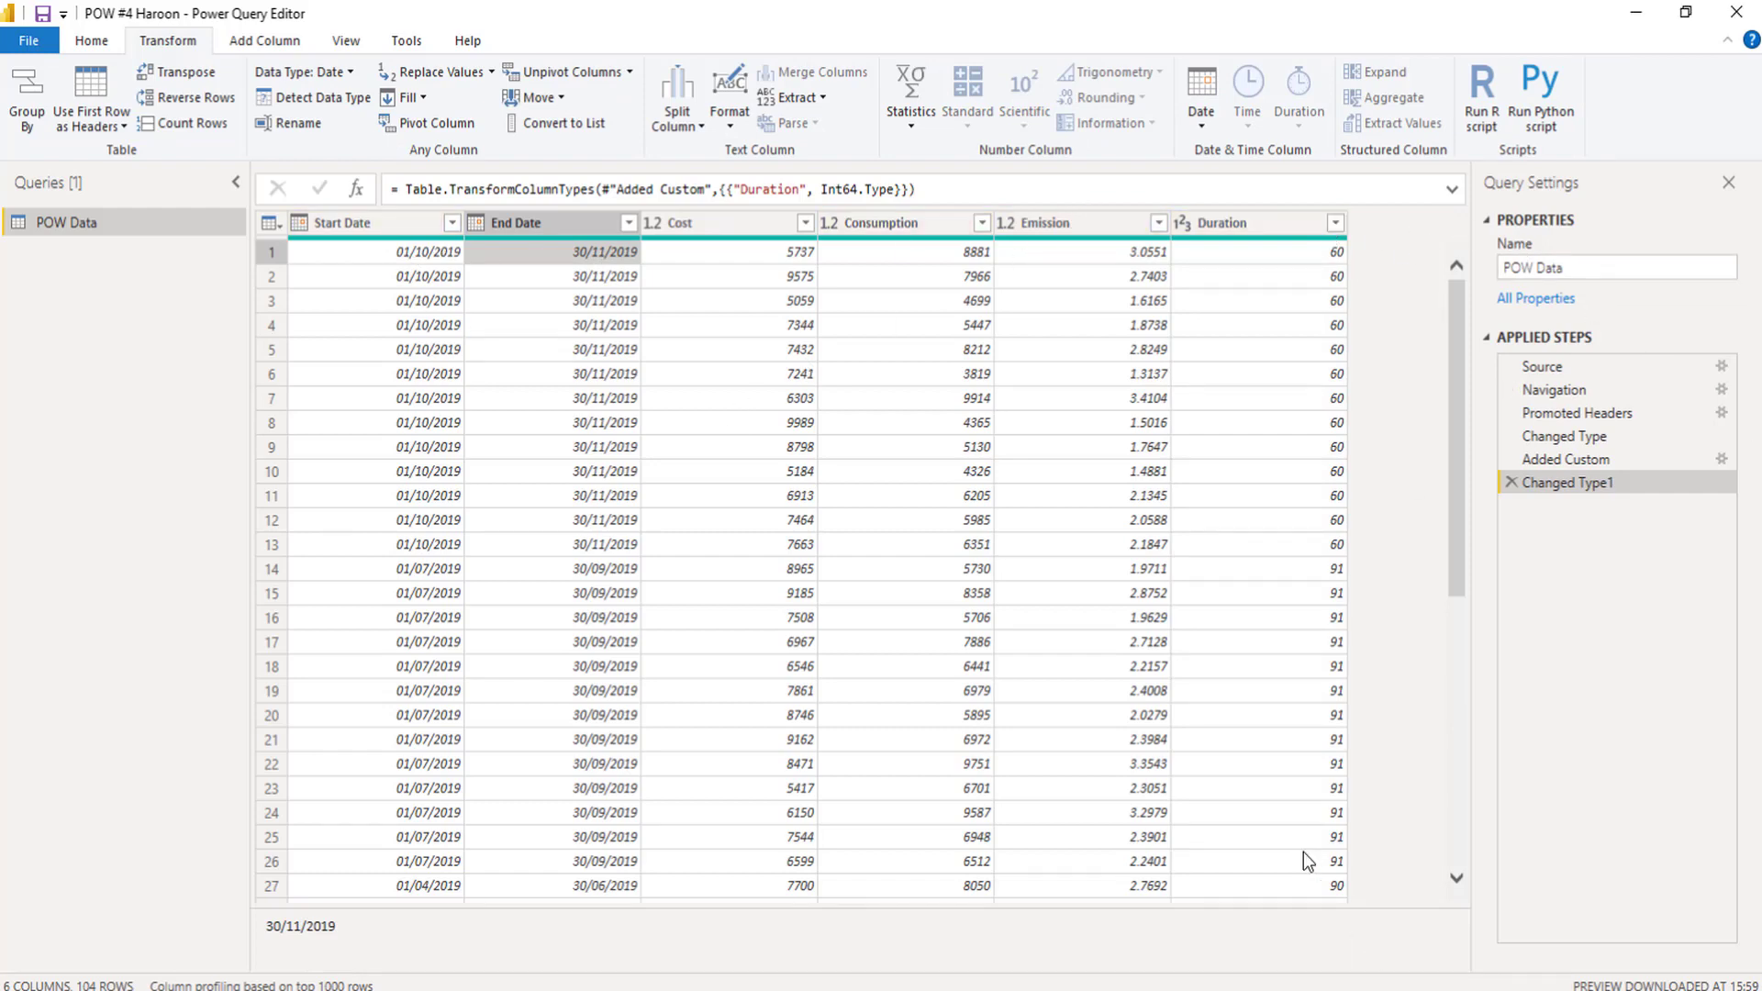
left_click(516, 221)
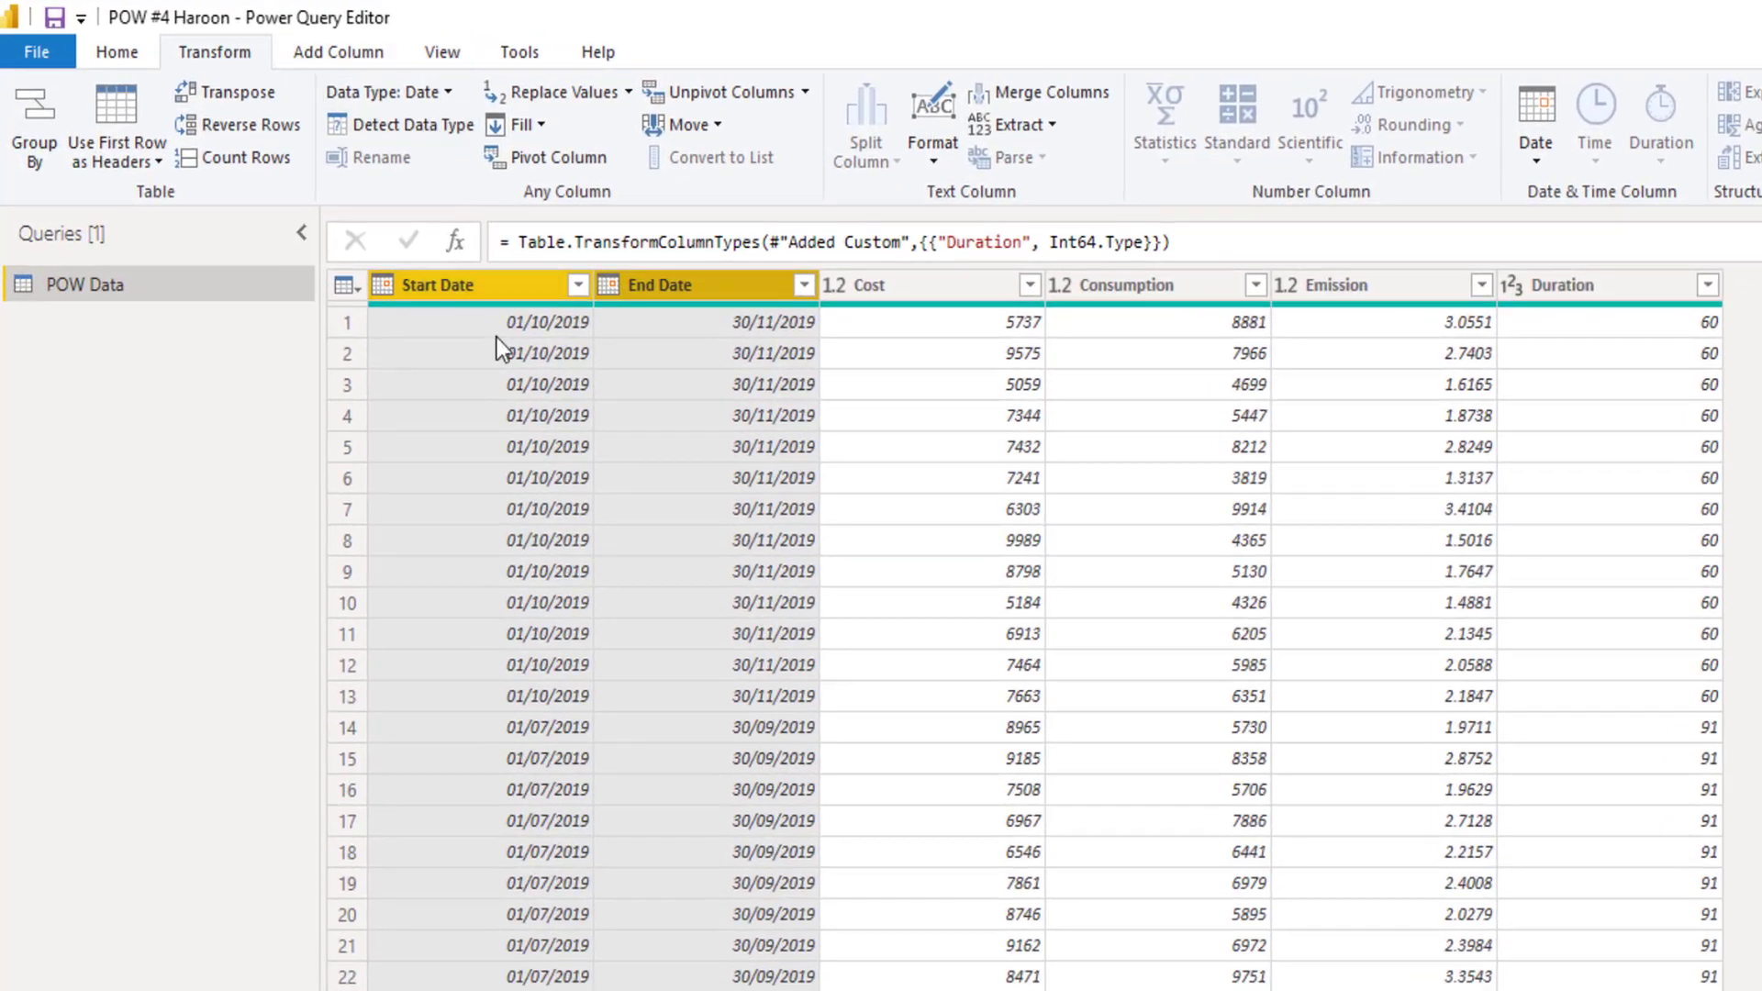
mouse_move(546, 368)
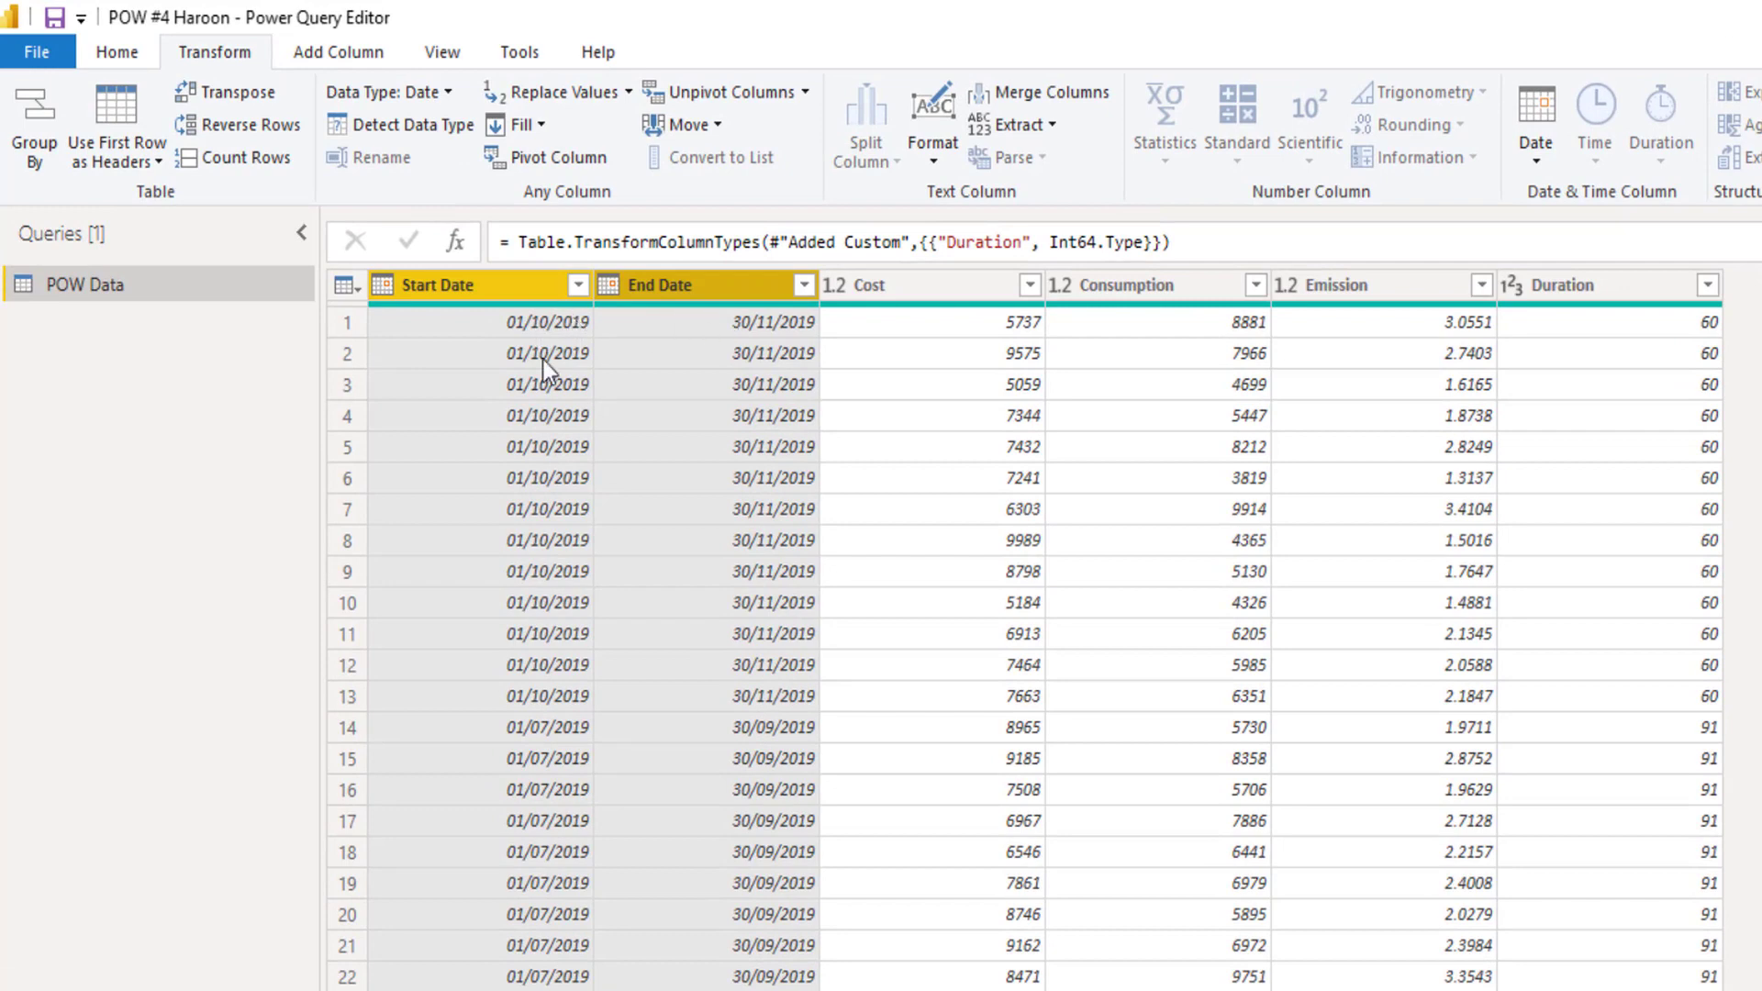
mouse_move(448, 102)
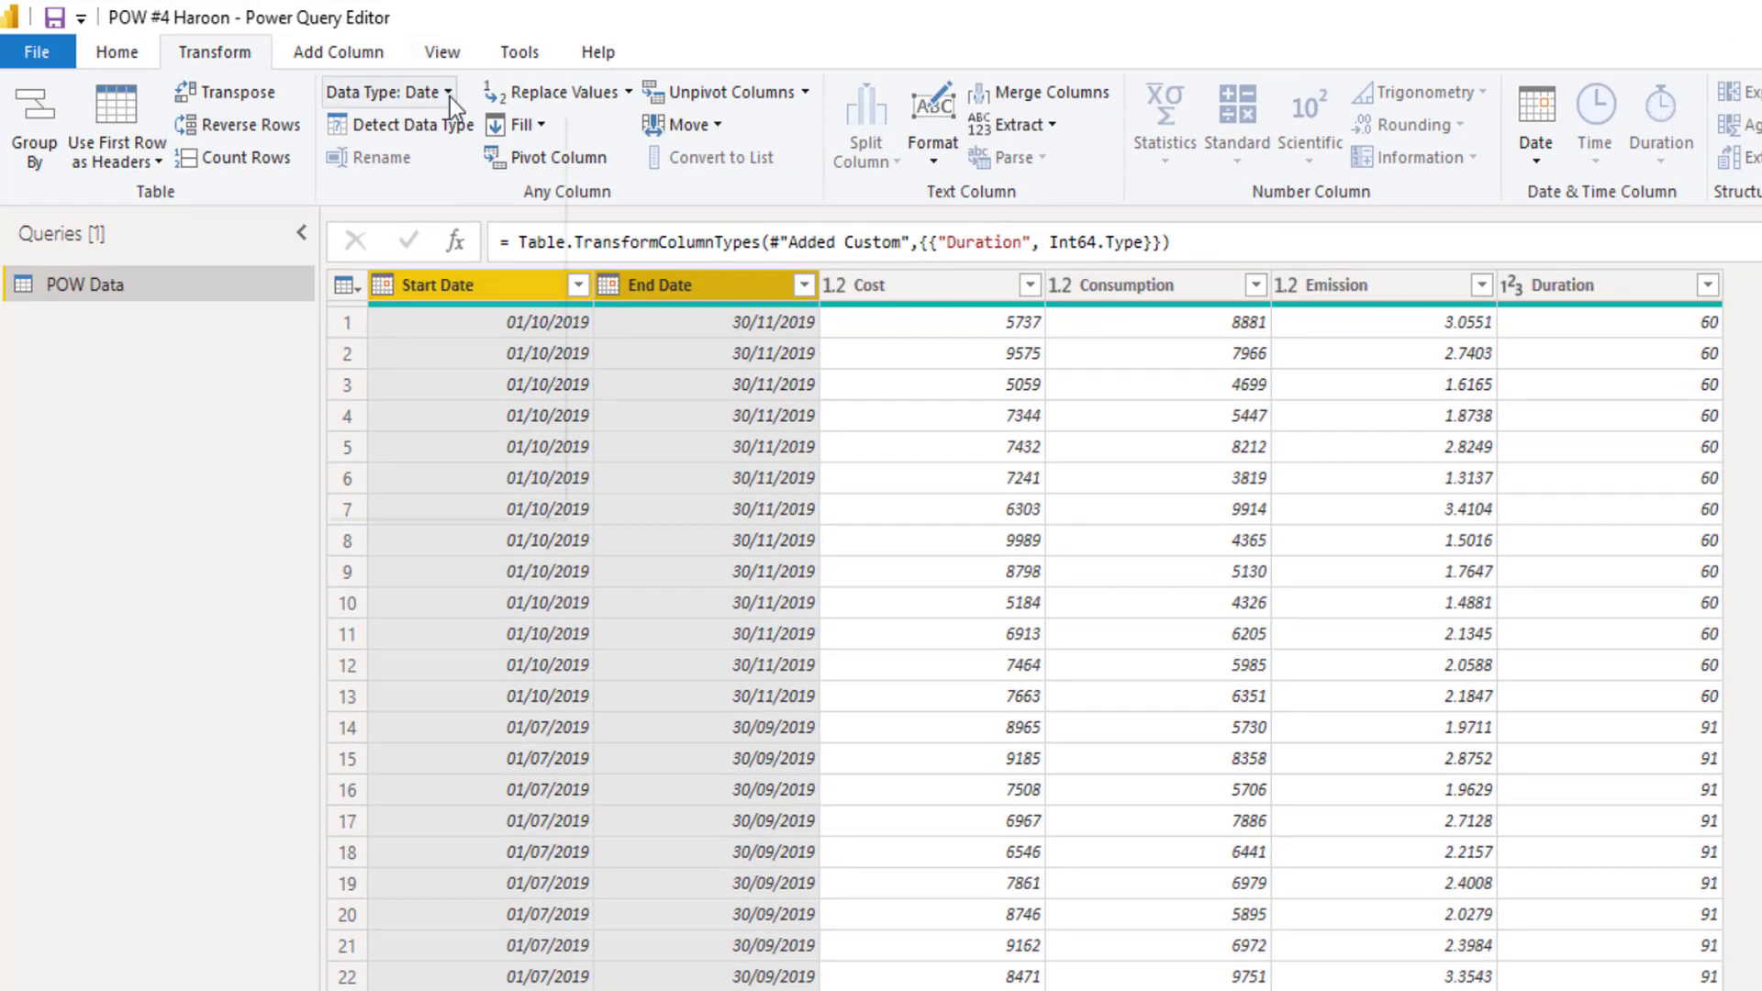
Step: Change Start Date and End Date to Whole Number, giving serials like 43739 and 43799
left_click(442, 91)
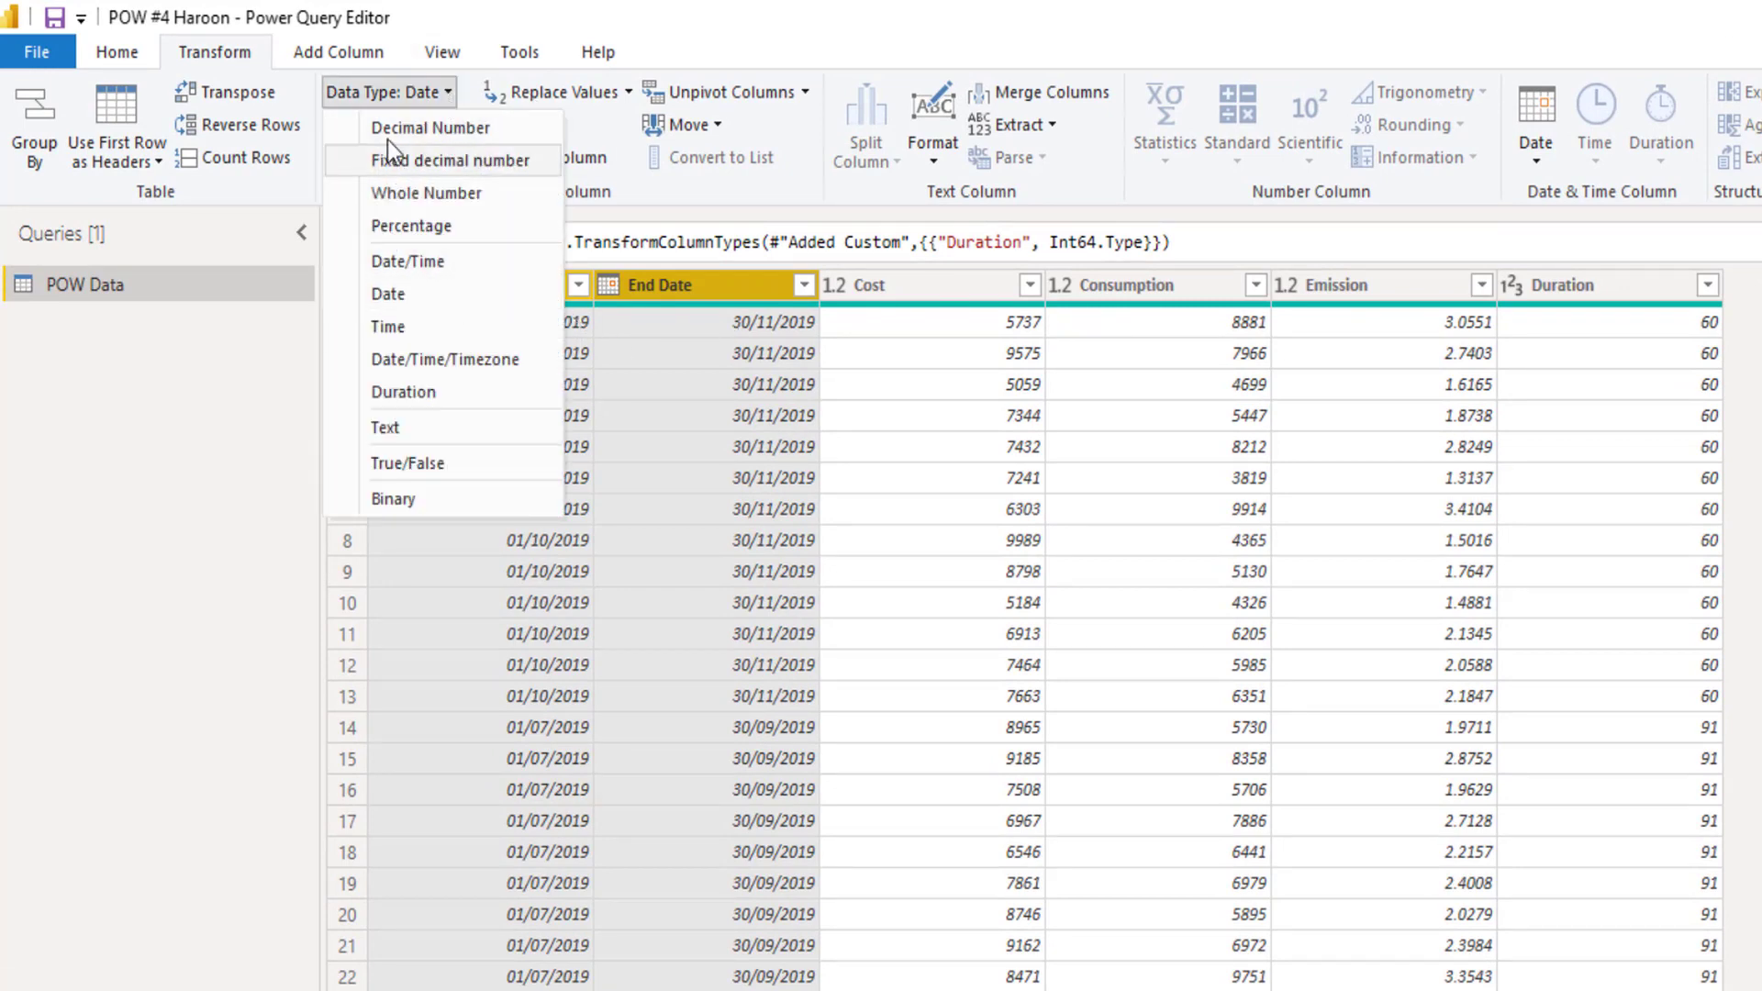
mouse_move(419, 175)
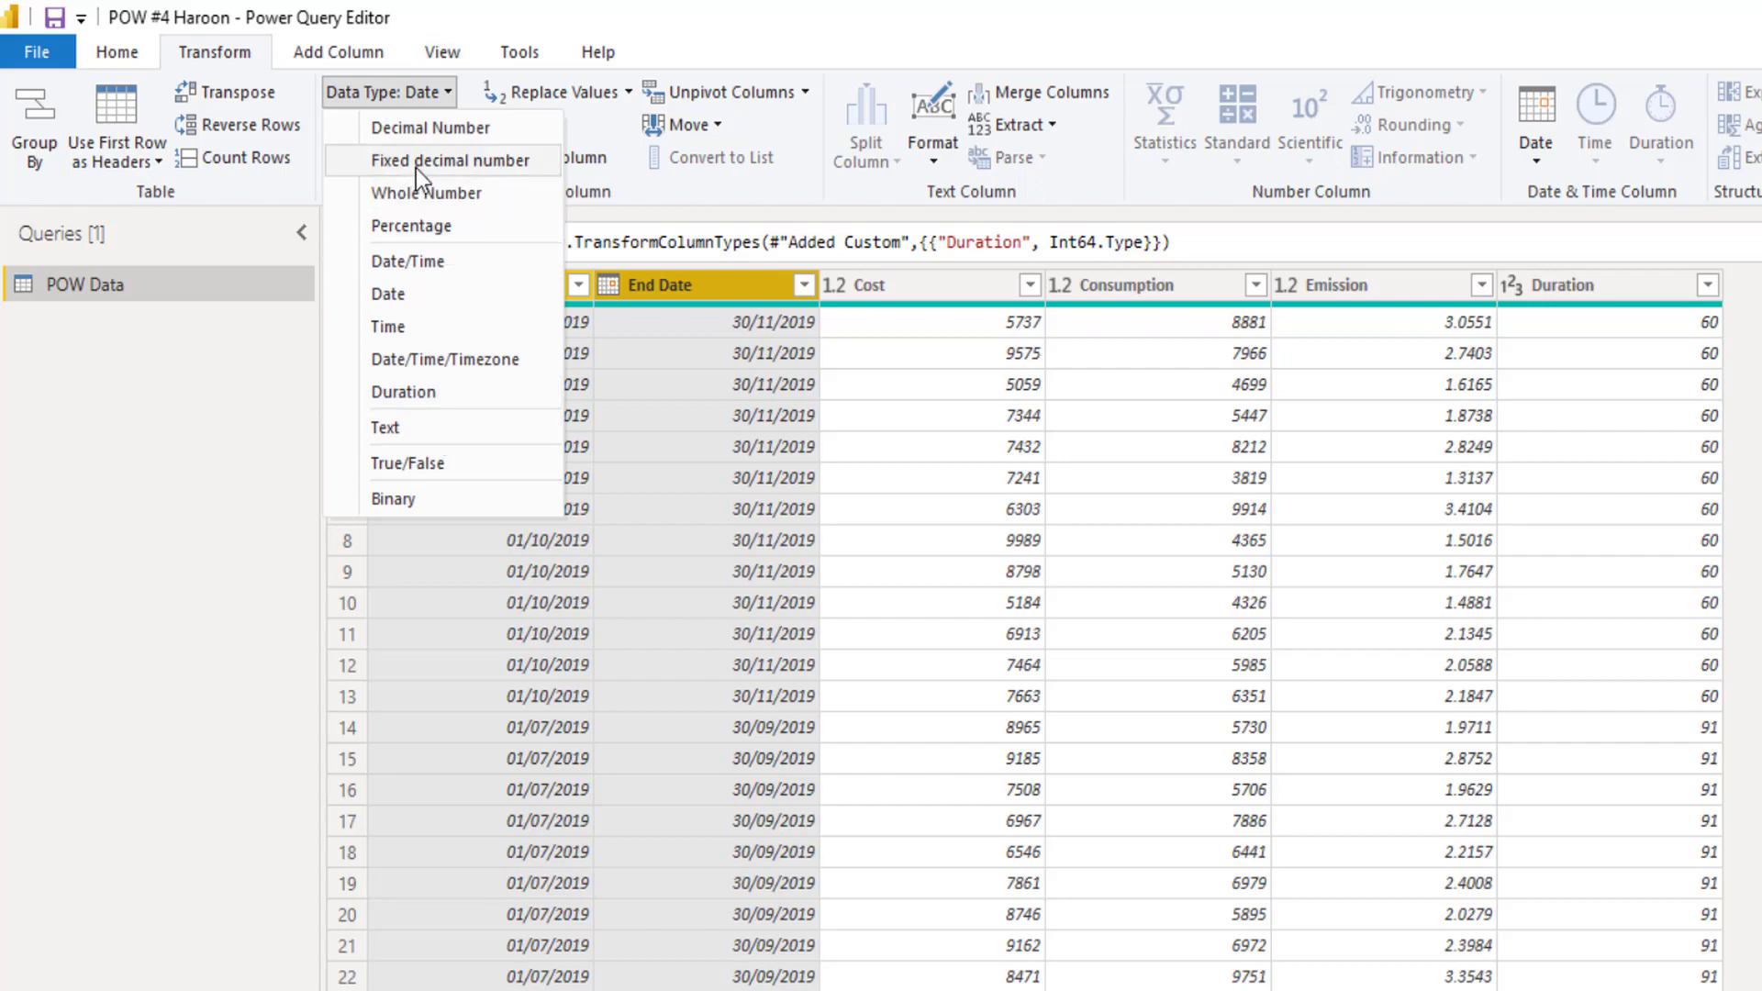
left_click(426, 192)
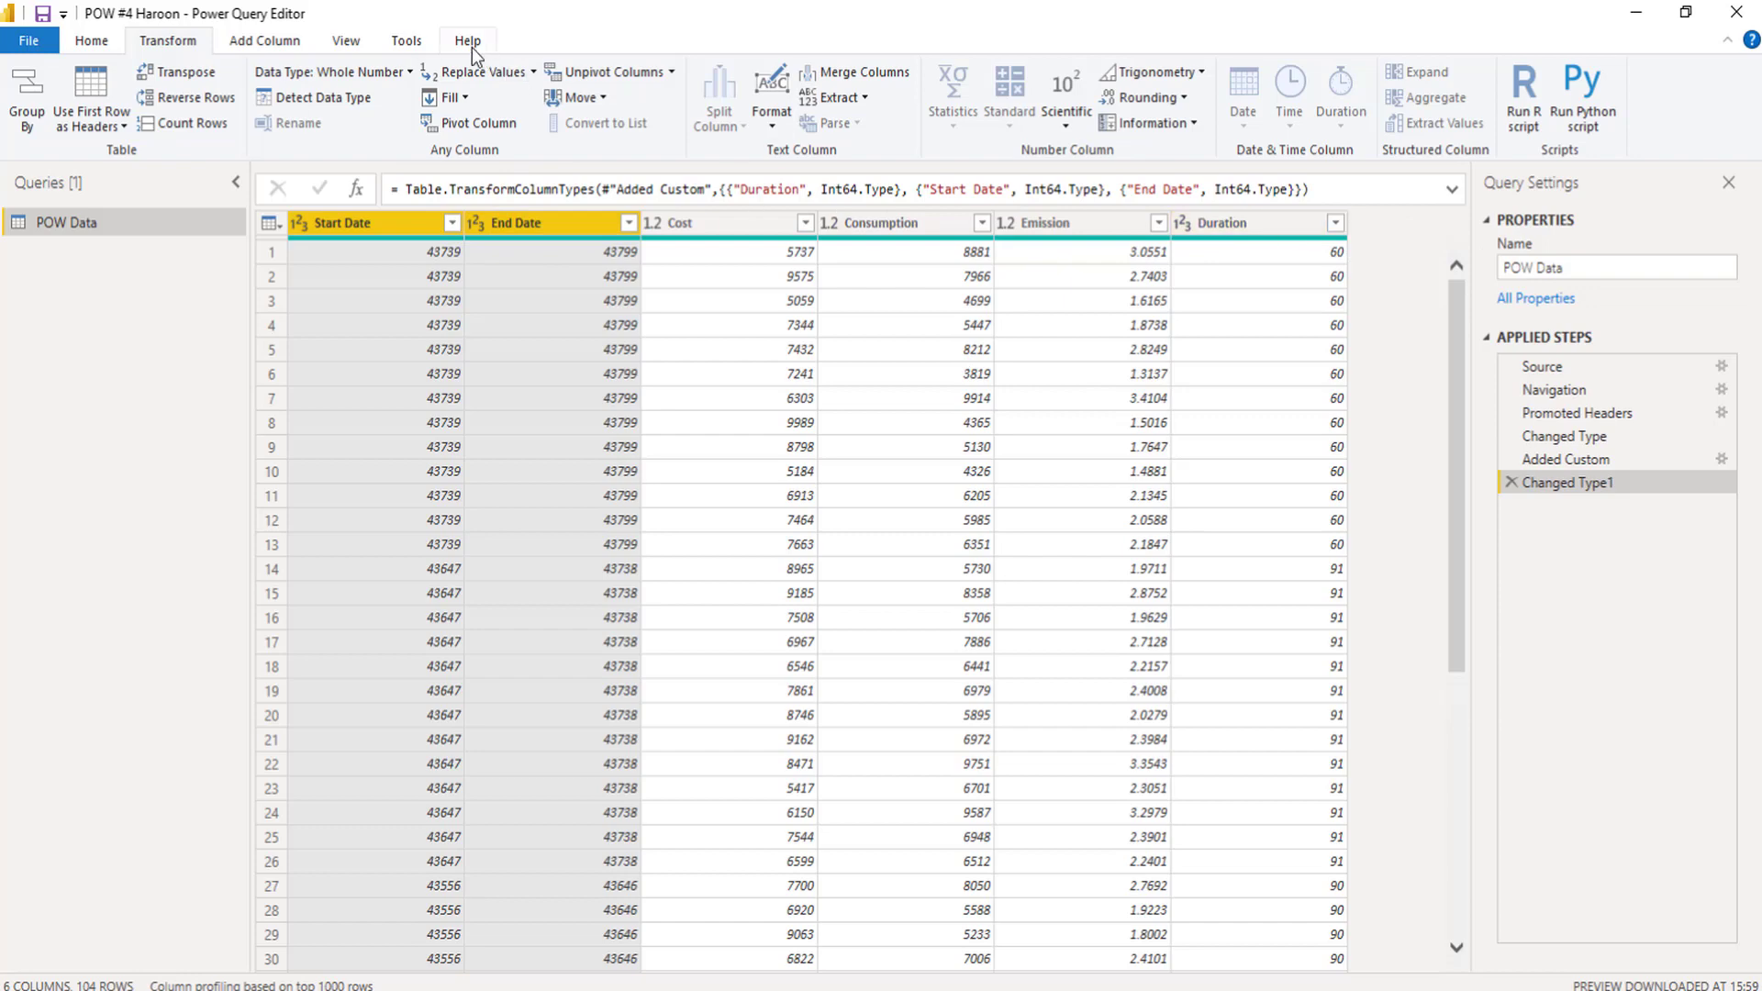
Step: Add a custom column named Date with the formula {[Start Date]..[End Date]}
left_click(263, 41)
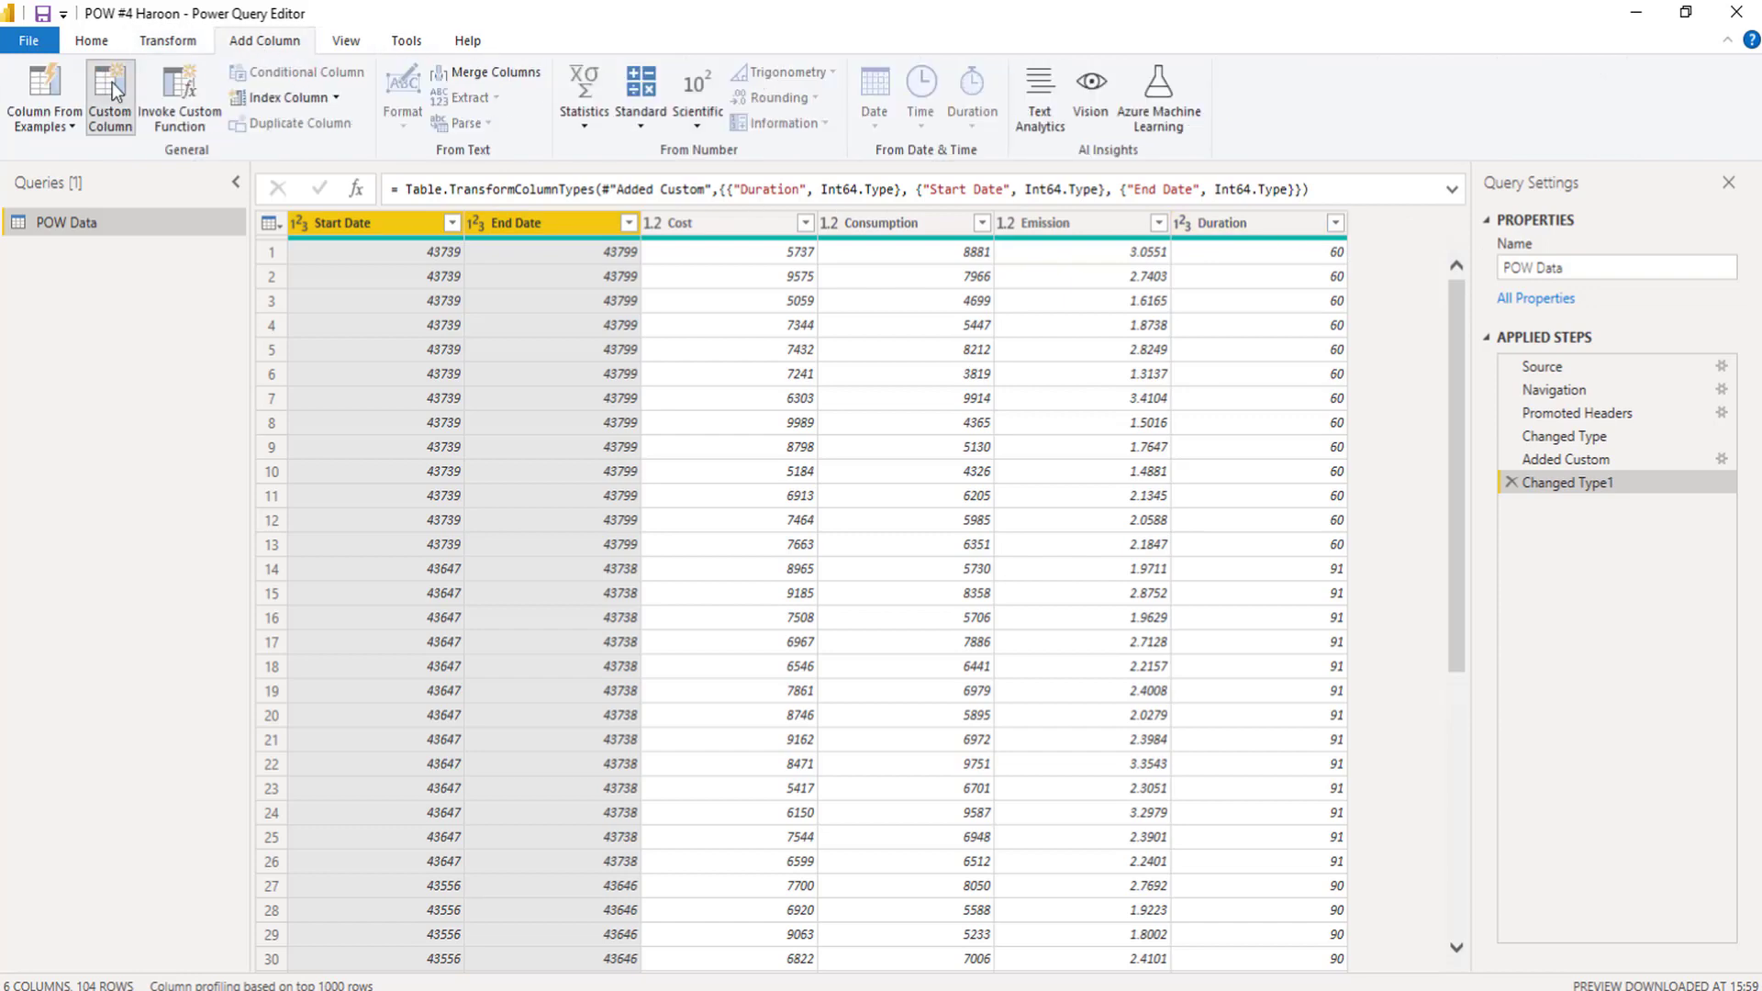
left_click(109, 98)
type("Date")
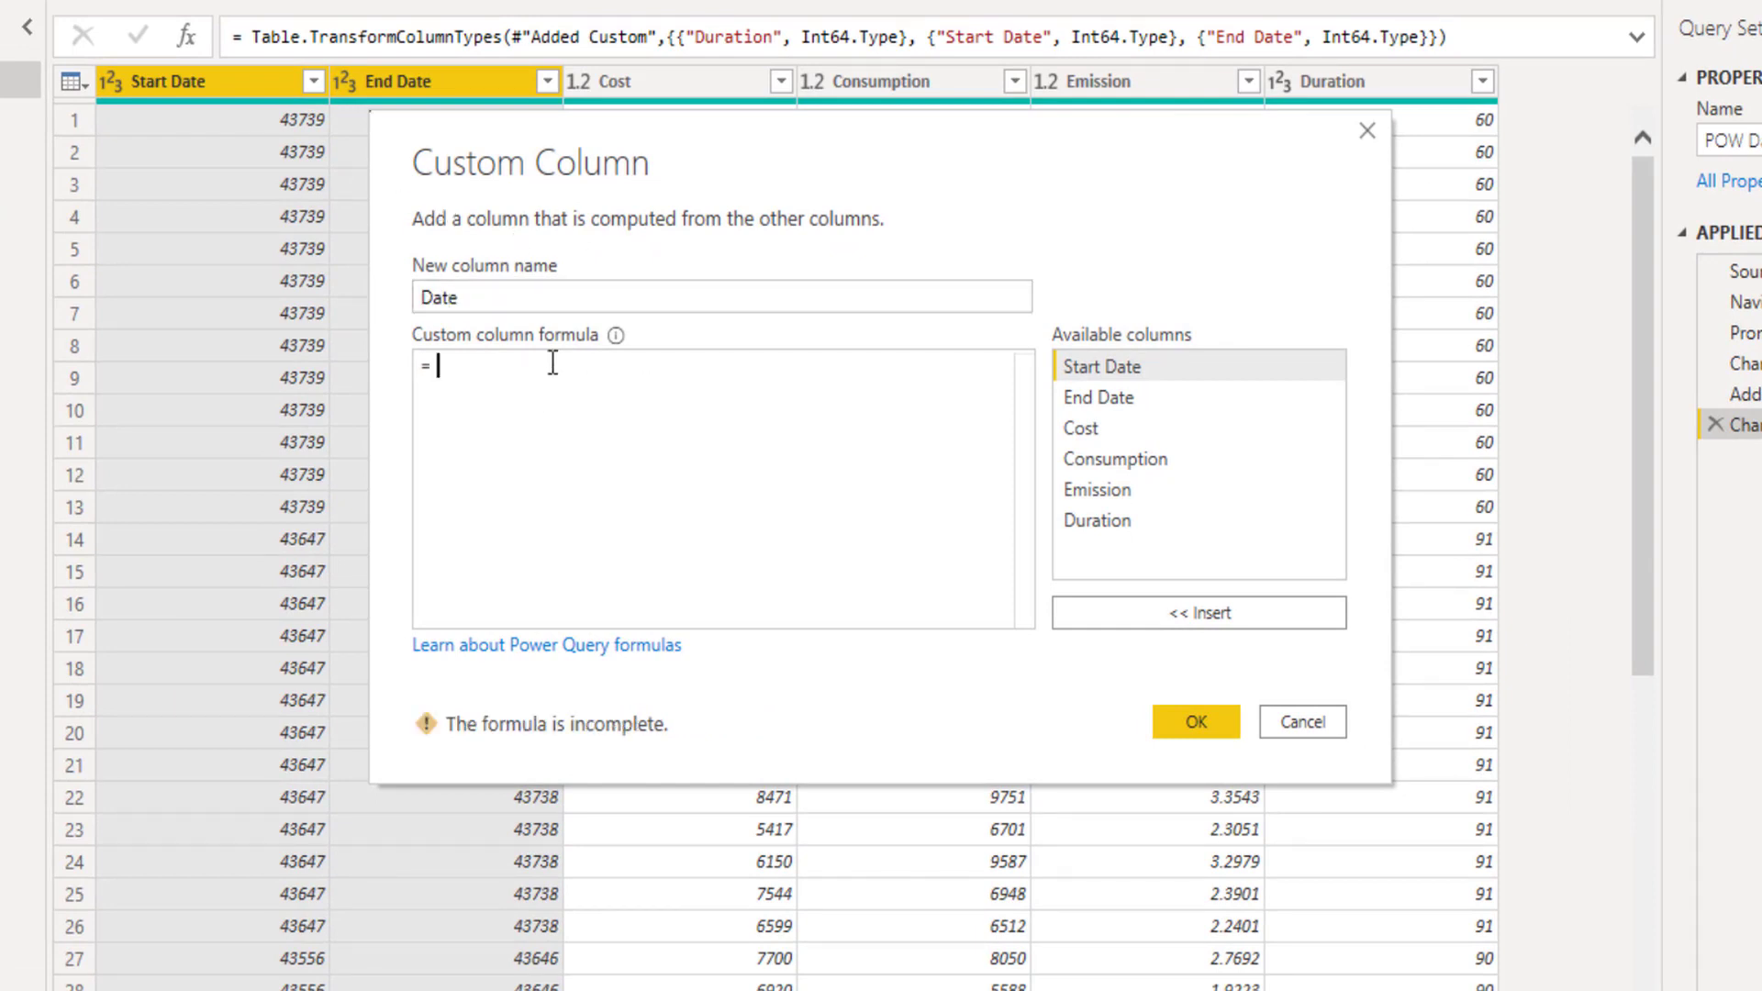
type("{")
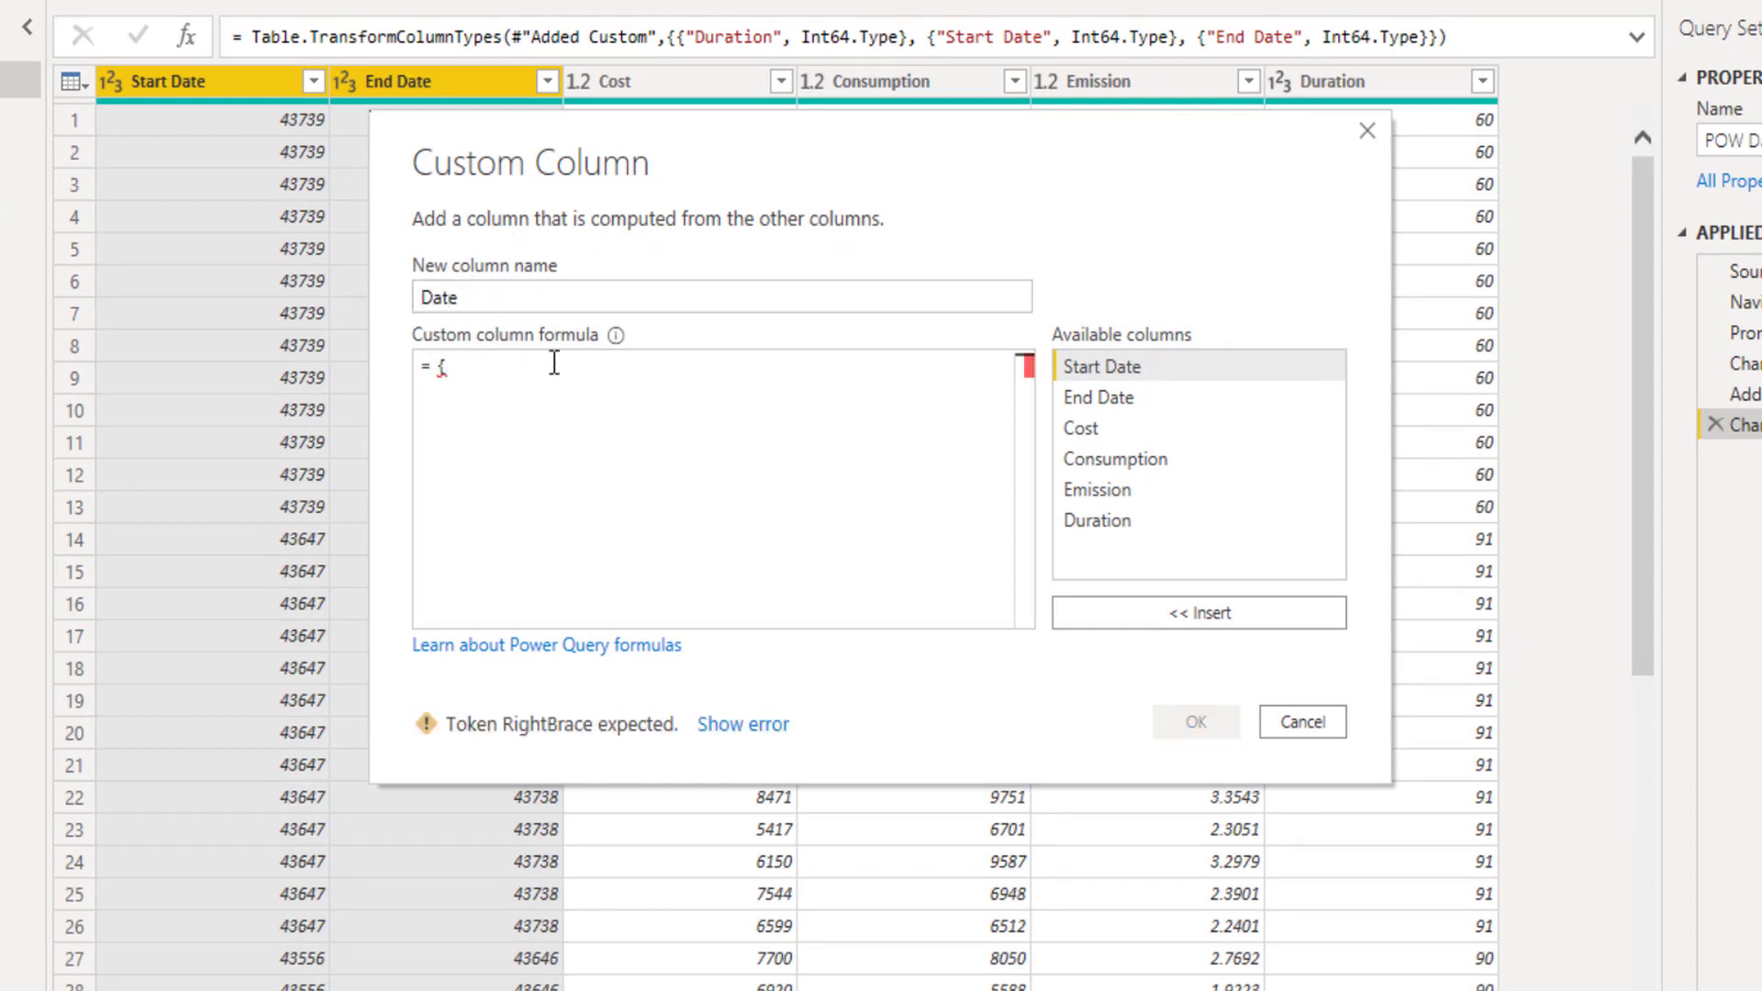
type("Start")
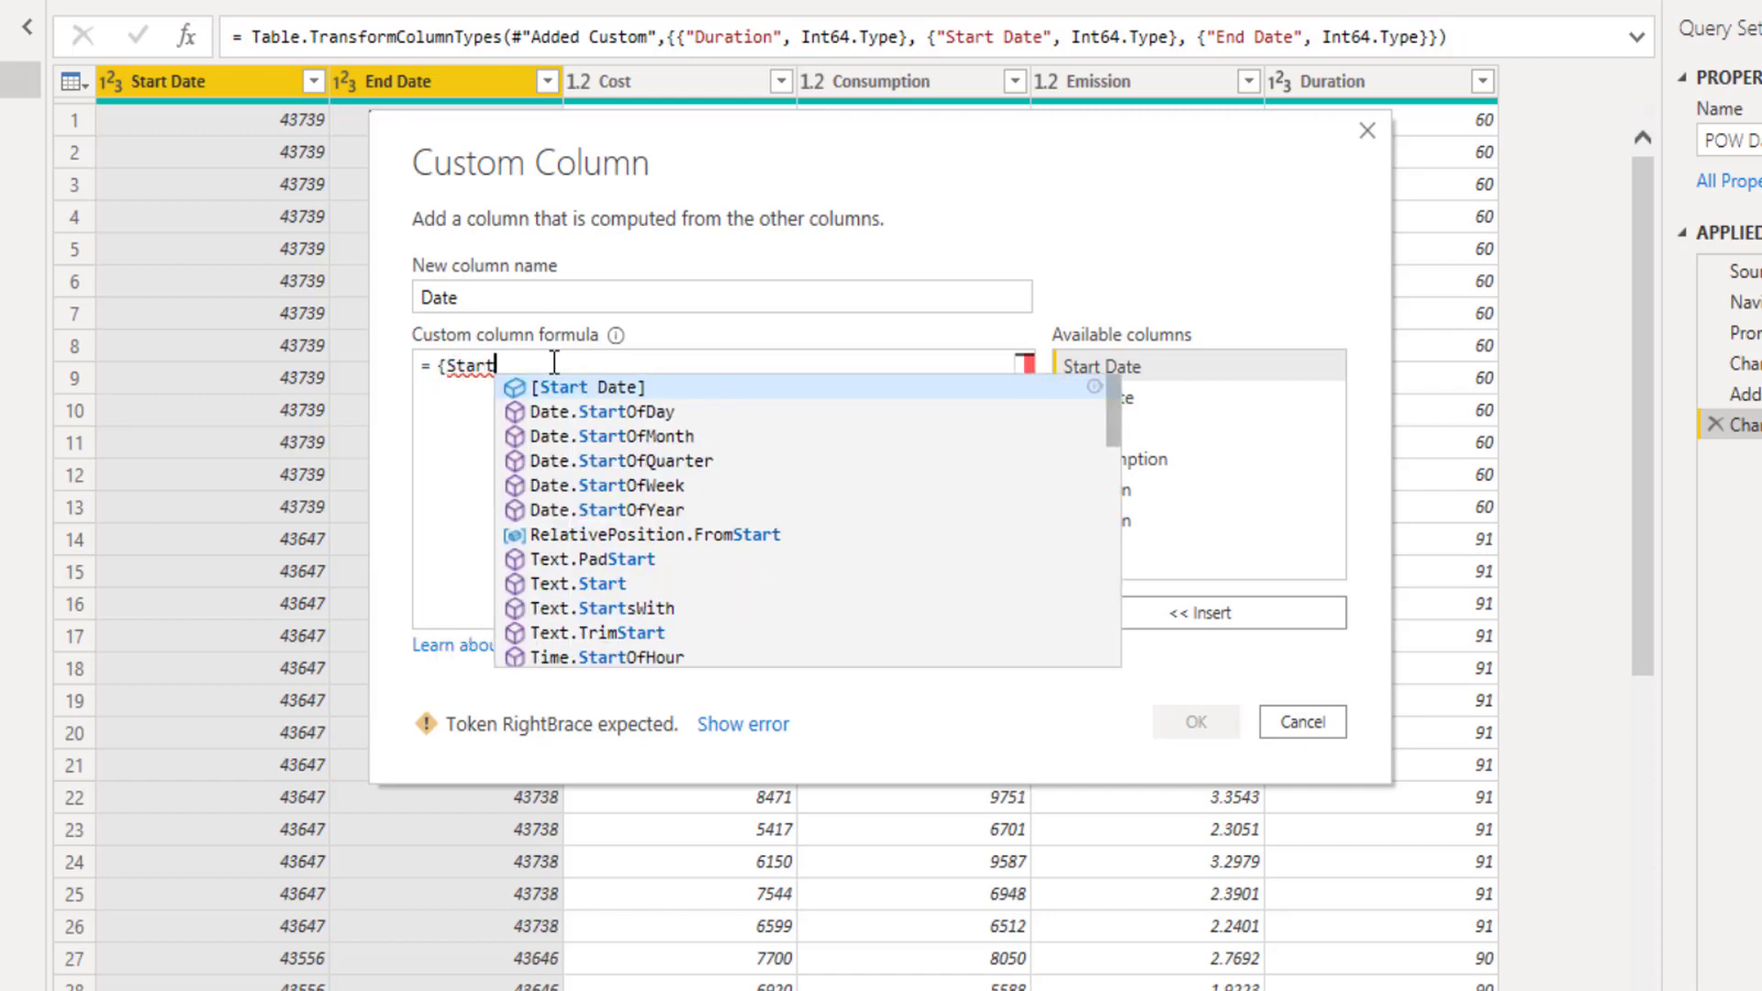
left_click(584, 387)
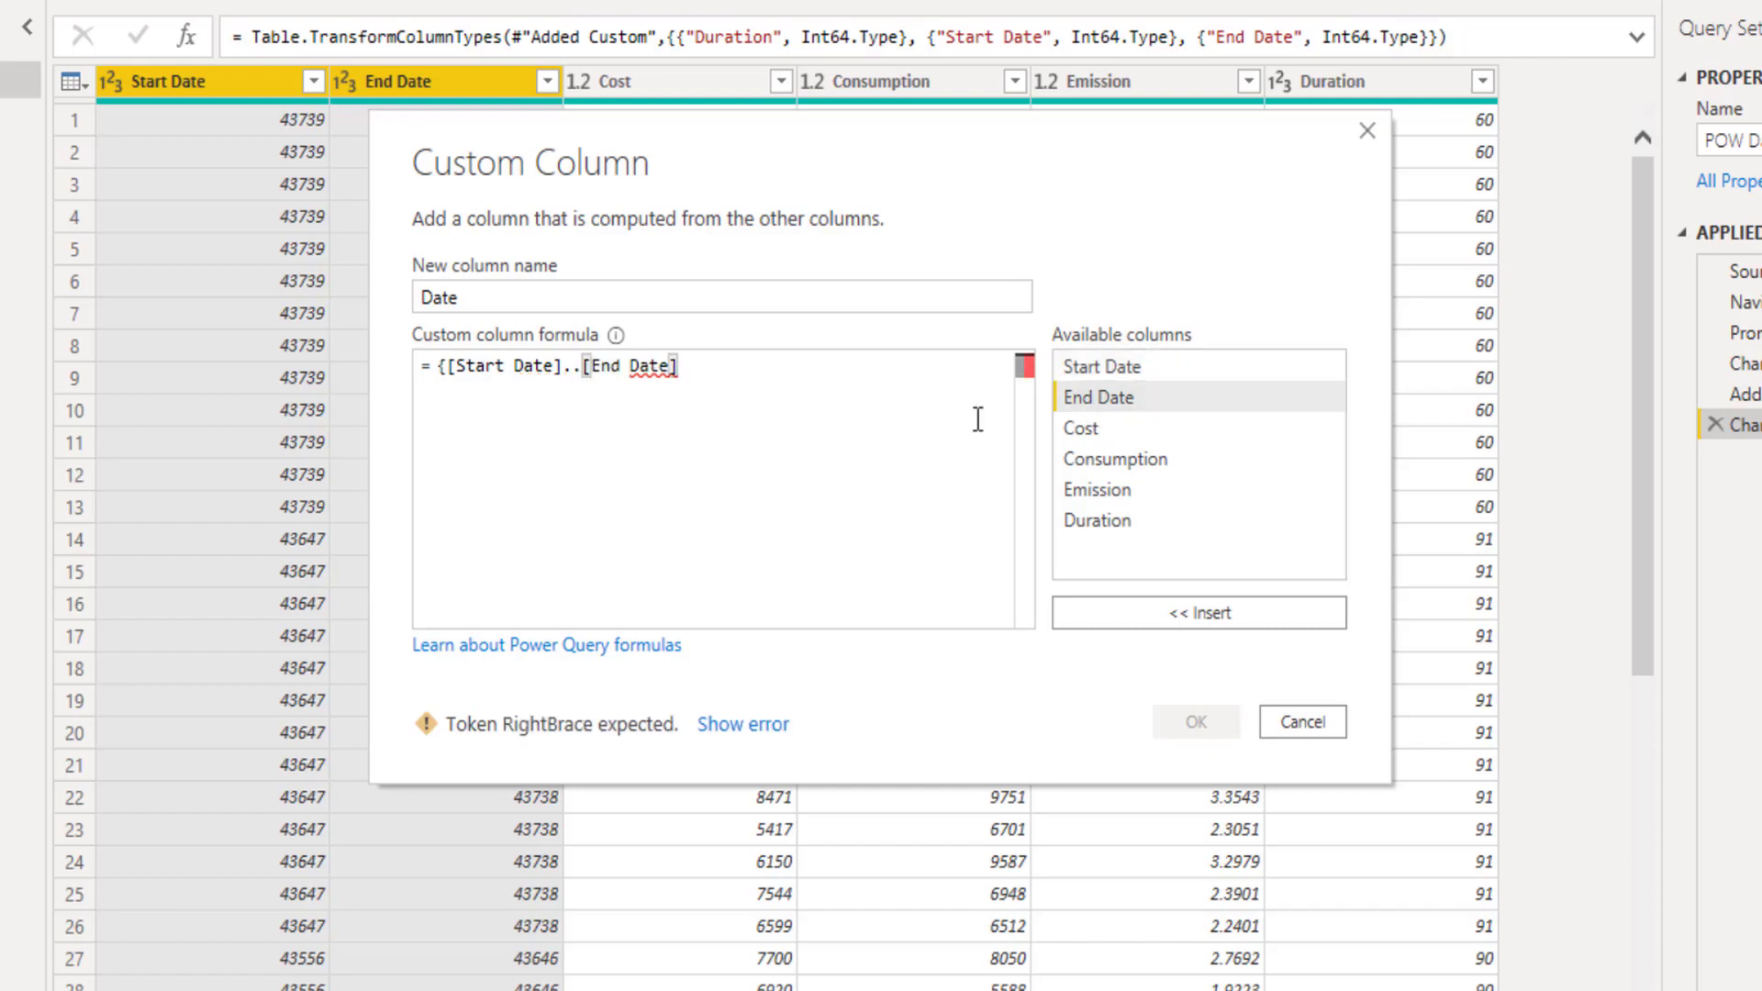
left_click(1300, 721)
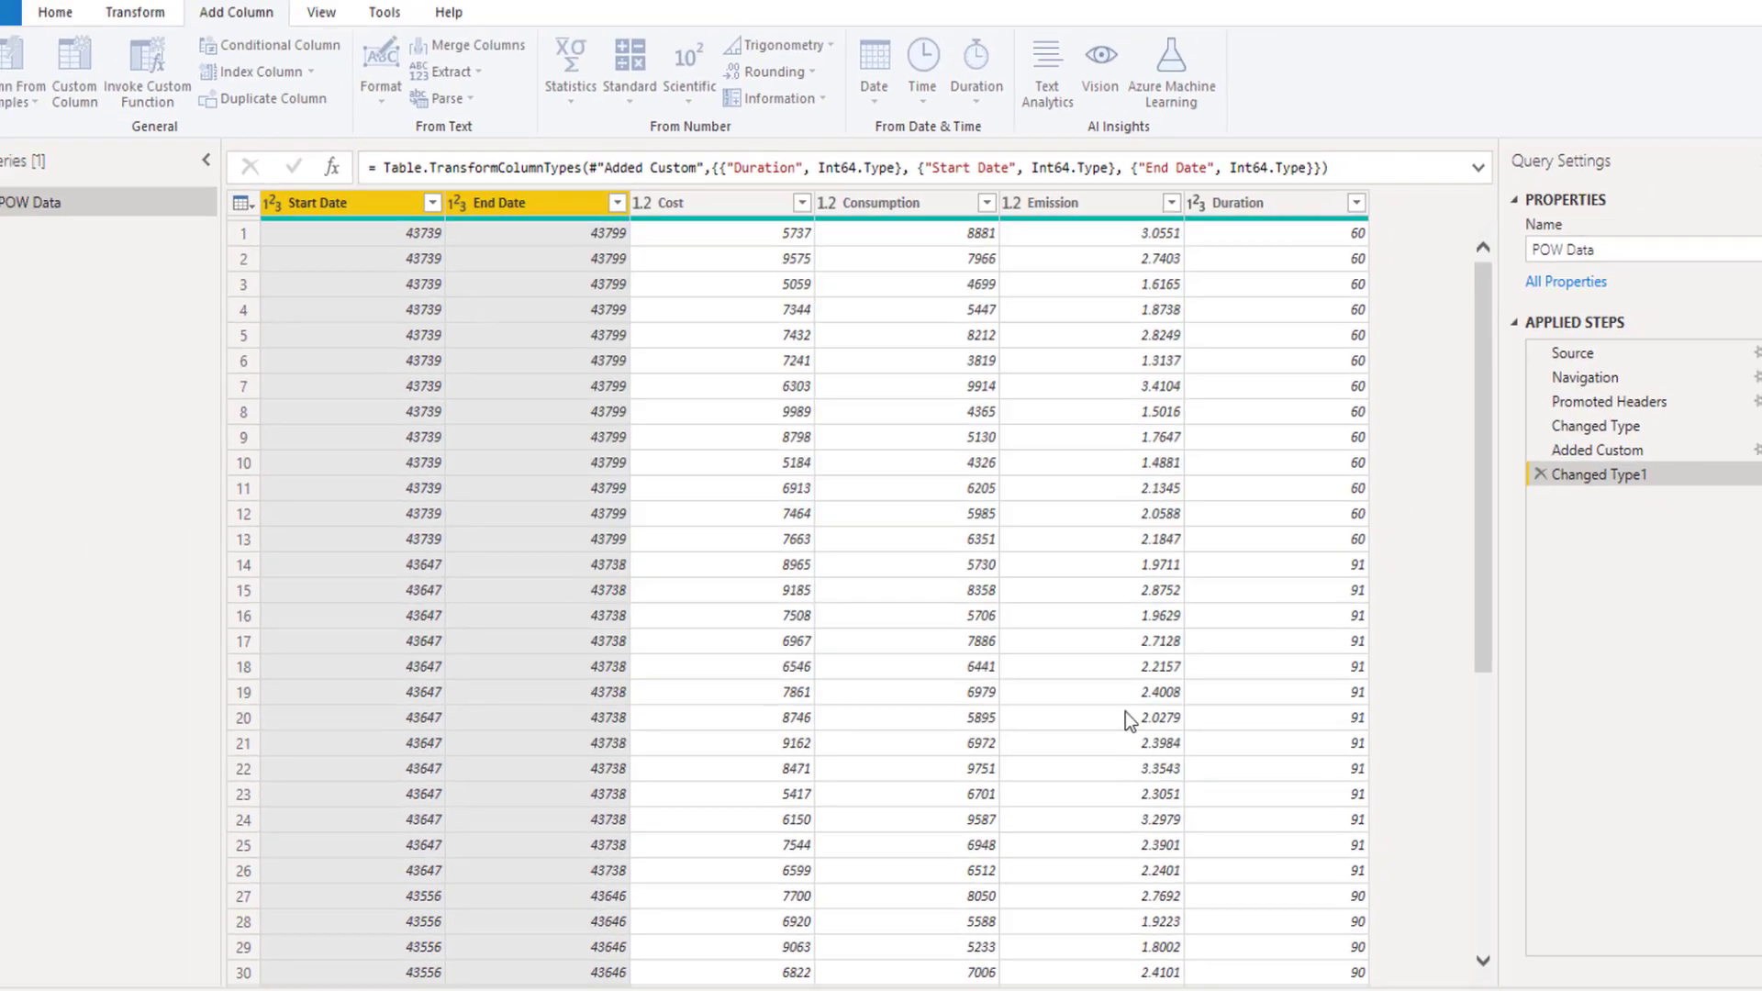
Step: Expand the Date list column to new rows, giving one row per day
left_click(108, 99)
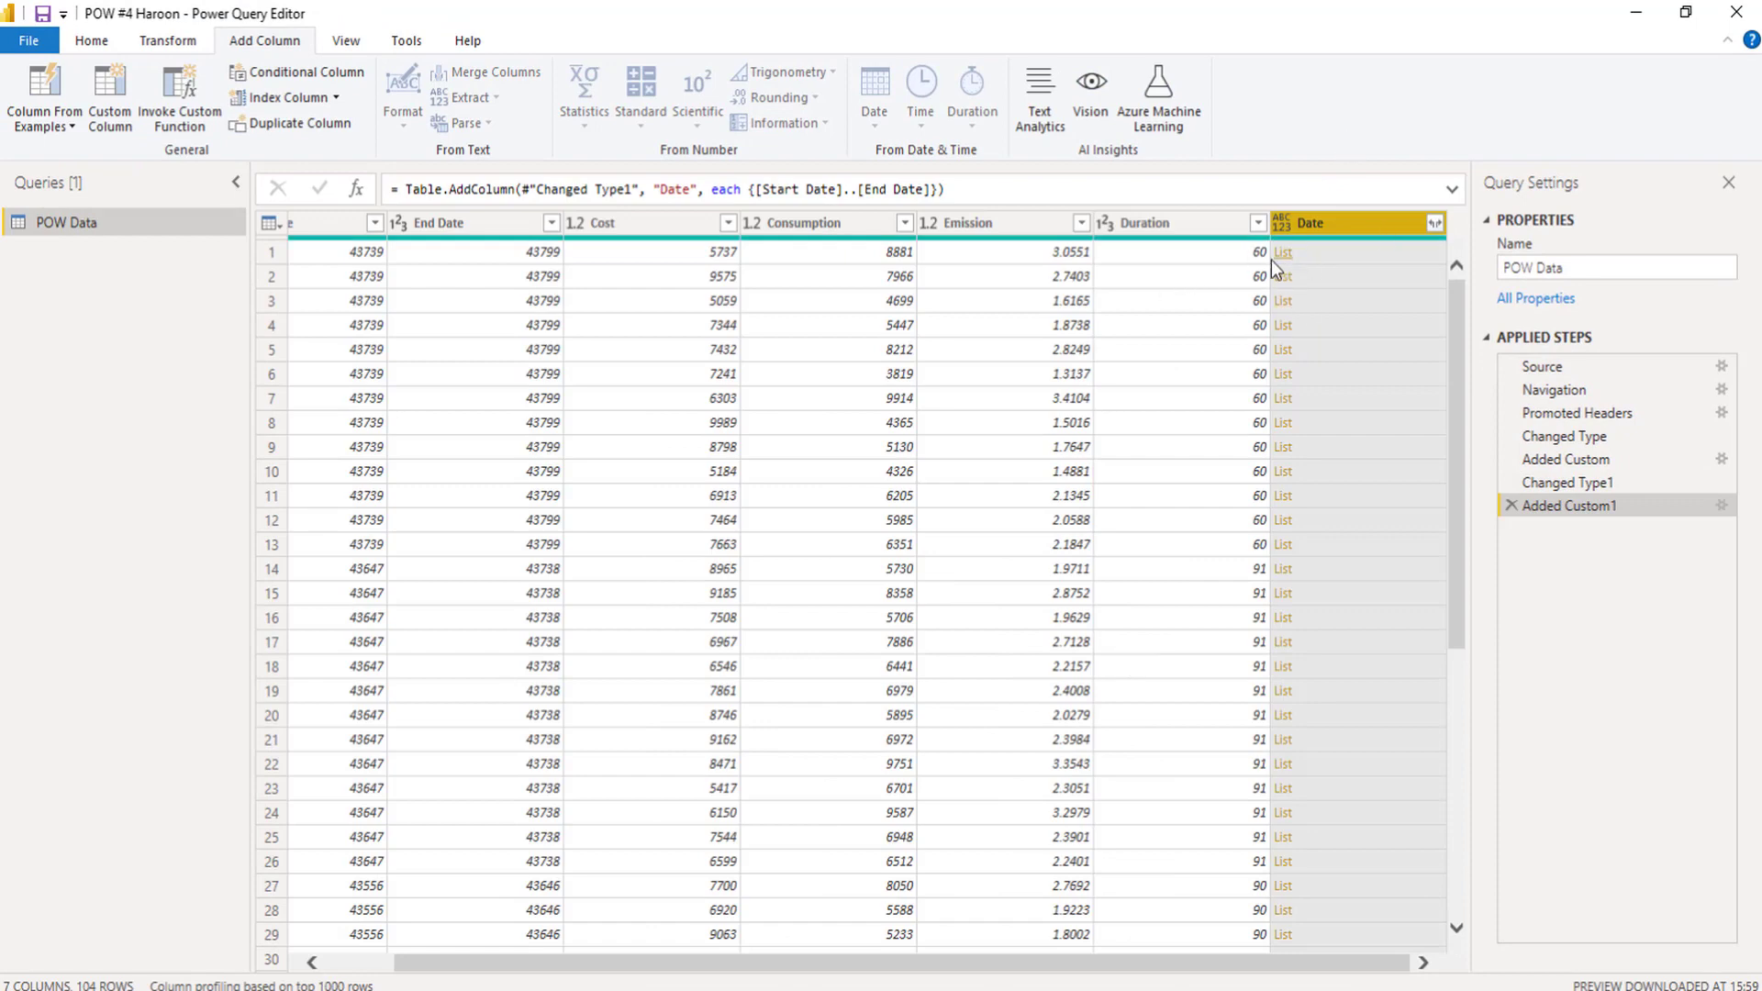
left_click(1435, 222)
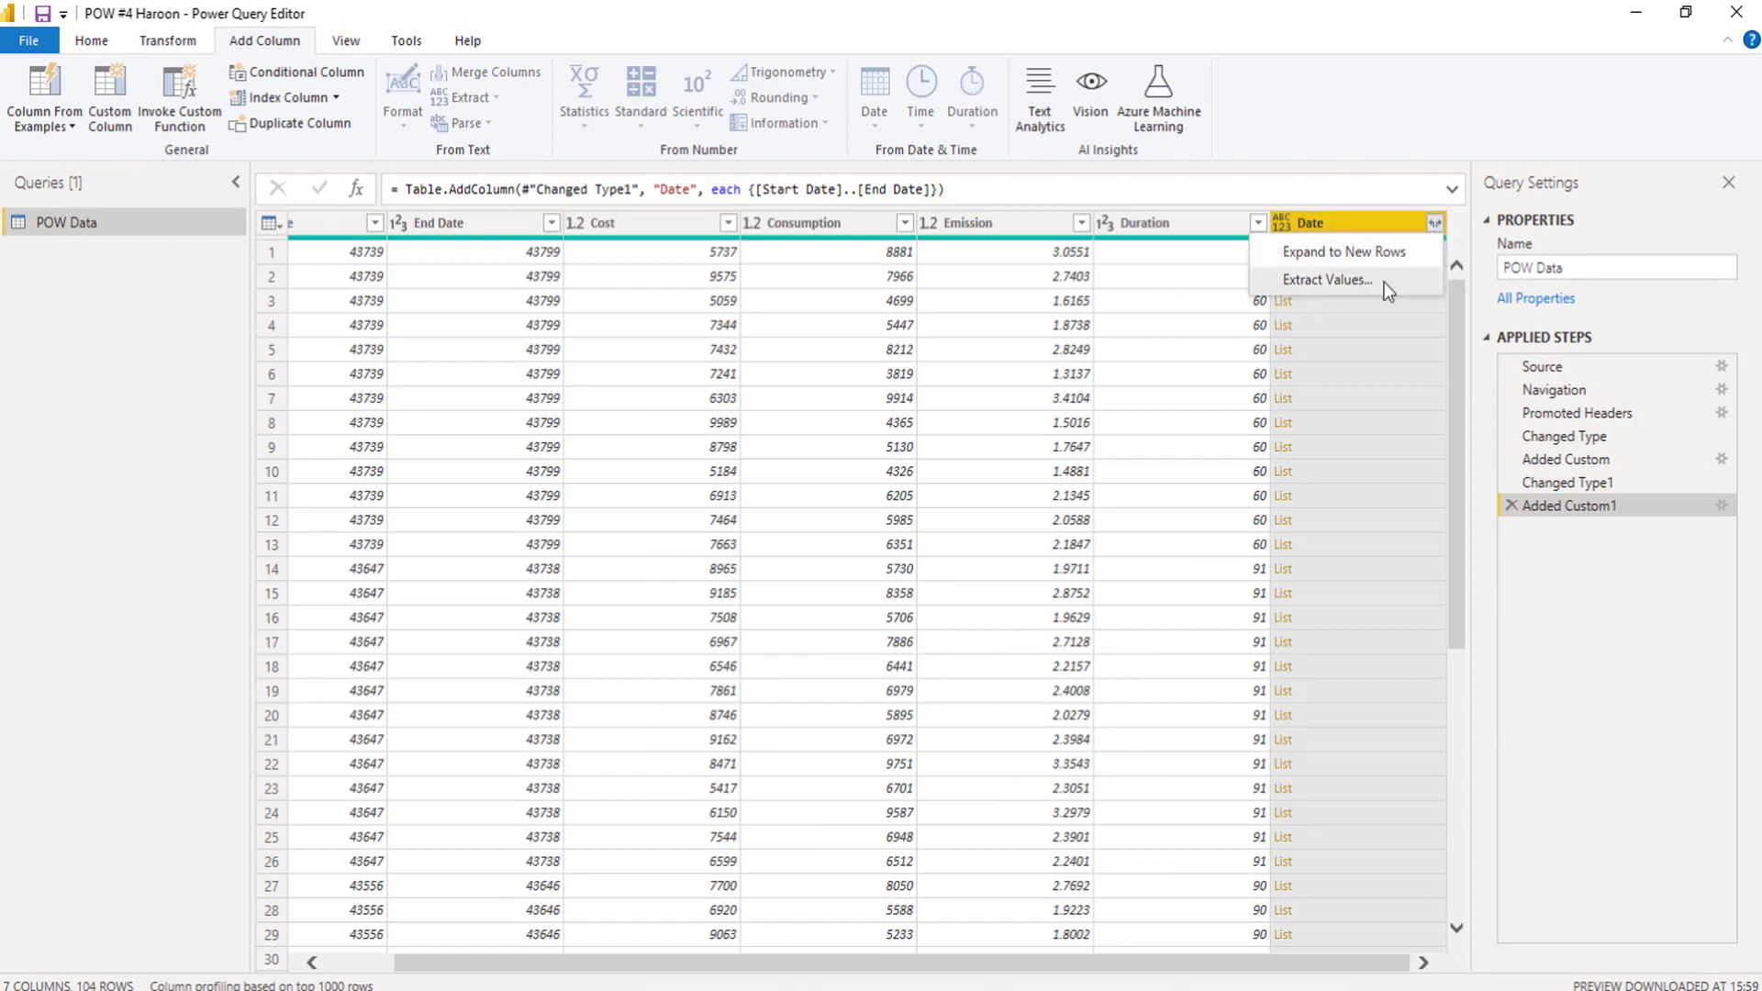
mouse_move(1390, 259)
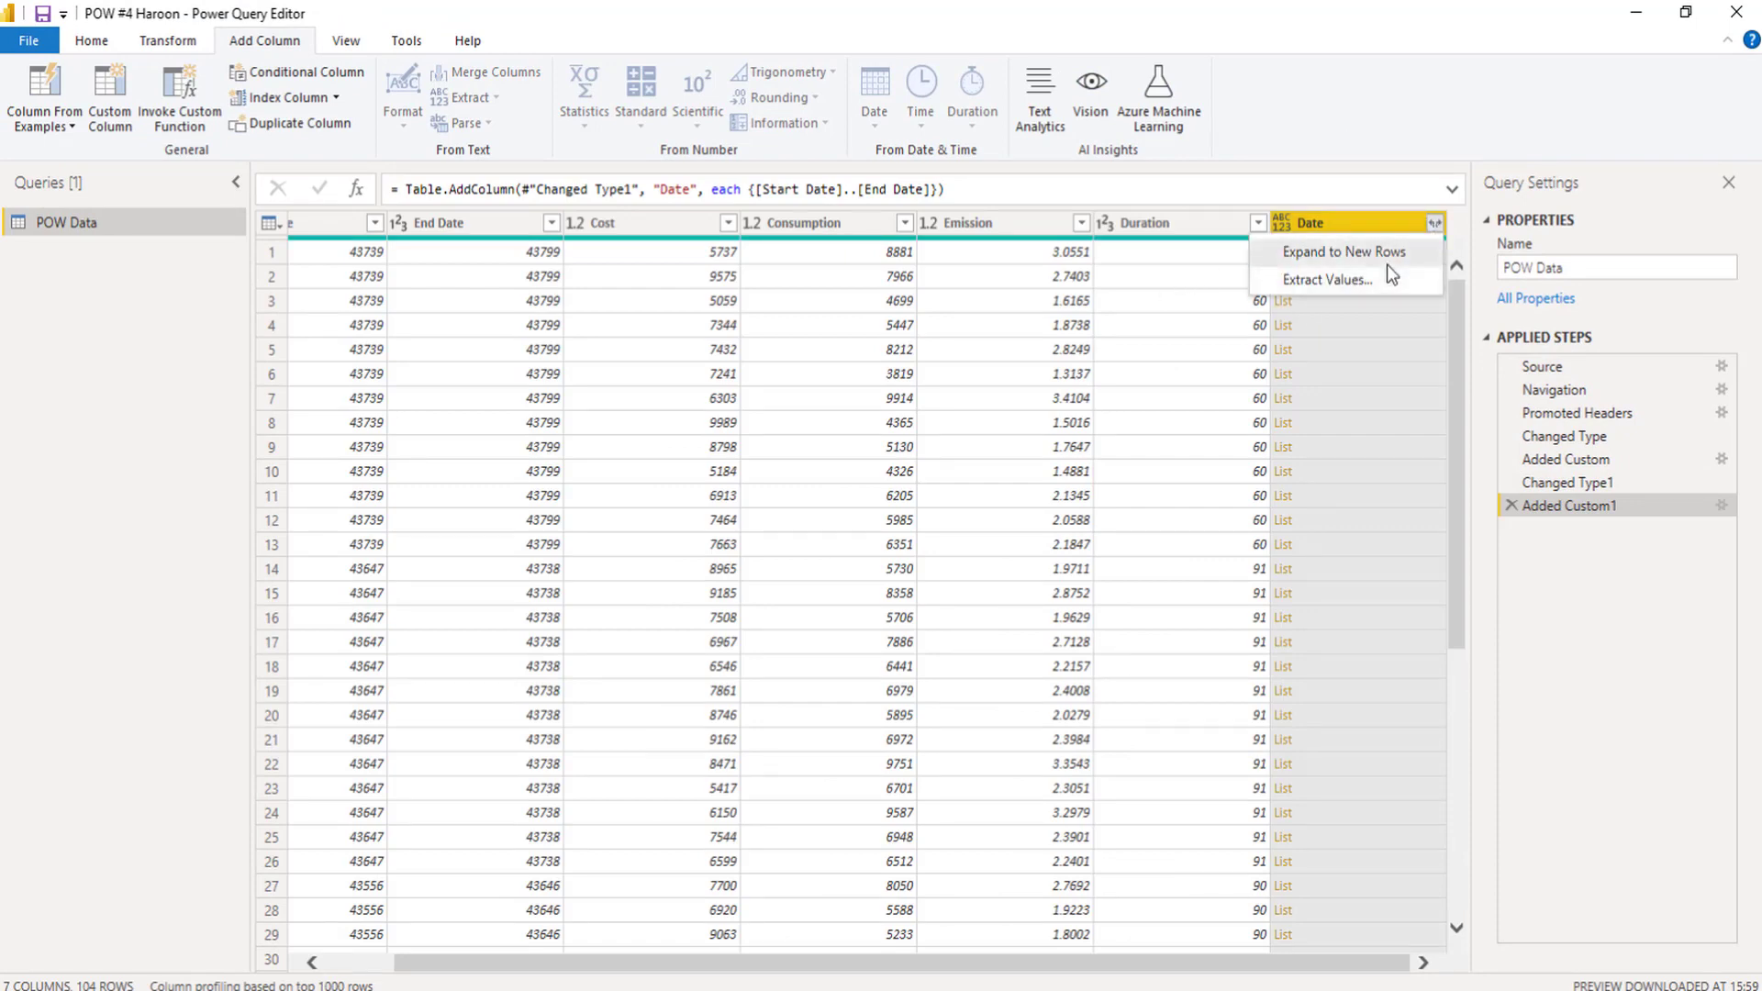
mouse_move(1330, 259)
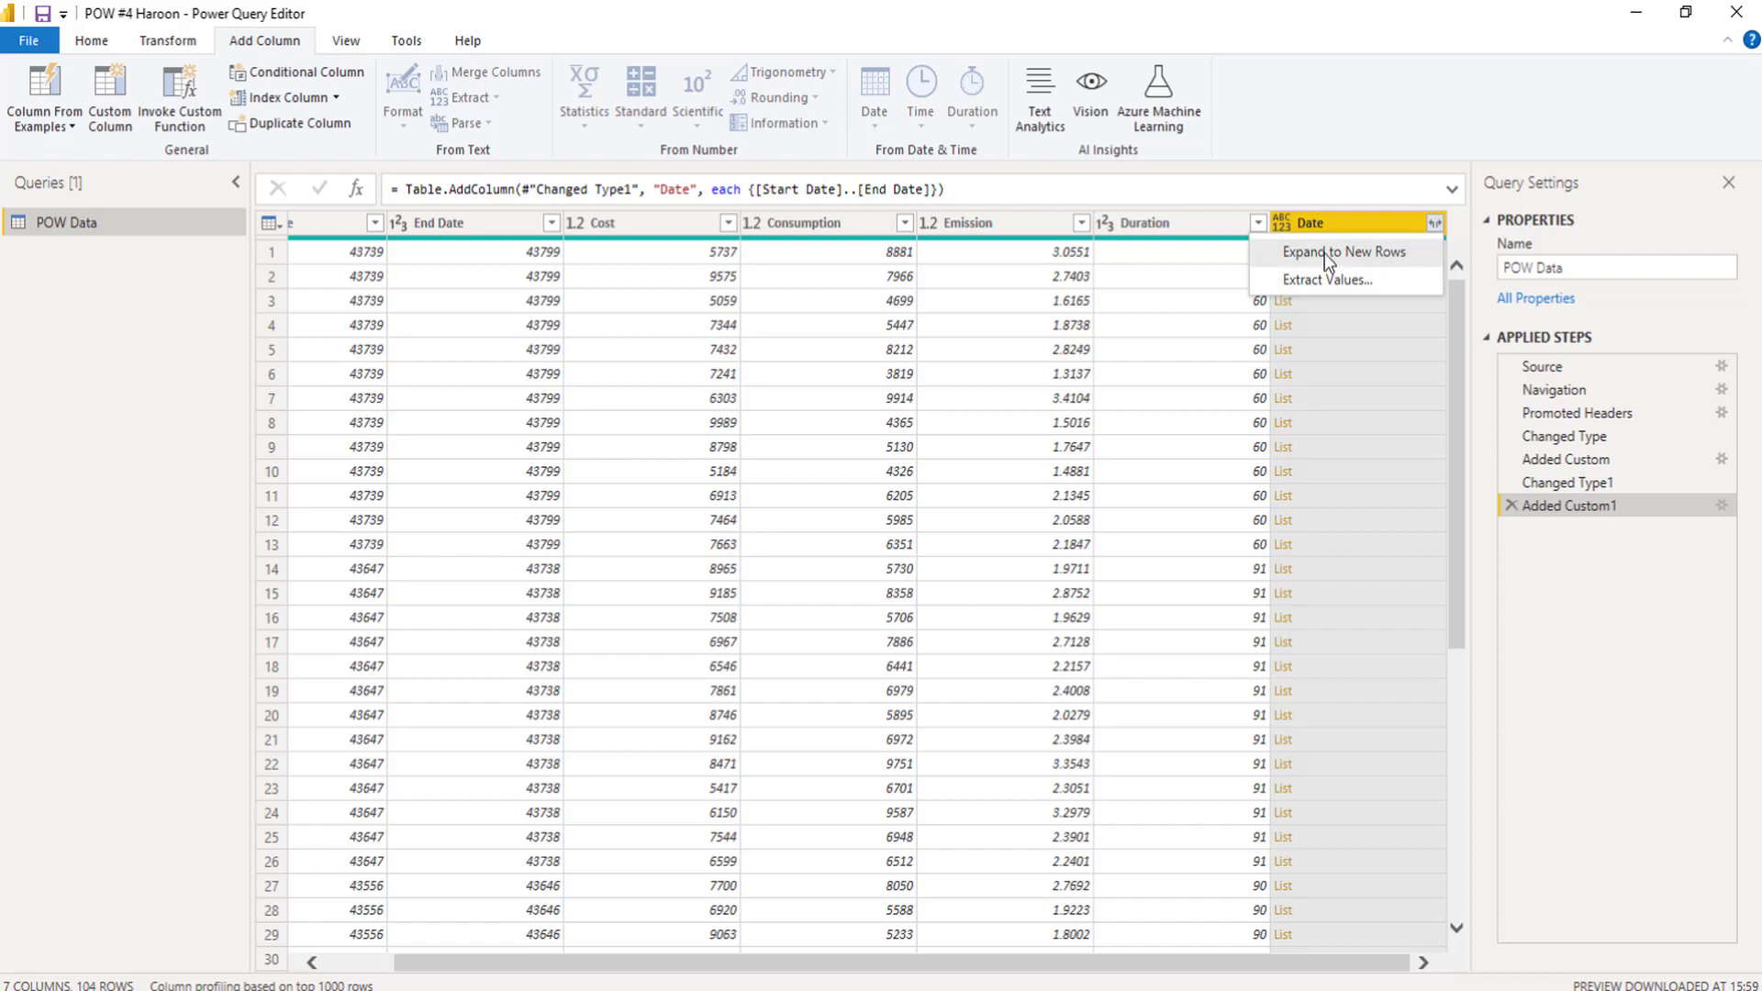
left_click(1343, 251)
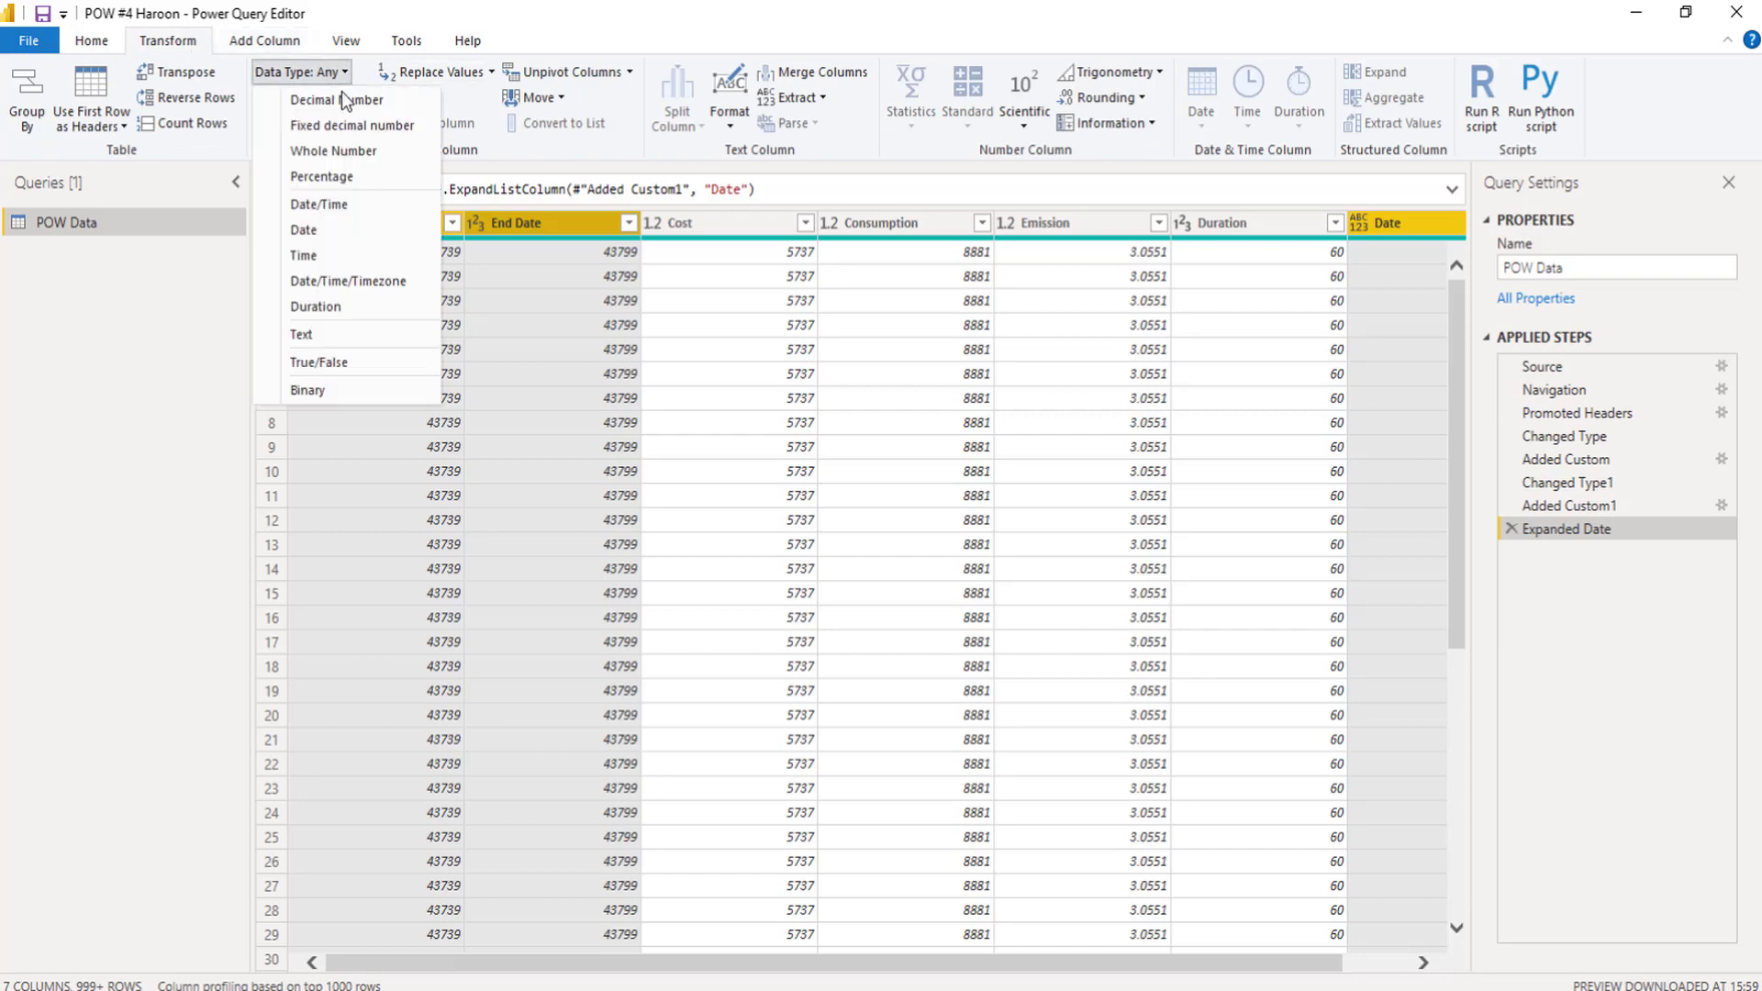
Step: Change Date, Start Date and End Date to the Date type and scroll to check the rows
left_click(304, 229)
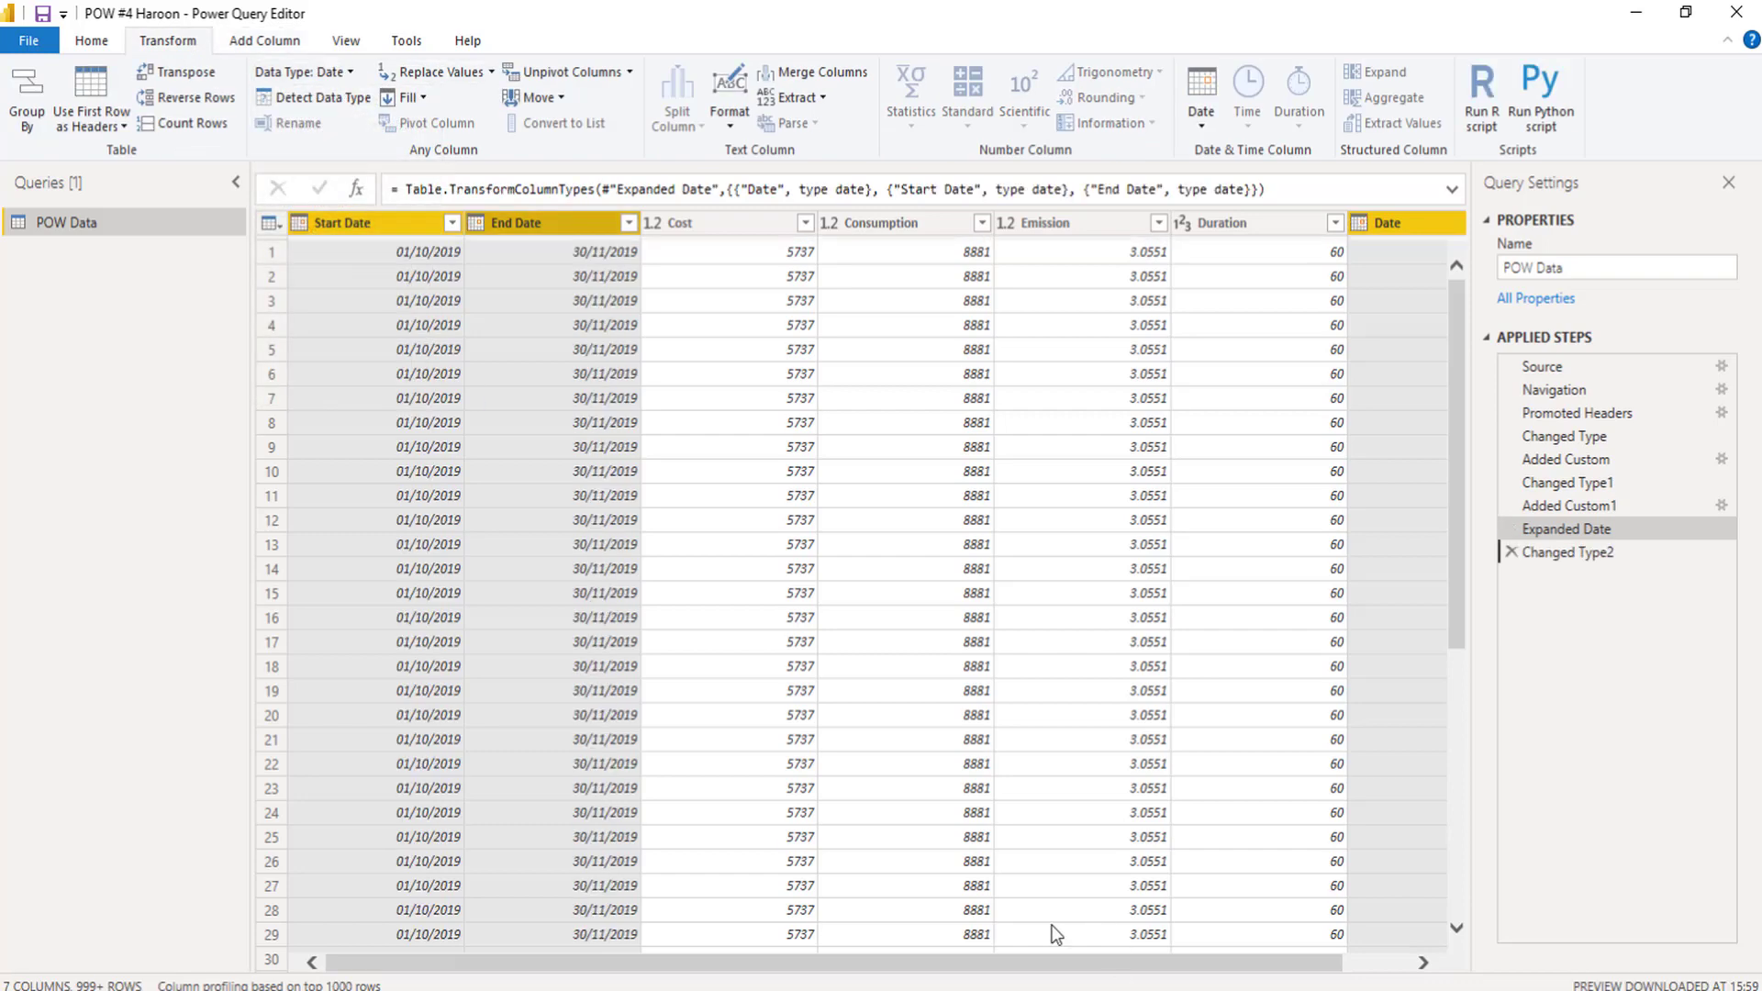
left_click(1570, 551)
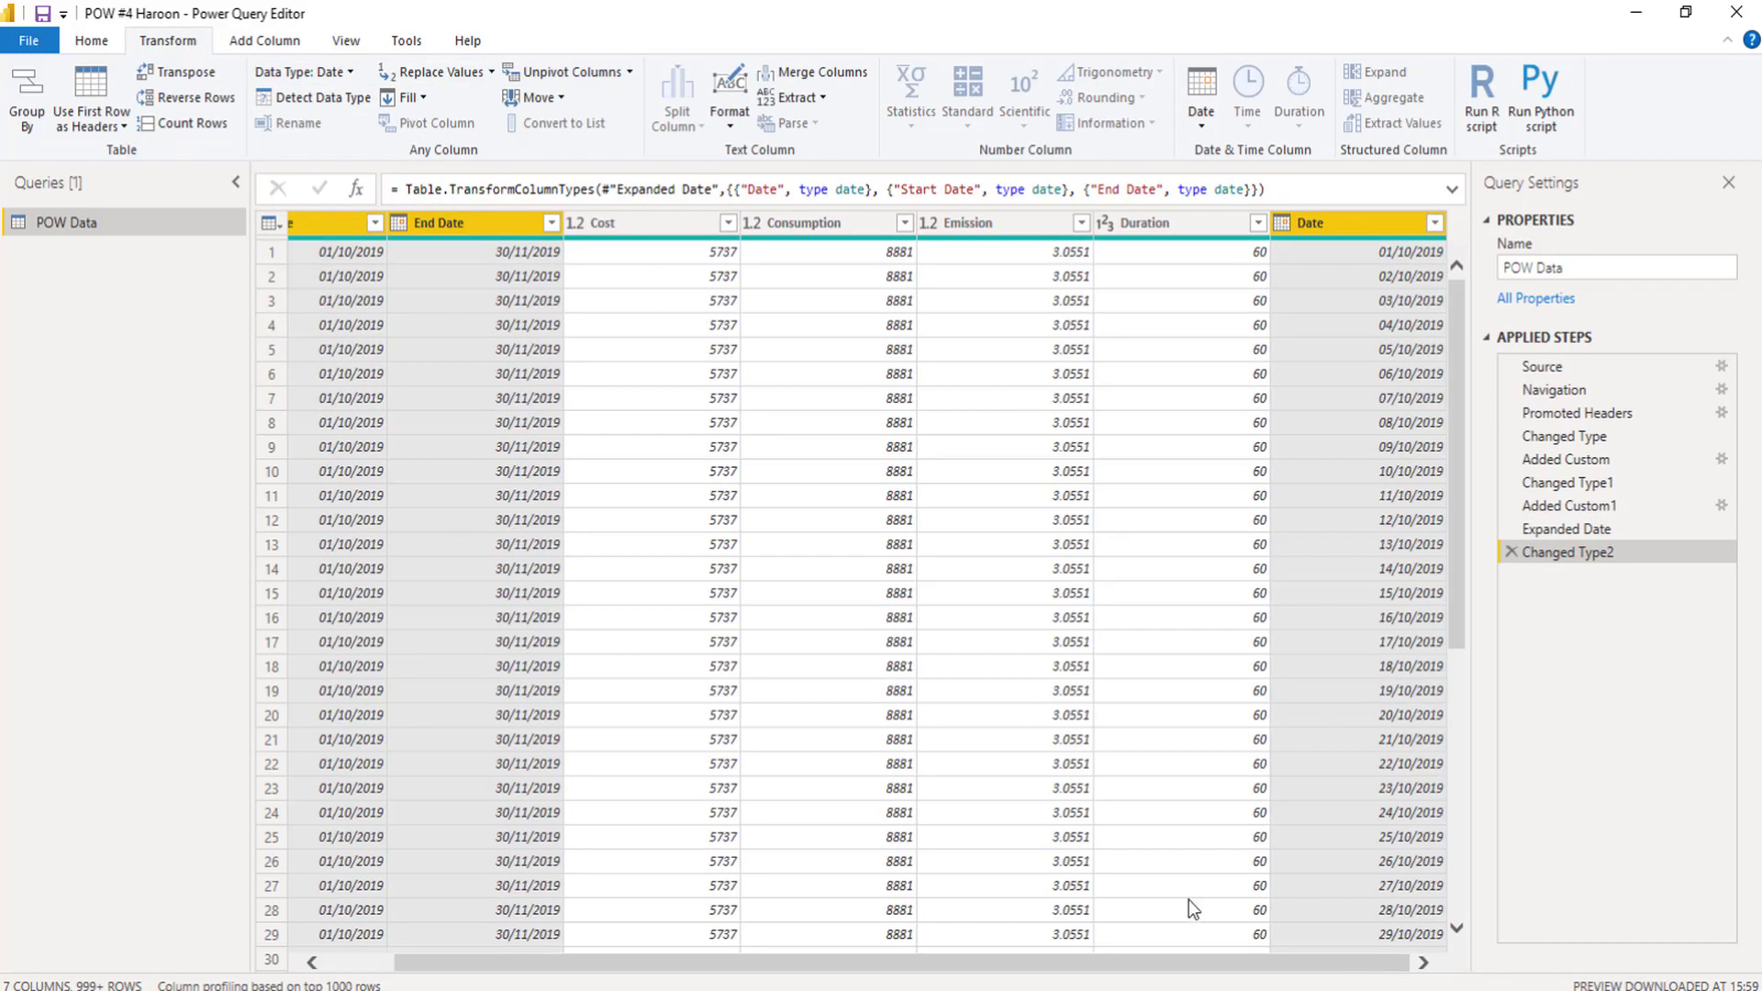
mouse_move(1489, 340)
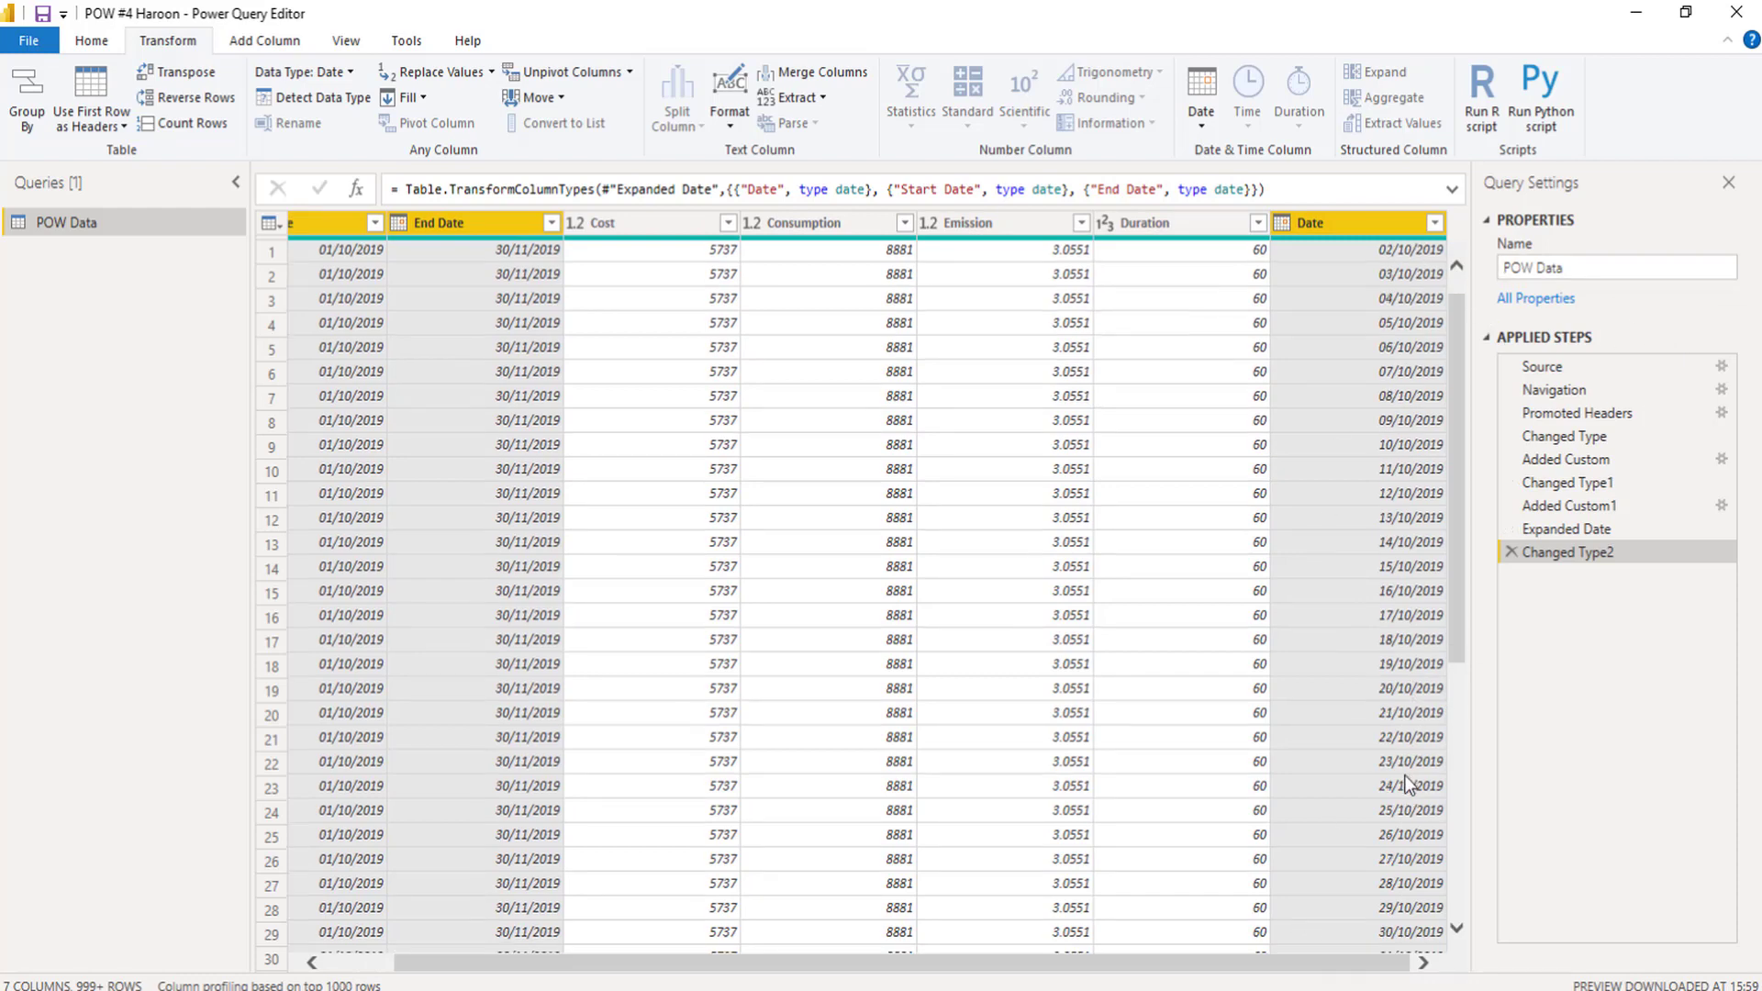
scroll("down", 3)
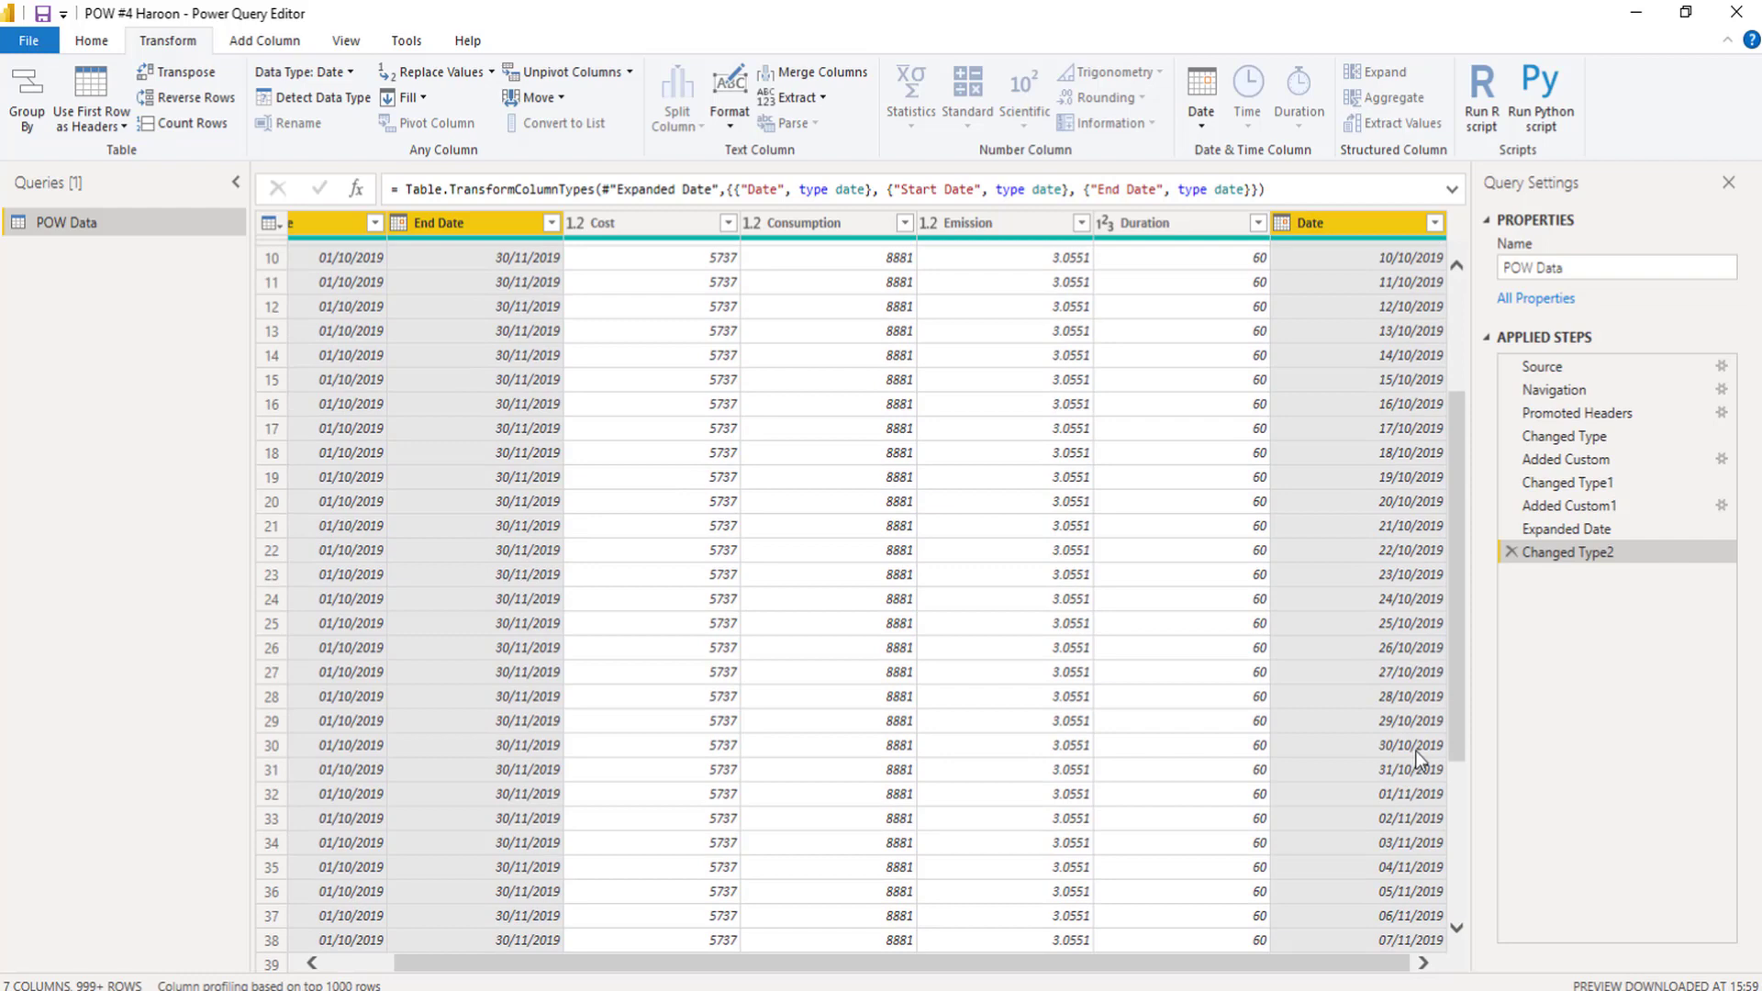
mouse_move(507, 274)
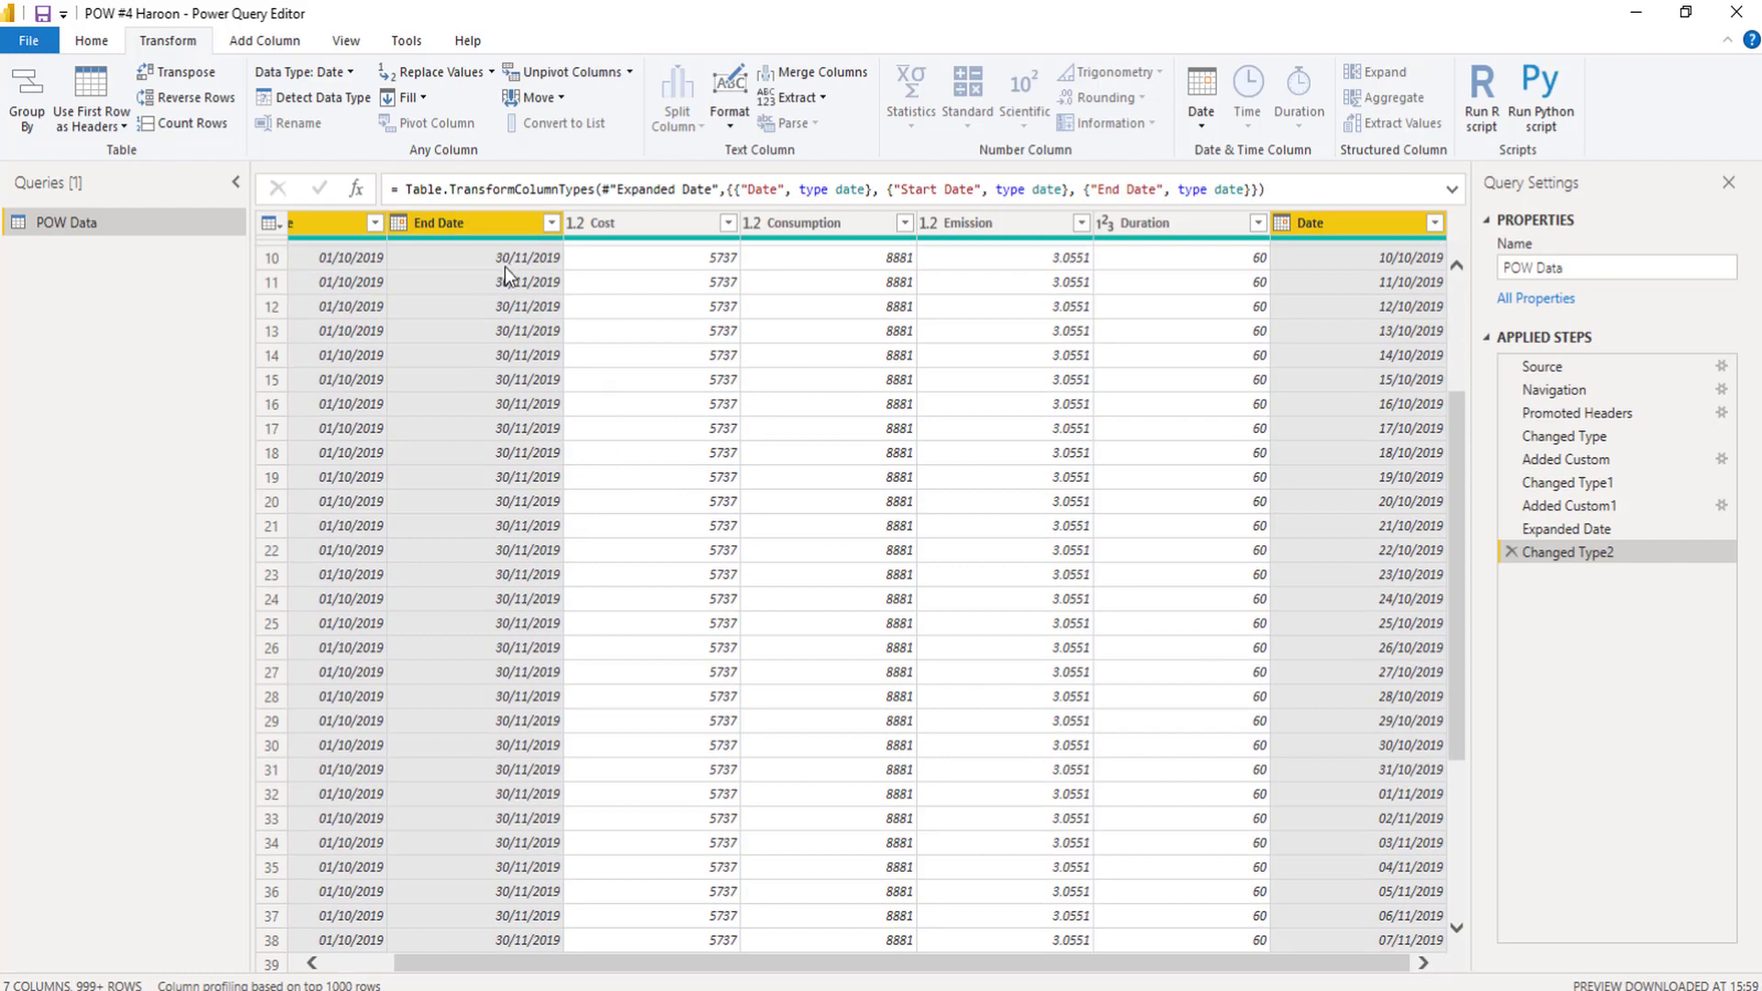
scroll("down", 3)
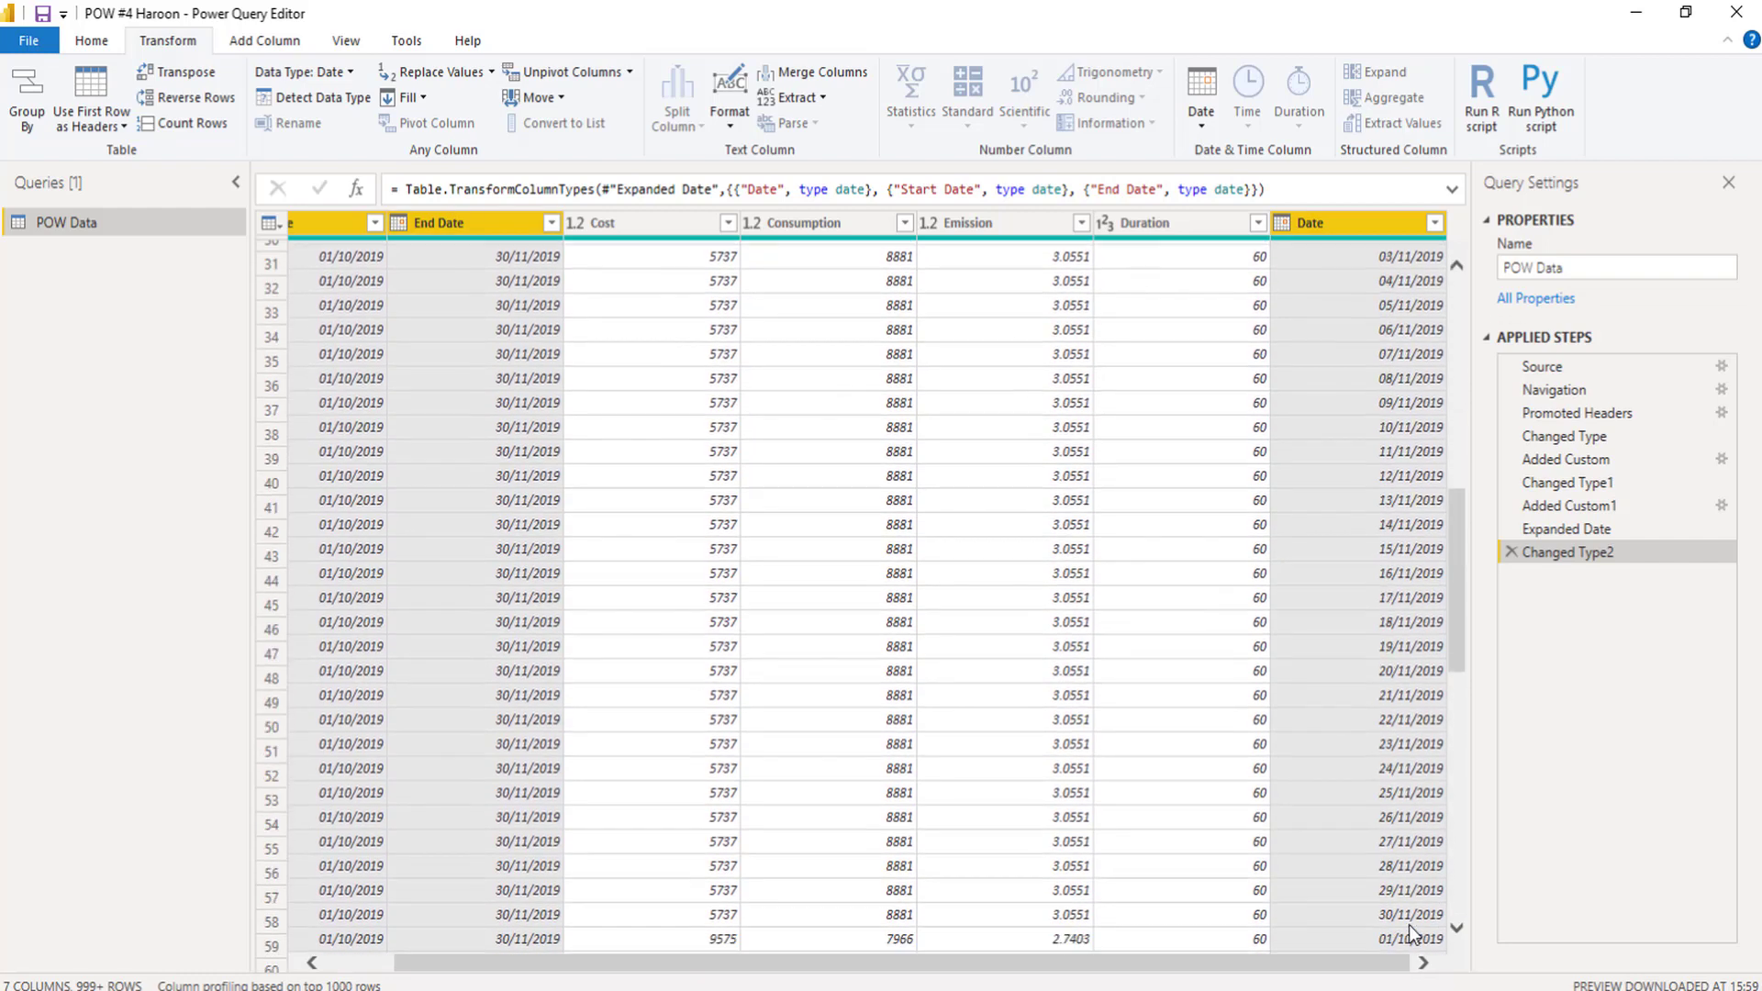
scroll("down", 3)
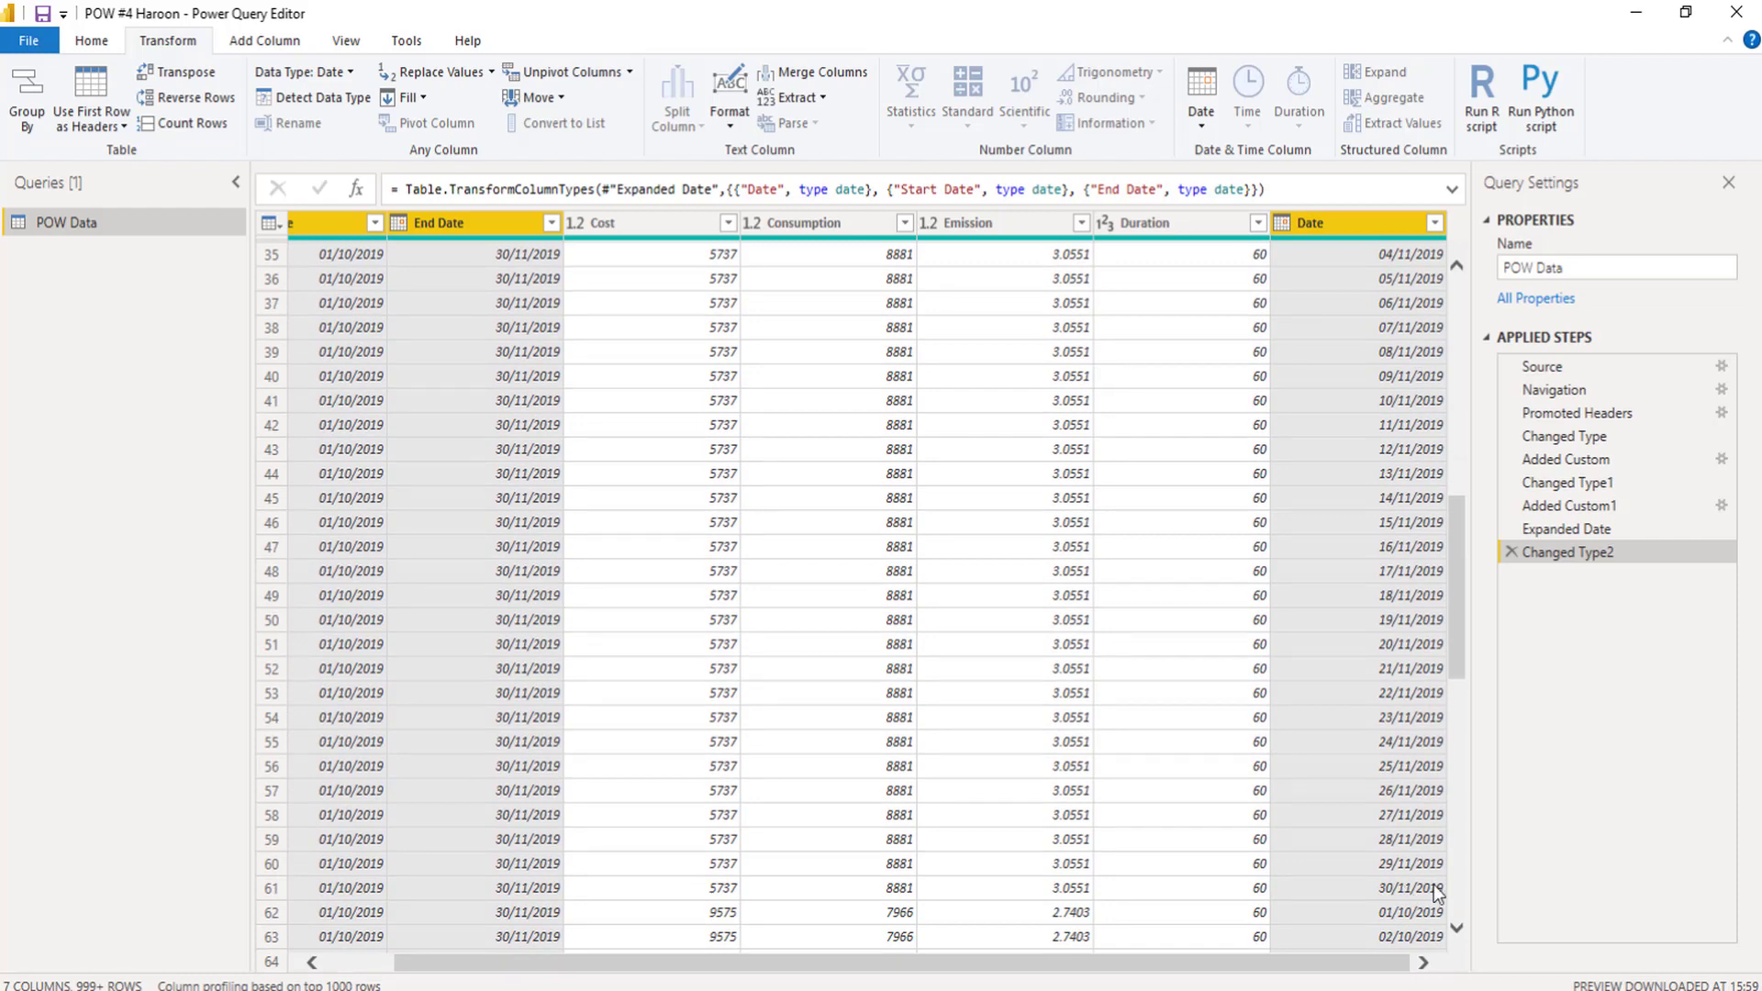
scroll("up", 3)
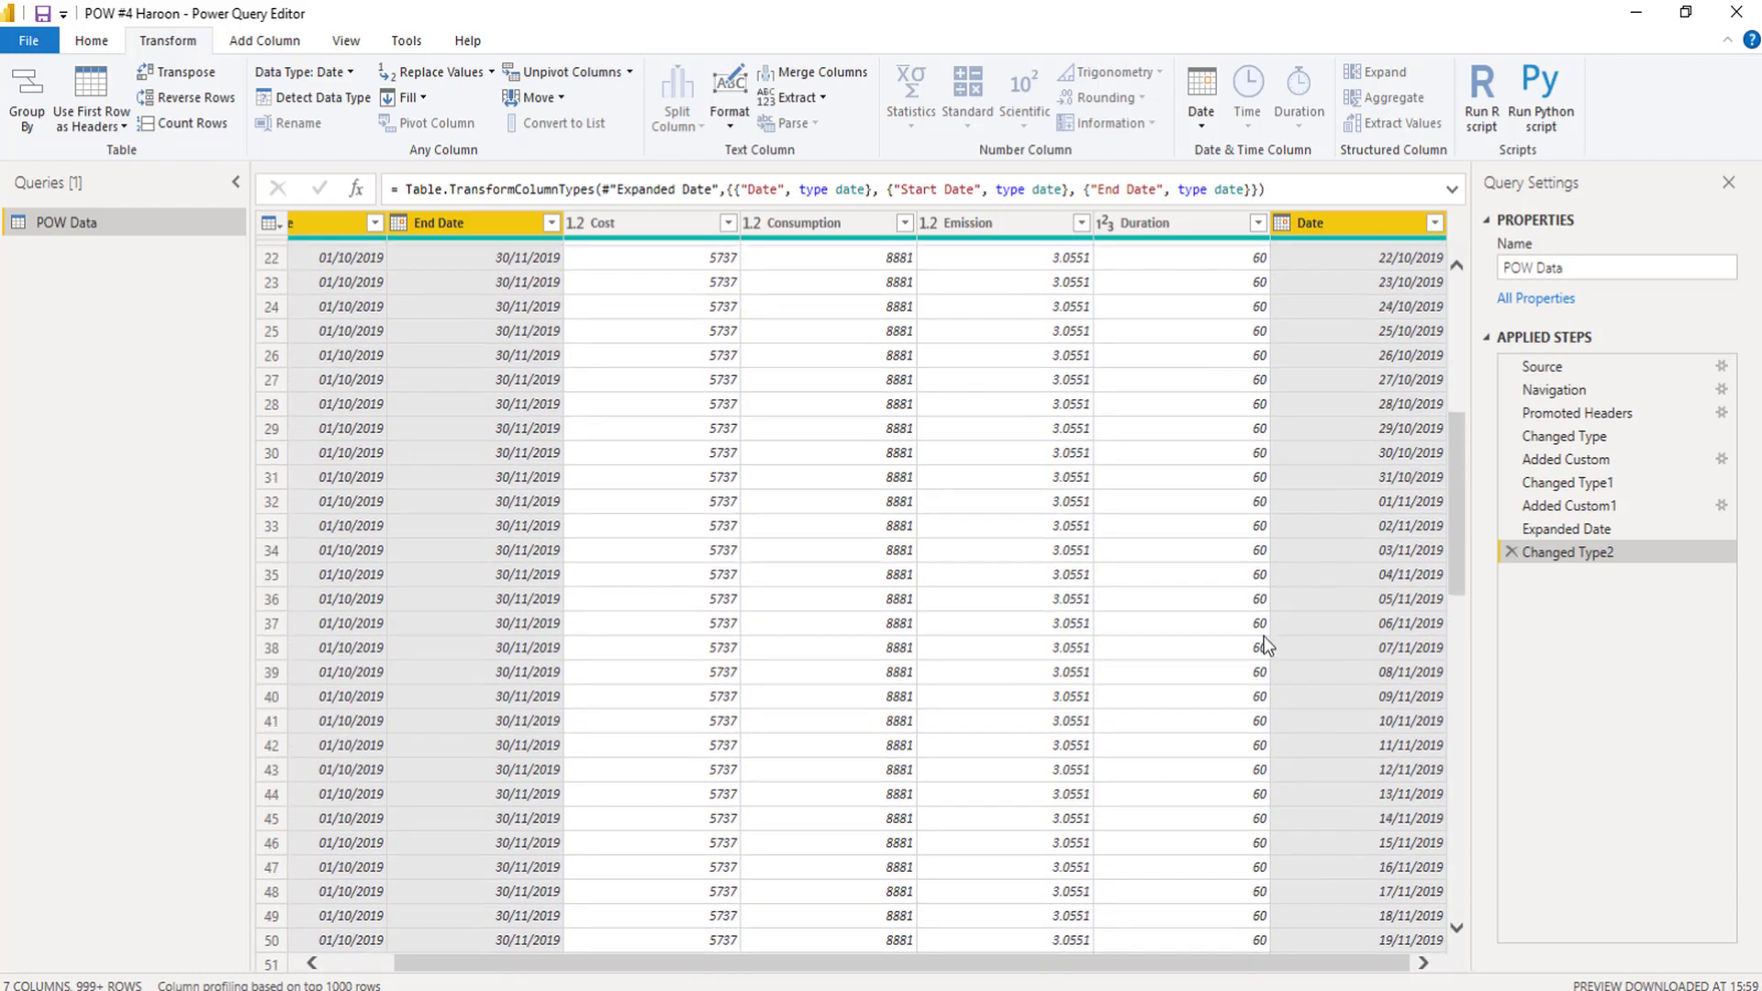
scroll("up", 3)
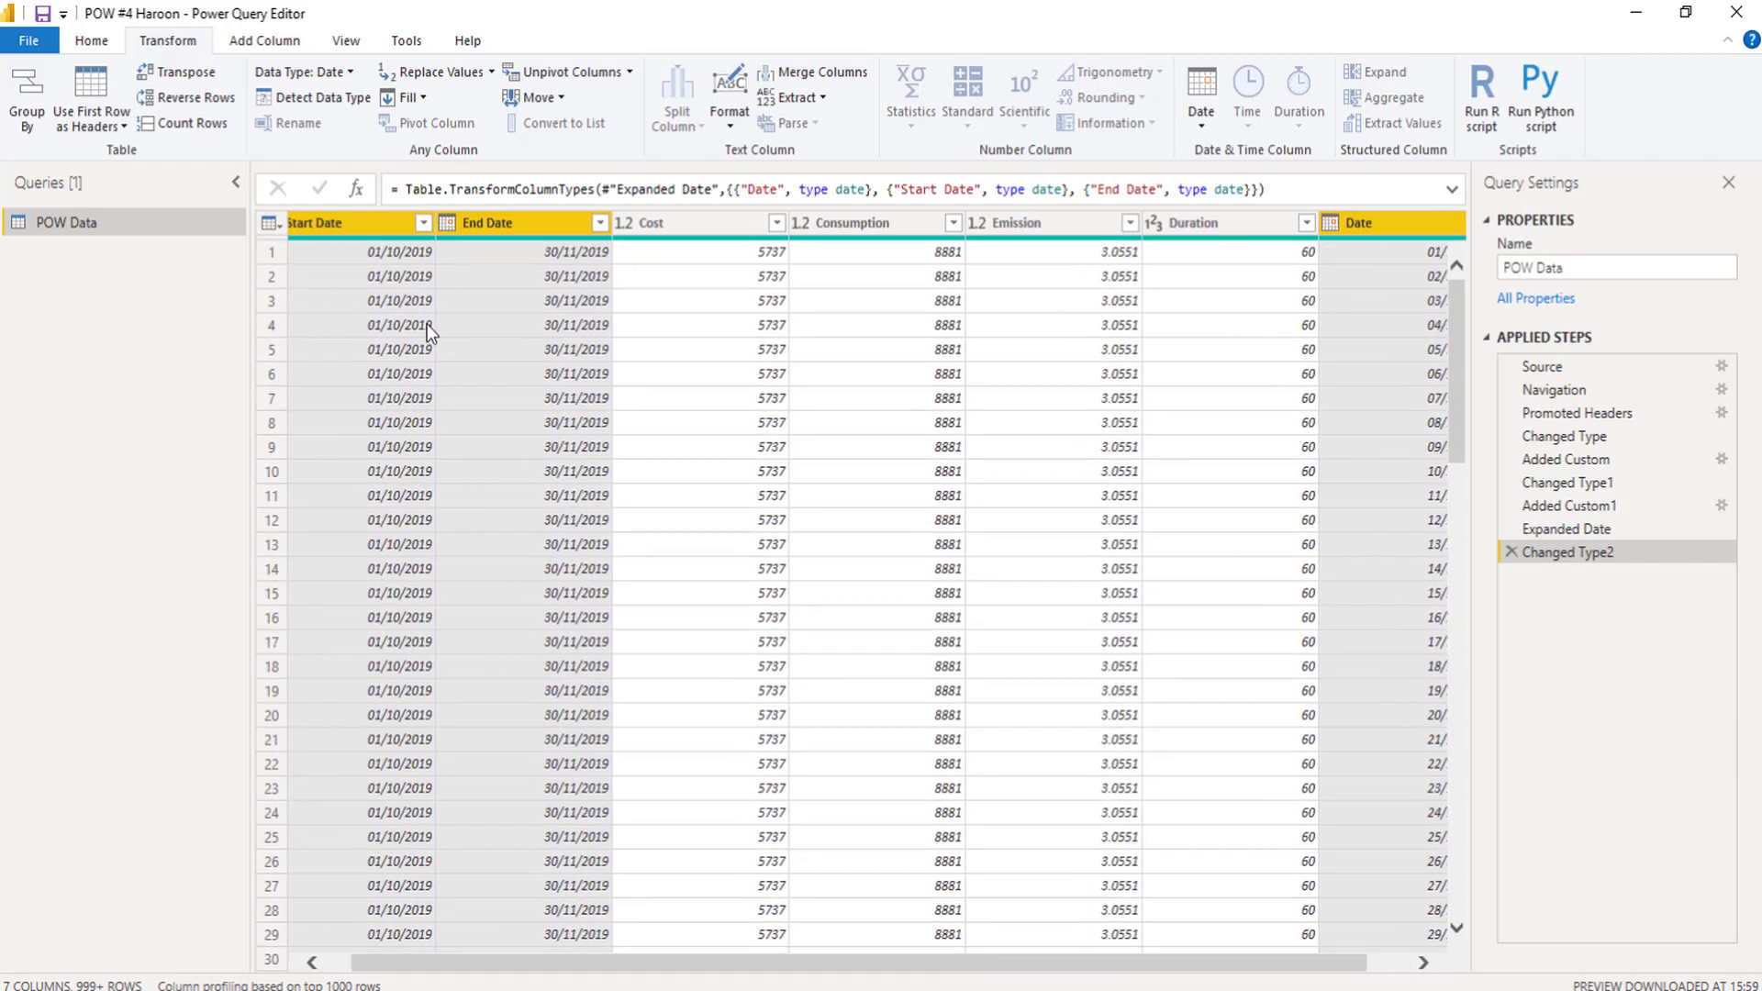
Step: Remove the Start Date and End Date columns, leaving Date as the first column
left_click(511, 222)
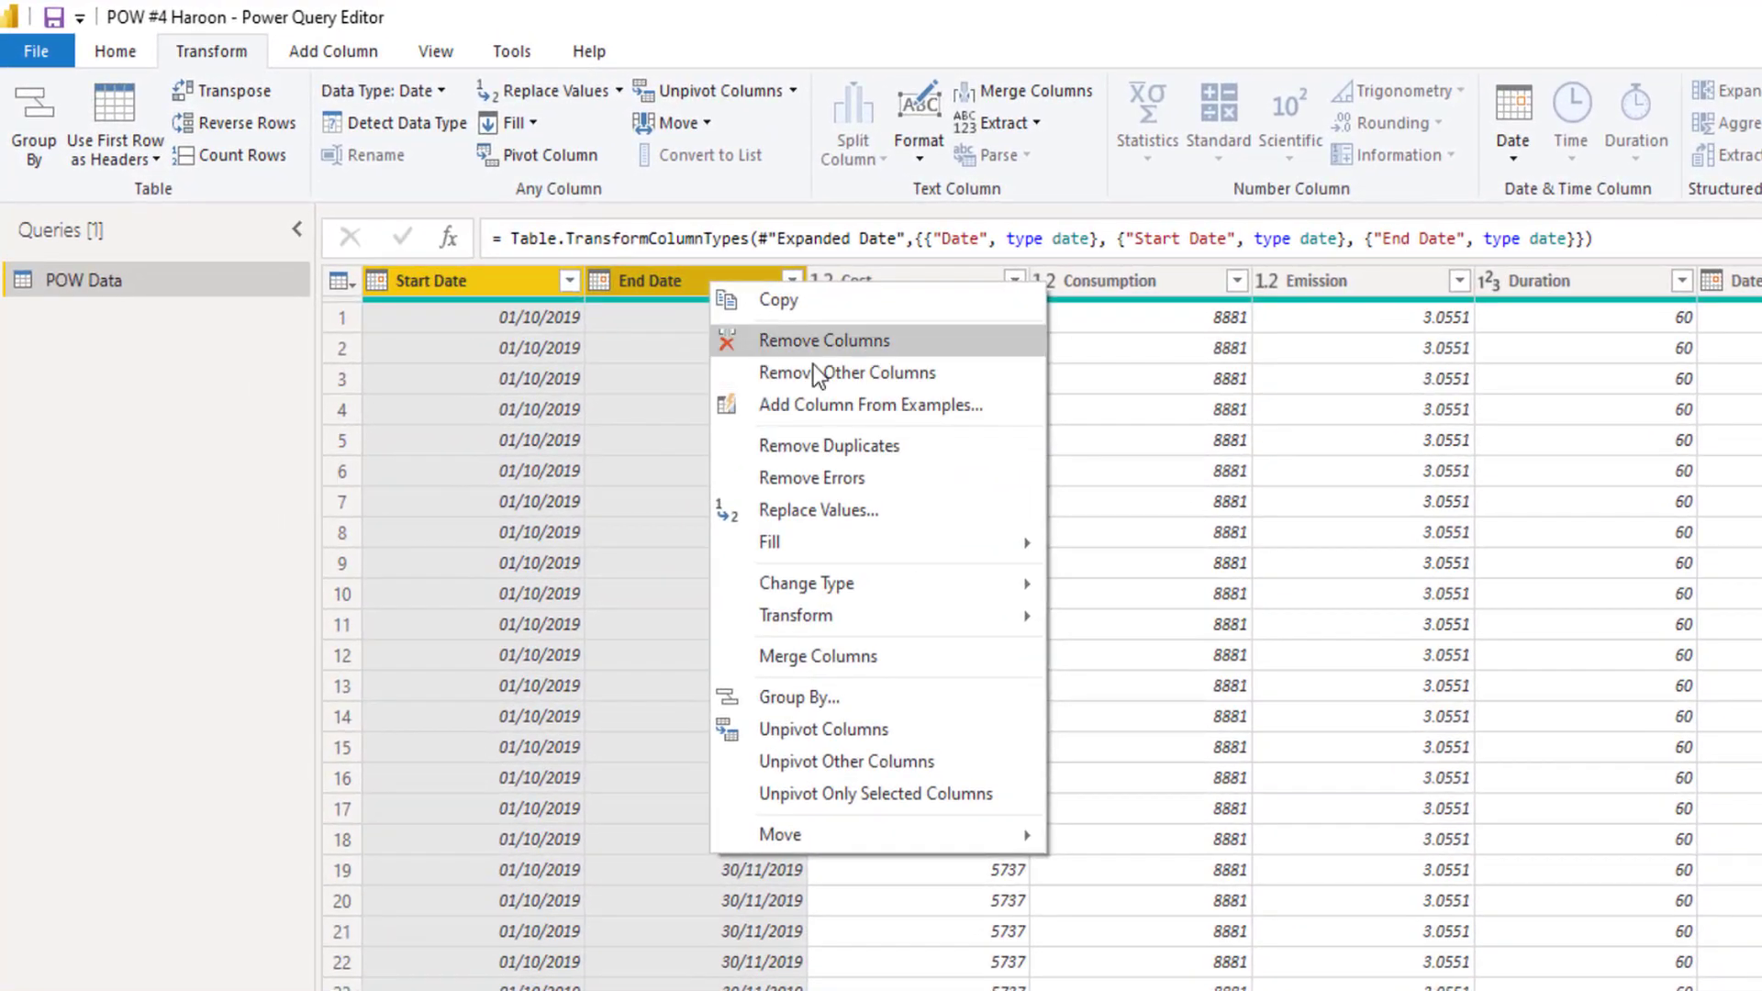
left_click(824, 340)
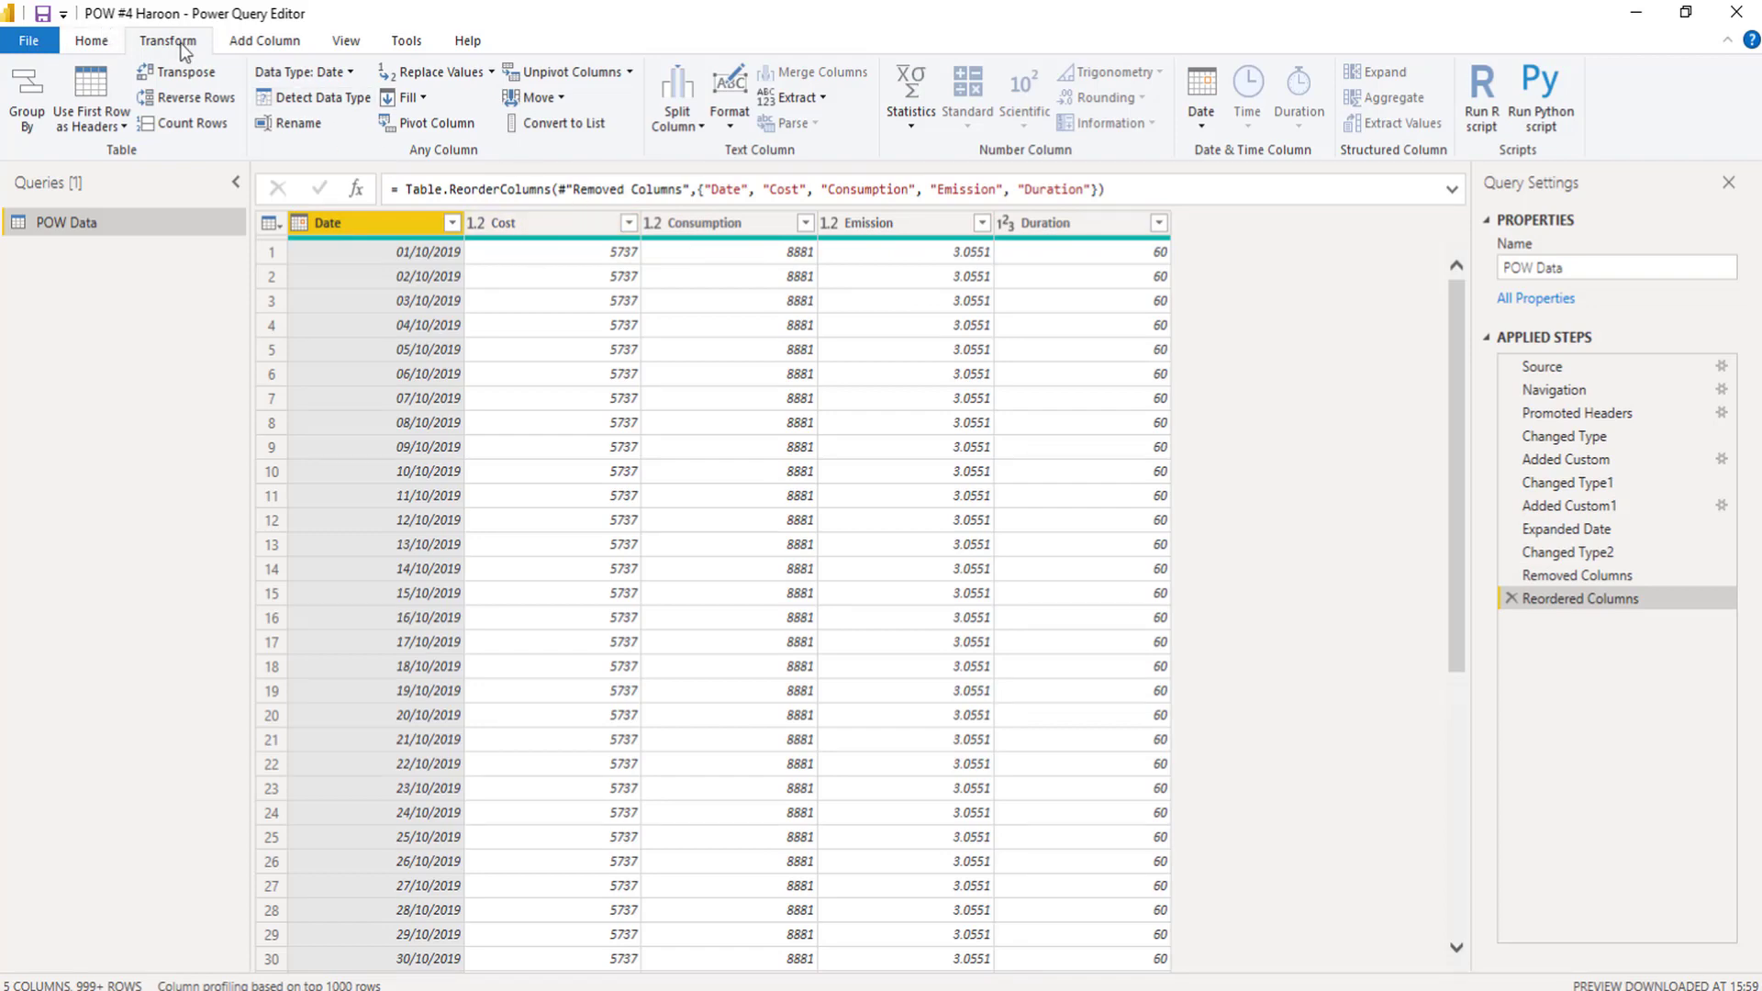
left_click(265, 40)
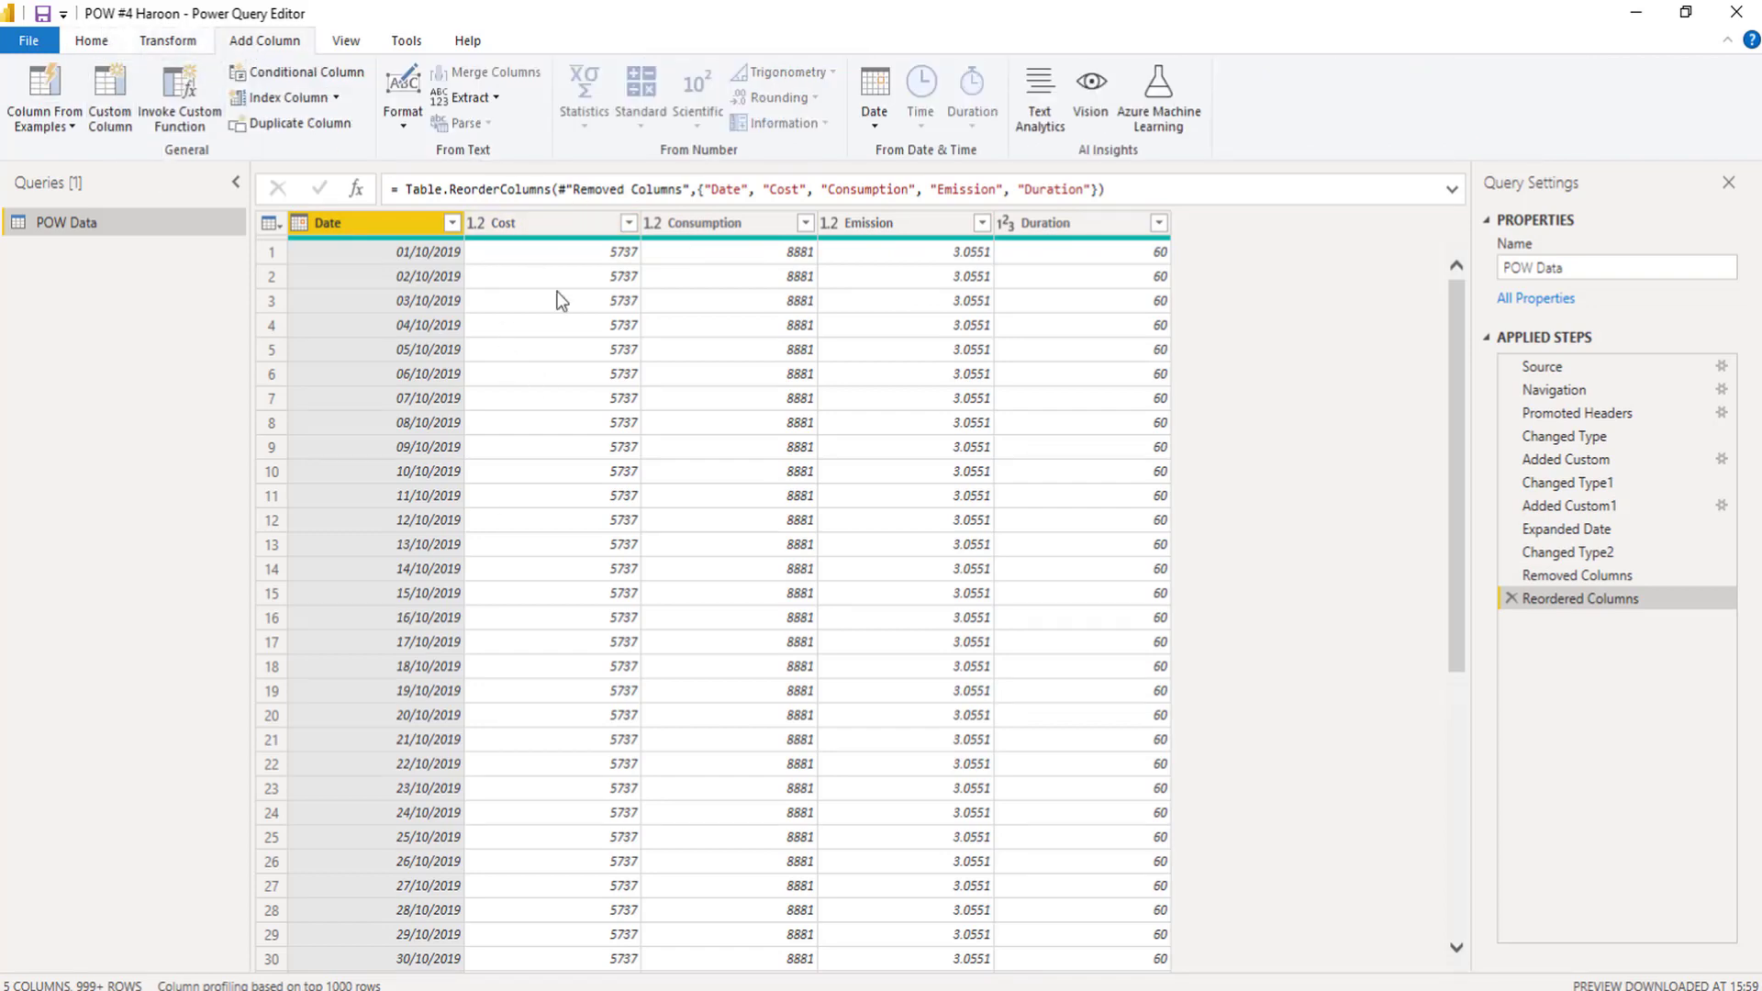
mouse_move(1130, 263)
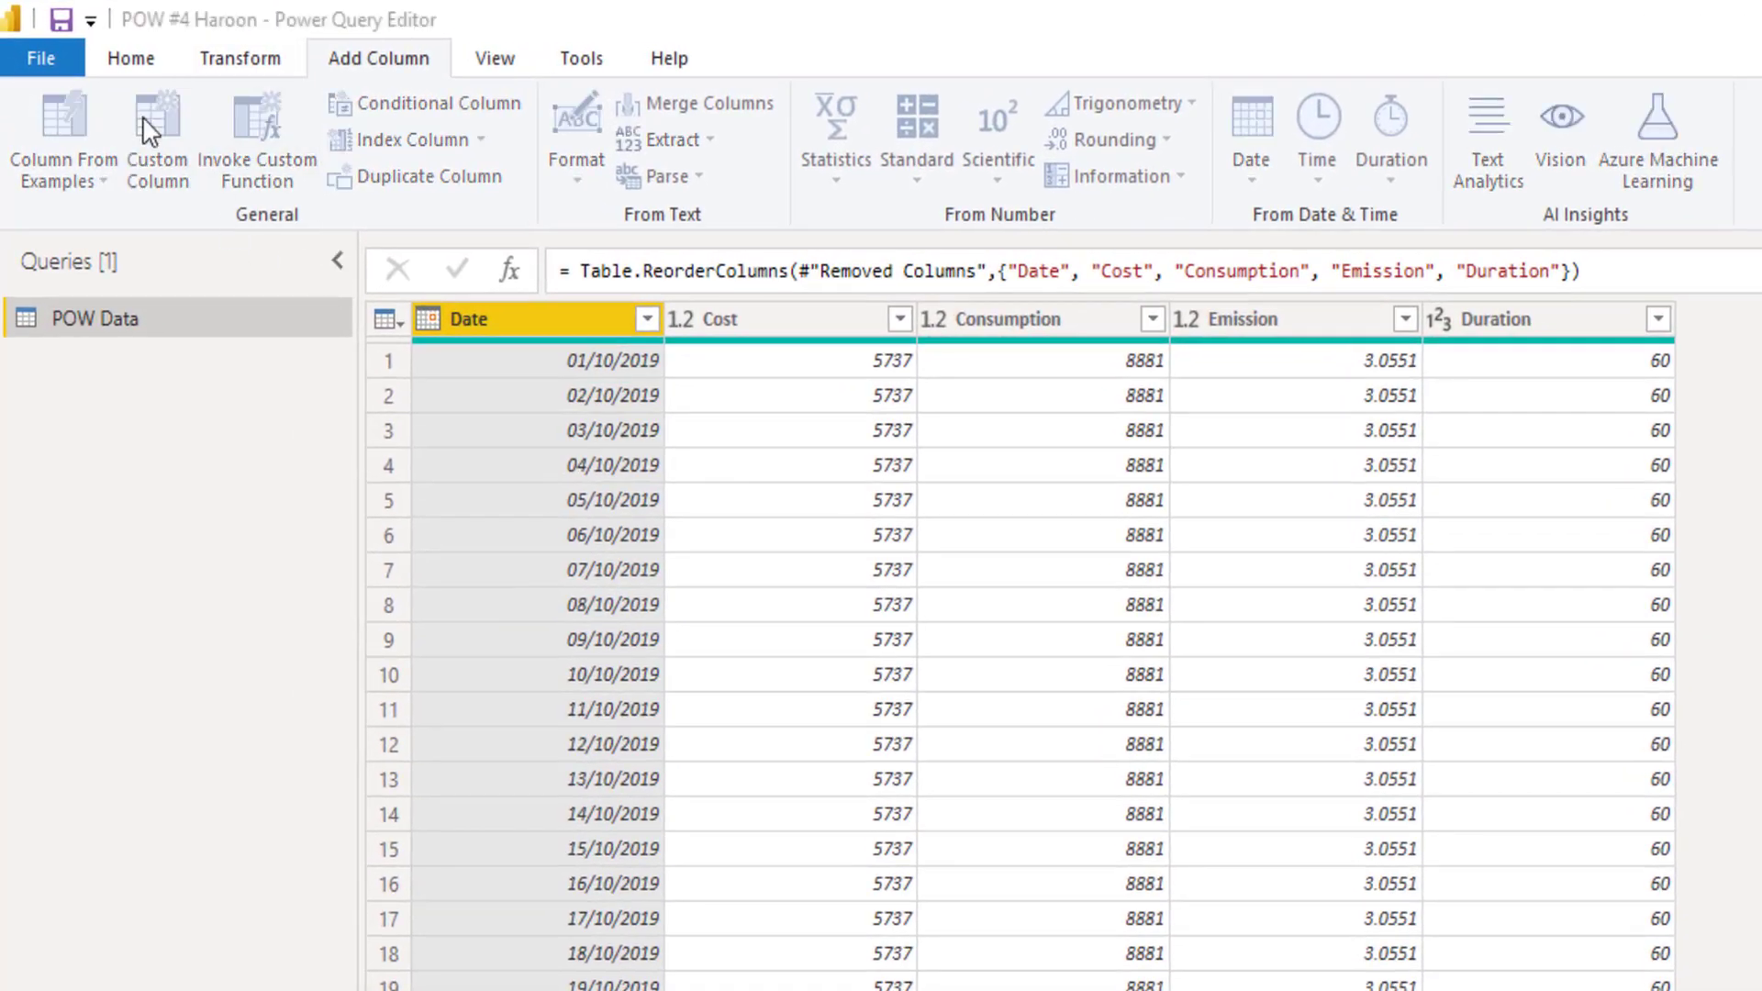
Step: Add a custom column named Daily Cost with the formula [Cost]/[Duration]
left_click(155, 135)
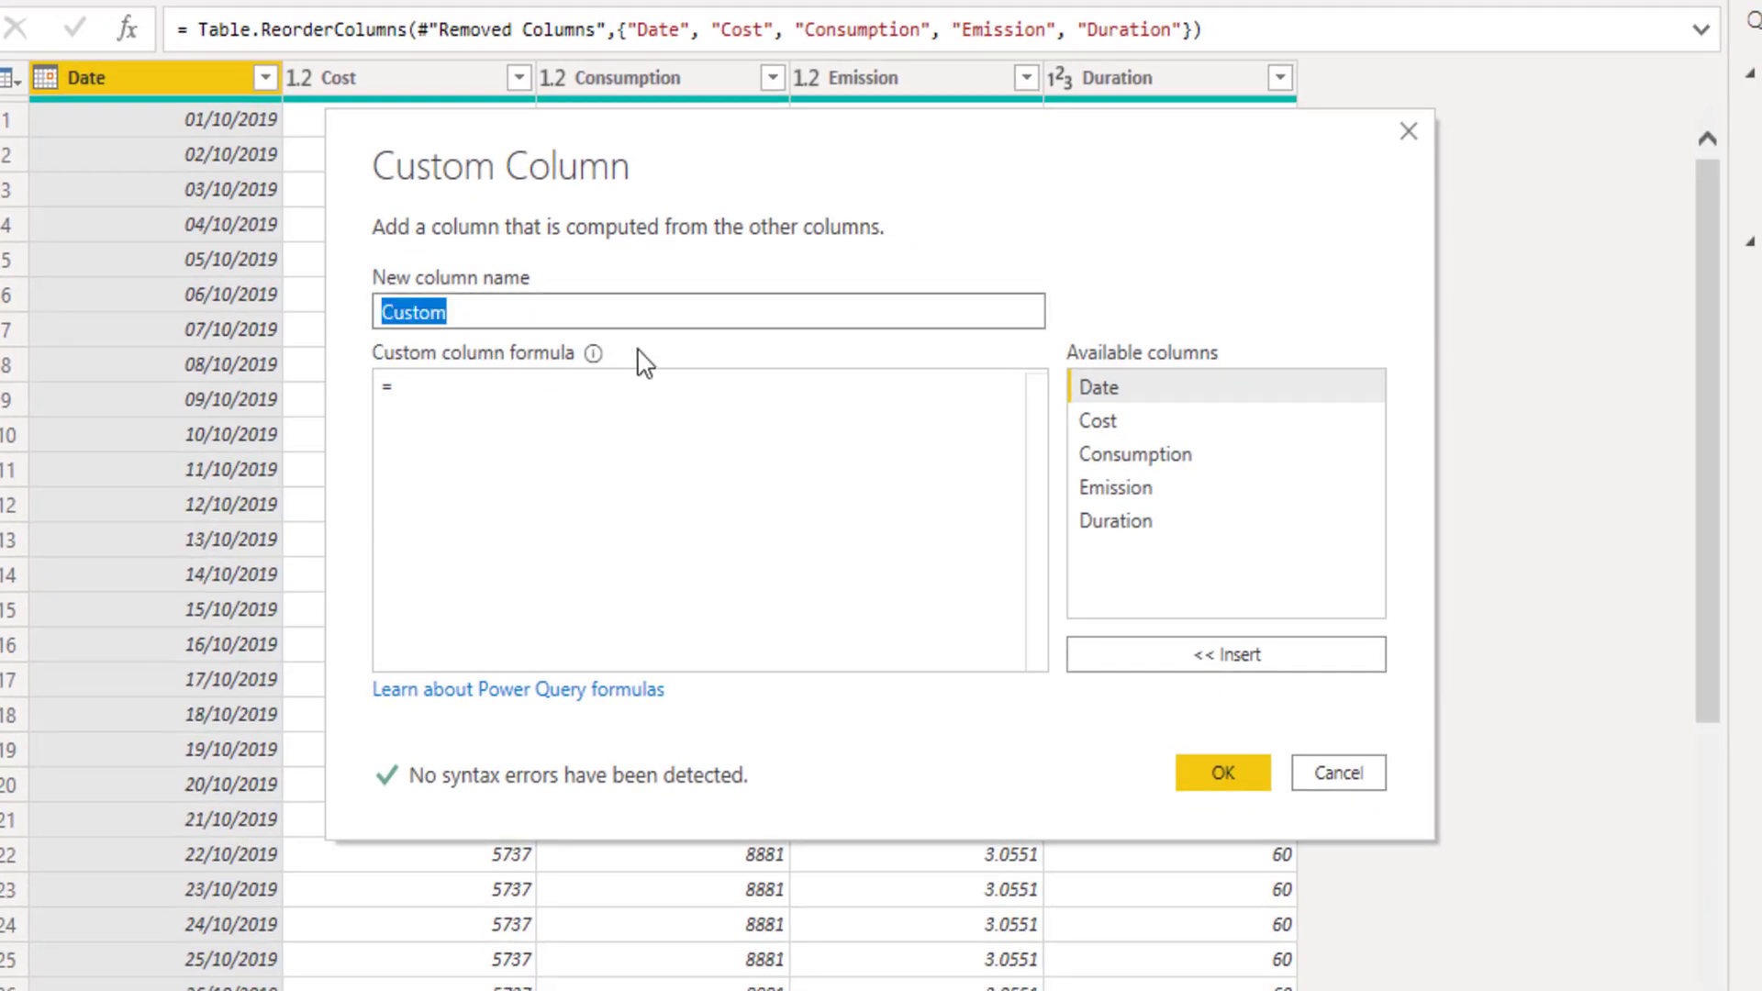
type("Dail")
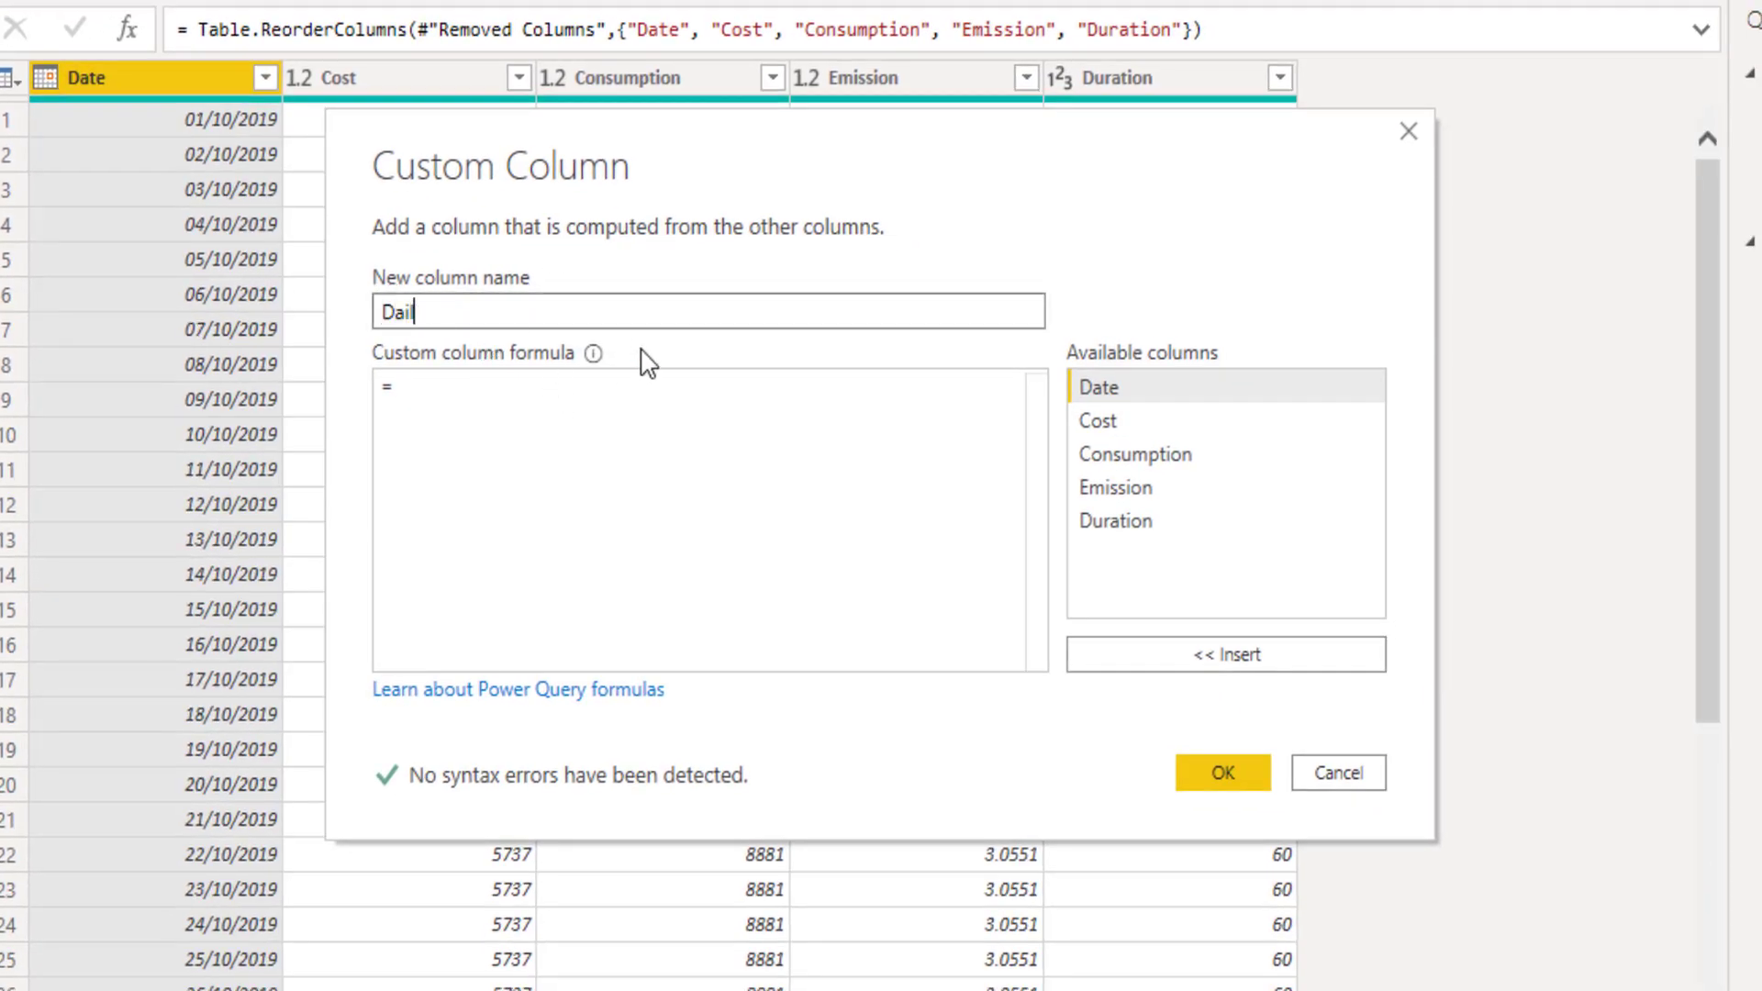
type("ly Cost")
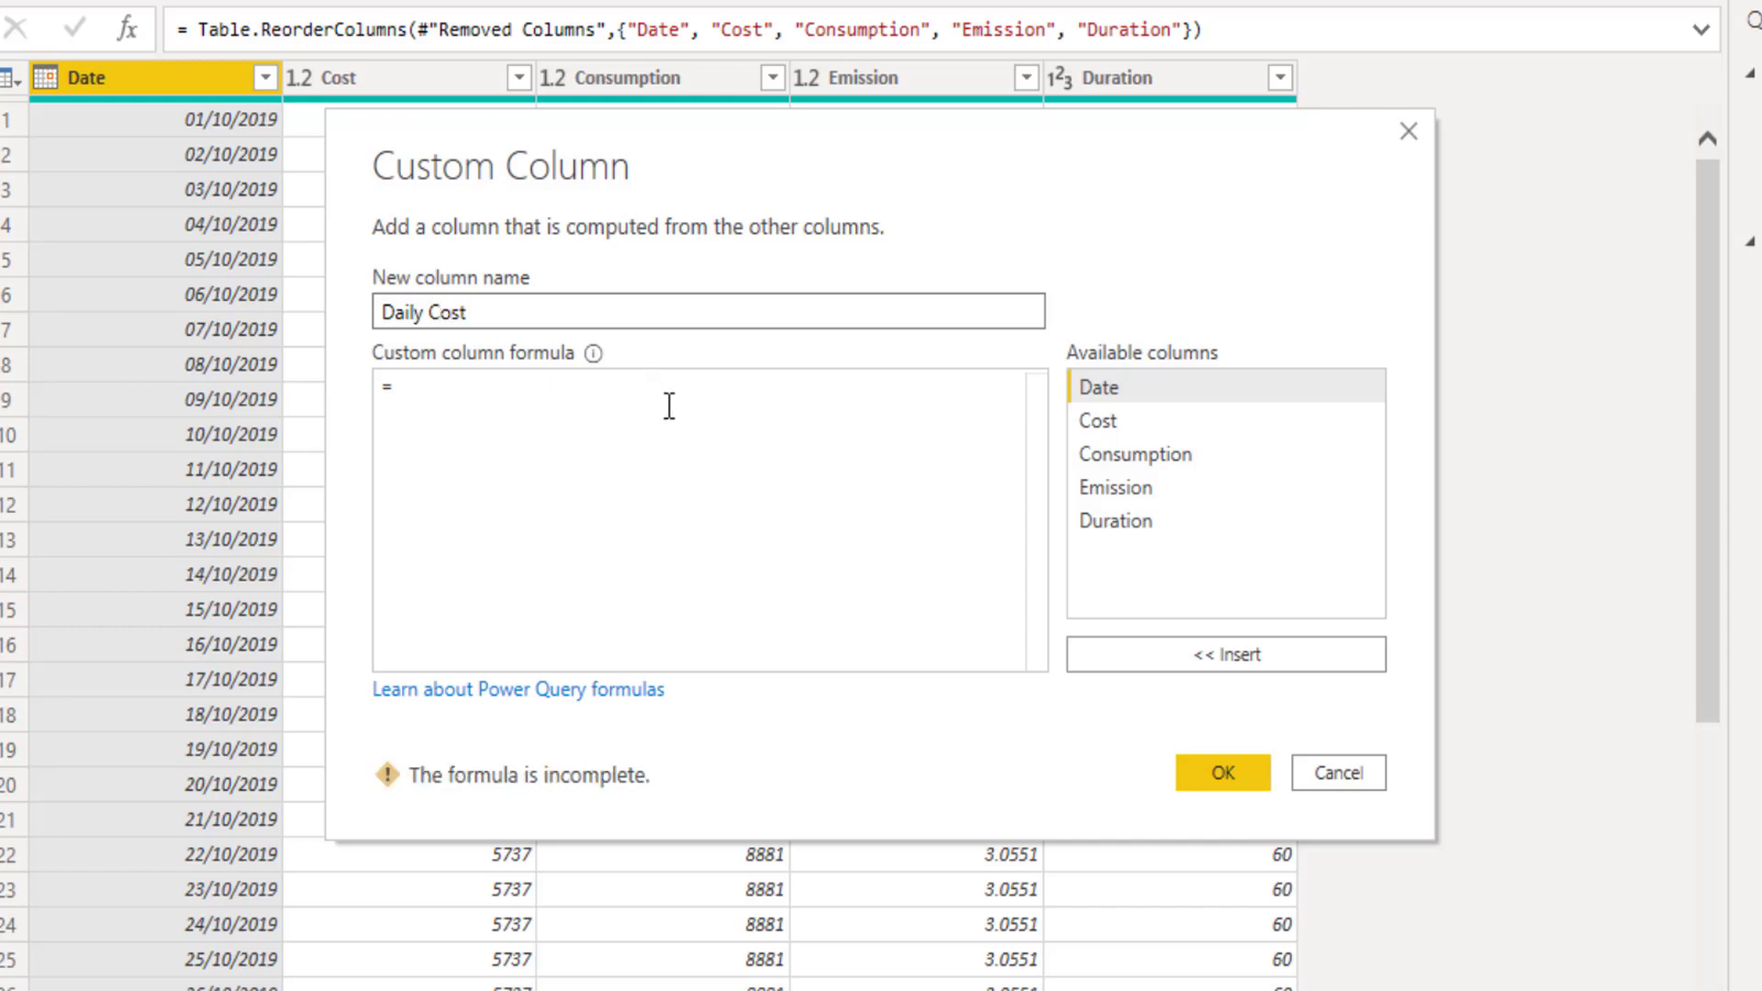
mouse_move(1099, 421)
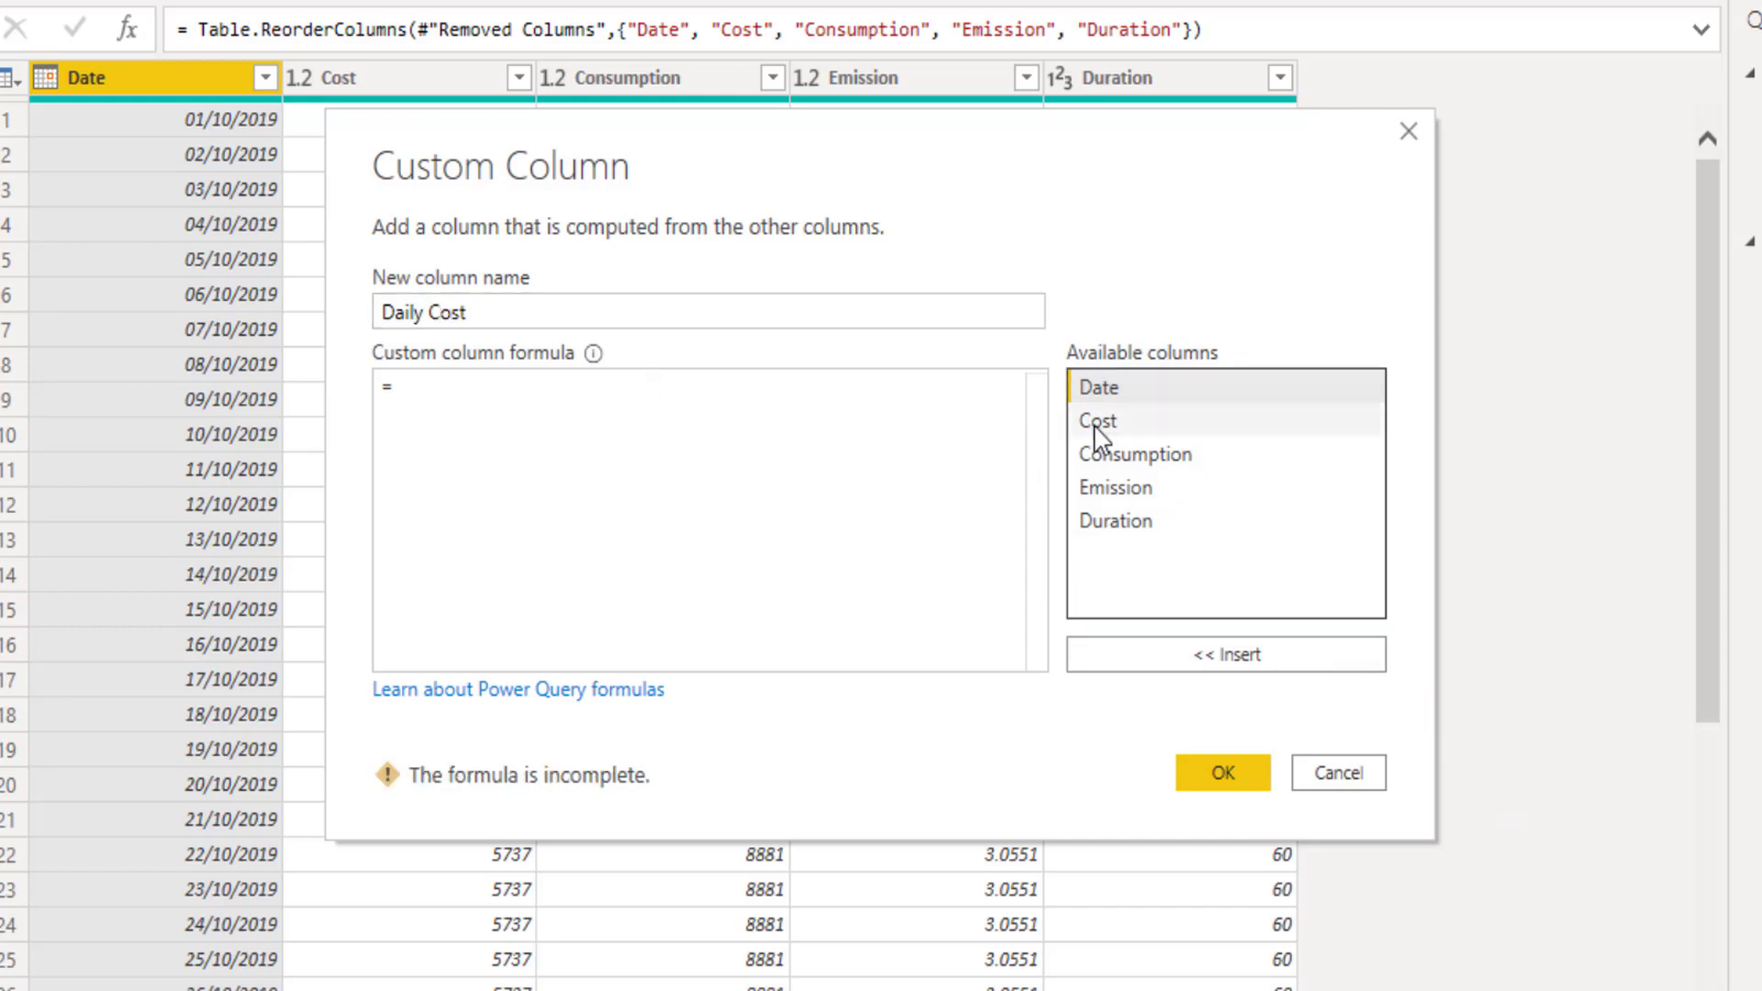
double_click(1097, 421)
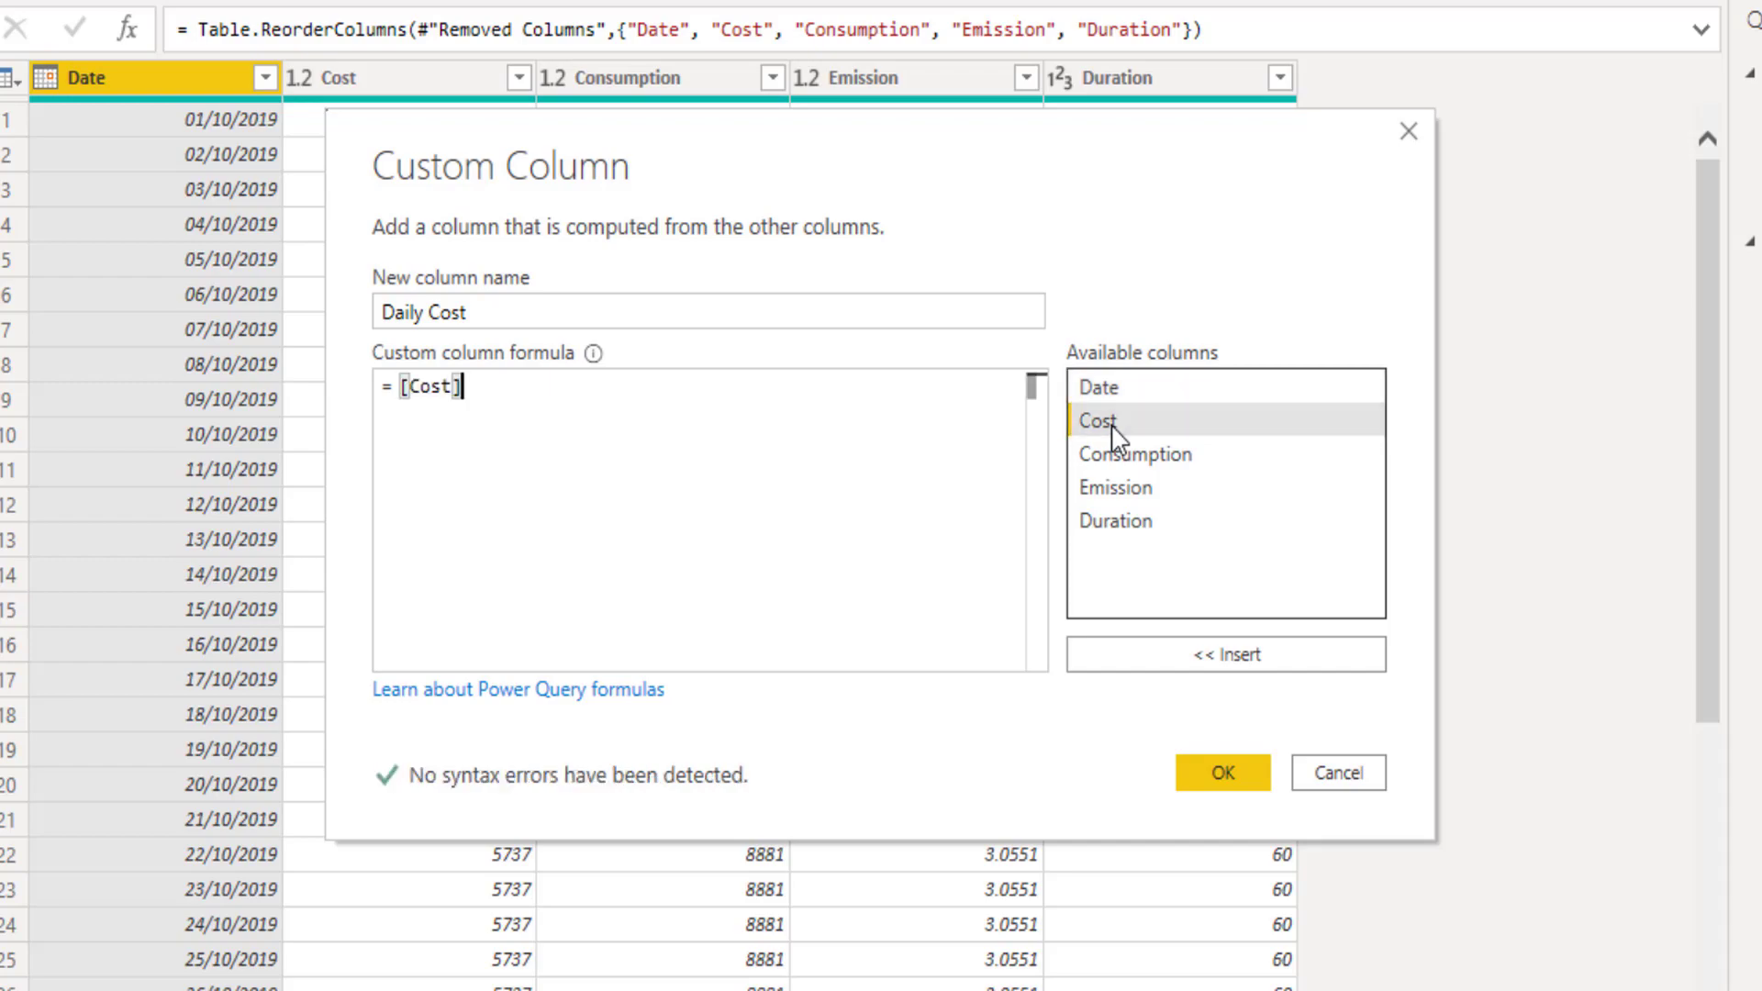
type("/[Duration")
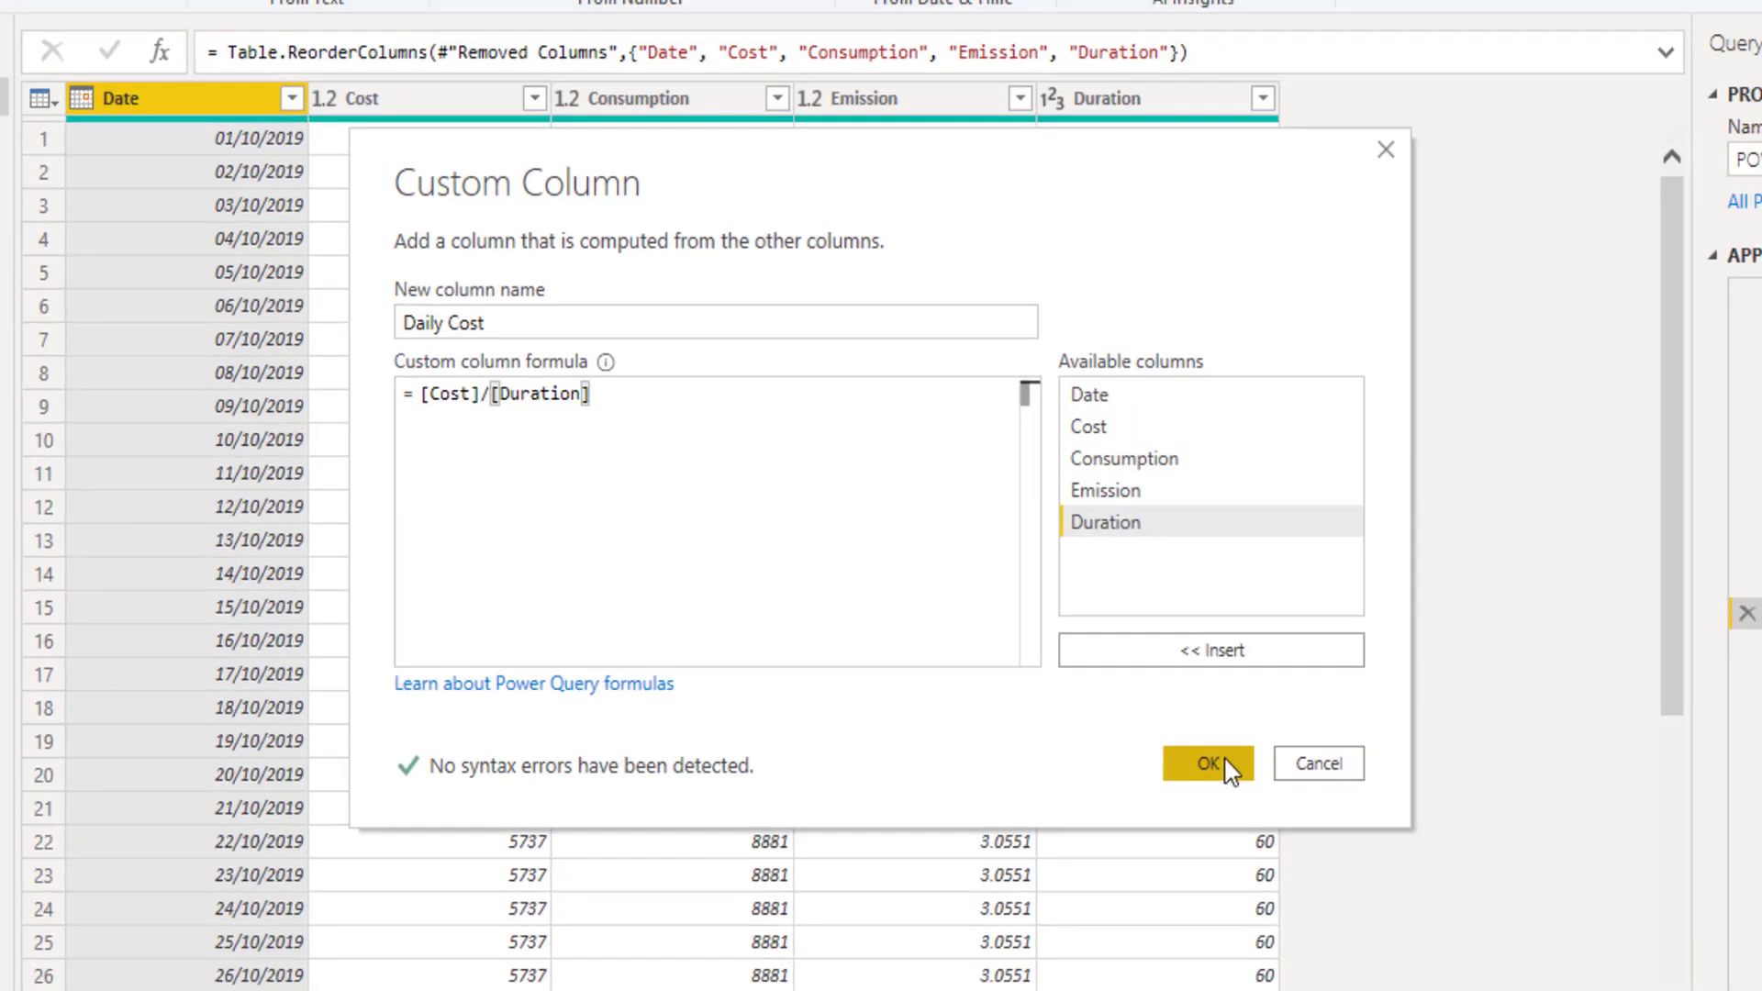
left_click(1206, 762)
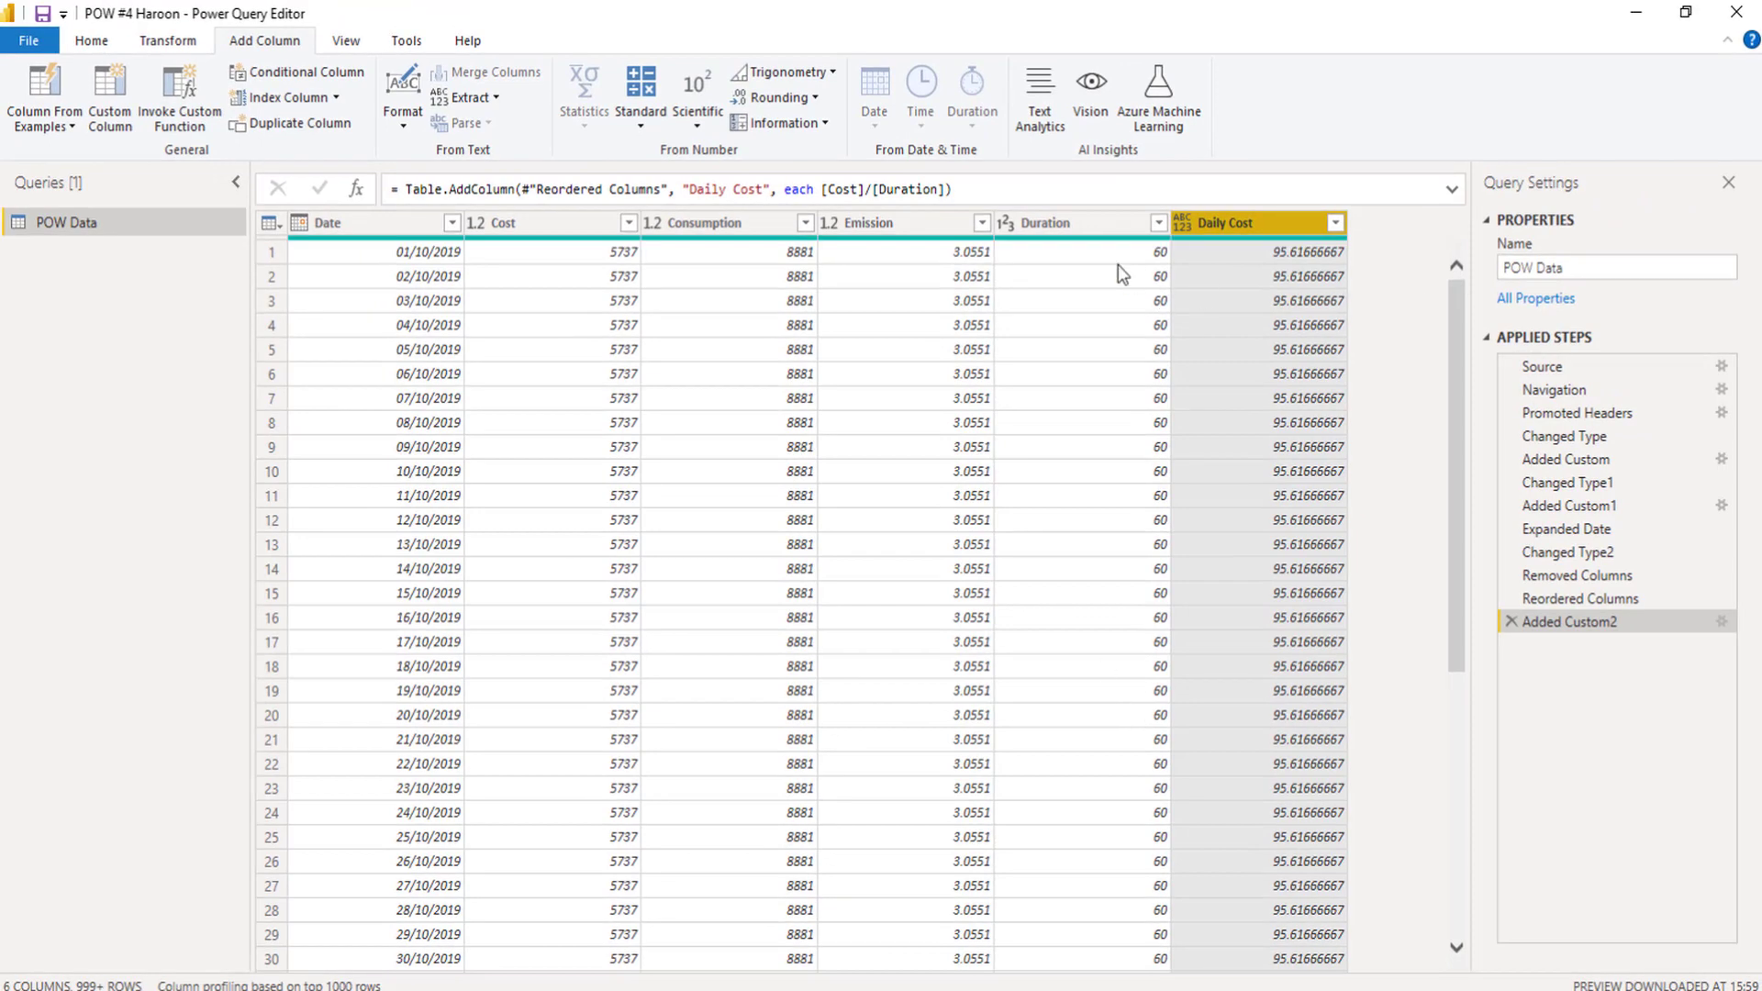
mouse_move(627, 258)
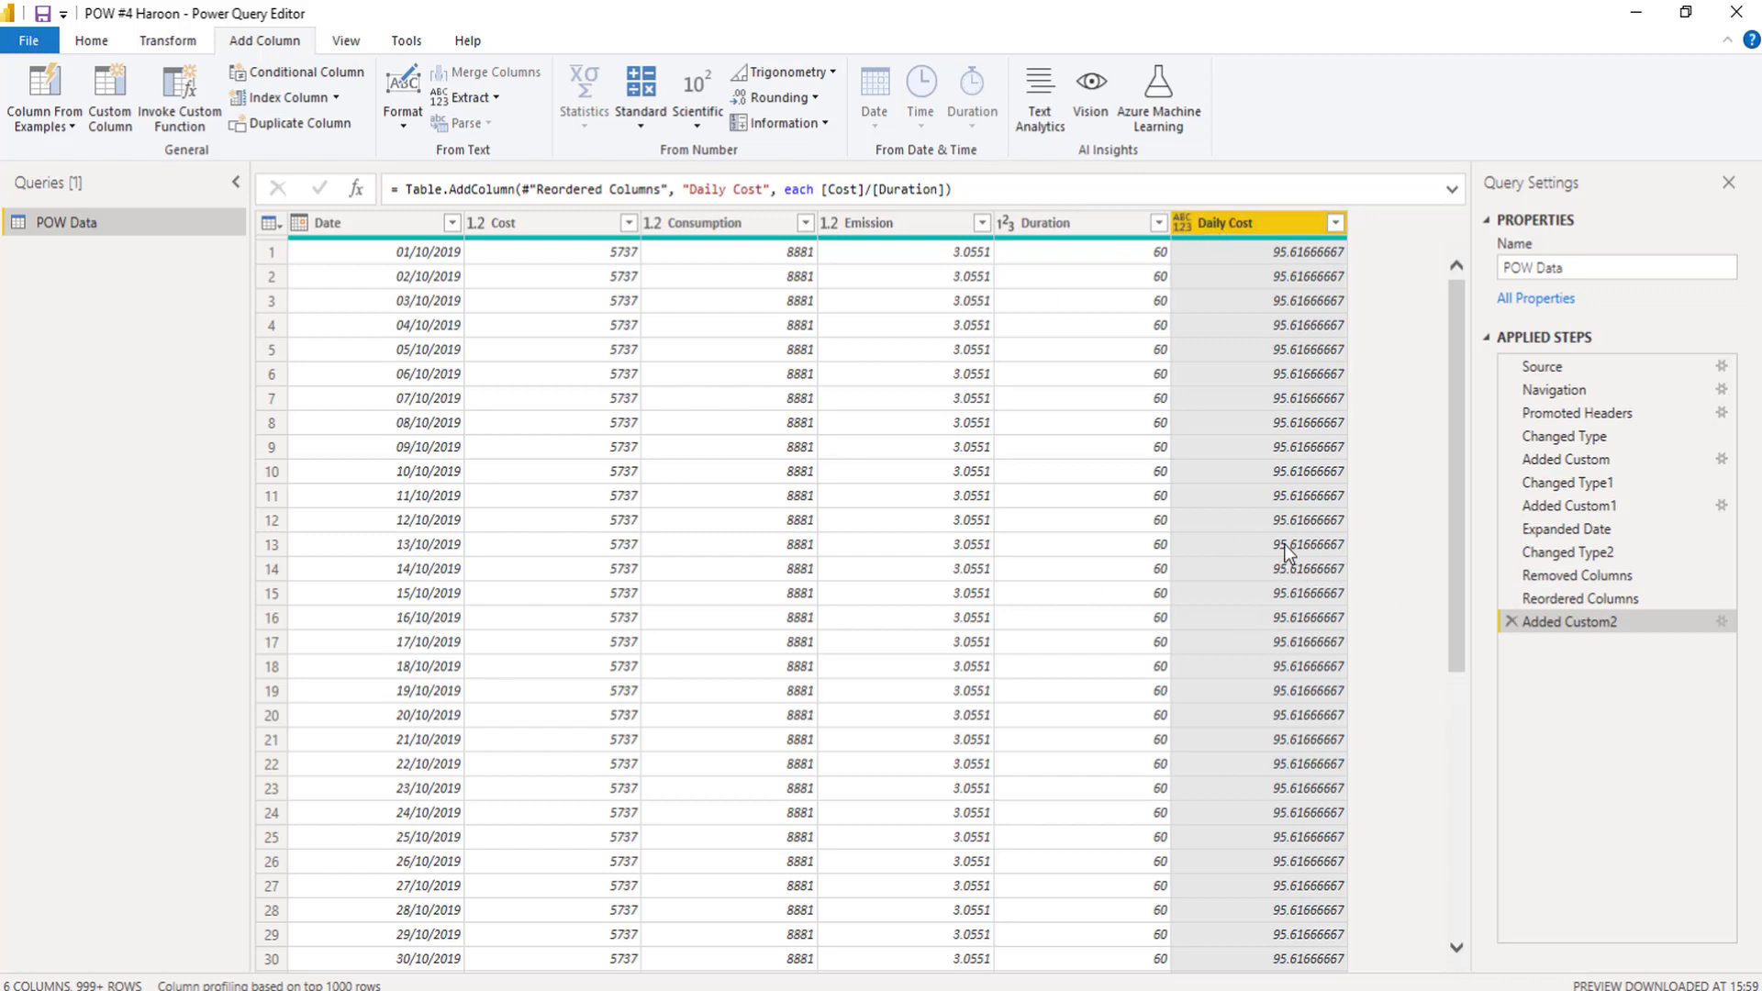
Step: Add custom columns Daily Consumption = [Consumption]/[Duration] and Daily Emission = [Emission]/[Duration]
left_click(705, 222)
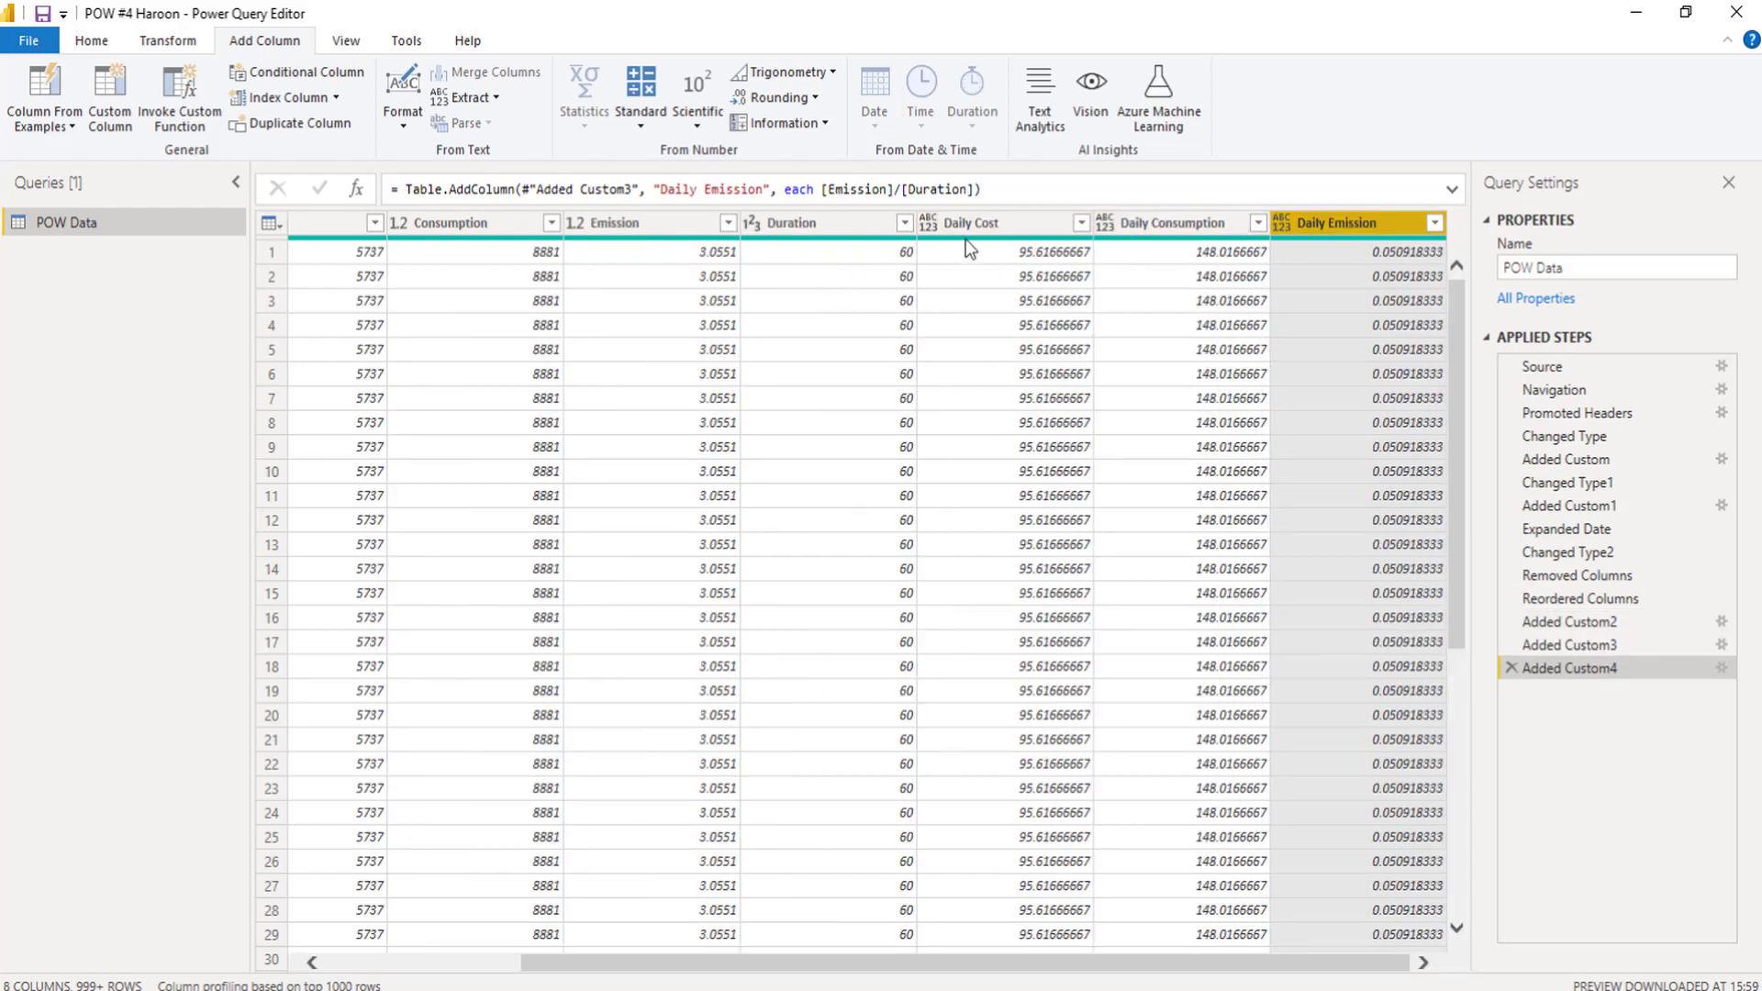
mouse_move(539, 262)
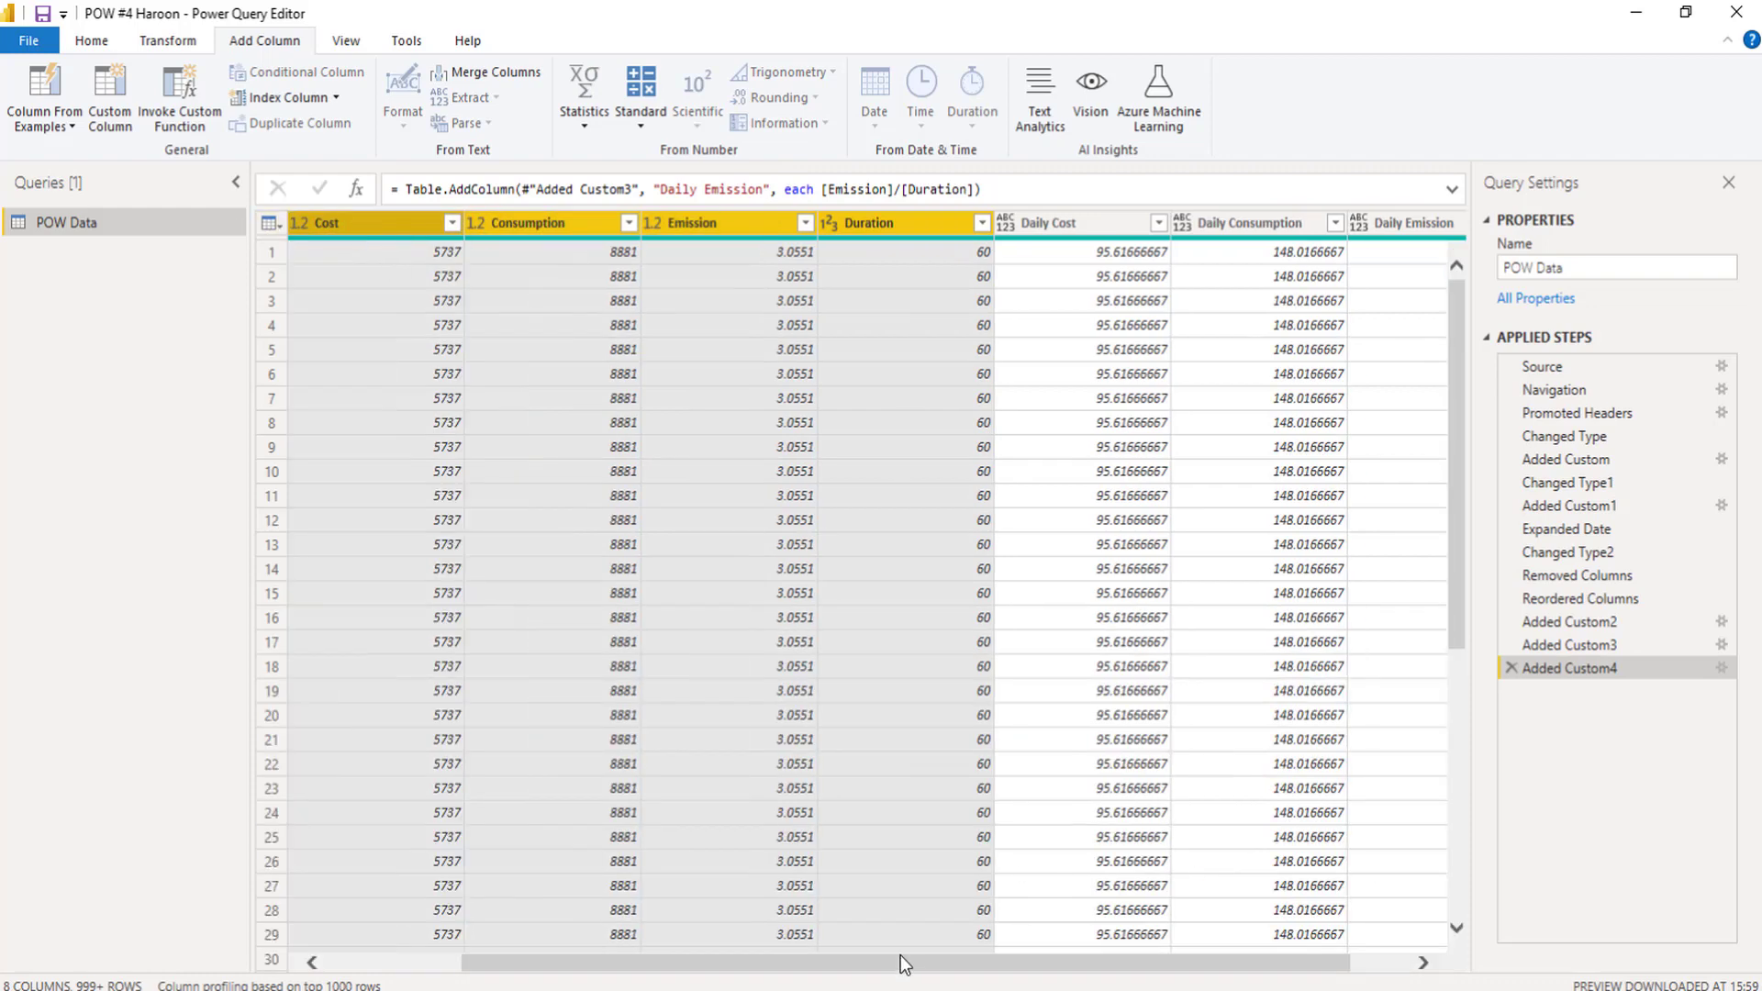
Step: Delete the Cost, Consumption, Emission and Duration columns, leaving Date and the three daily columns
scroll("left", 3)
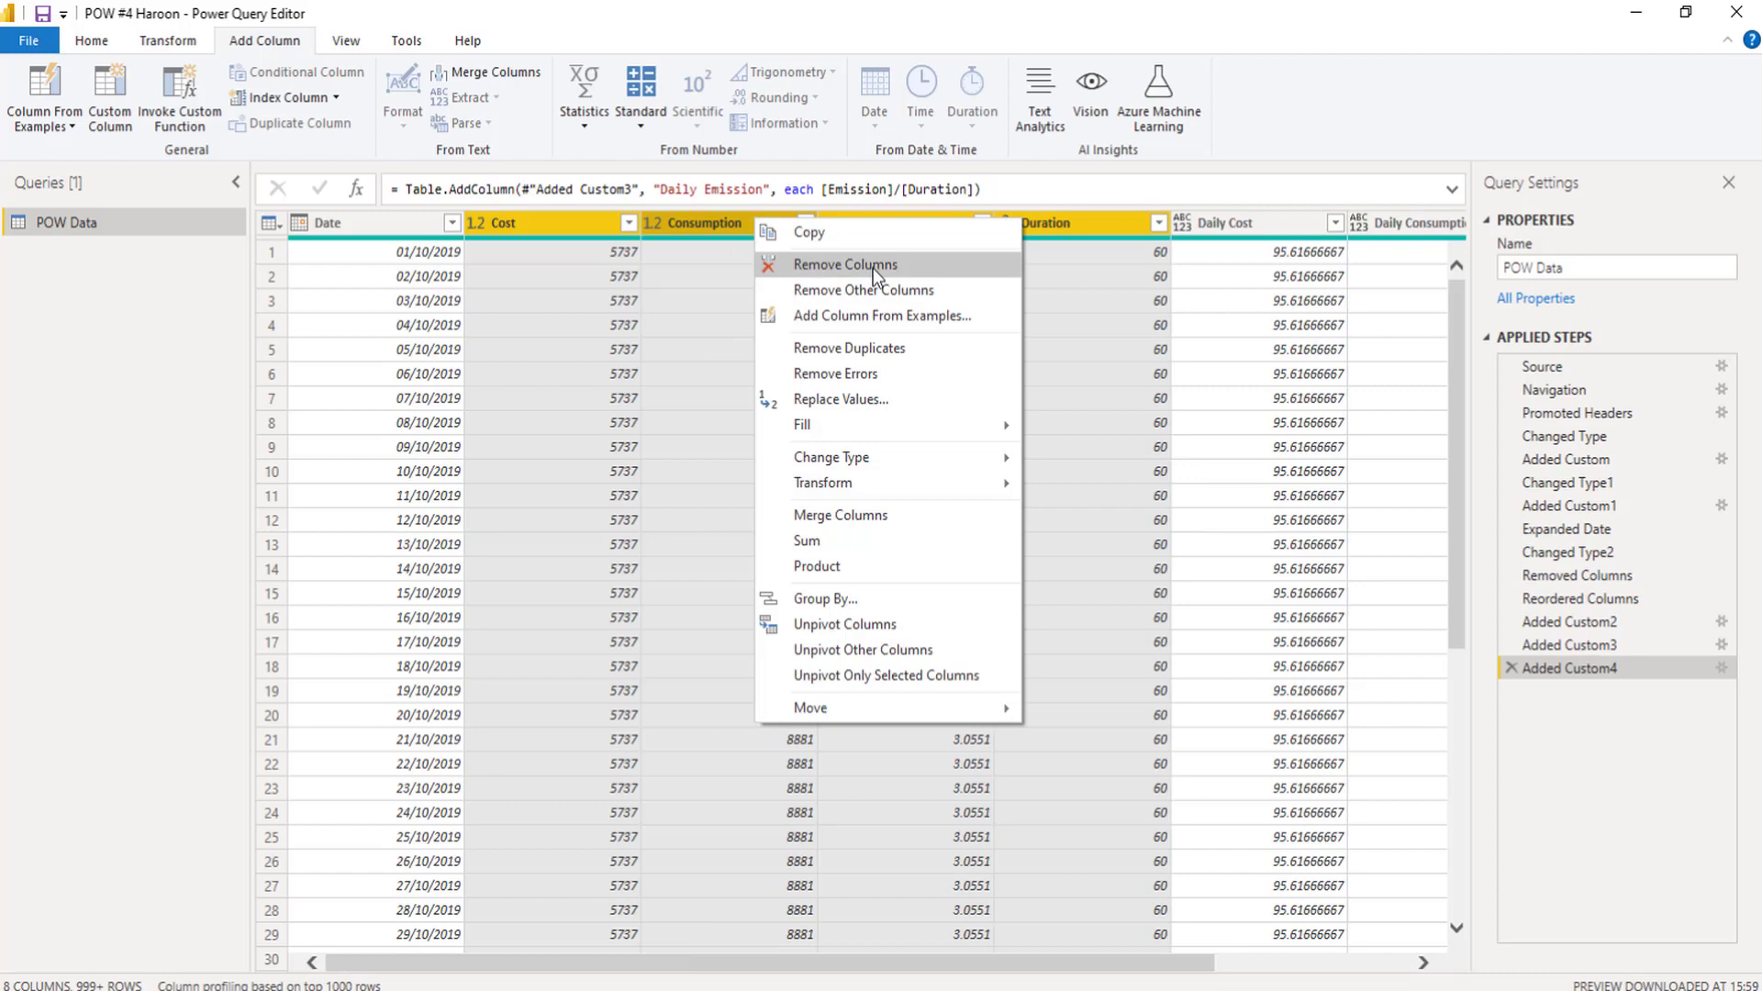
left_click(844, 264)
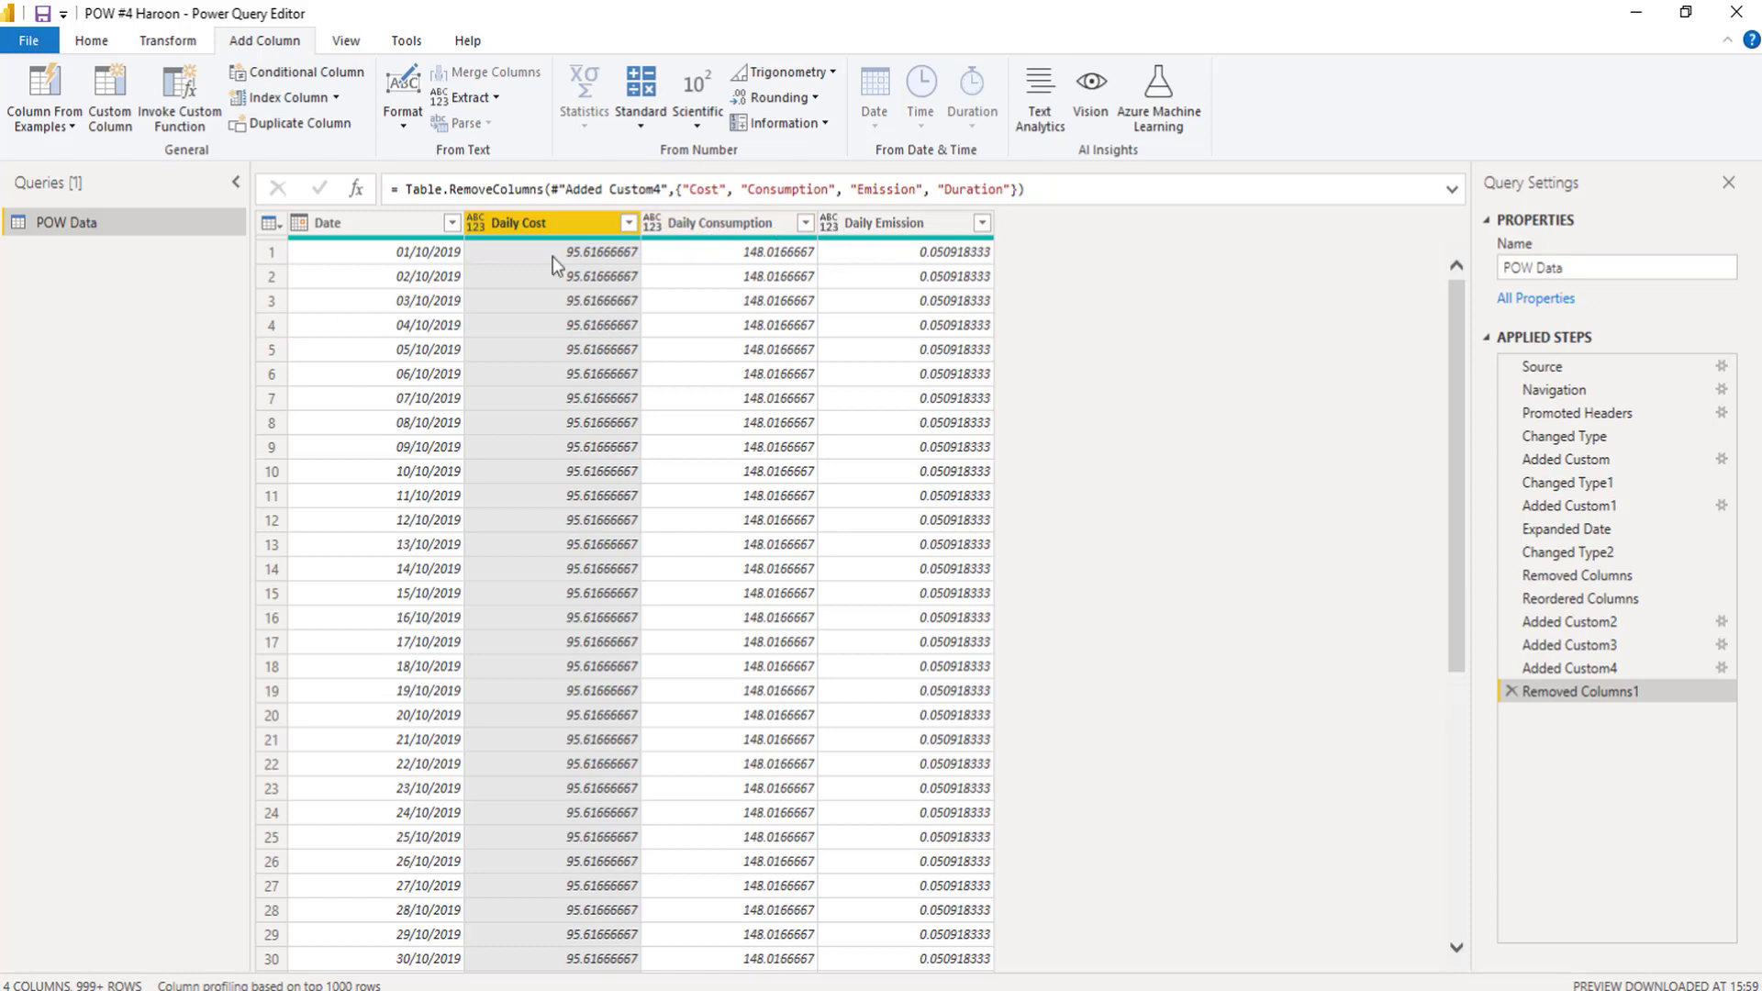
mouse_move(848, 251)
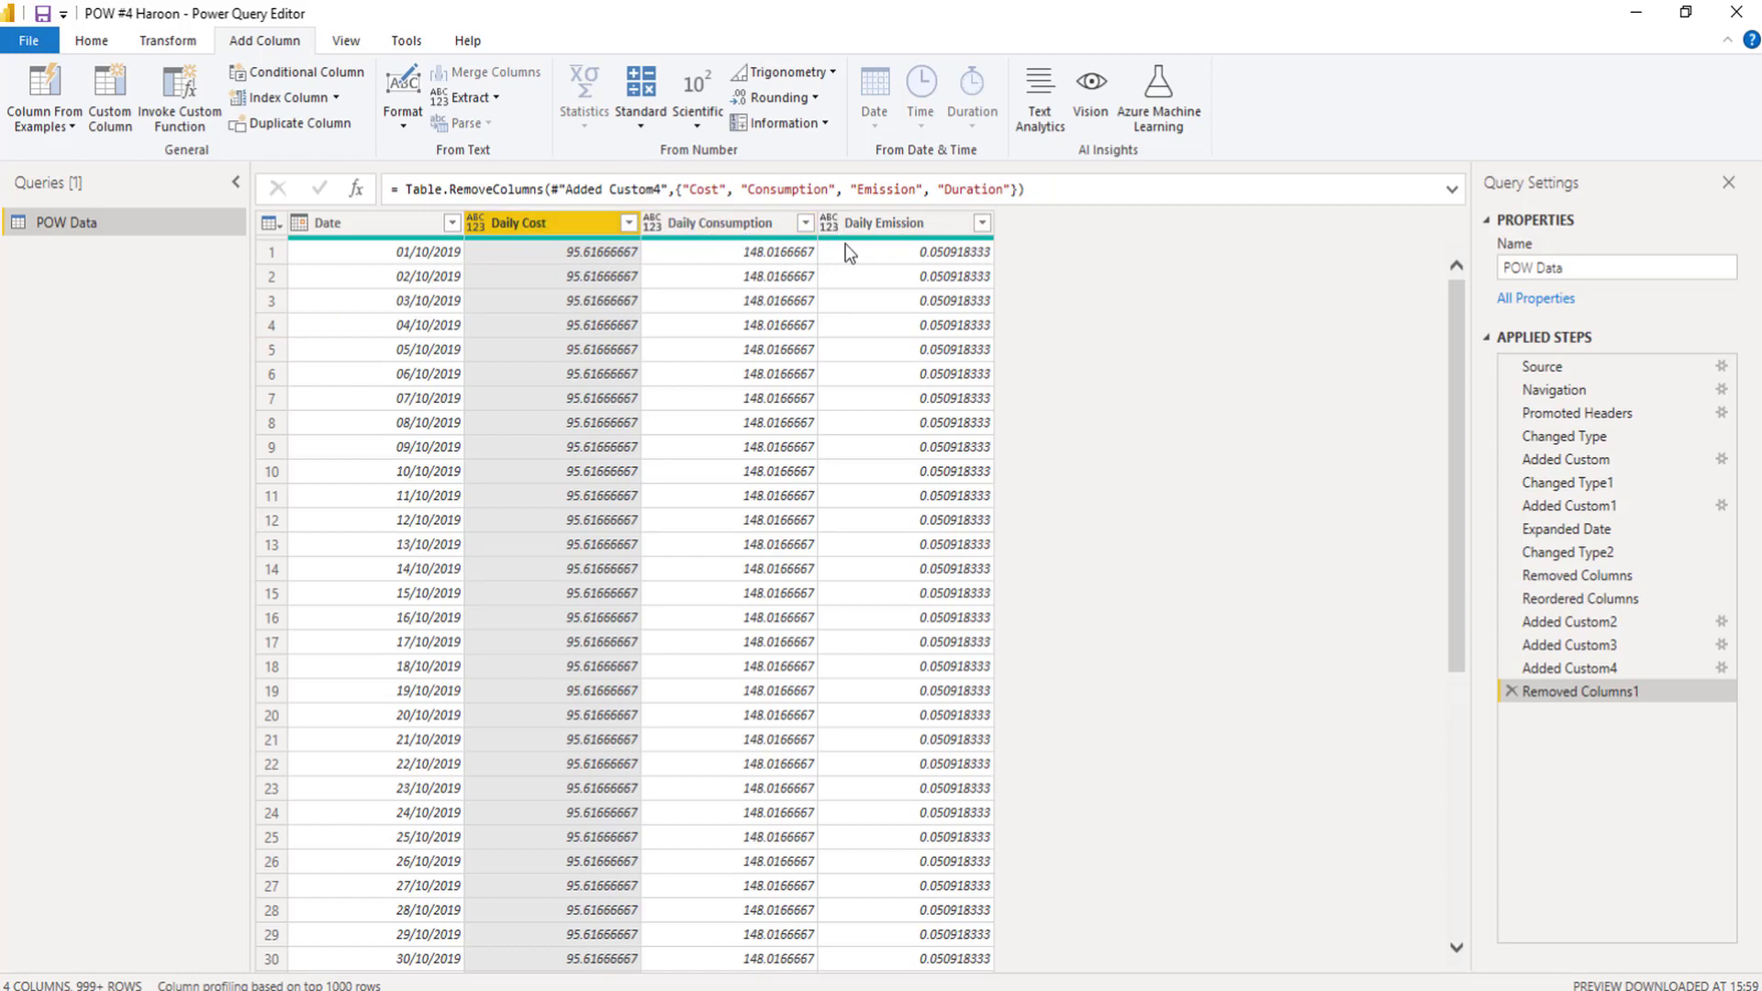
mouse_move(904, 245)
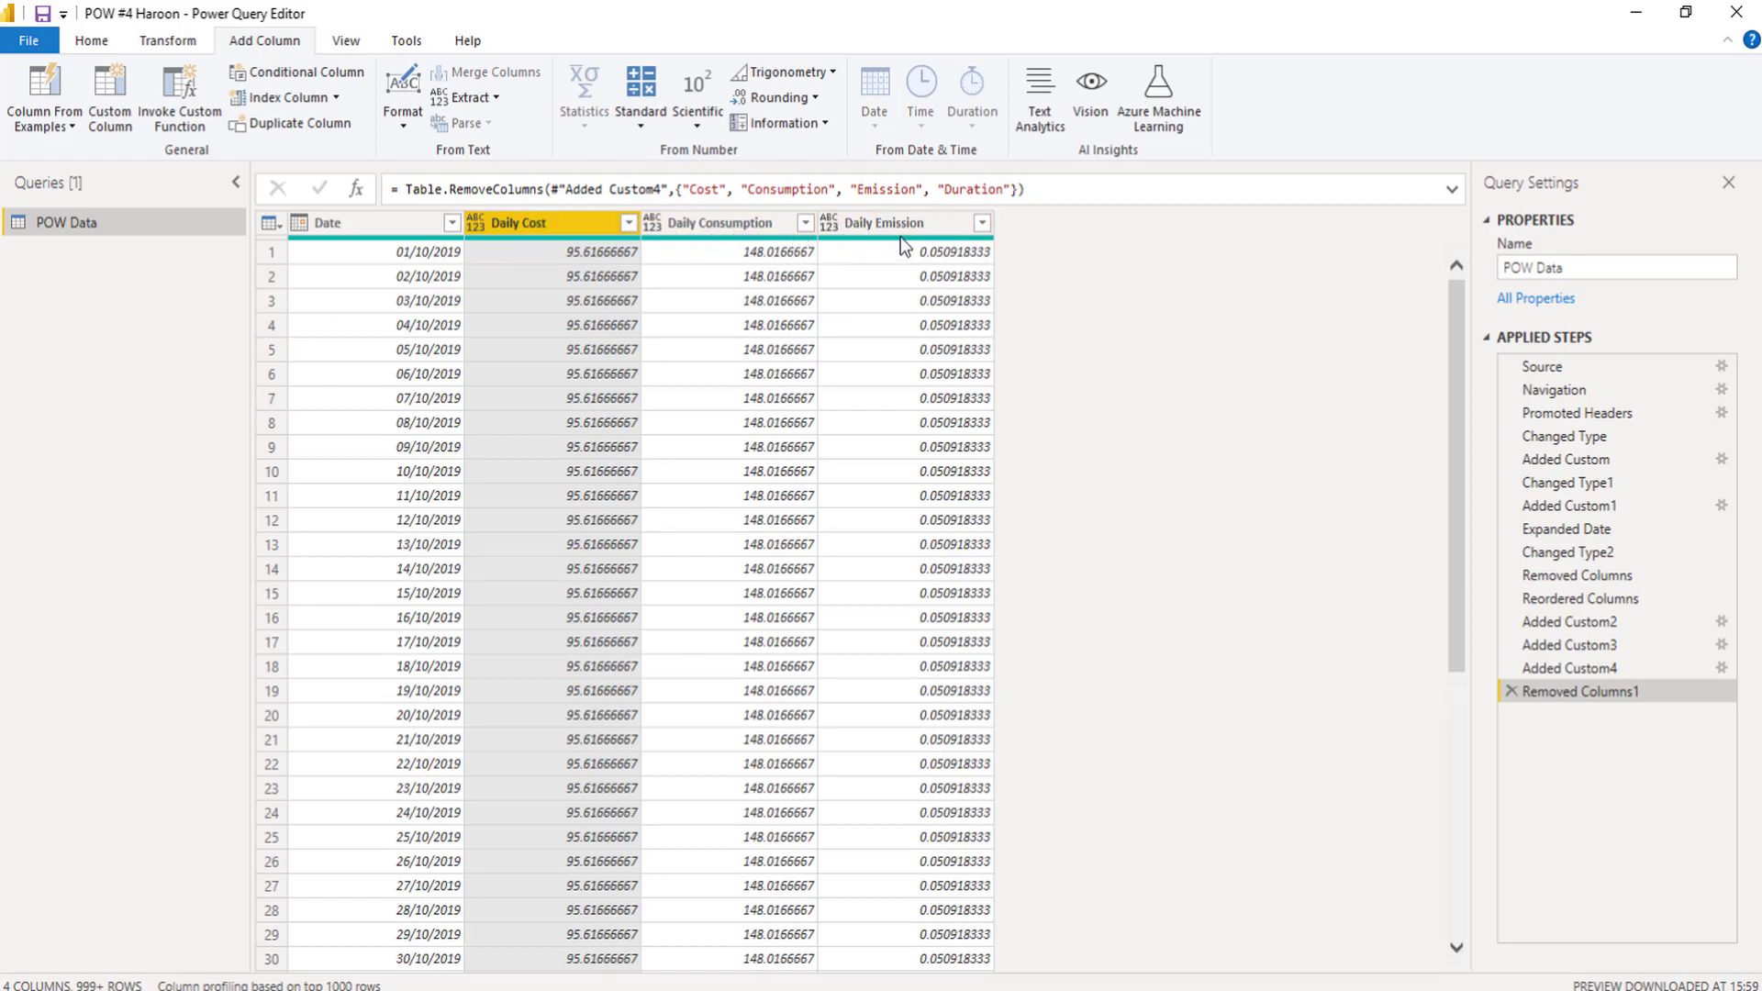
scroll("down", 3)
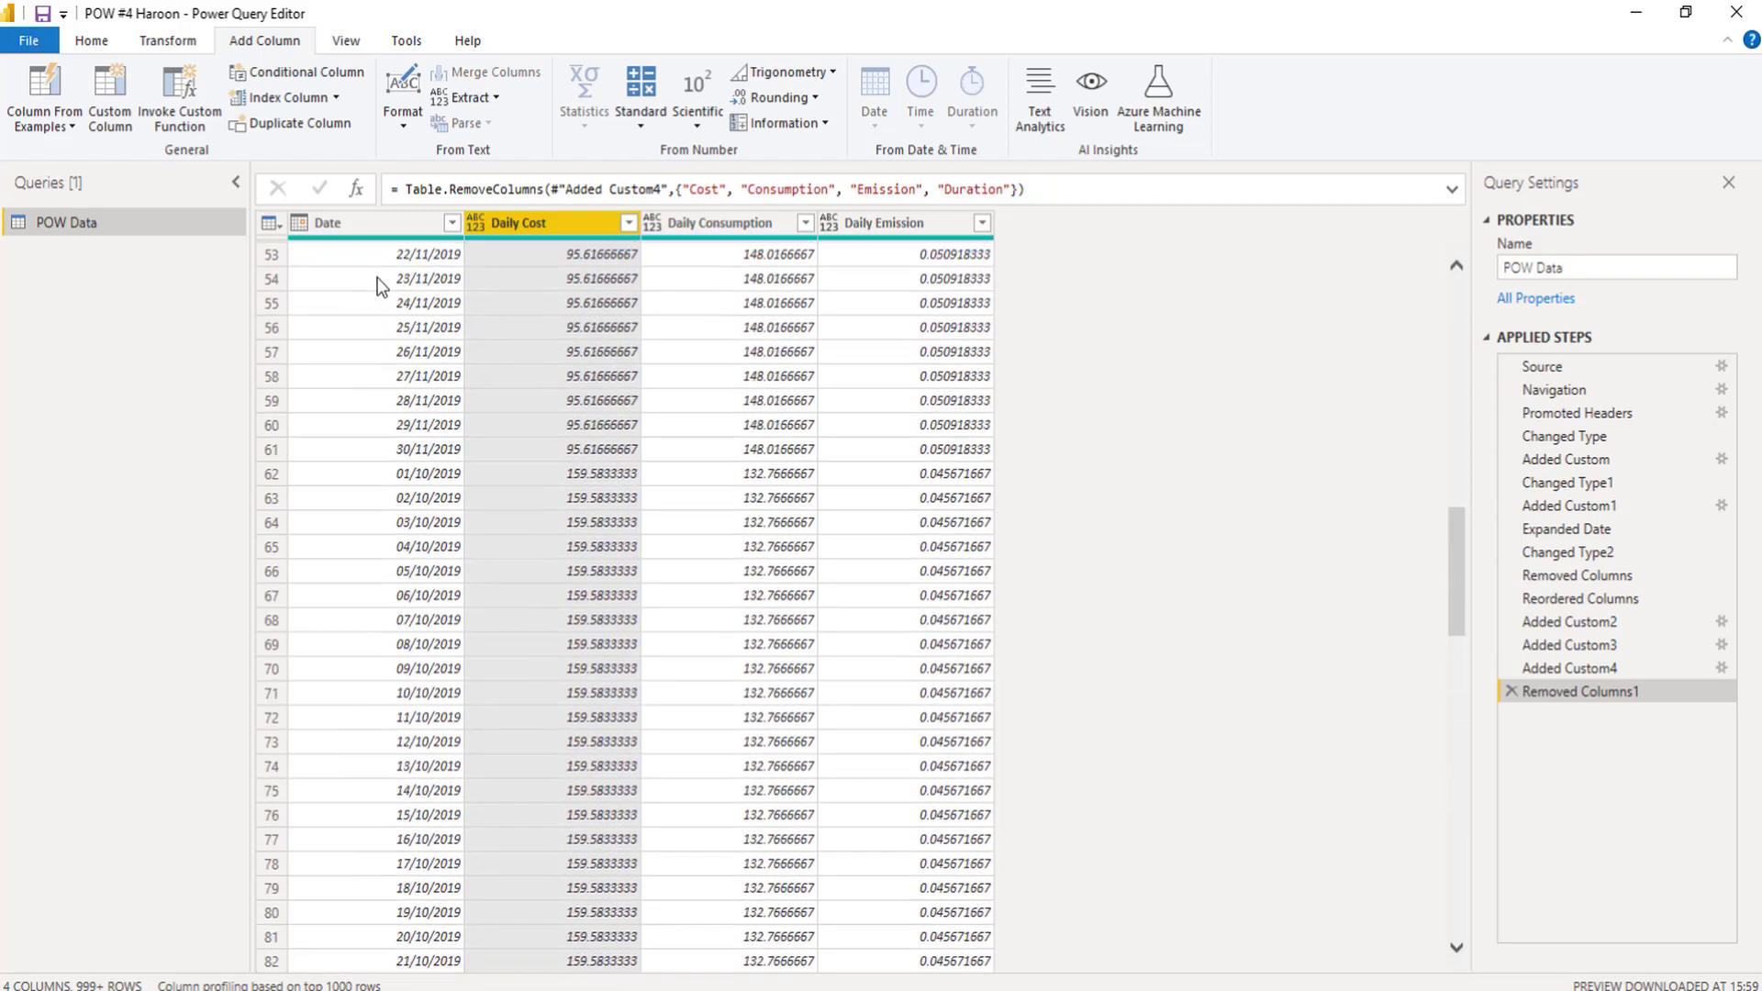
scroll("up", 3)
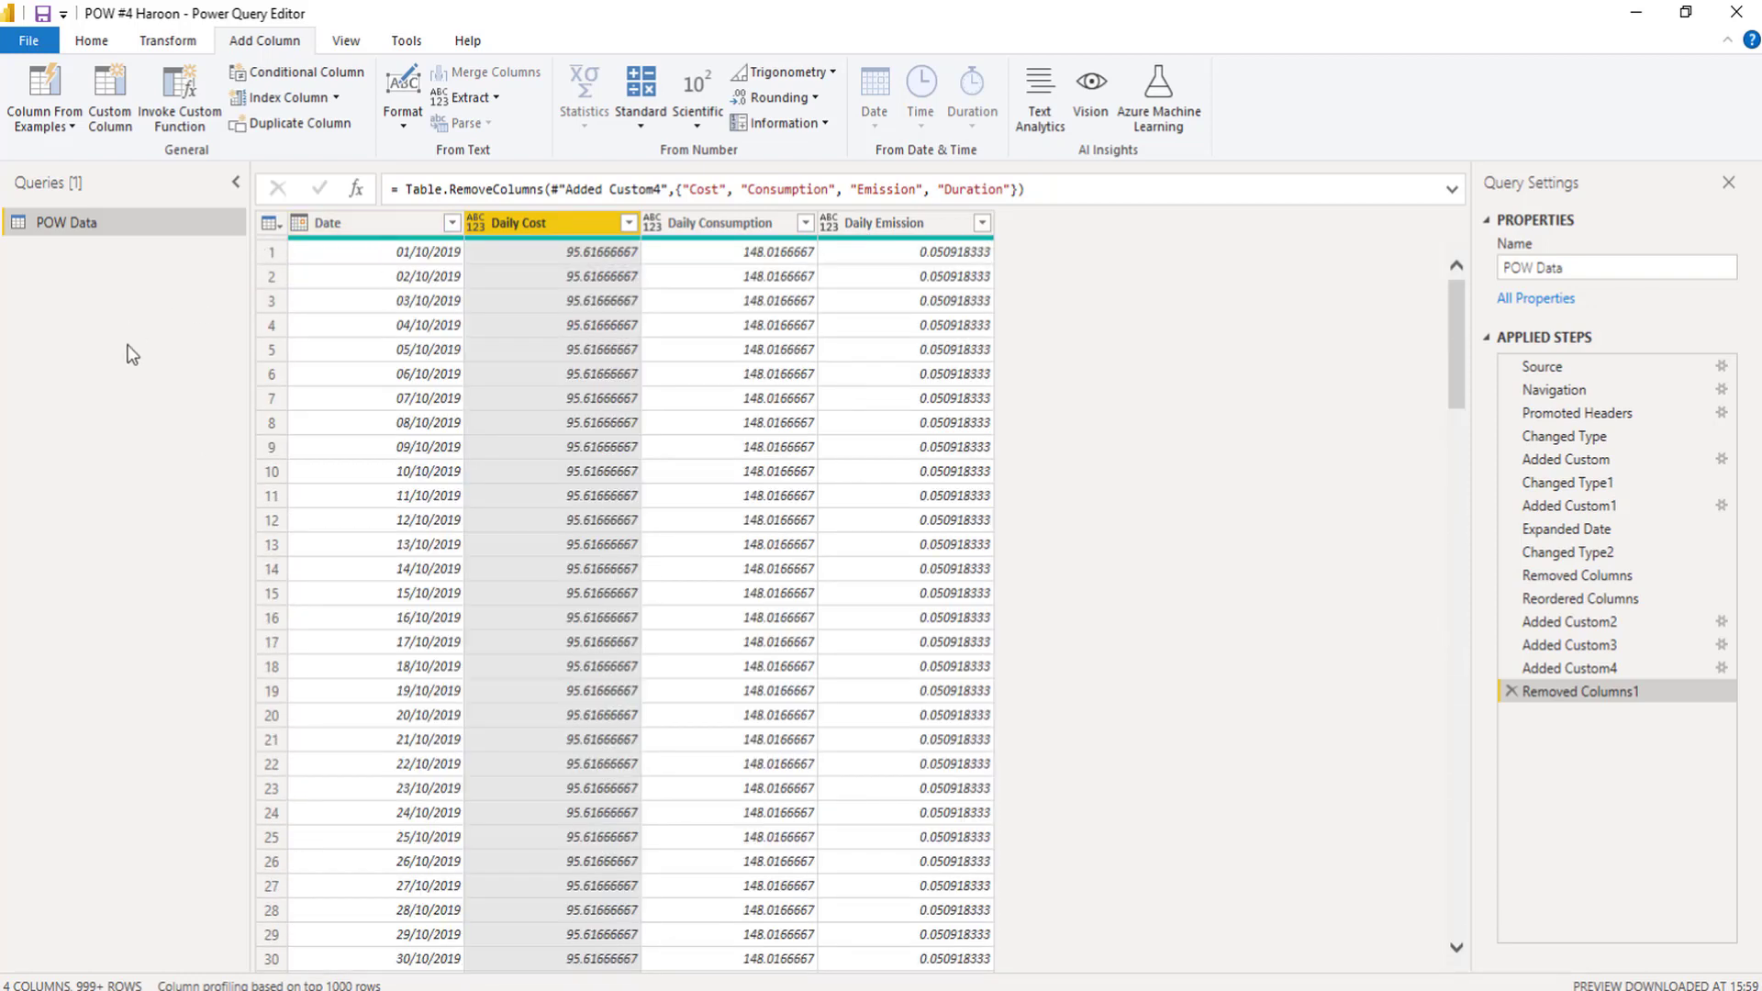
mouse_move(426, 349)
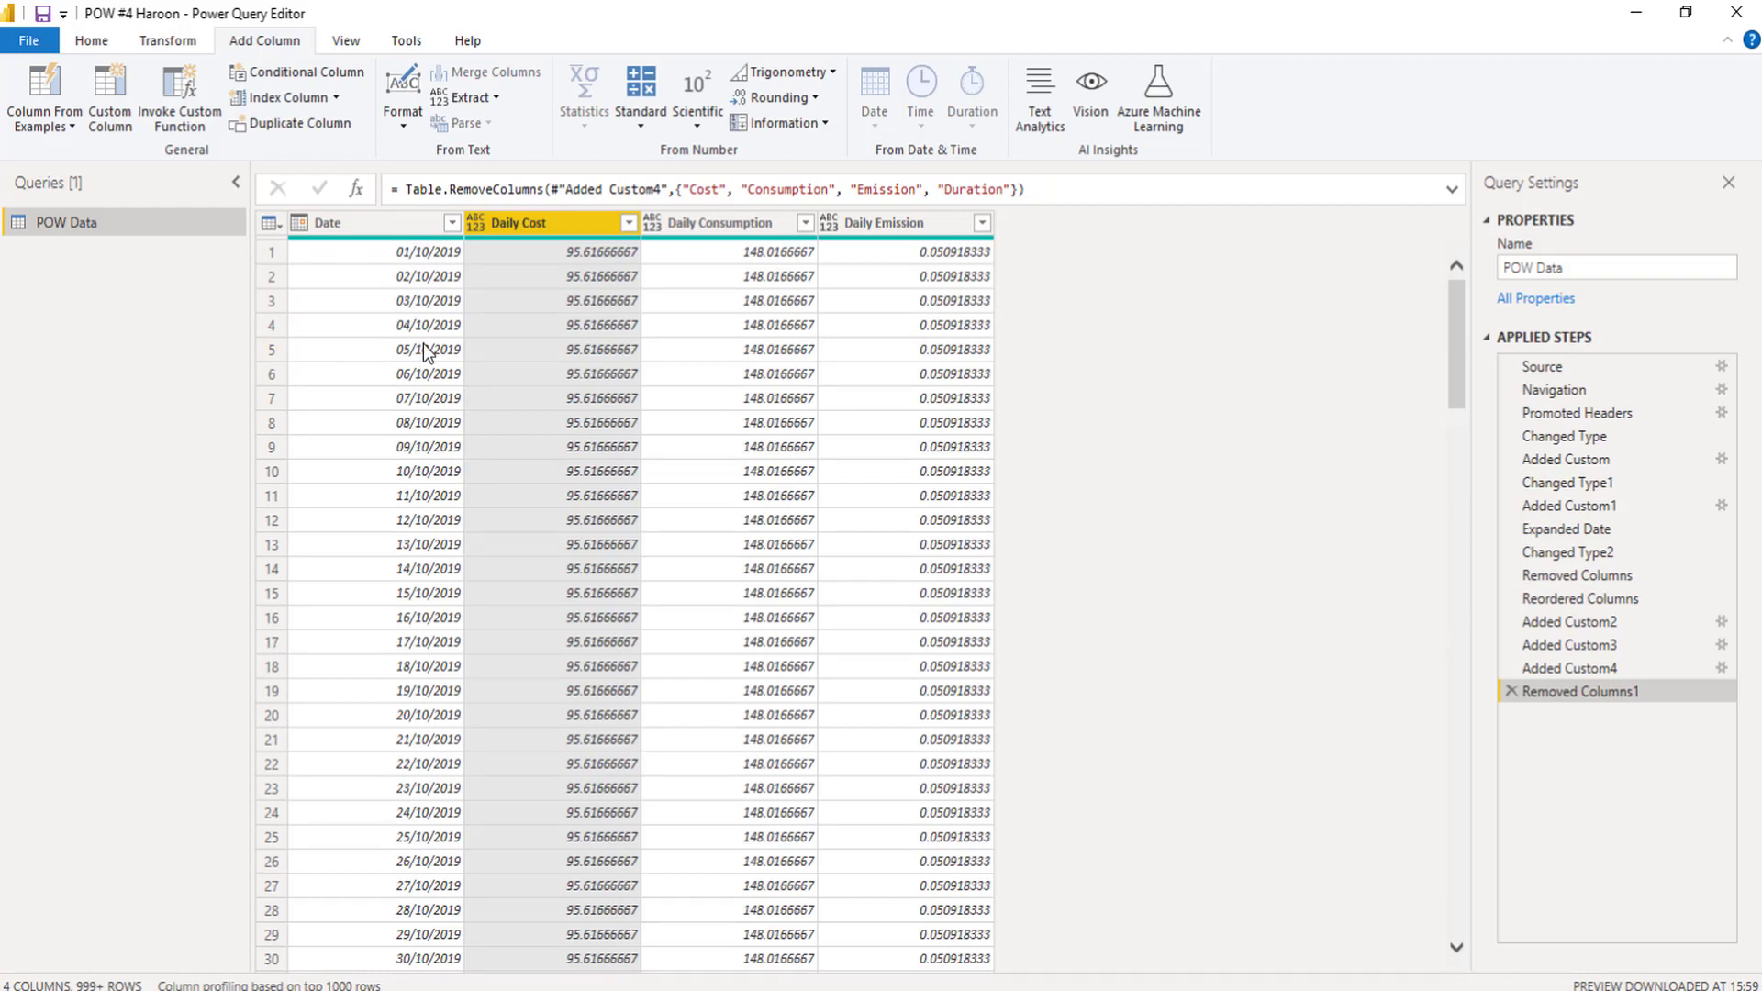
mouse_move(551, 231)
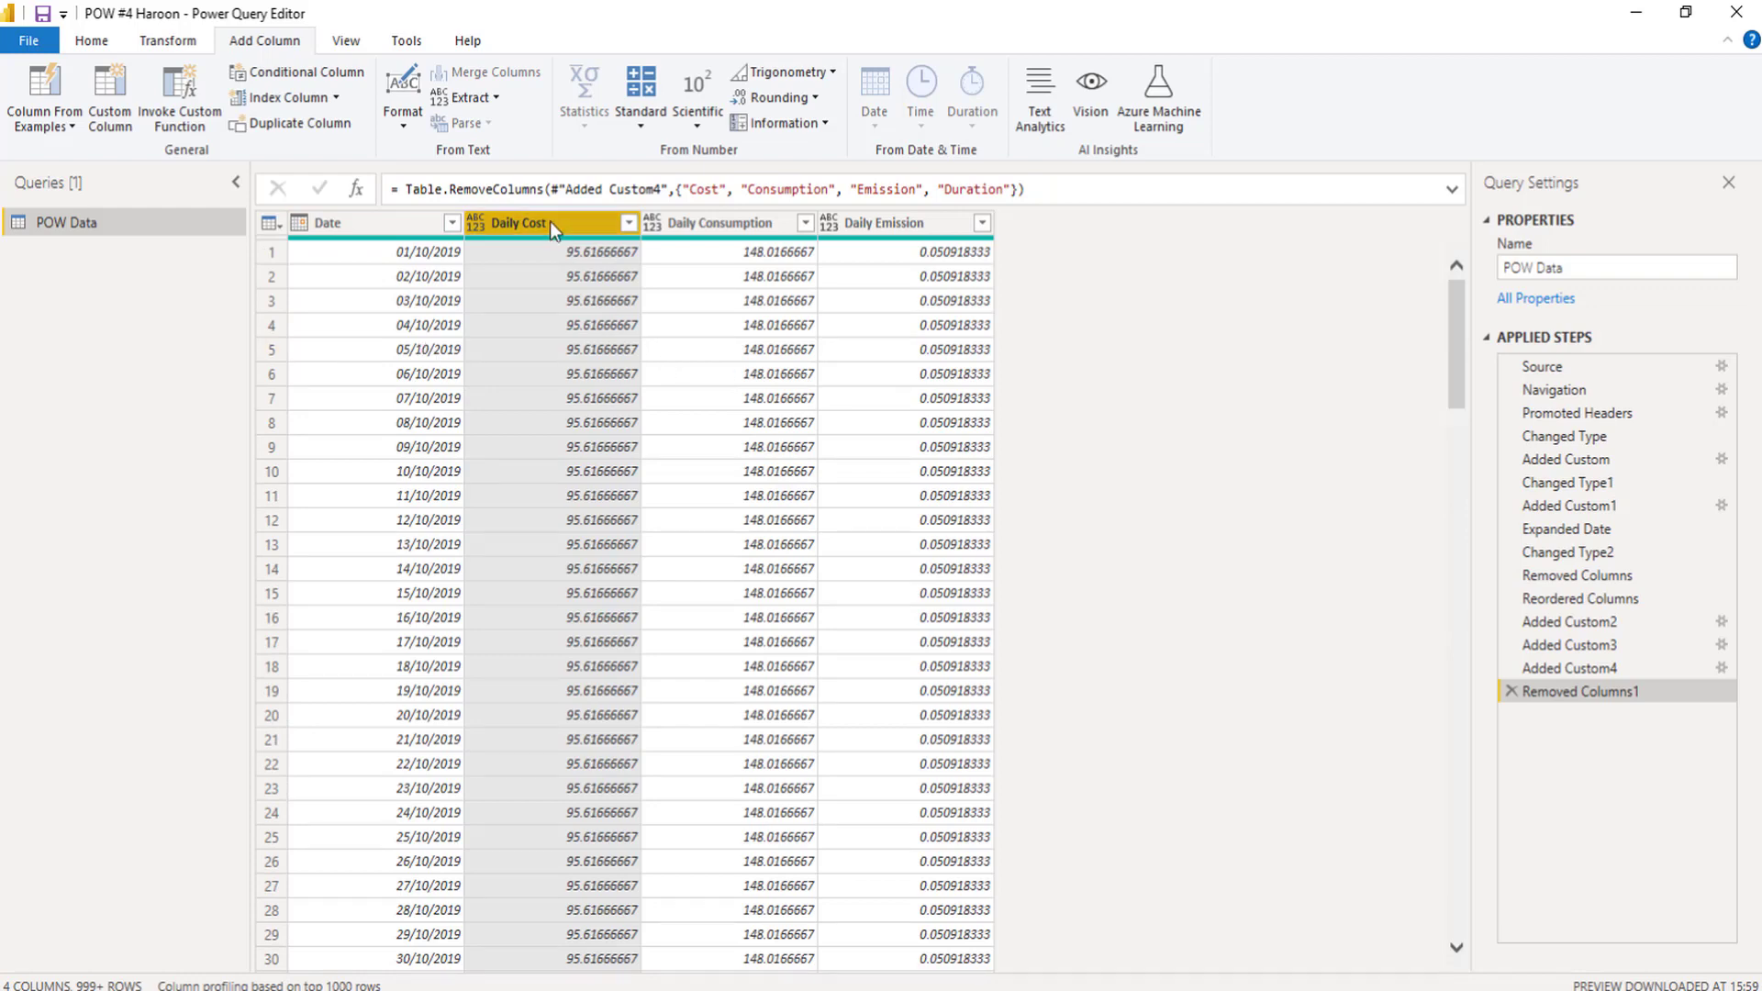
mouse_move(696, 302)
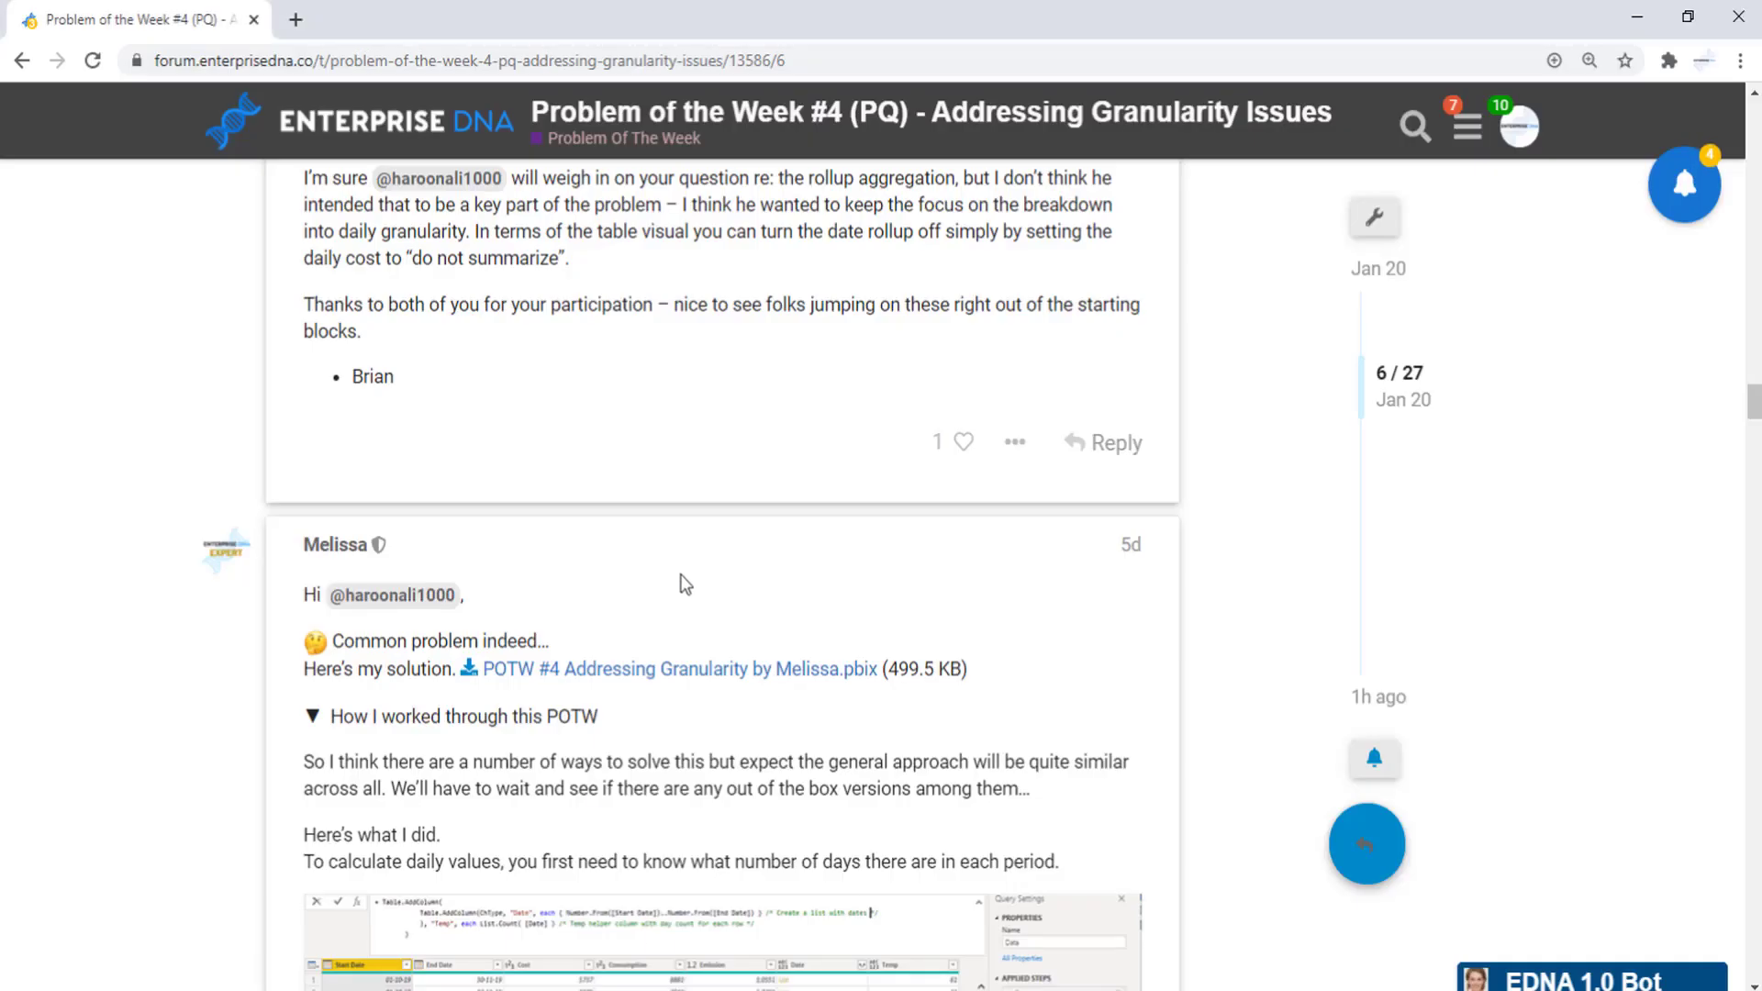
scroll("down", 3)
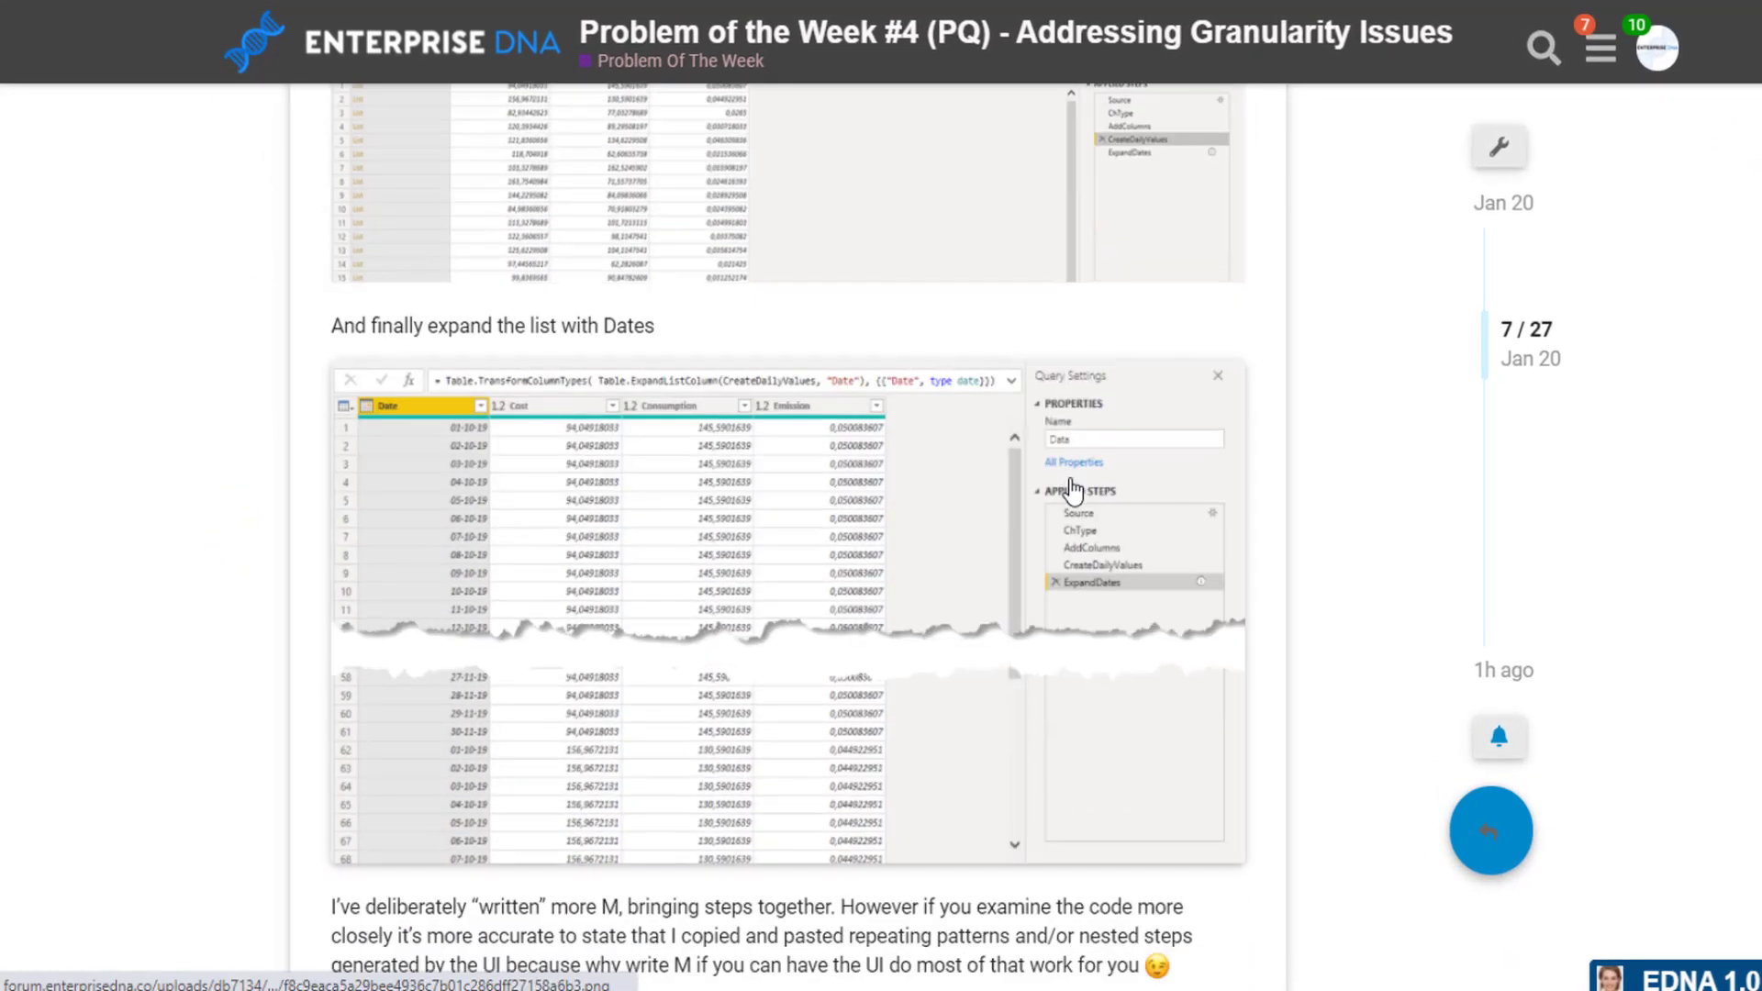
scroll("down", 3)
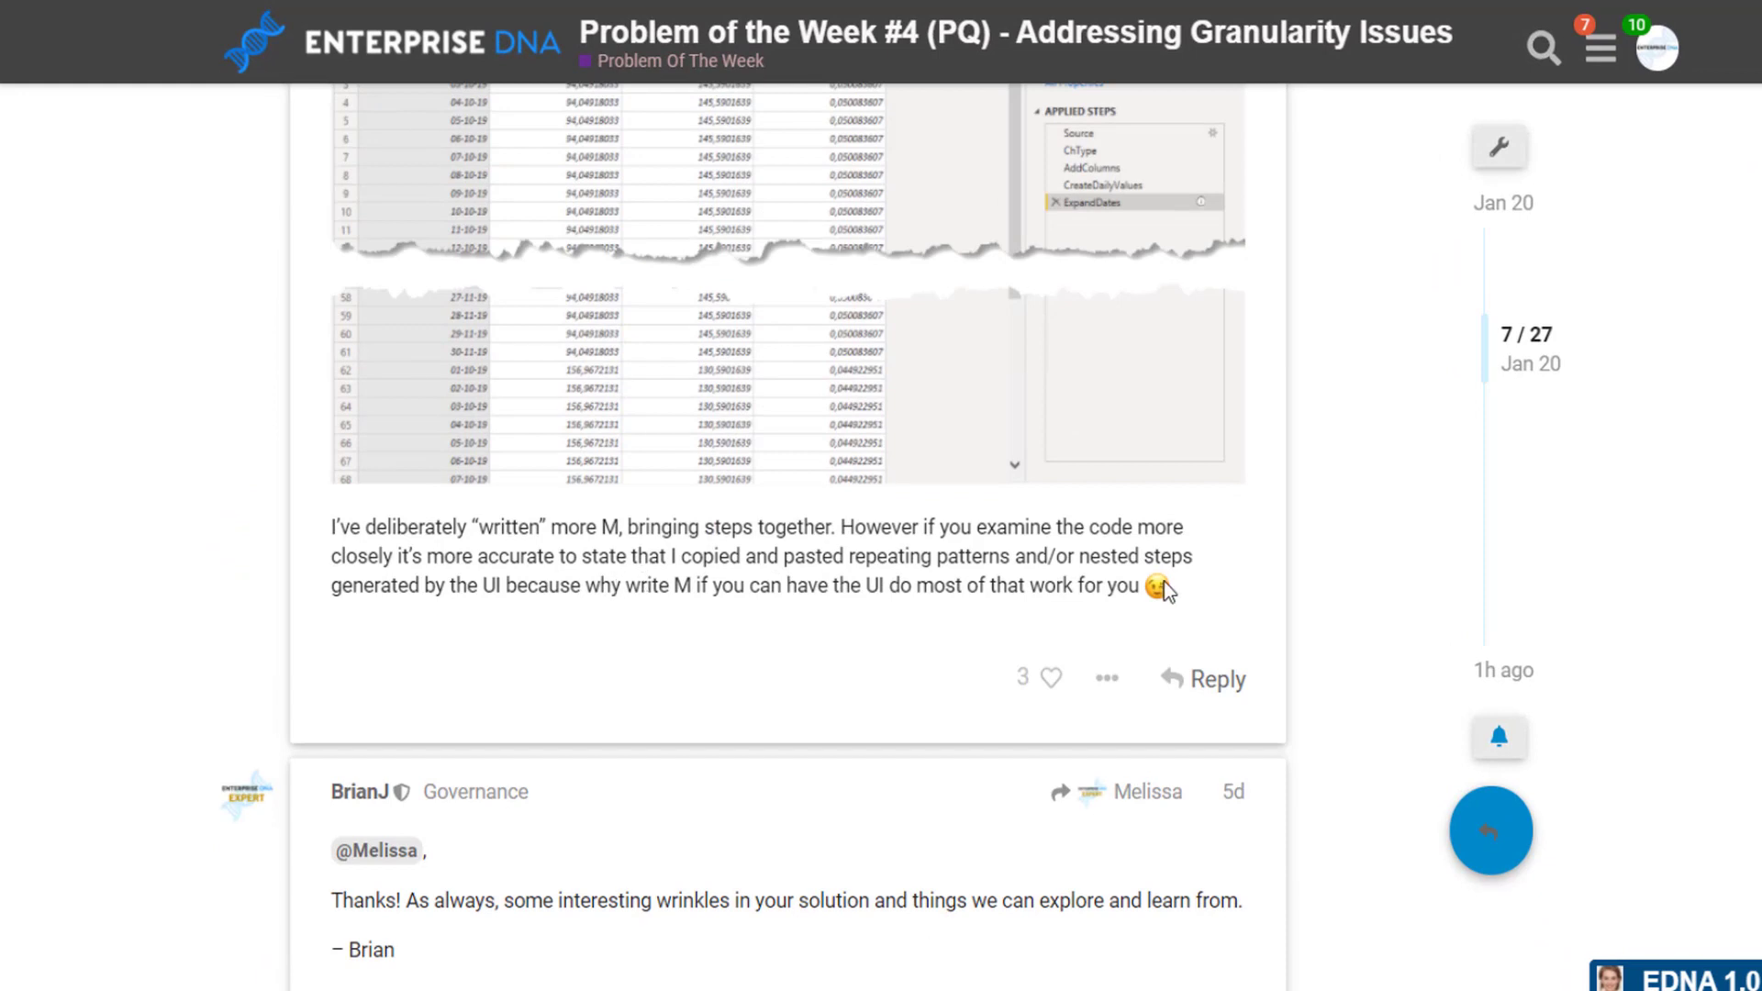
mouse_move(523, 525)
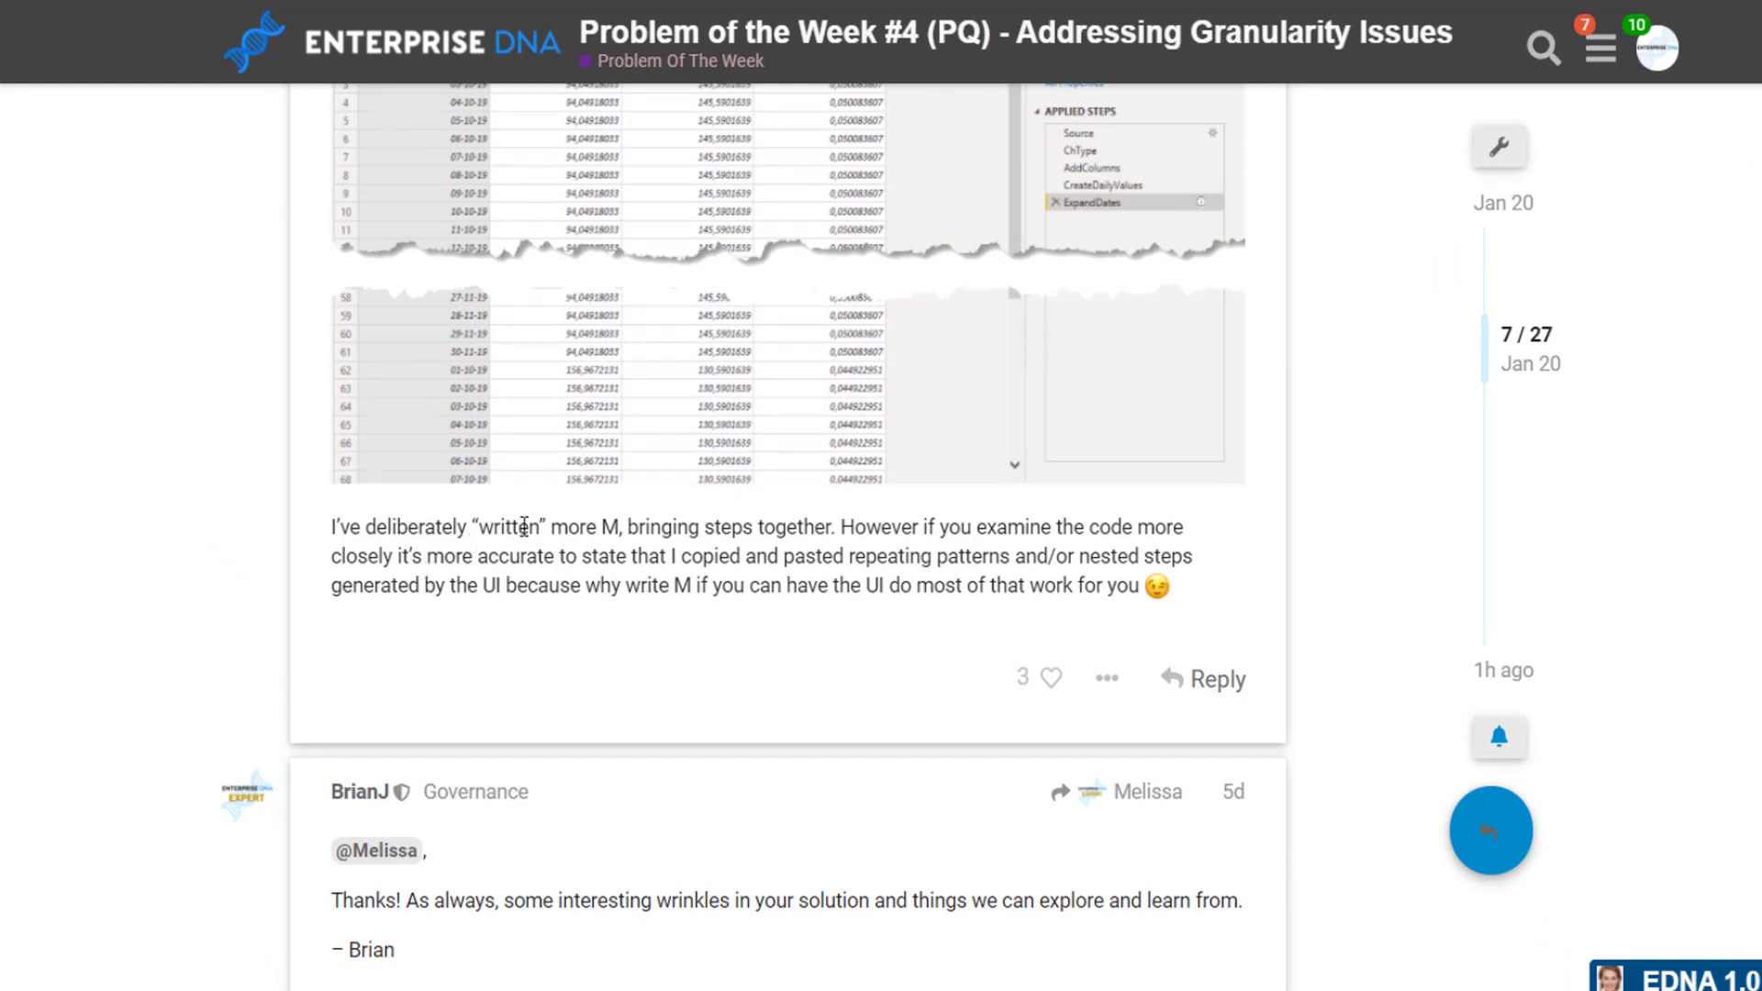
mouse_move(820, 551)
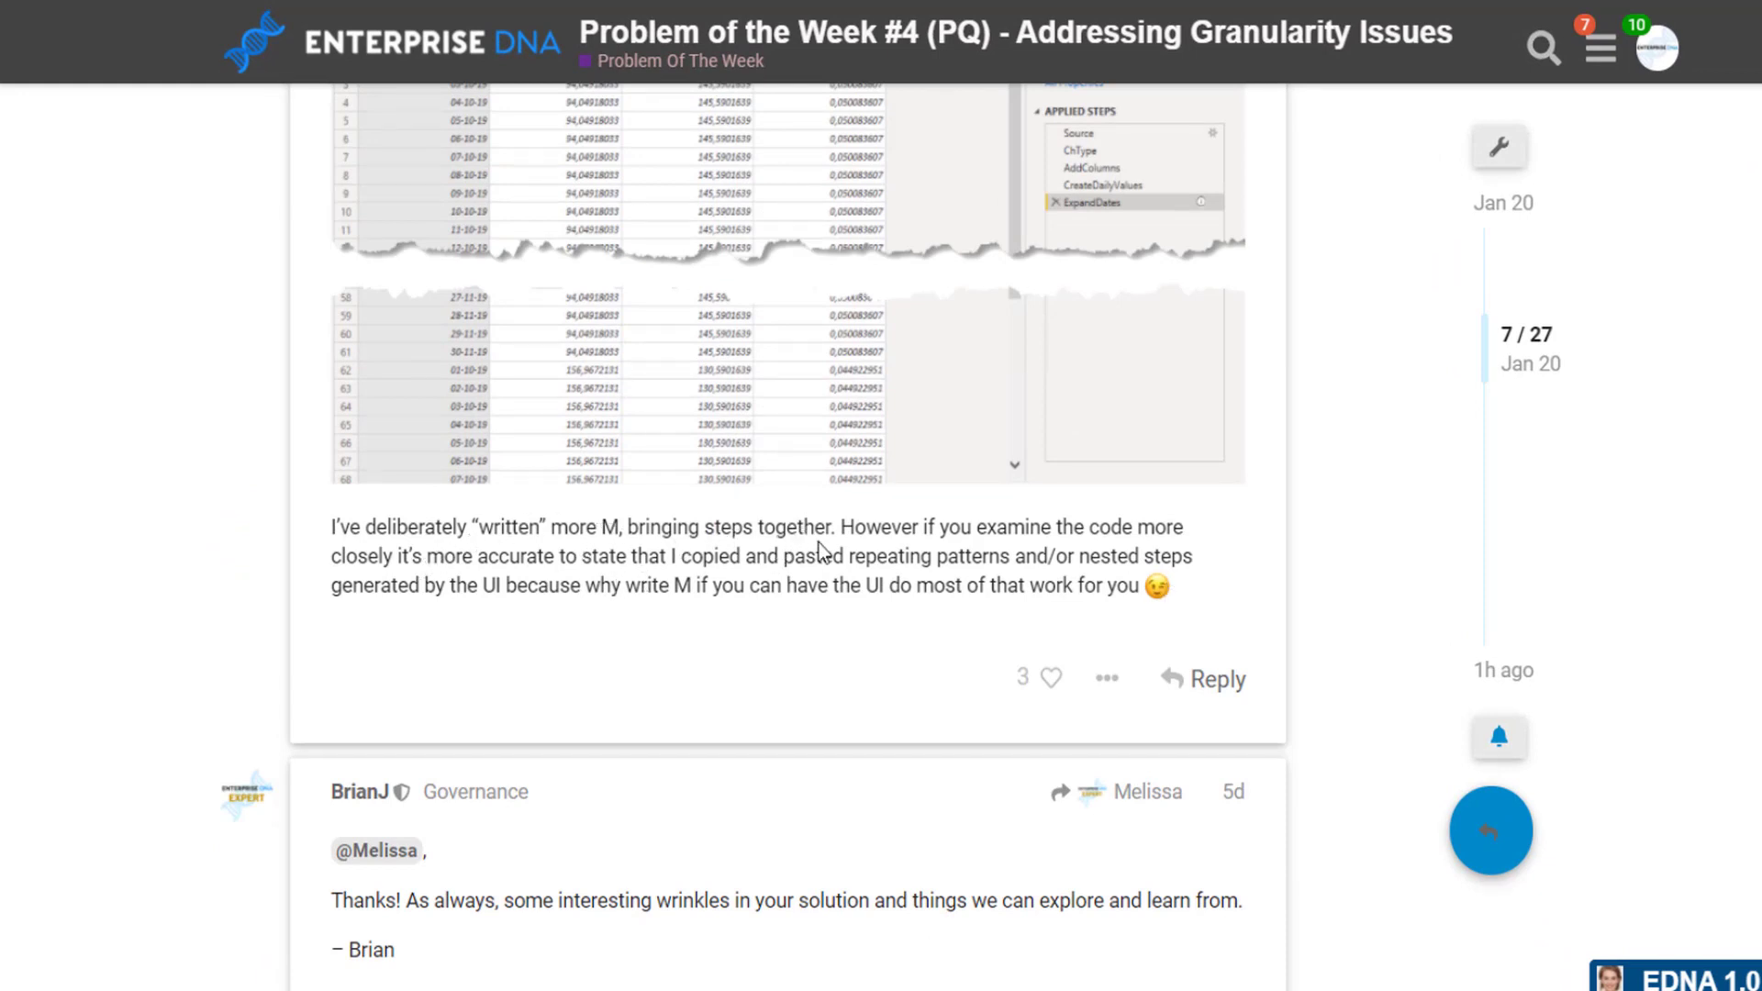
mouse_move(387, 579)
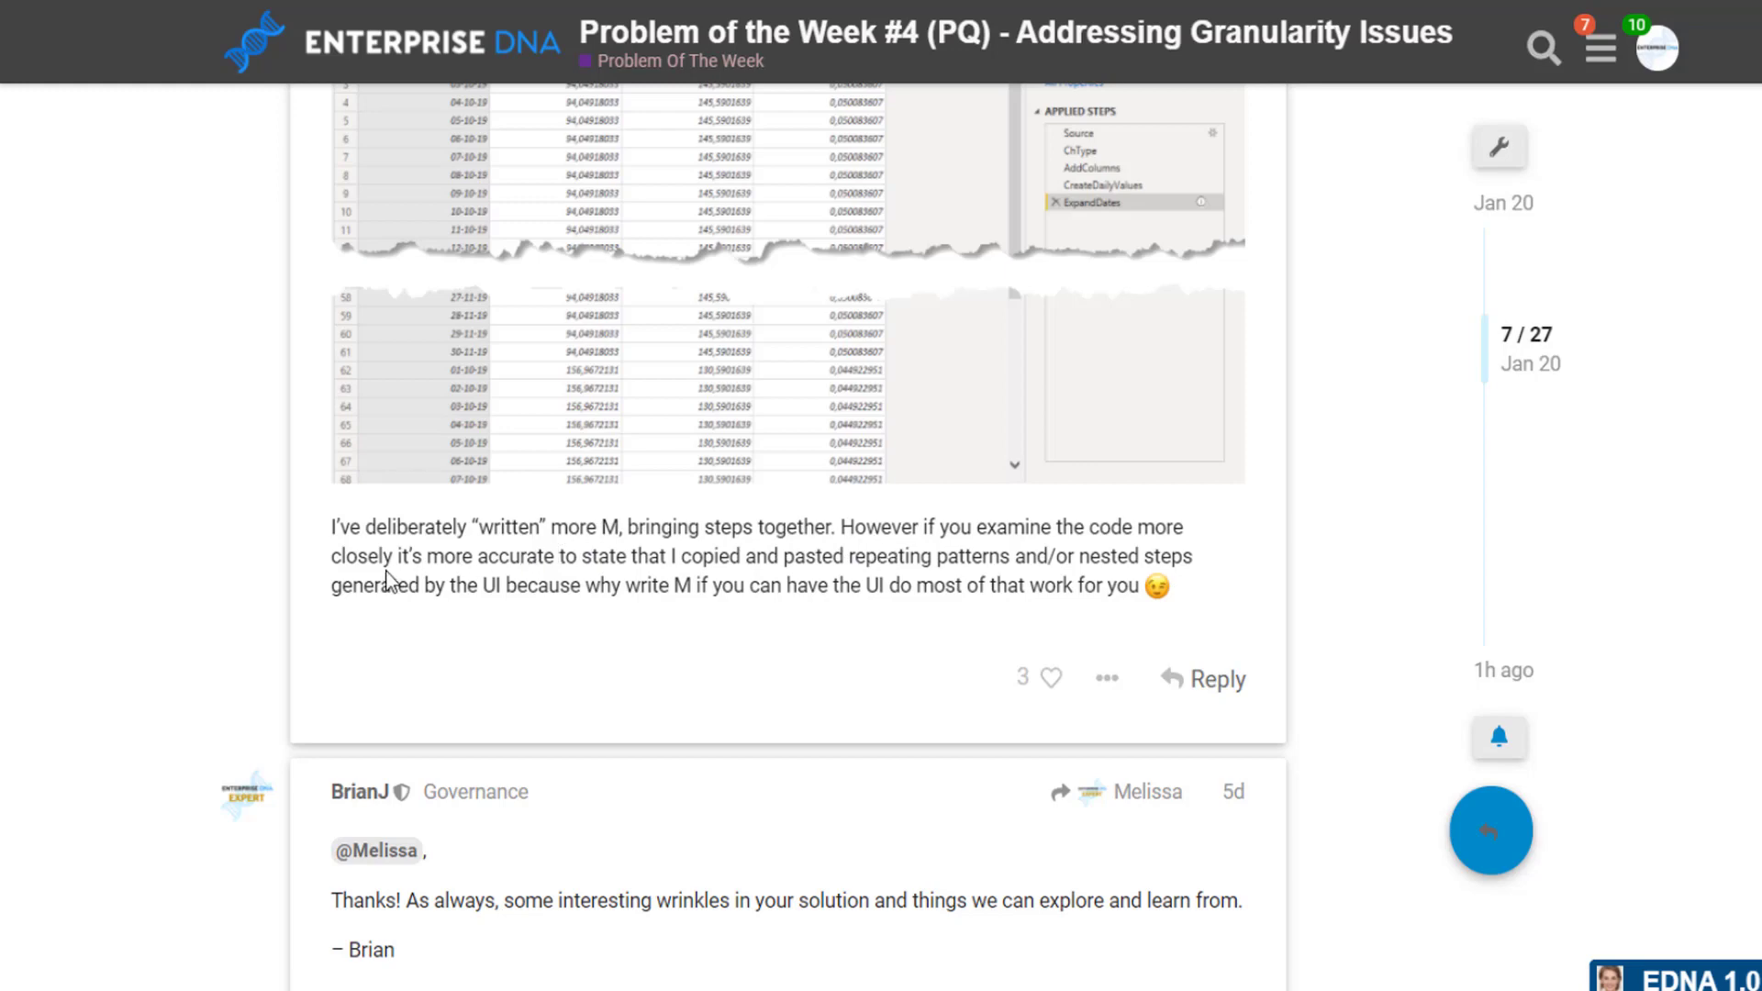
mouse_move(626, 571)
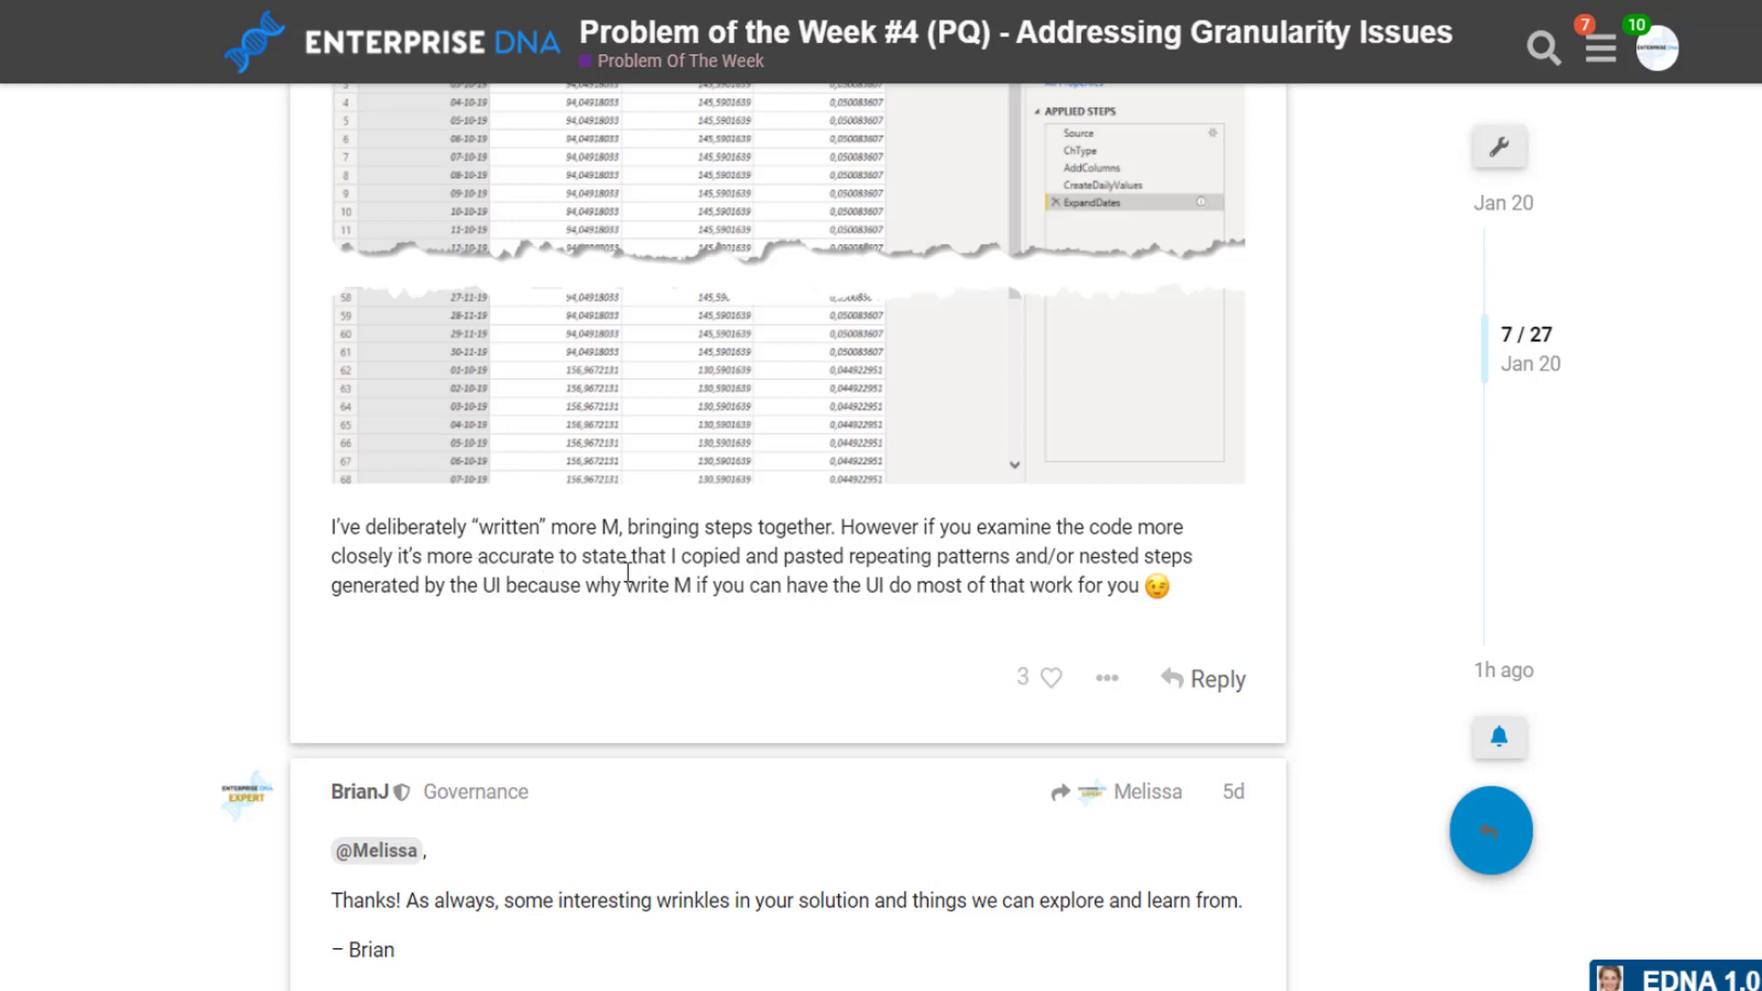
mouse_move(1092, 581)
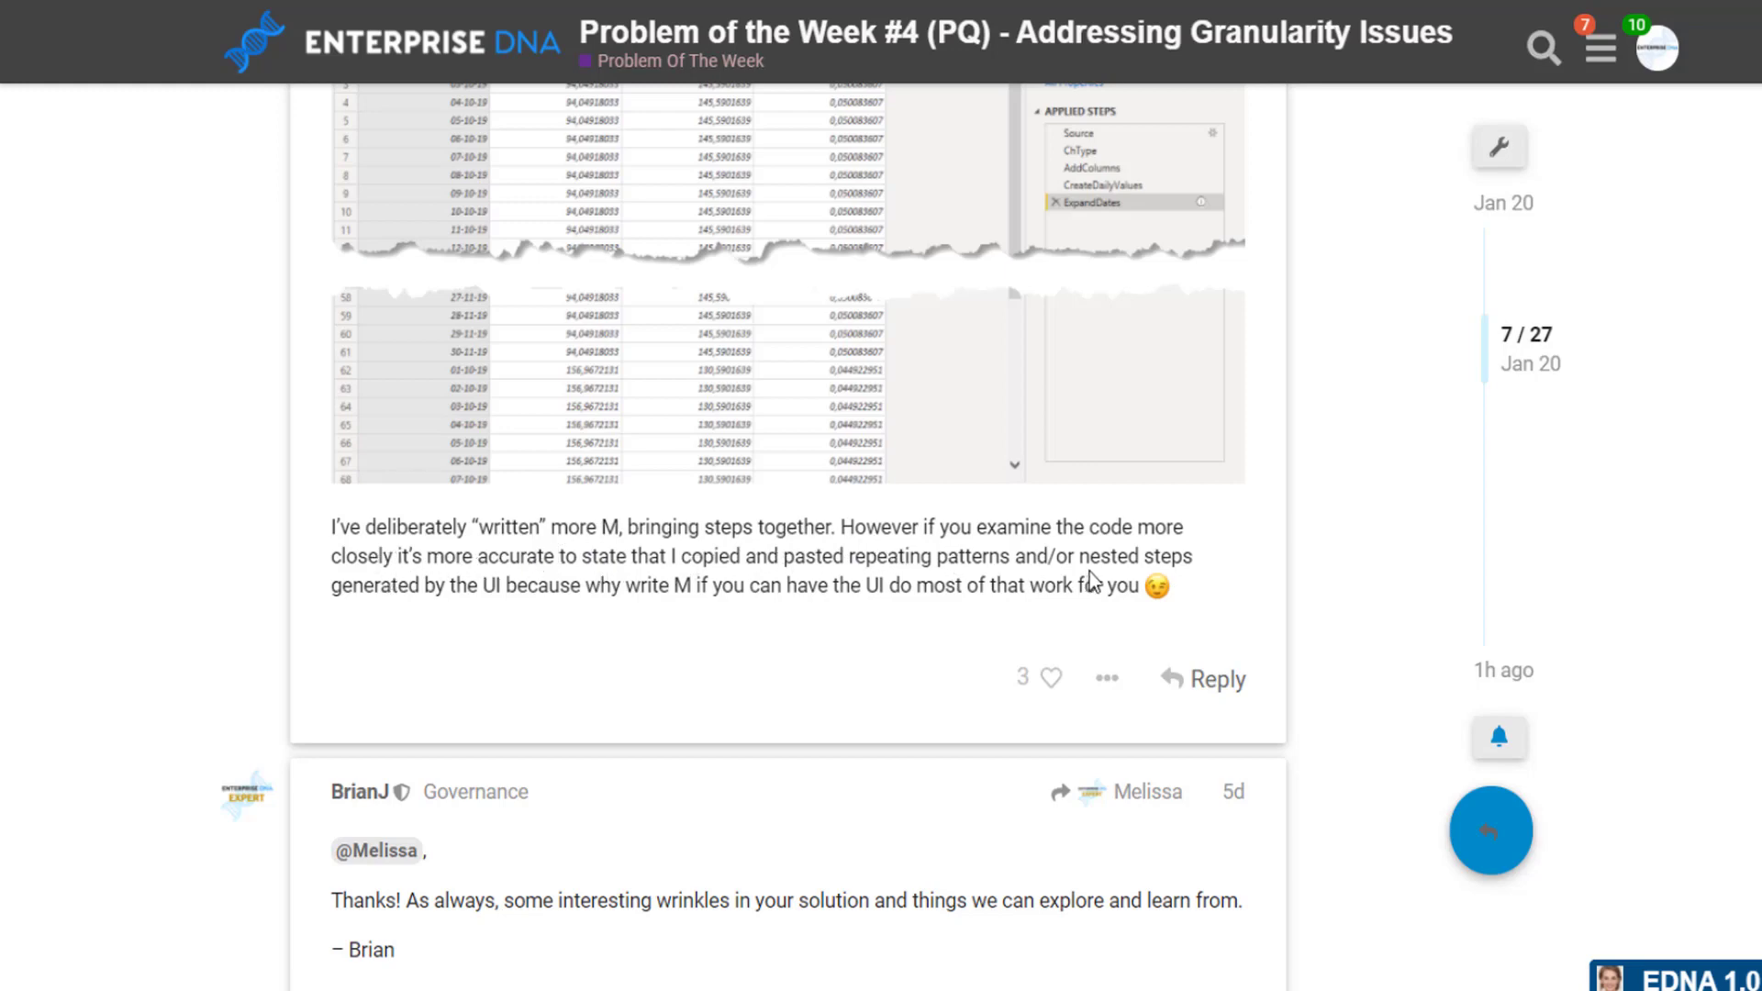
mouse_move(487, 581)
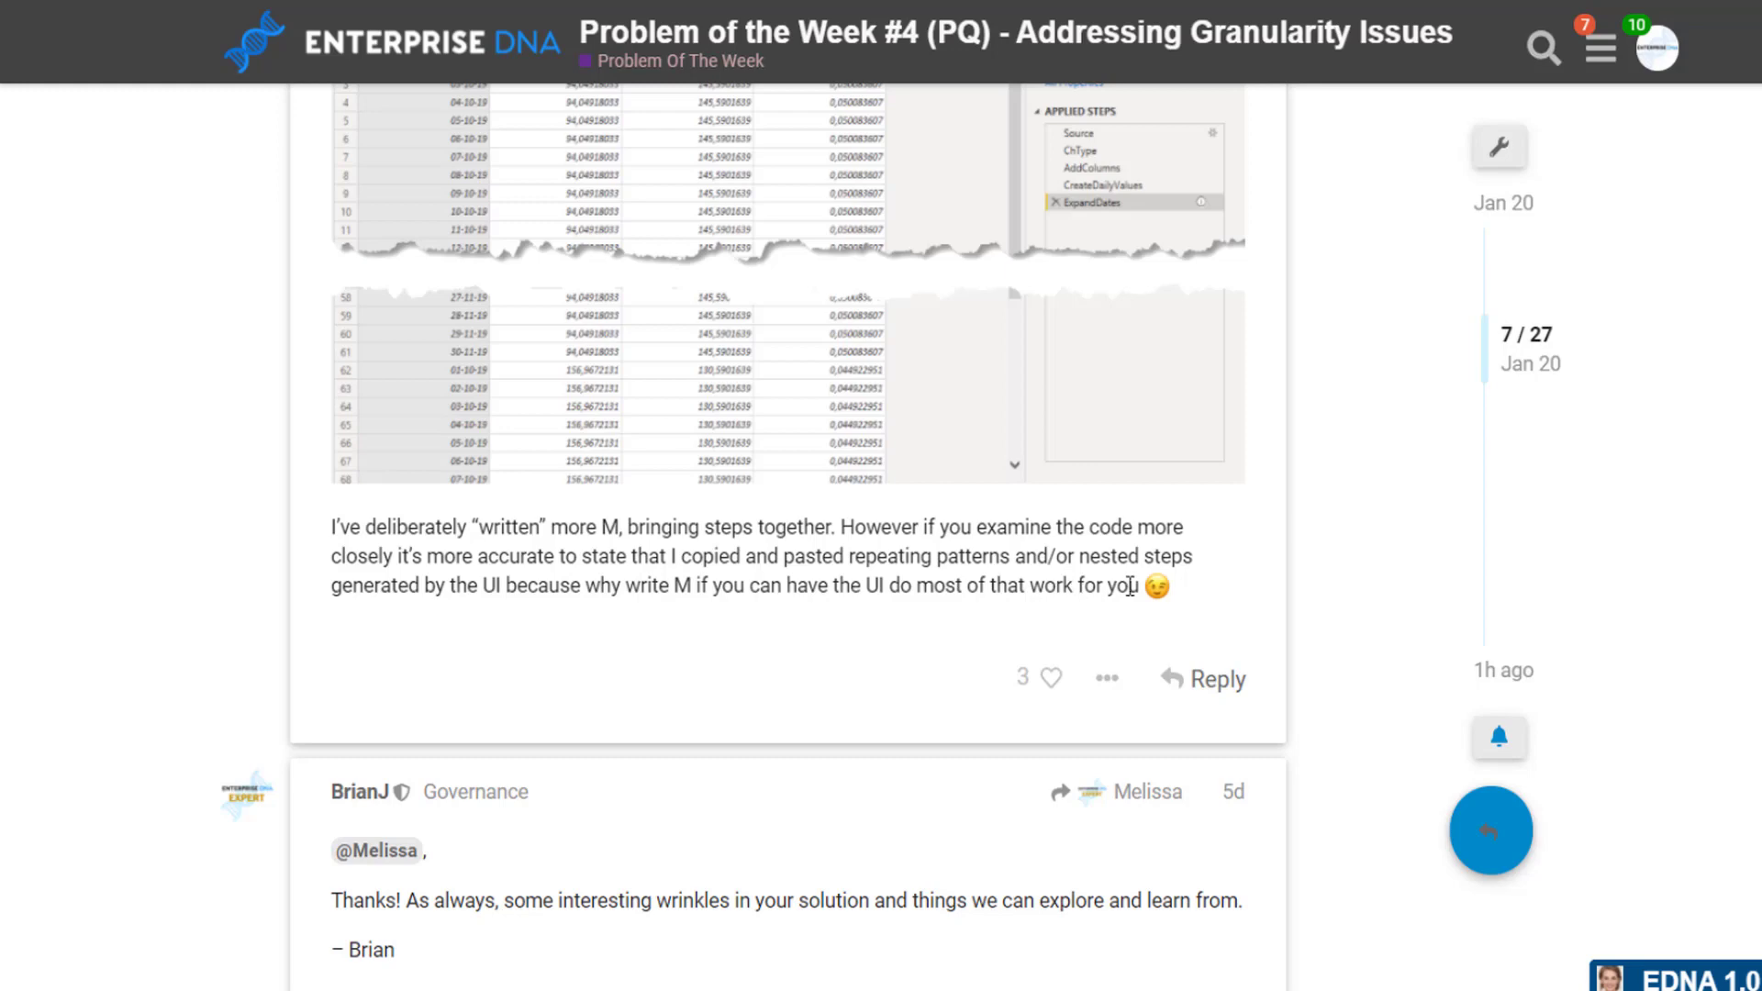
scroll("up", 3)
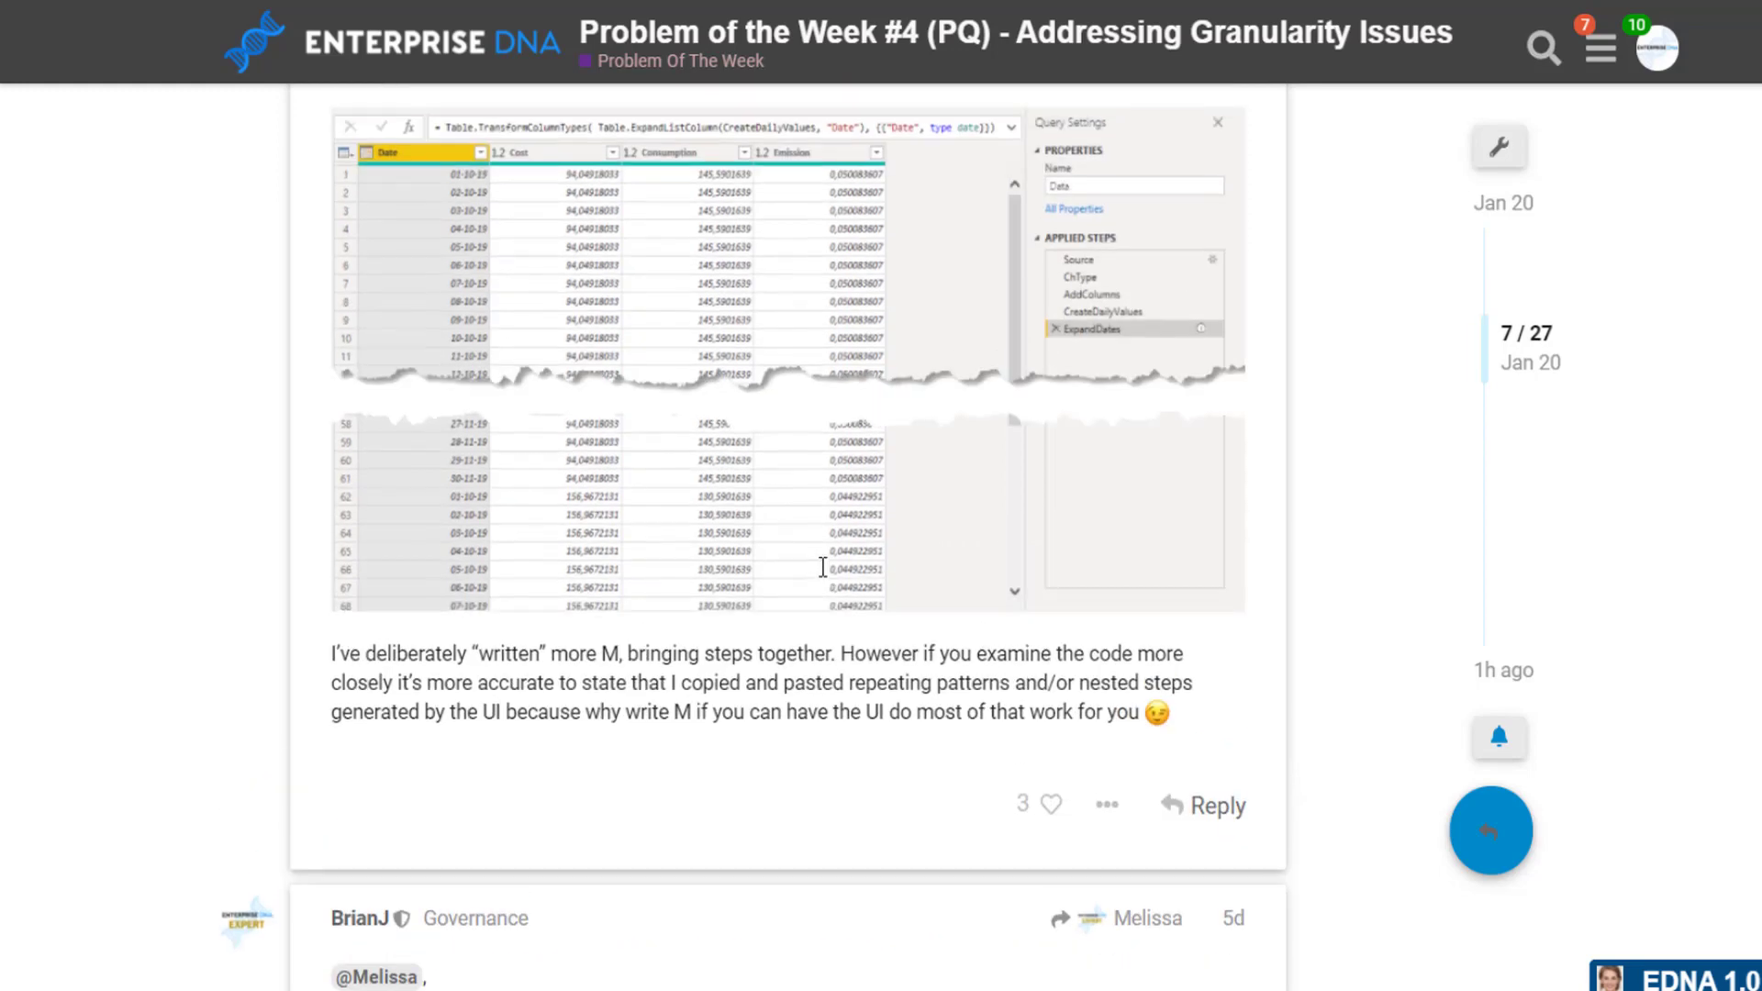
scroll("up", 3)
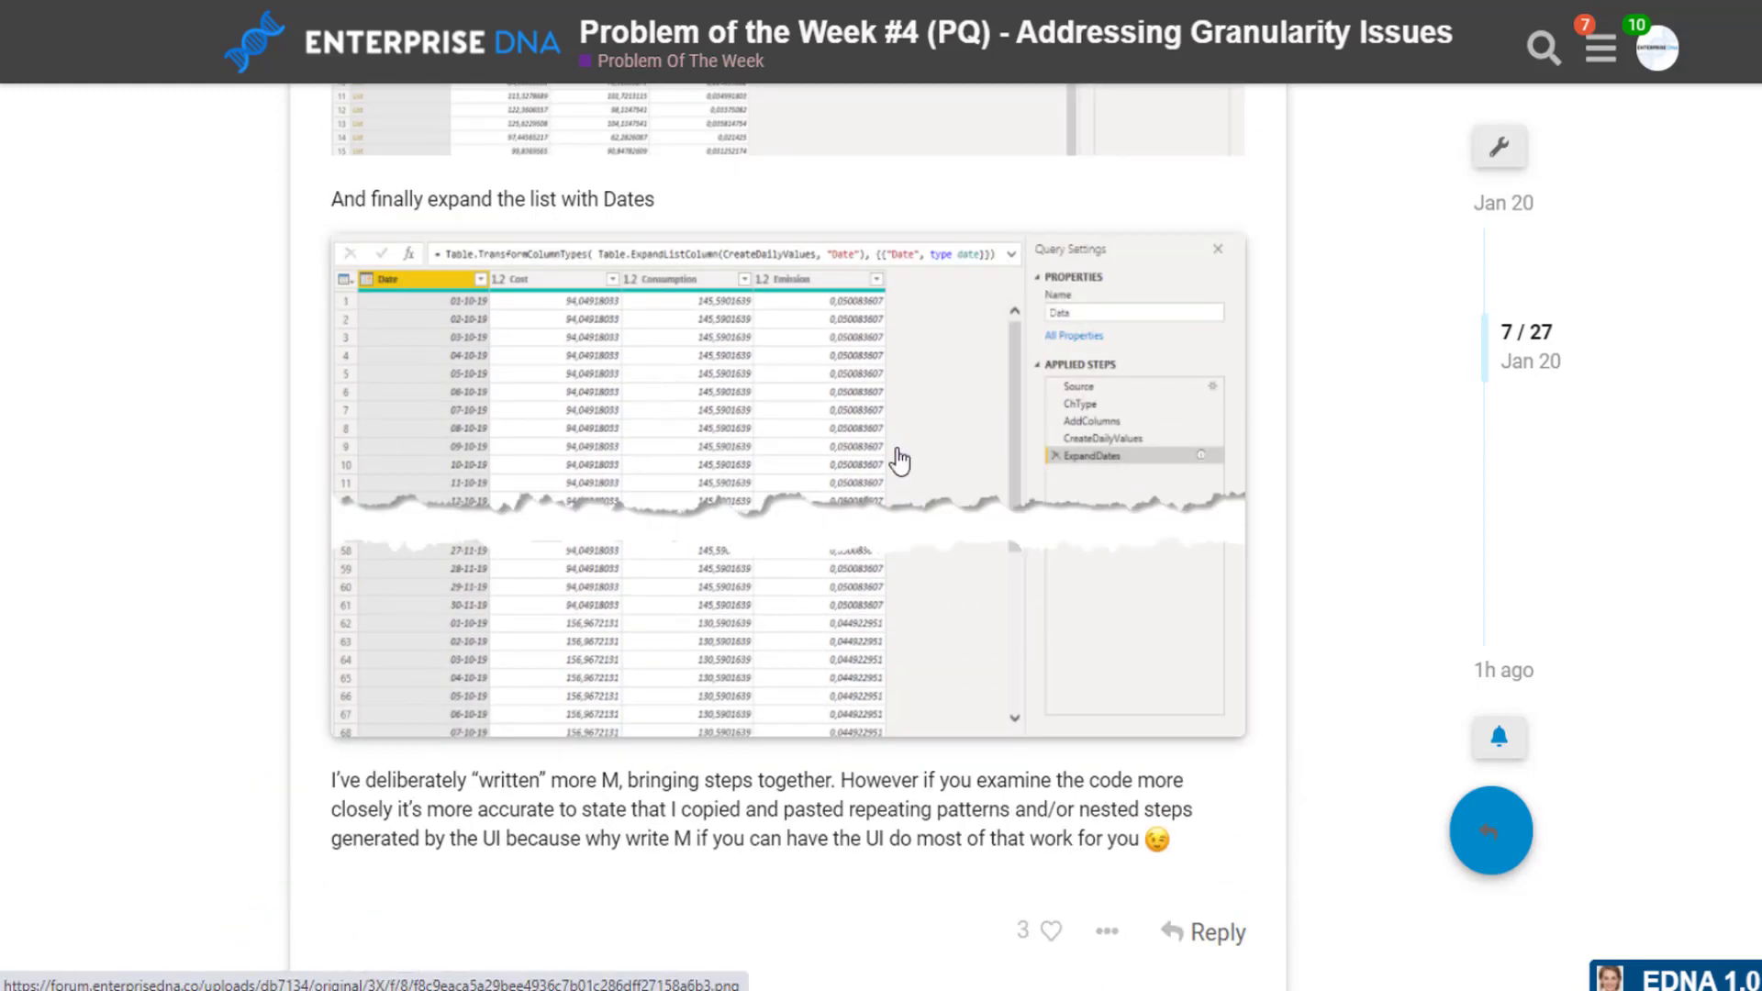
mouse_move(875, 399)
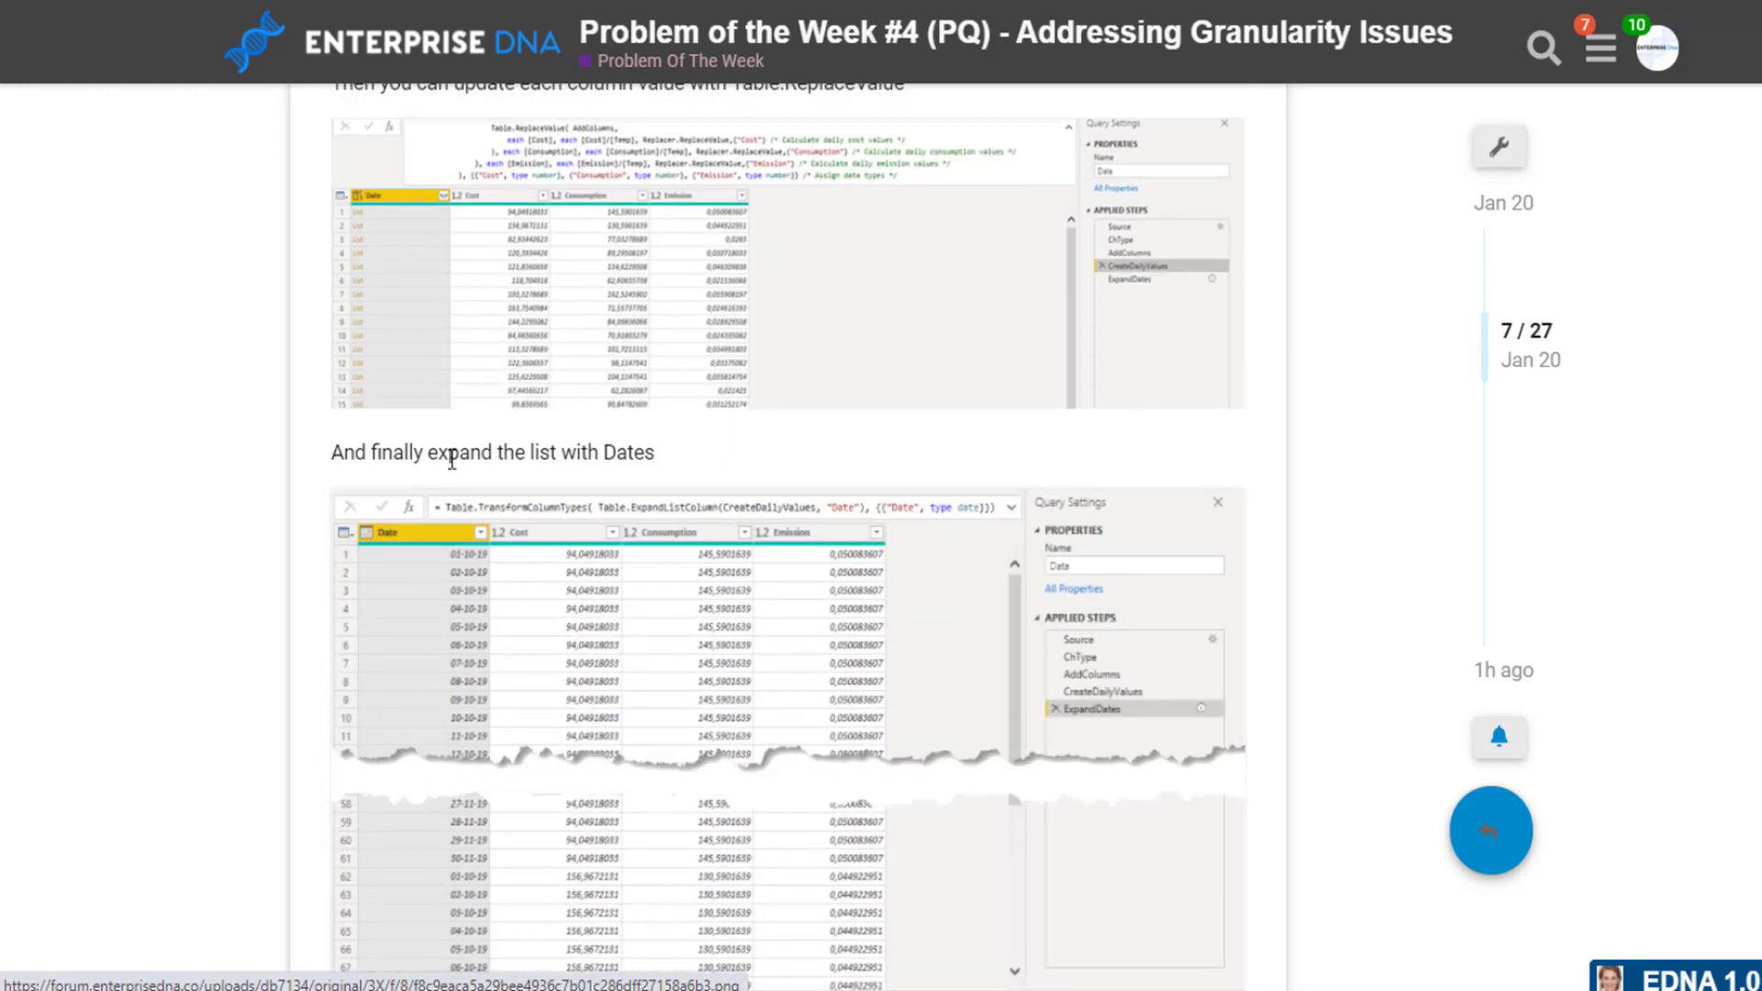
scroll("up", 3)
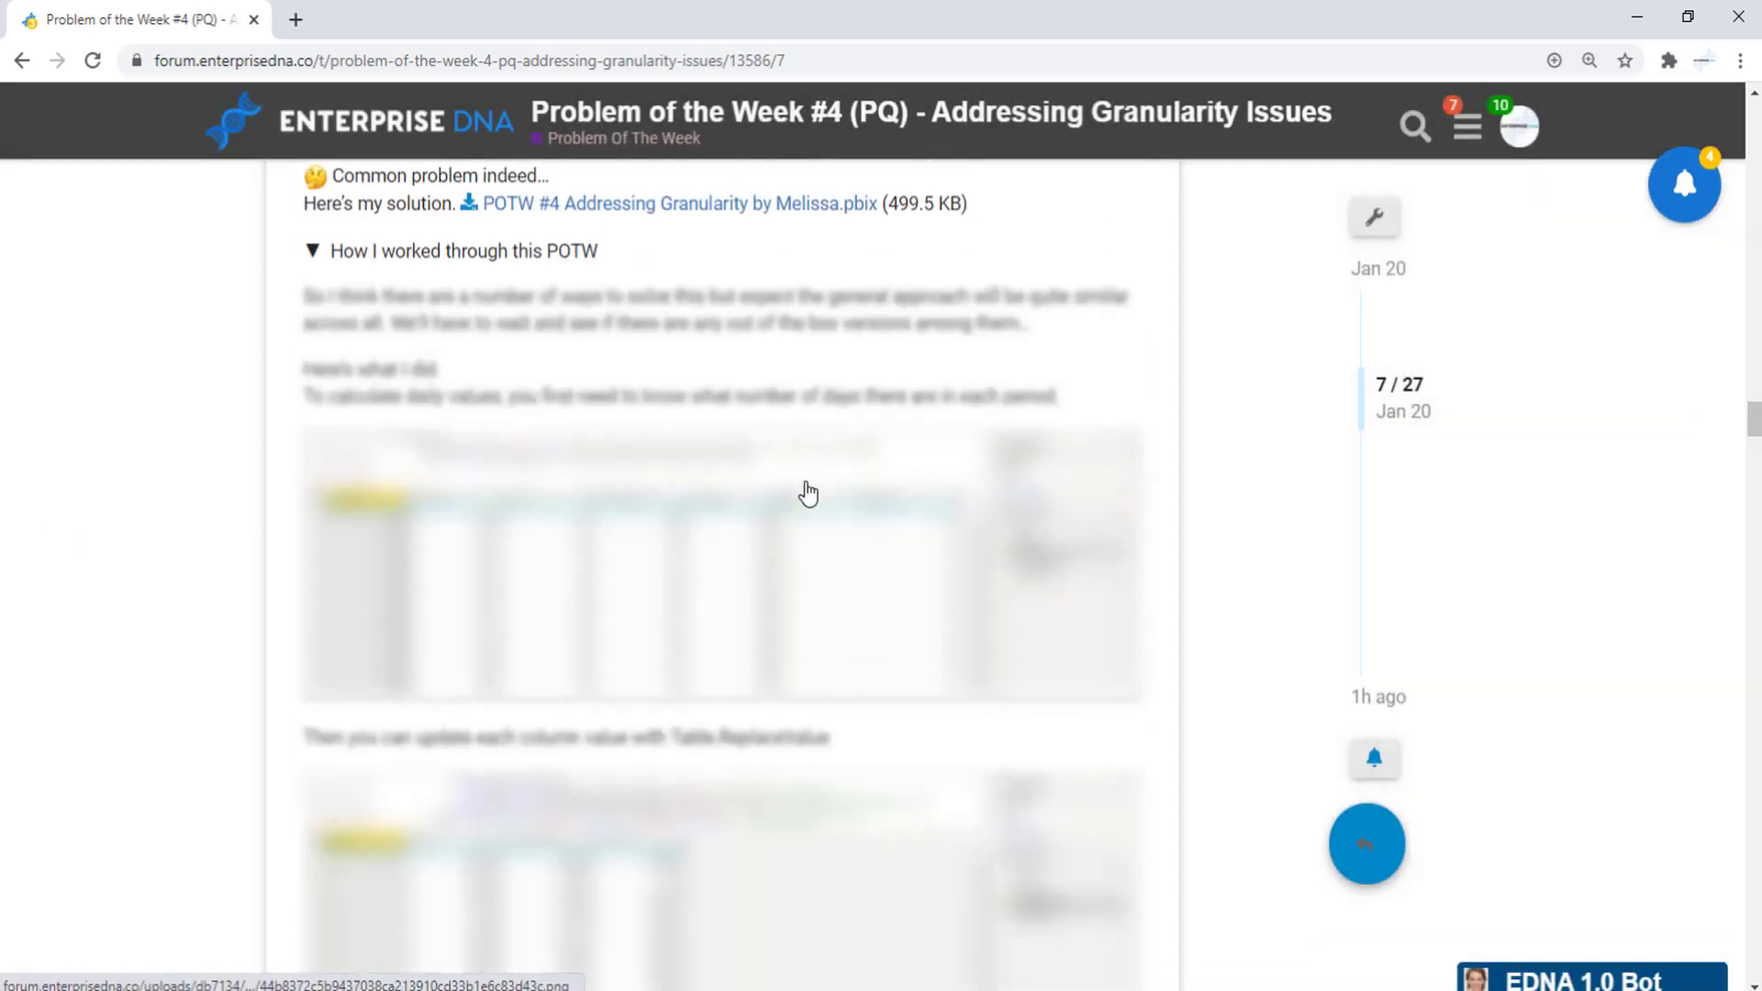
scroll("down", 3)
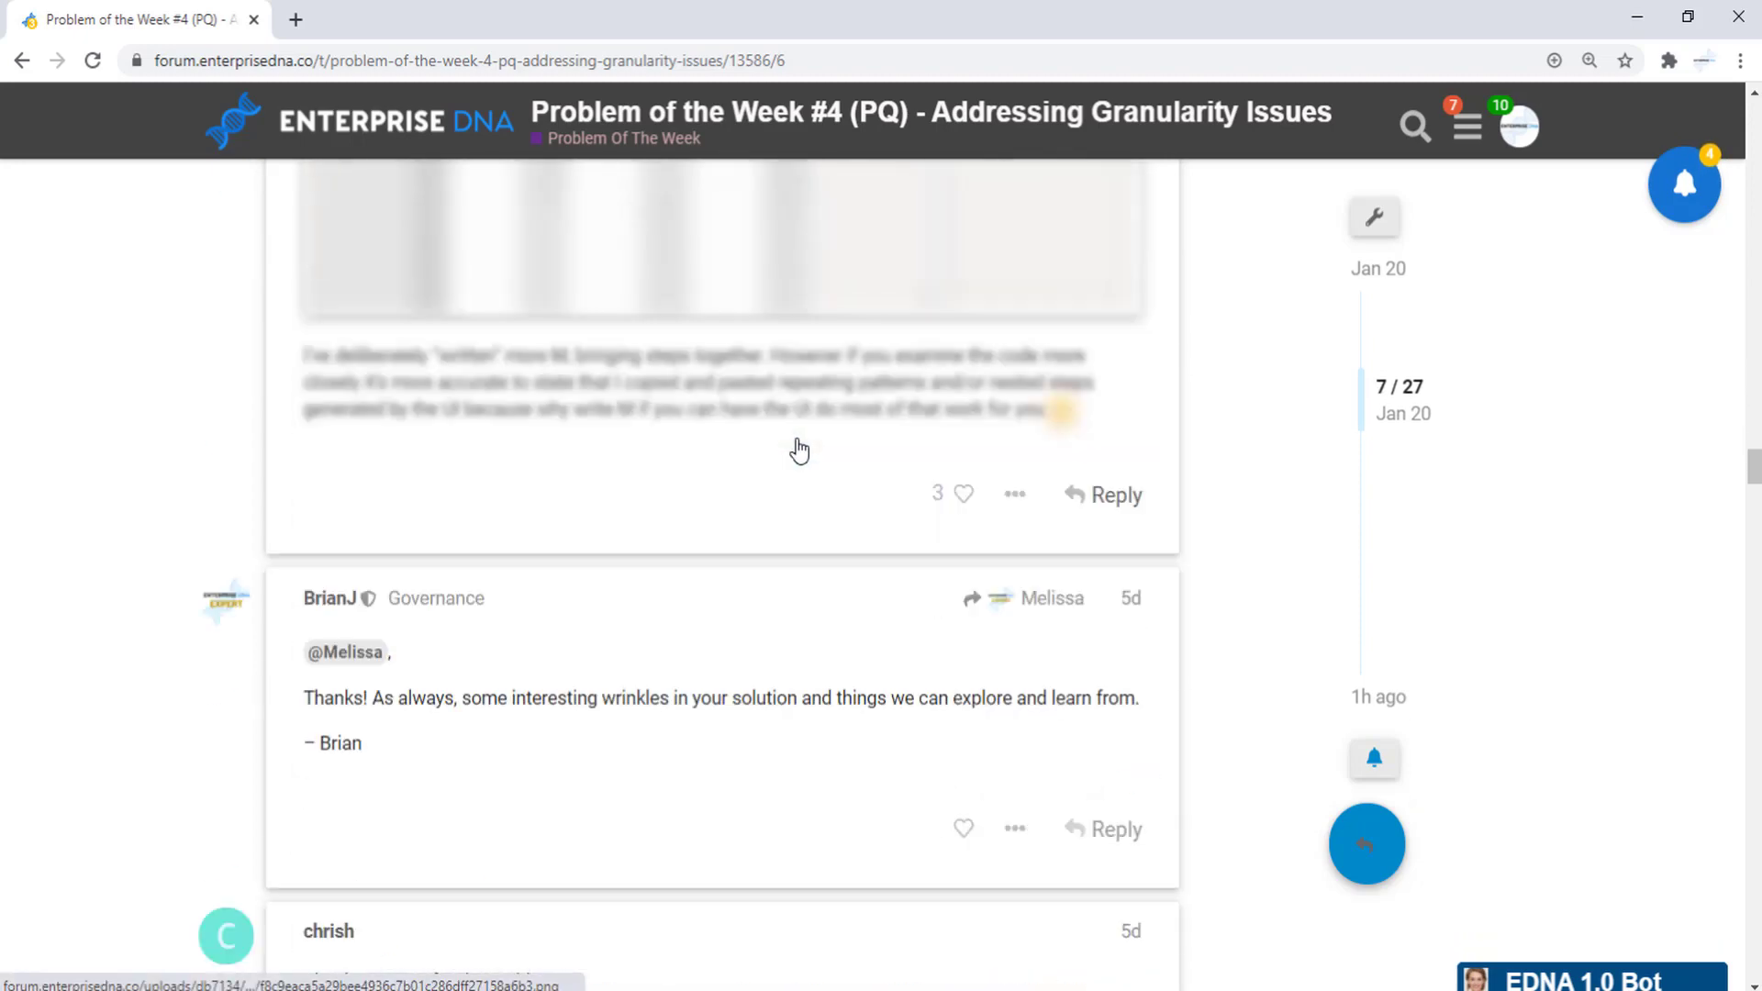
scroll("down", 3)
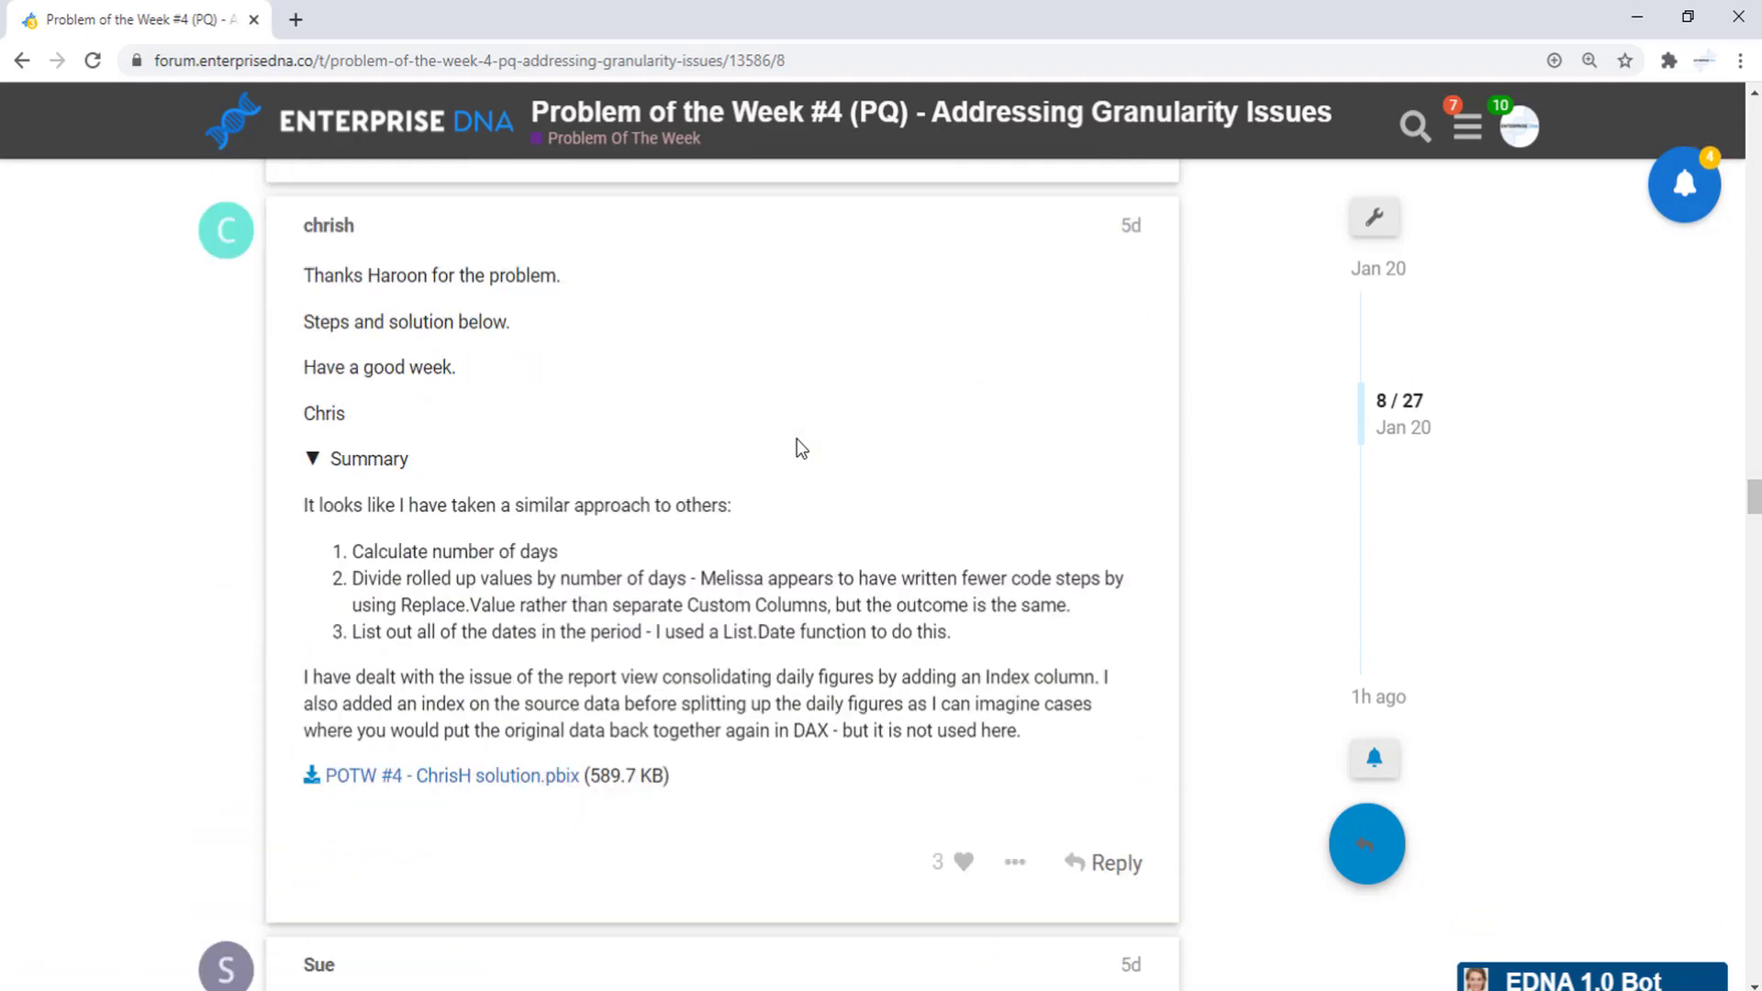
scroll("down", 3)
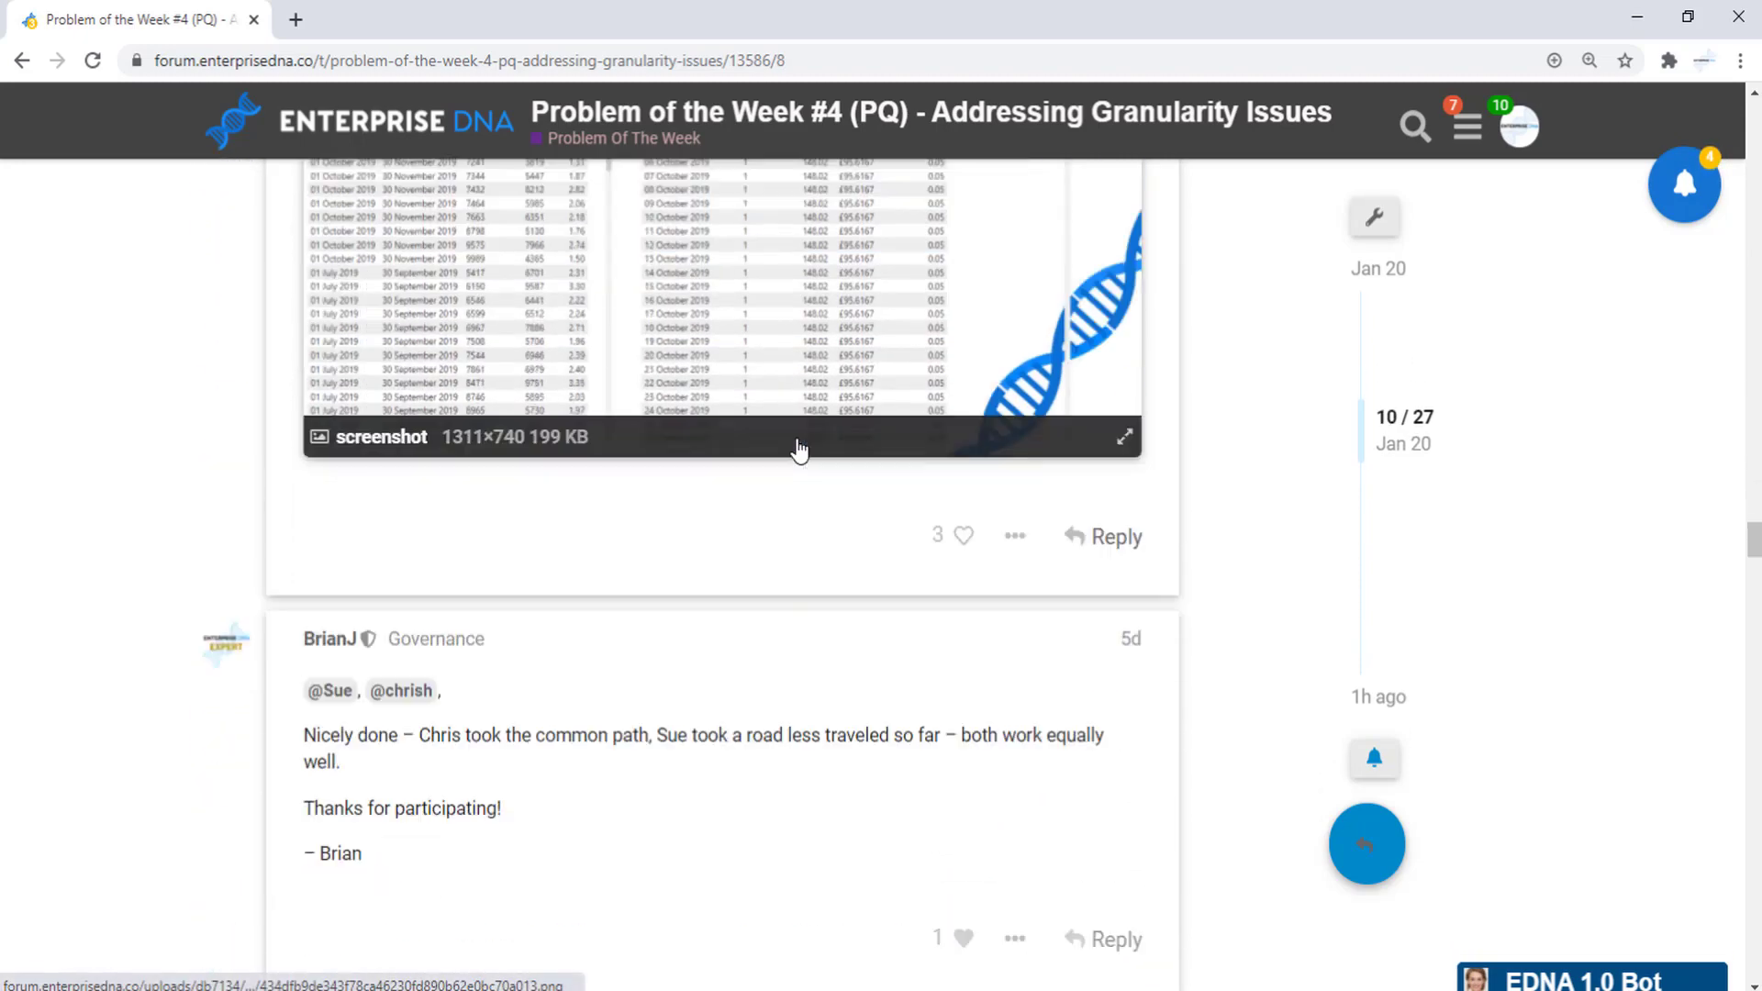
scroll("down", 3)
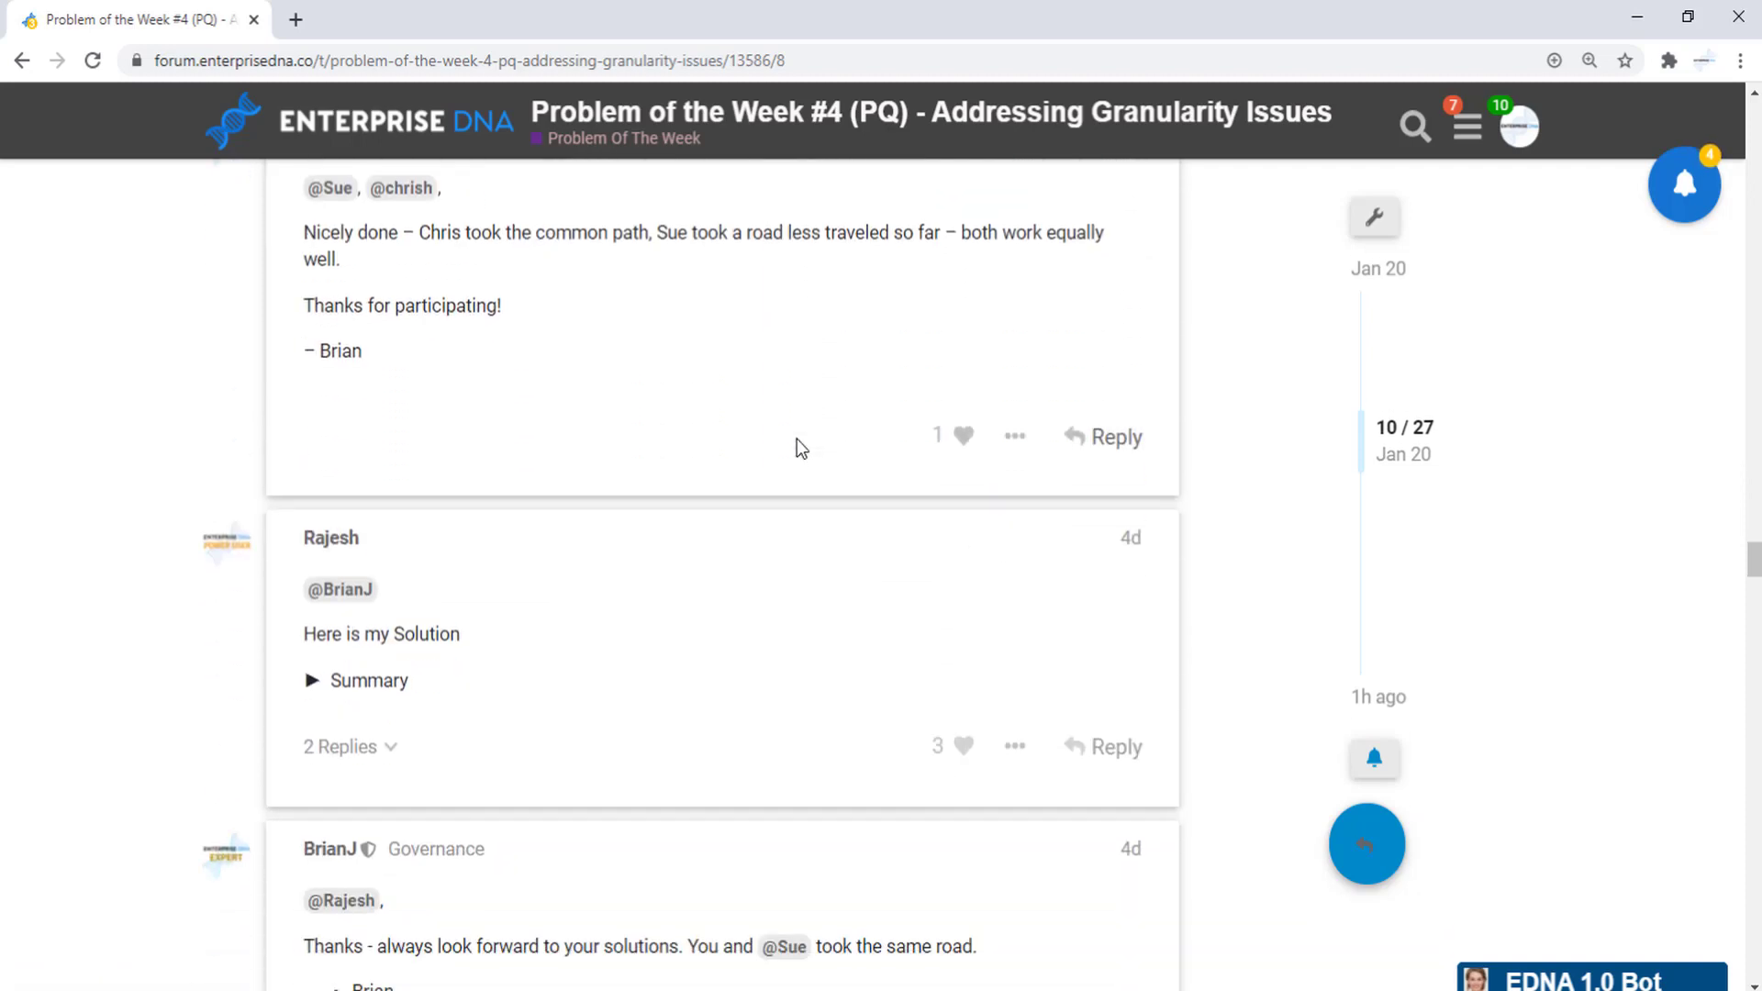
scroll("down", 3)
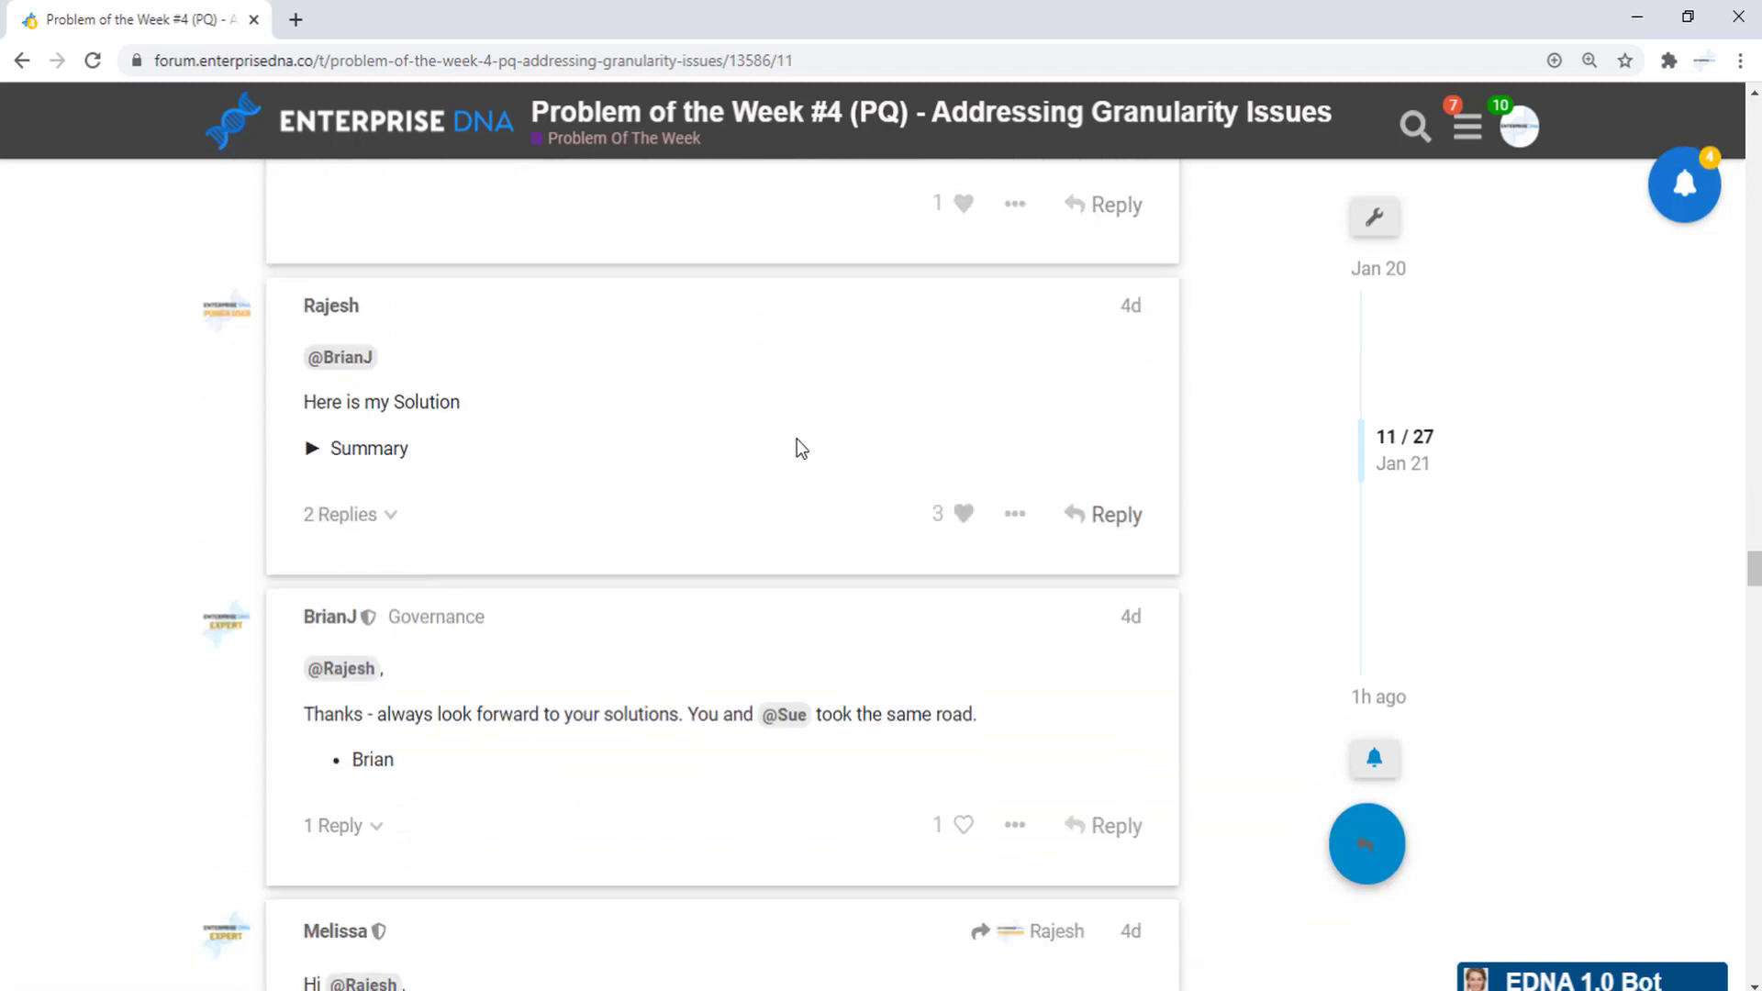
scroll("down", 3)
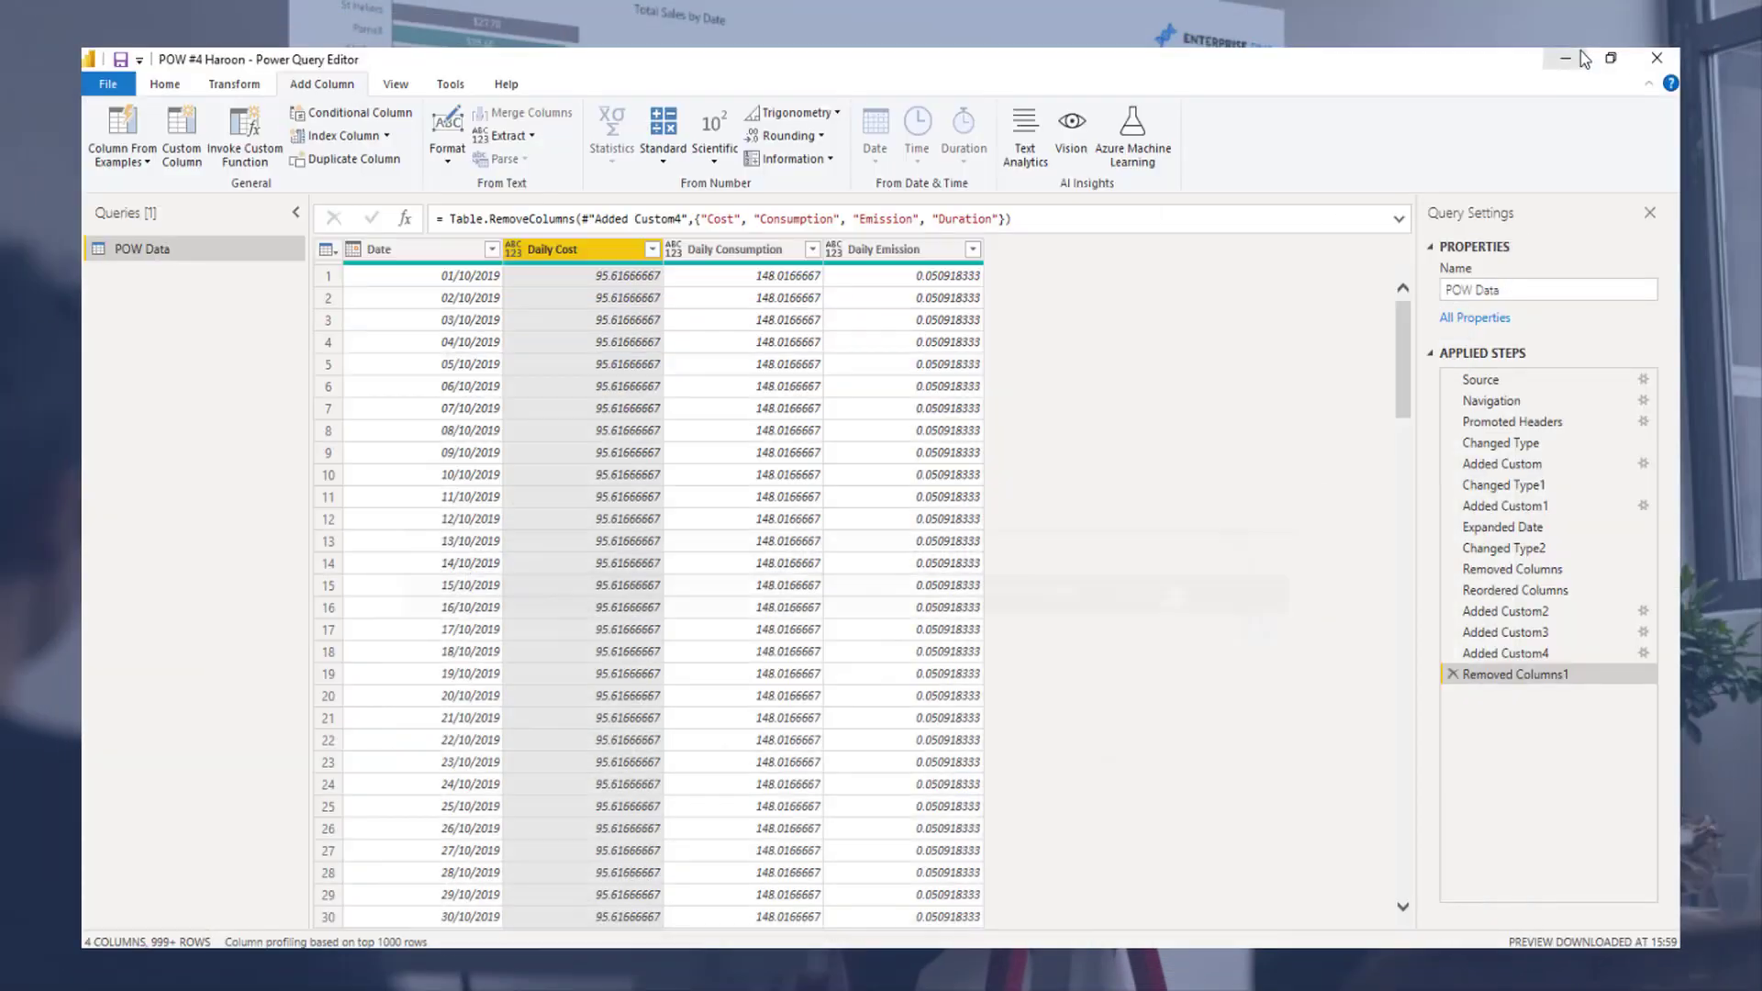
mouse_move(1511, 64)
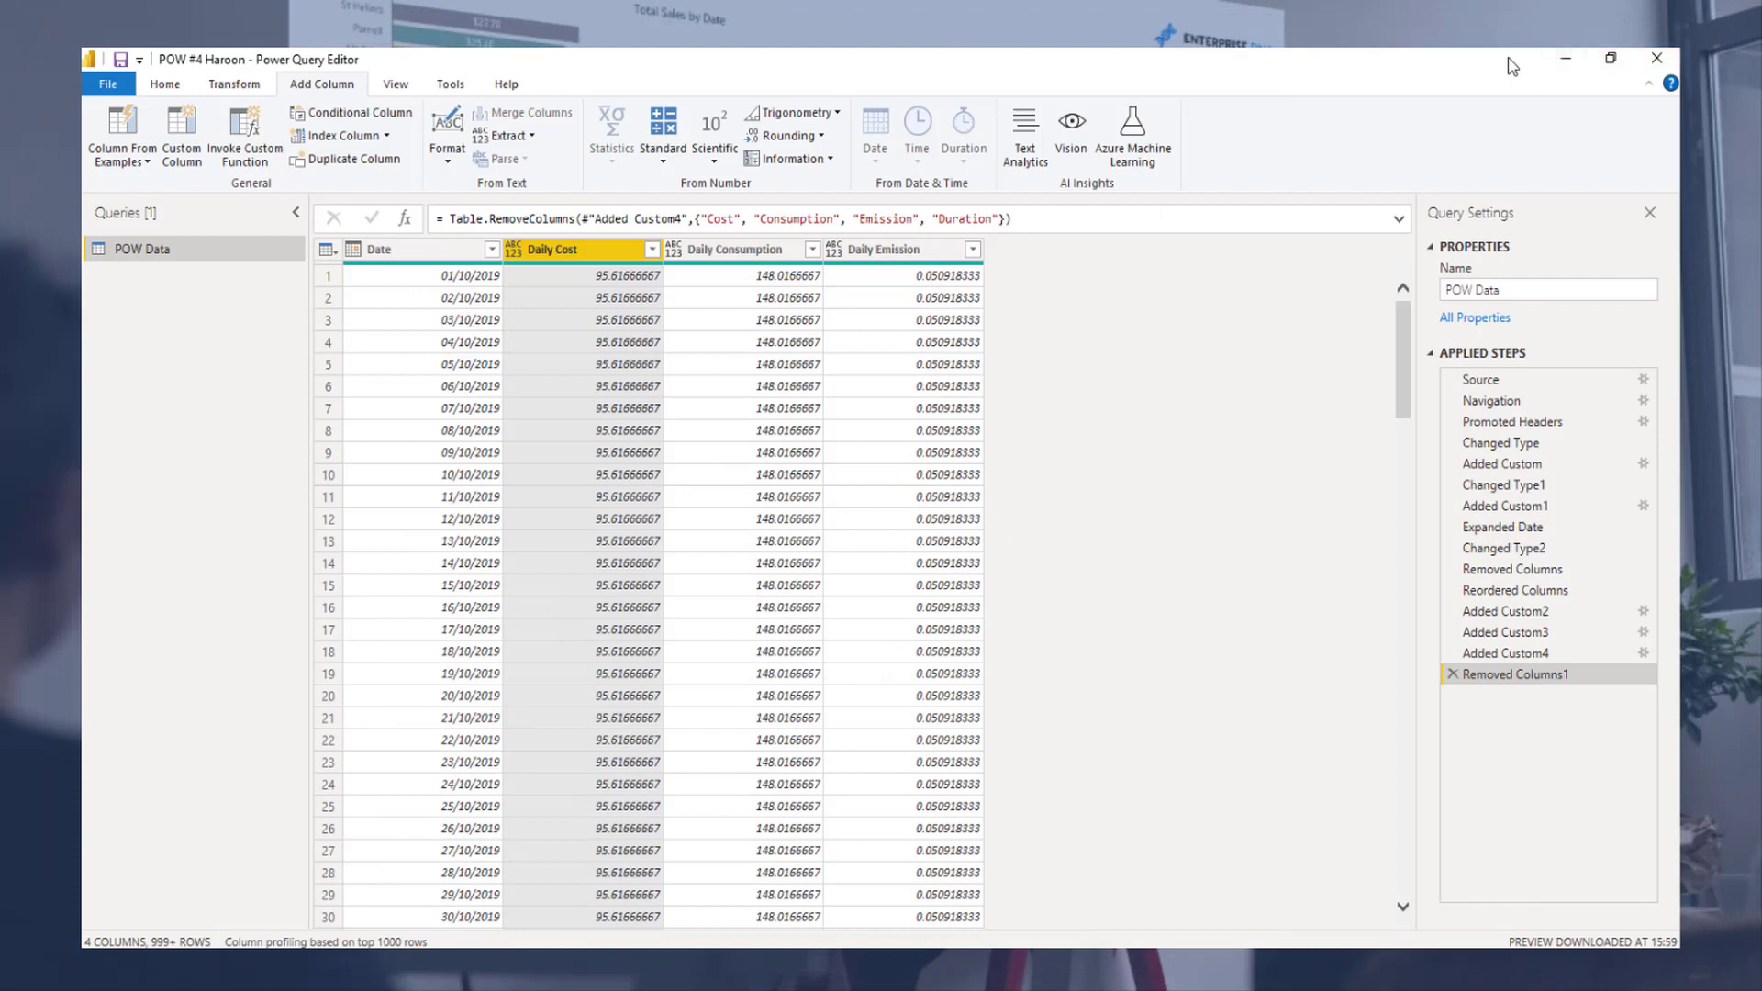
mouse_move(1566, 59)
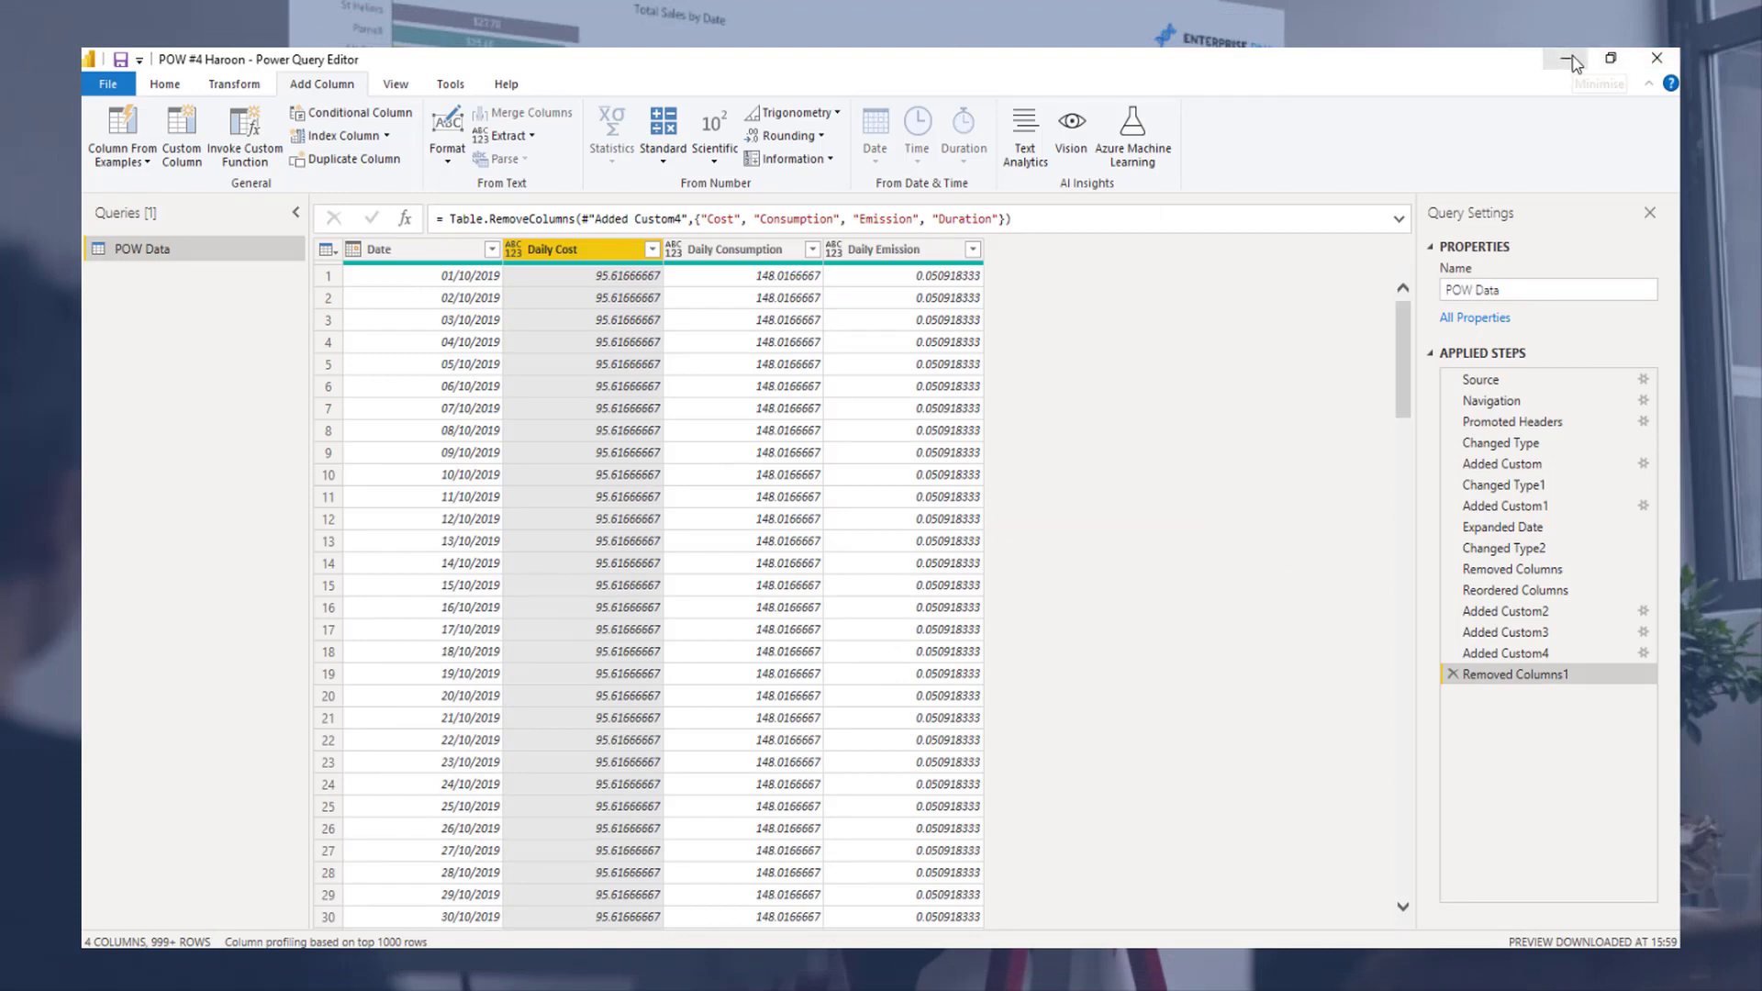
mouse_move(1098, 715)
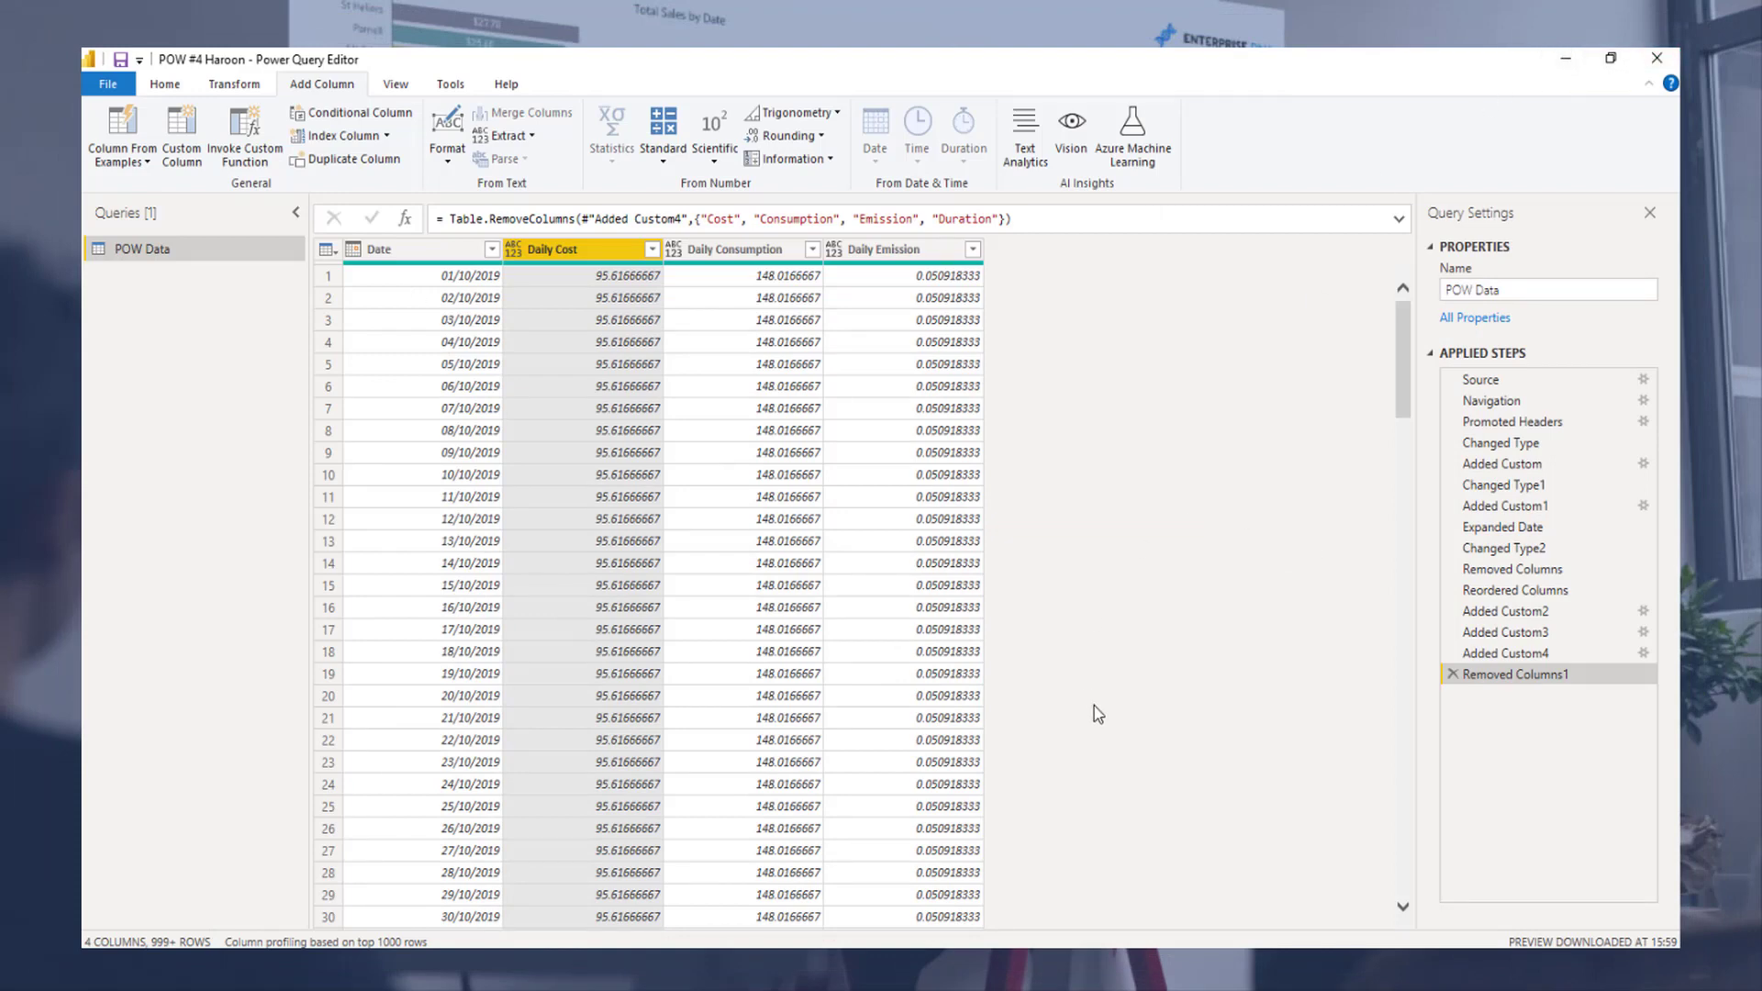